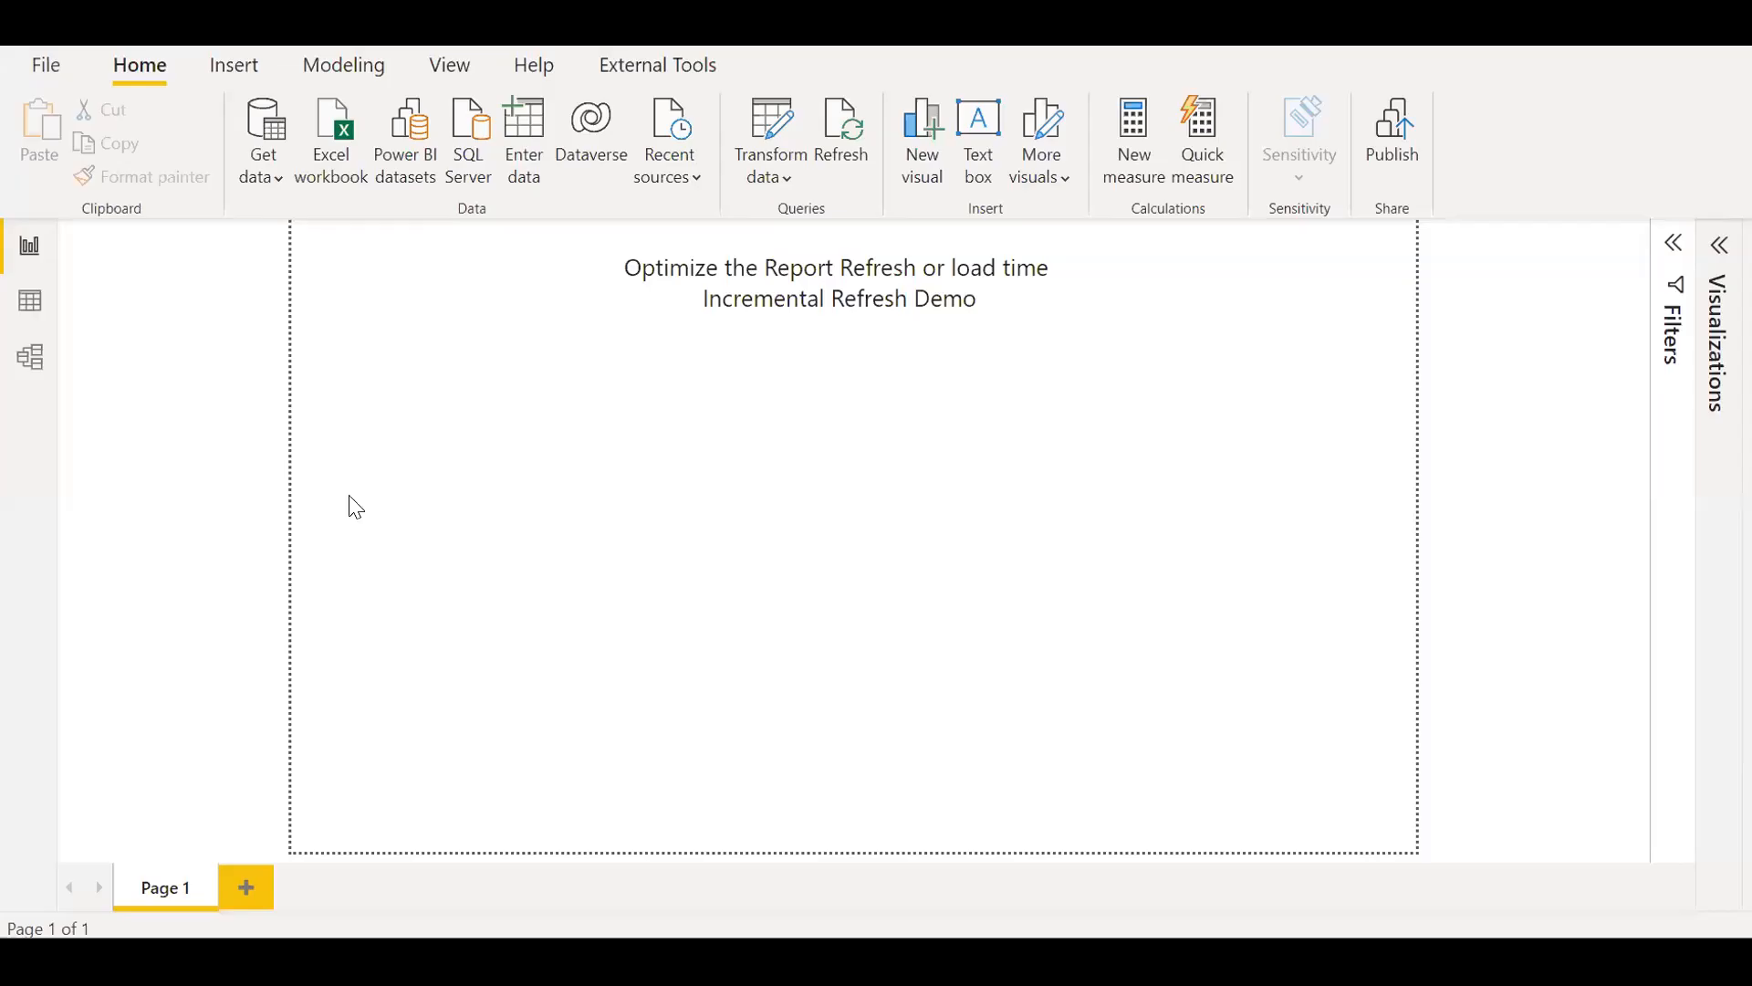
pyautogui.moveTo(746, 363)
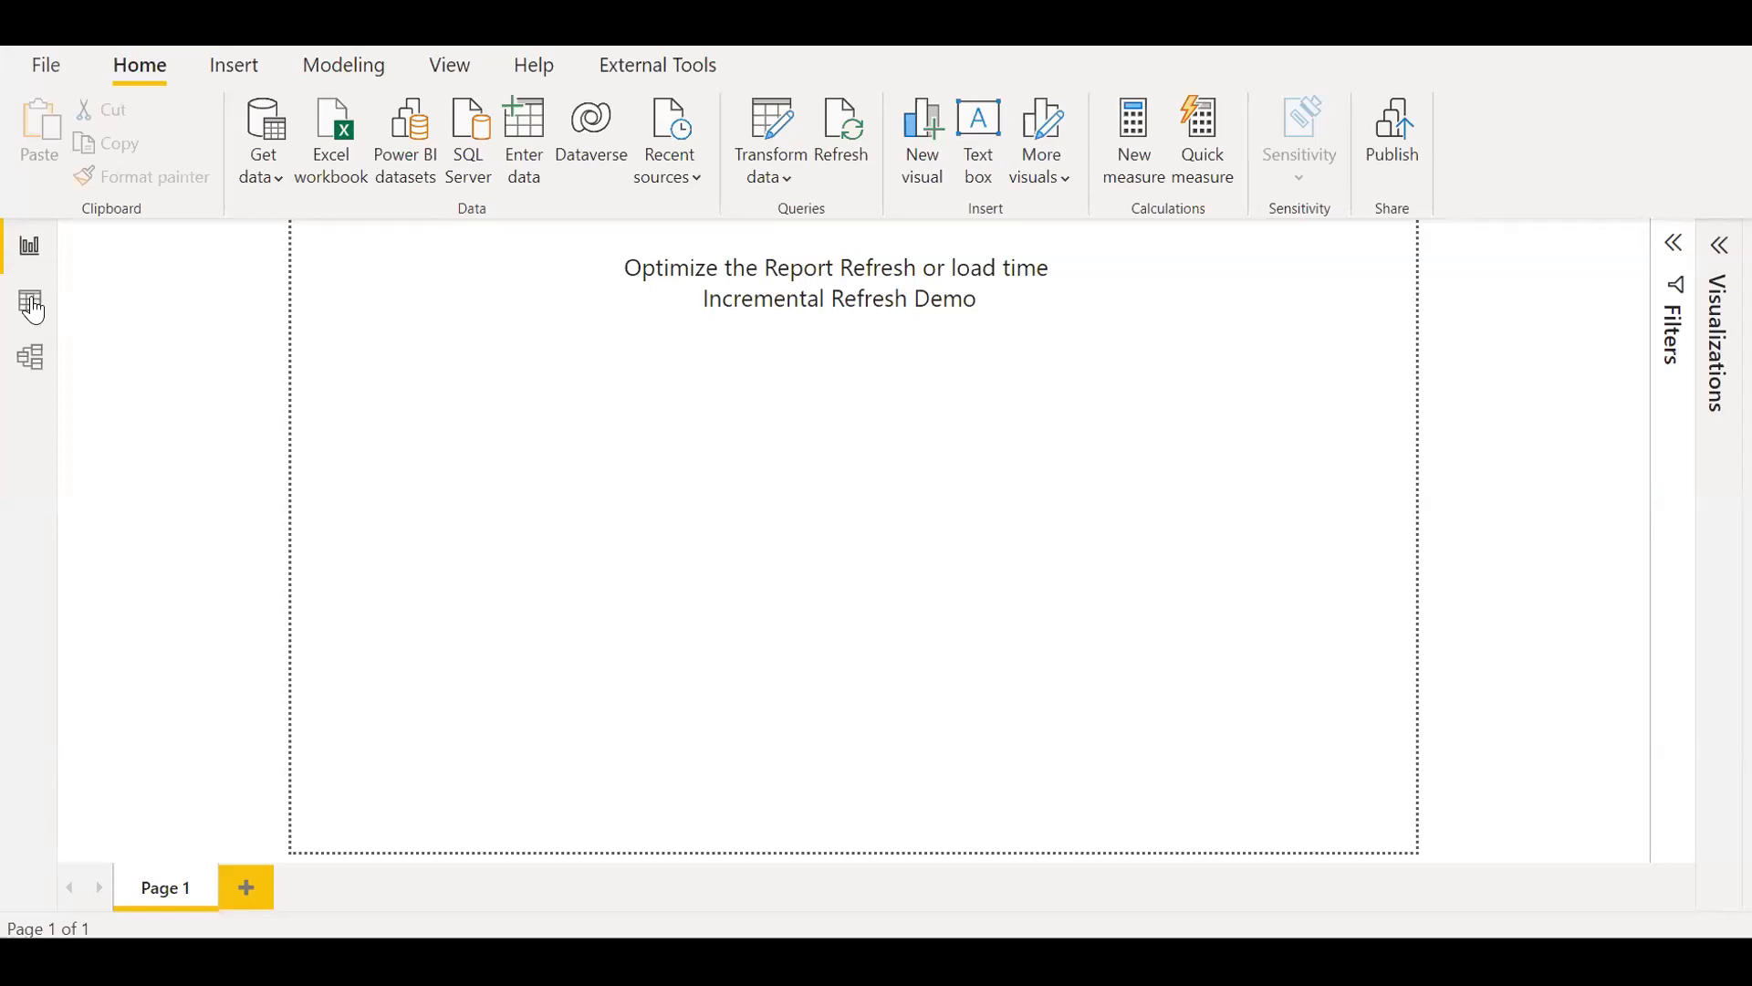
# - Switch to Data view and review fact_order's Order Dates, spanning 1/1/2019 to 1/31/2022
pyautogui.click(29, 303)
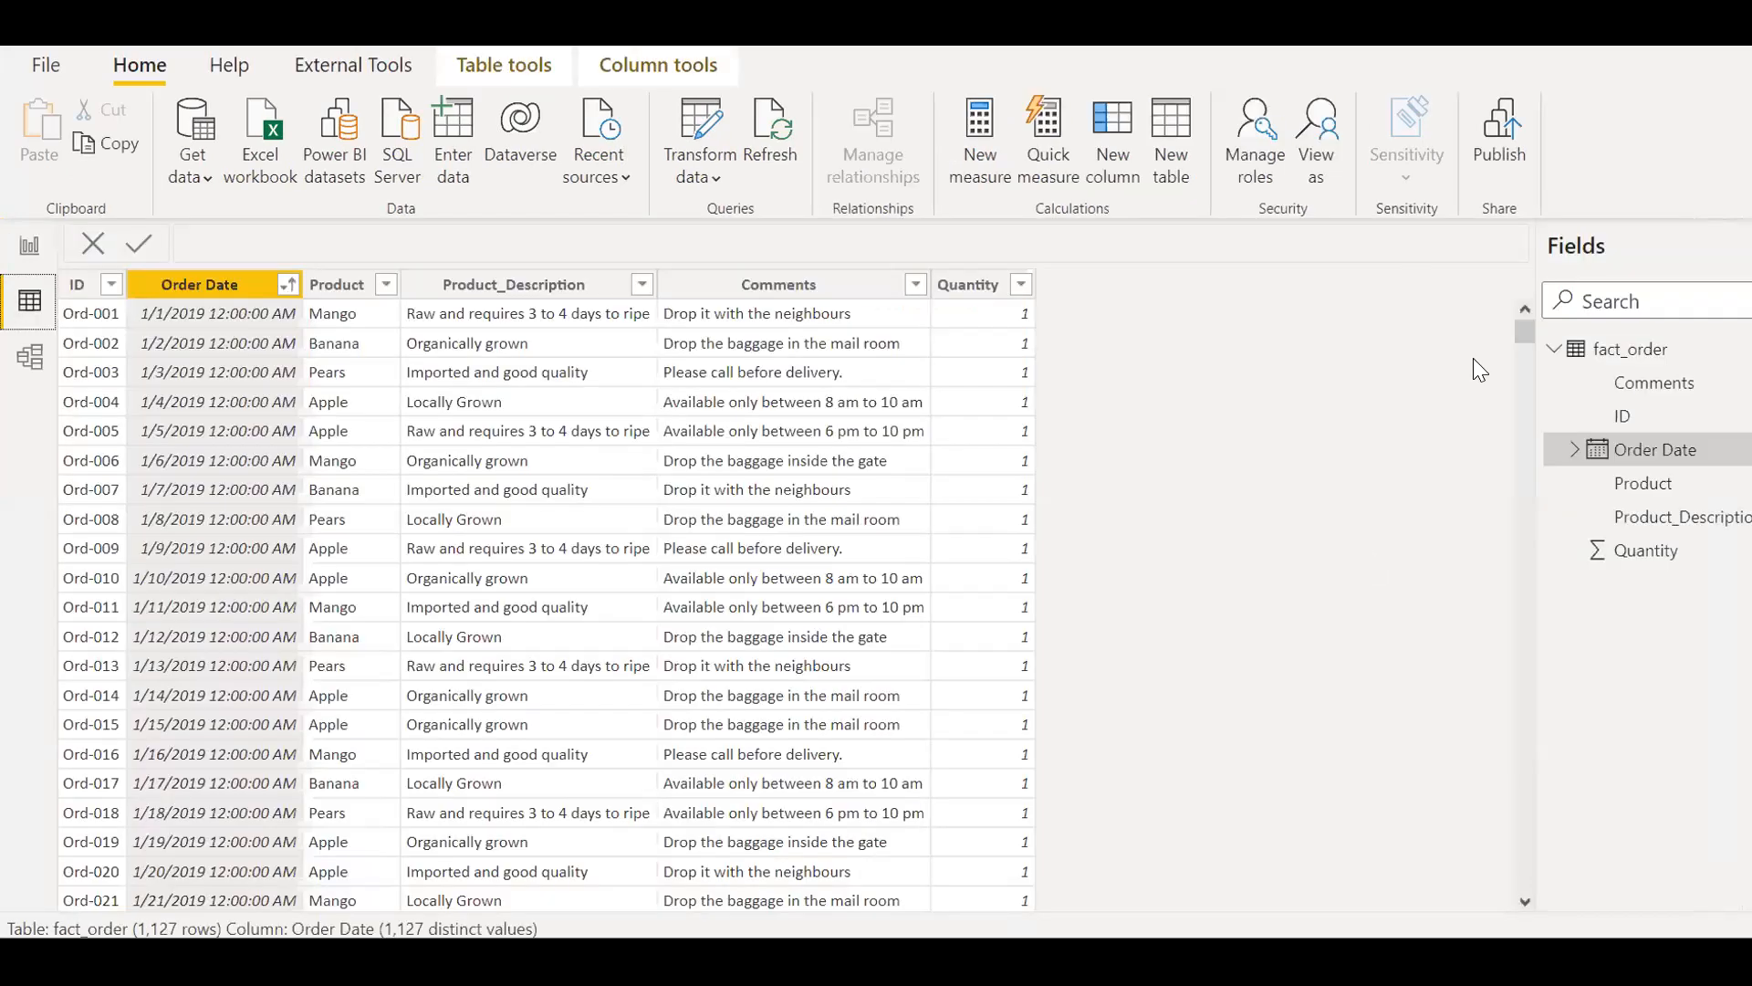
pyautogui.moveTo(1644, 368)
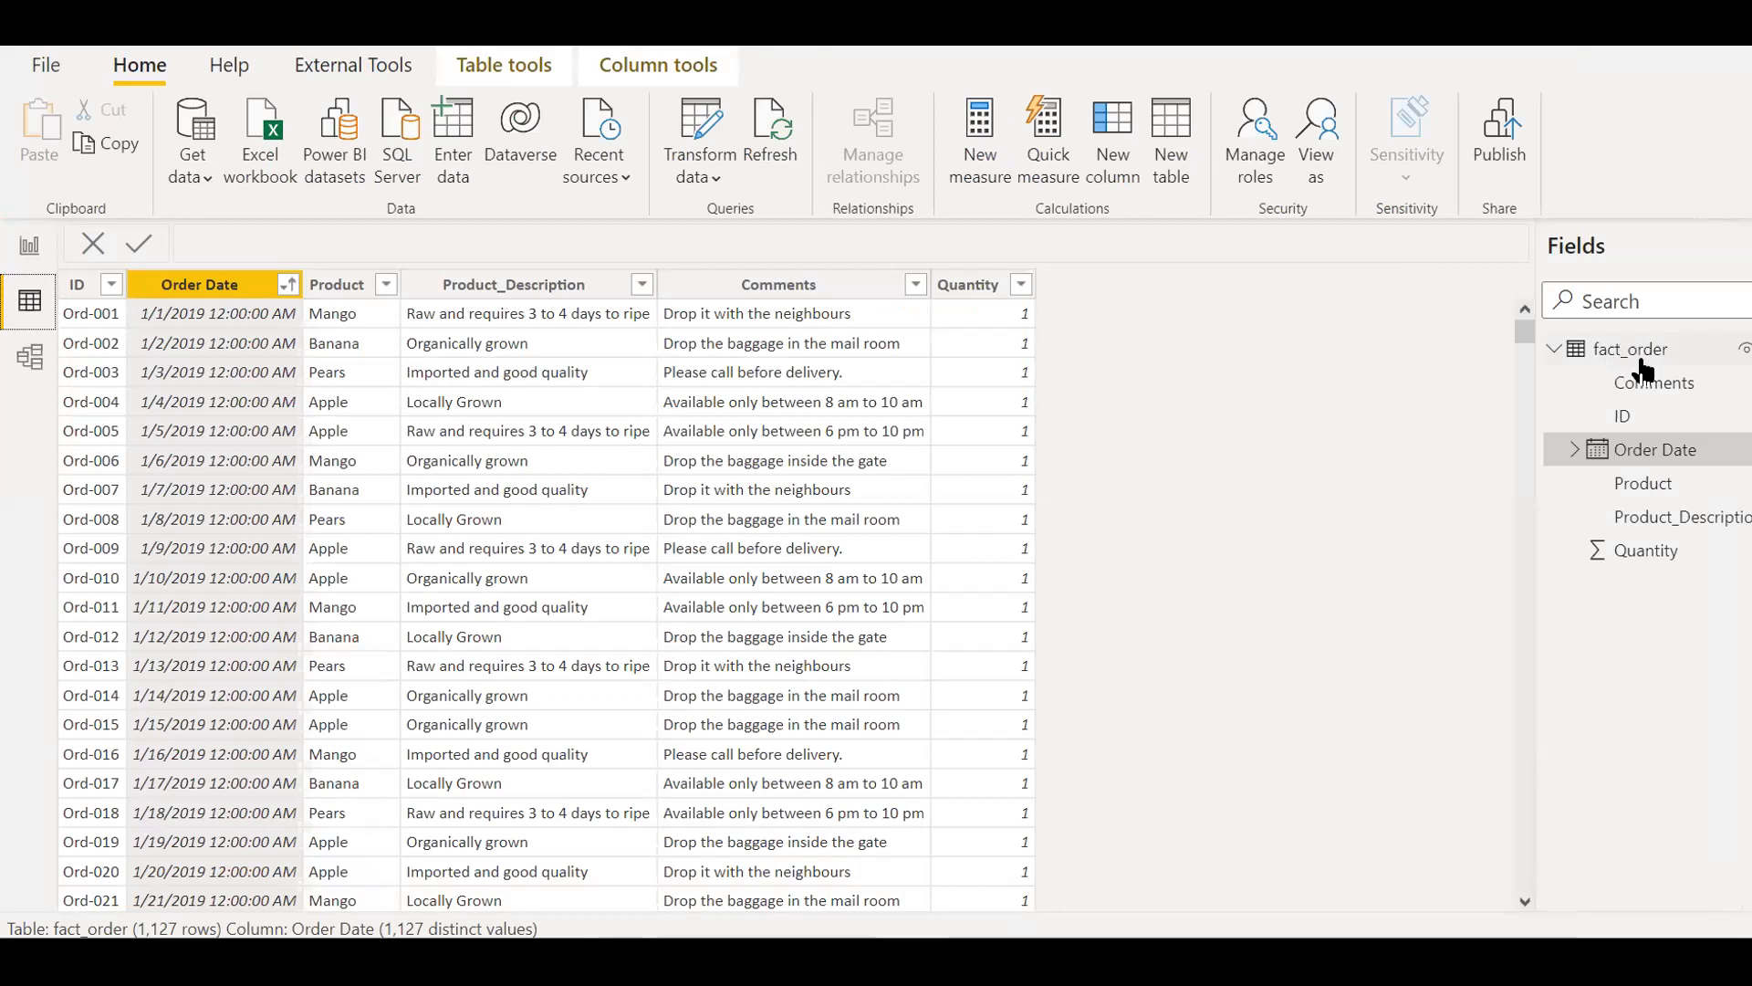
pyautogui.moveTo(1373, 648)
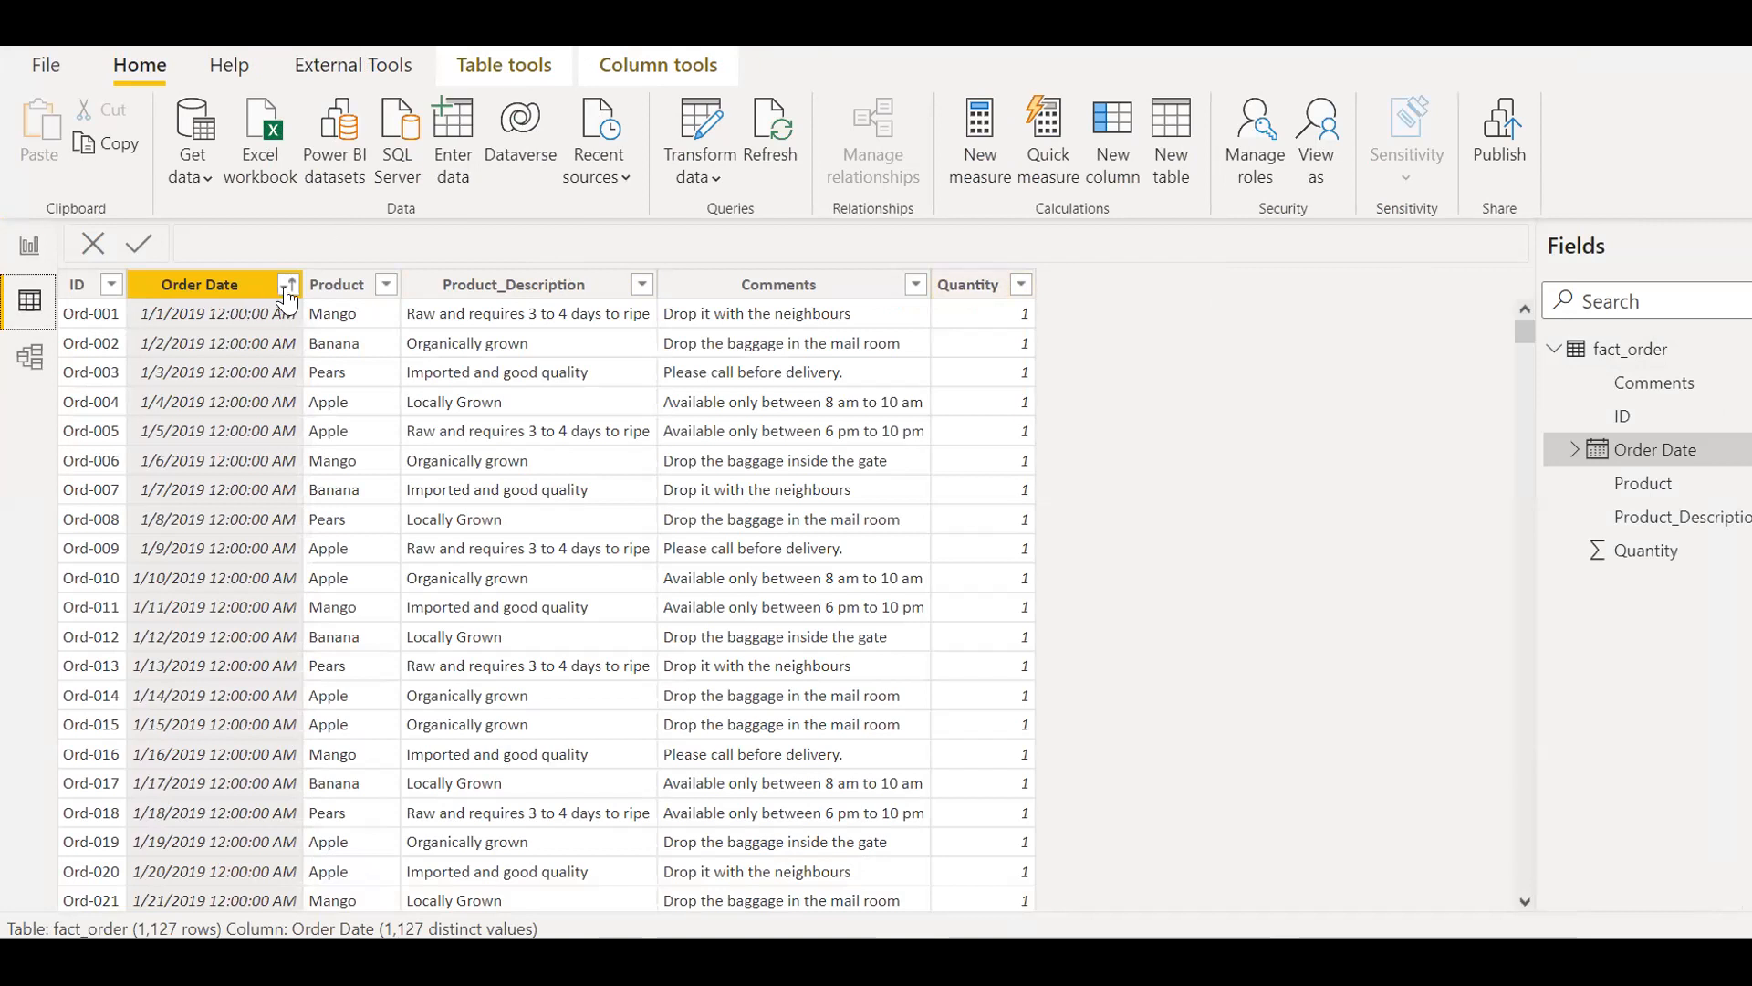
pyautogui.click(288, 284)
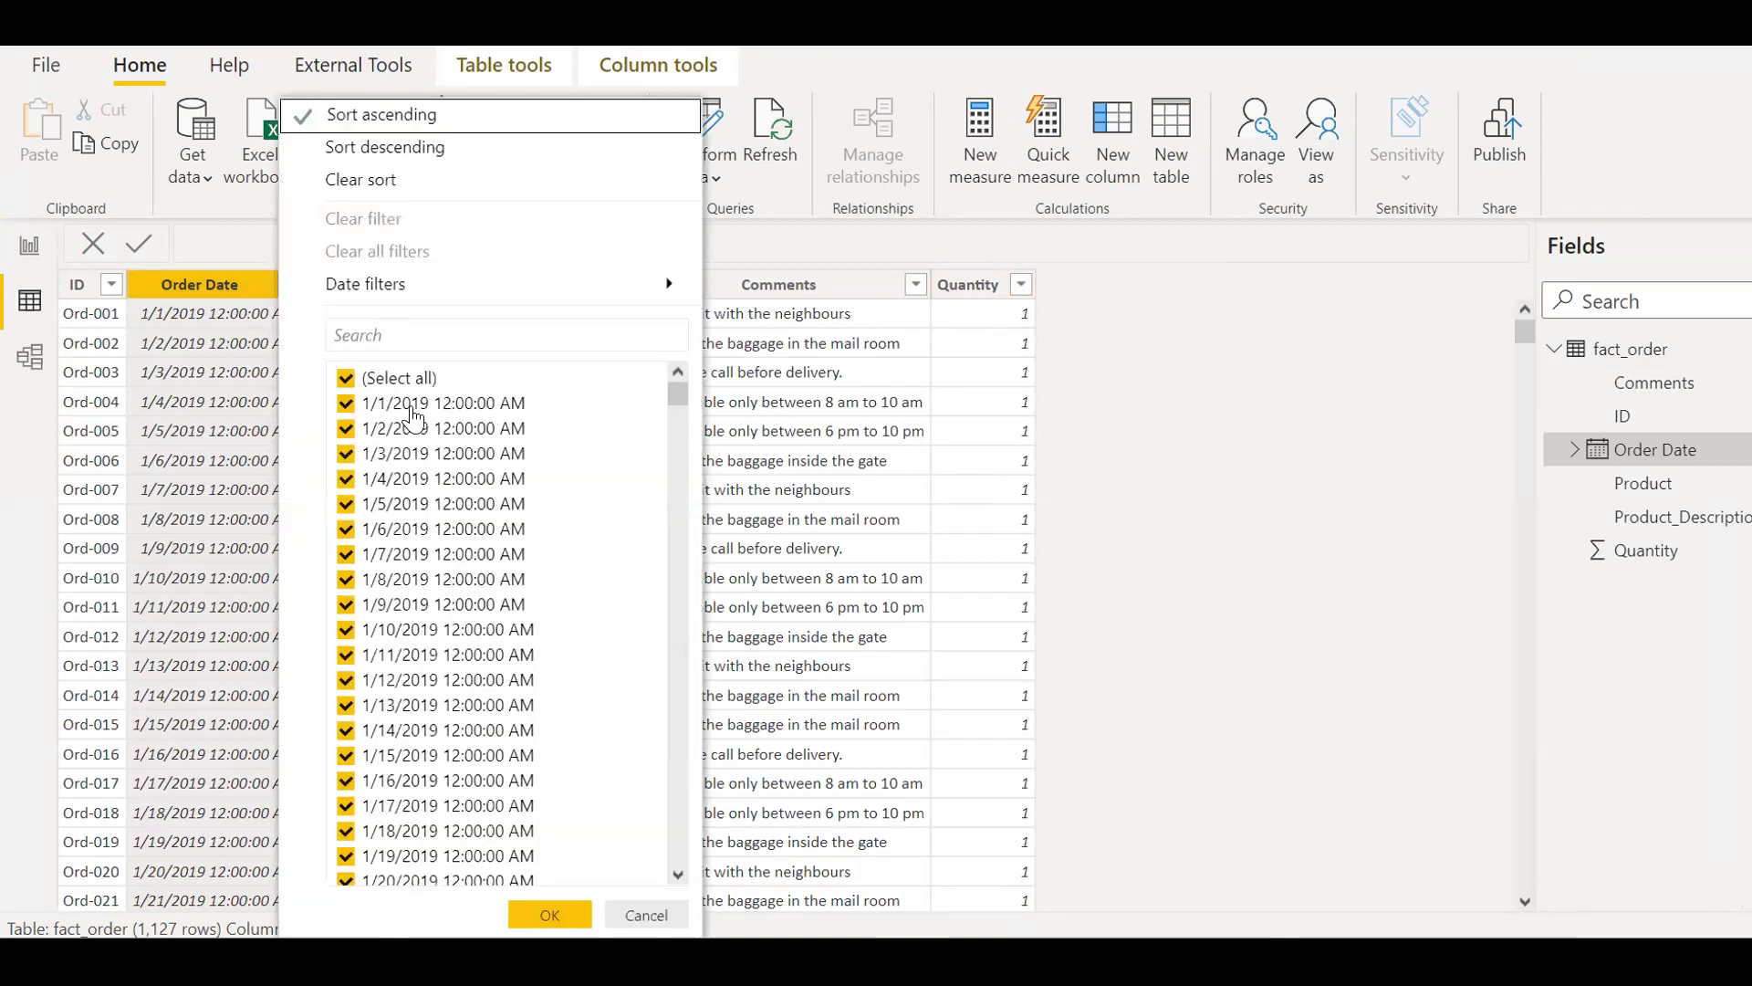
pyautogui.moveTo(667, 458)
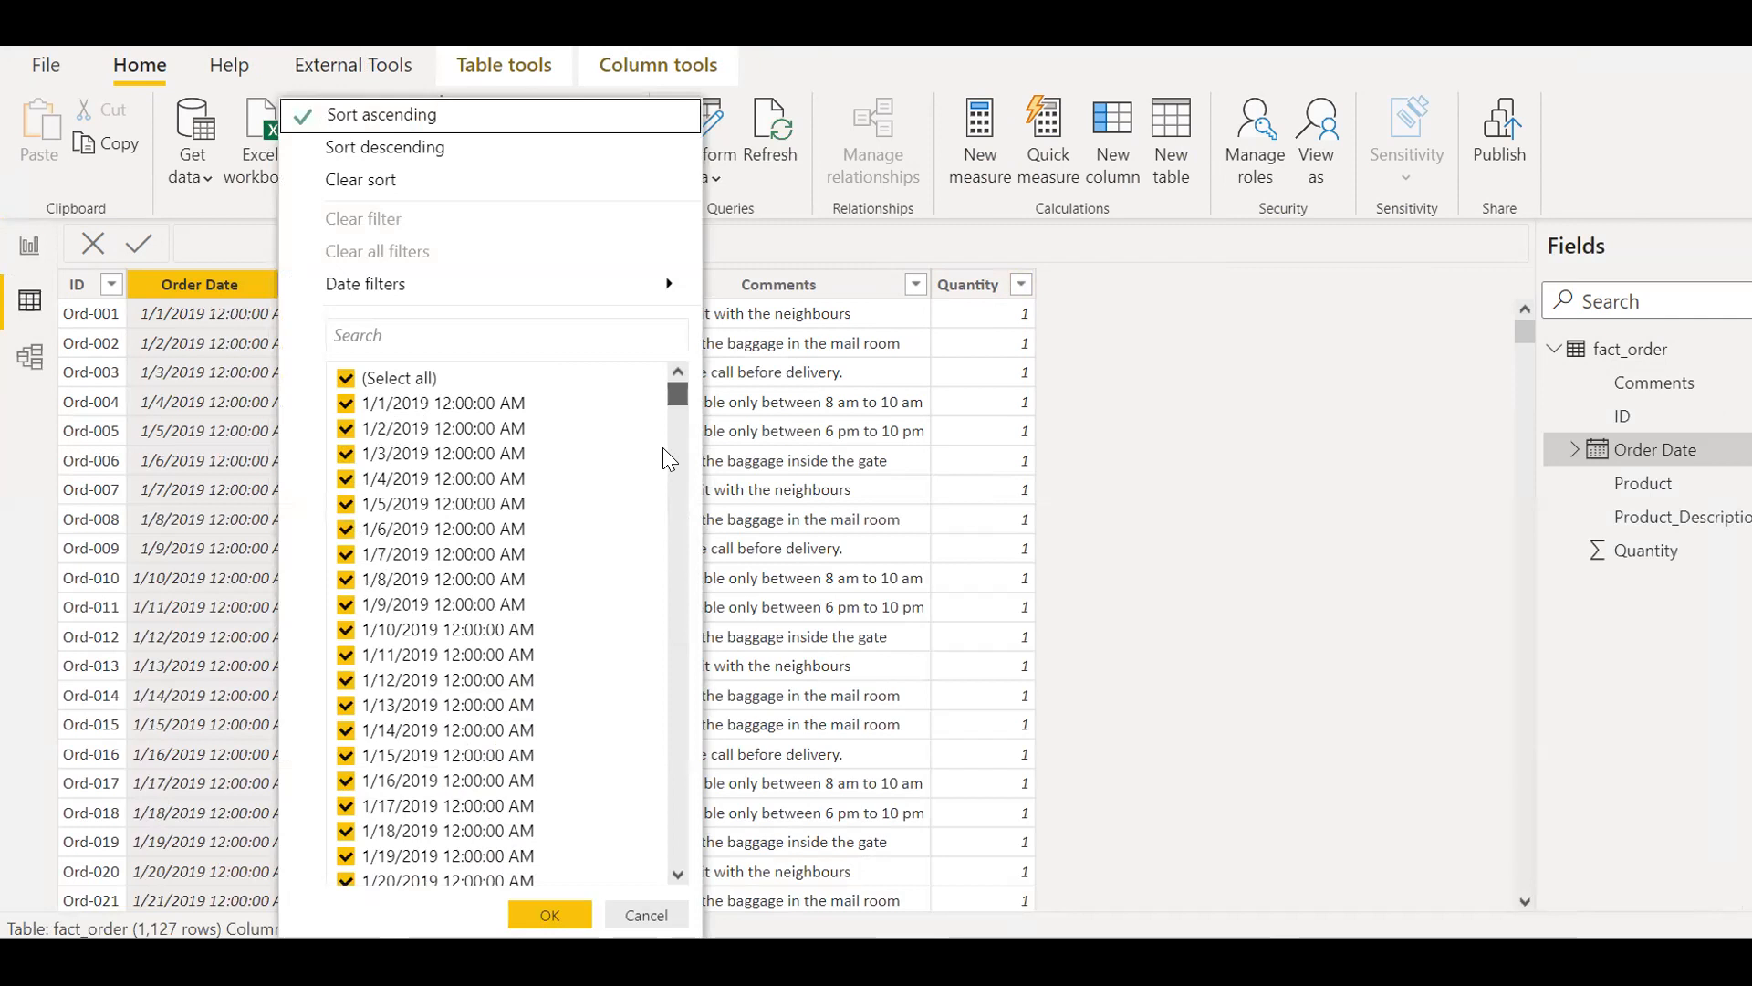
pyautogui.scroll(-3)
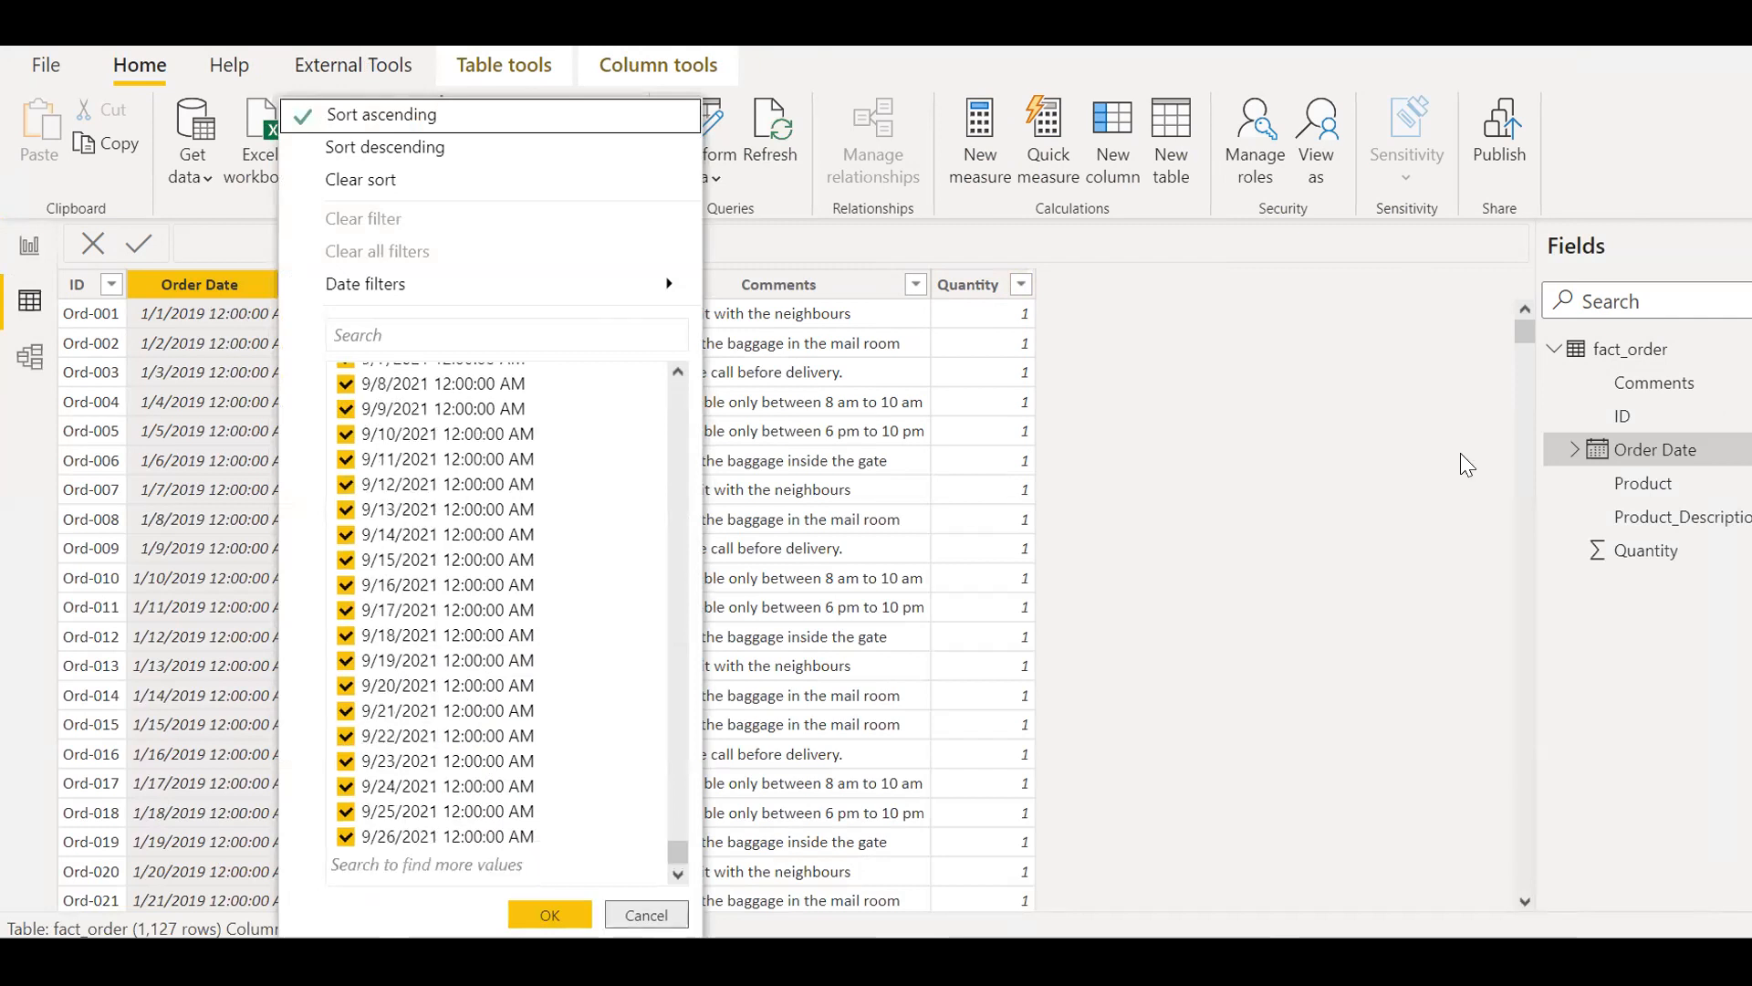
pyautogui.click(549, 914)
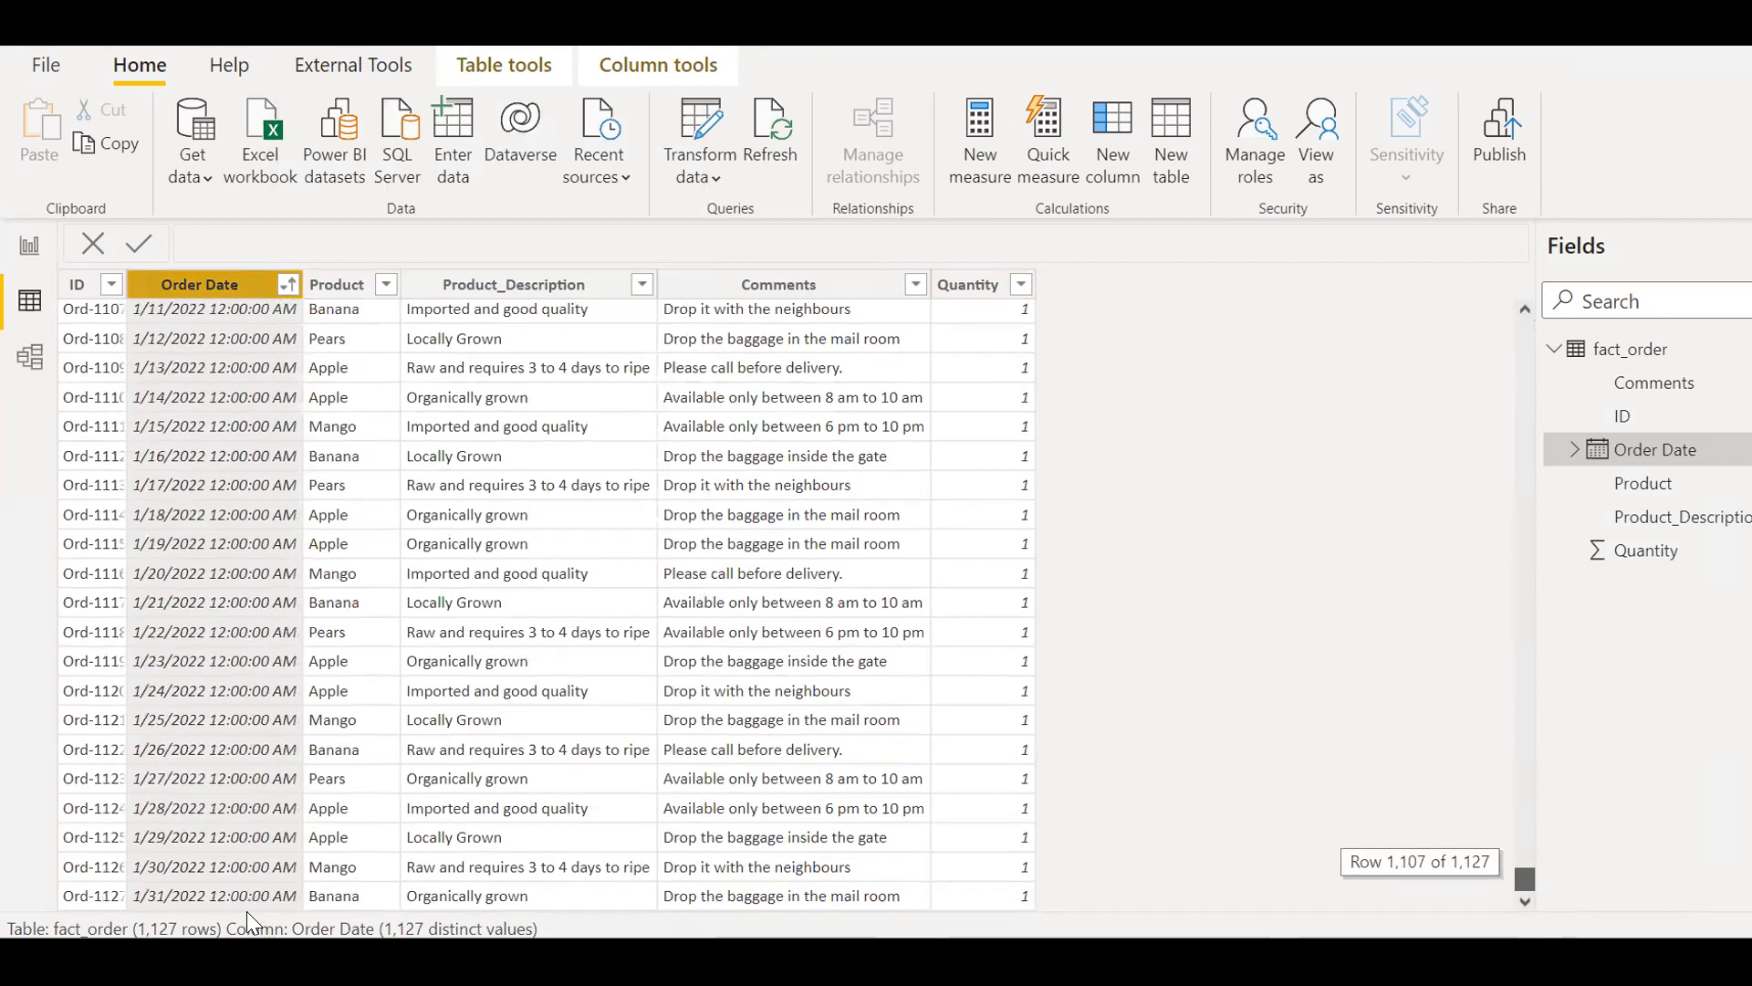
pyautogui.moveTo(17, 882)
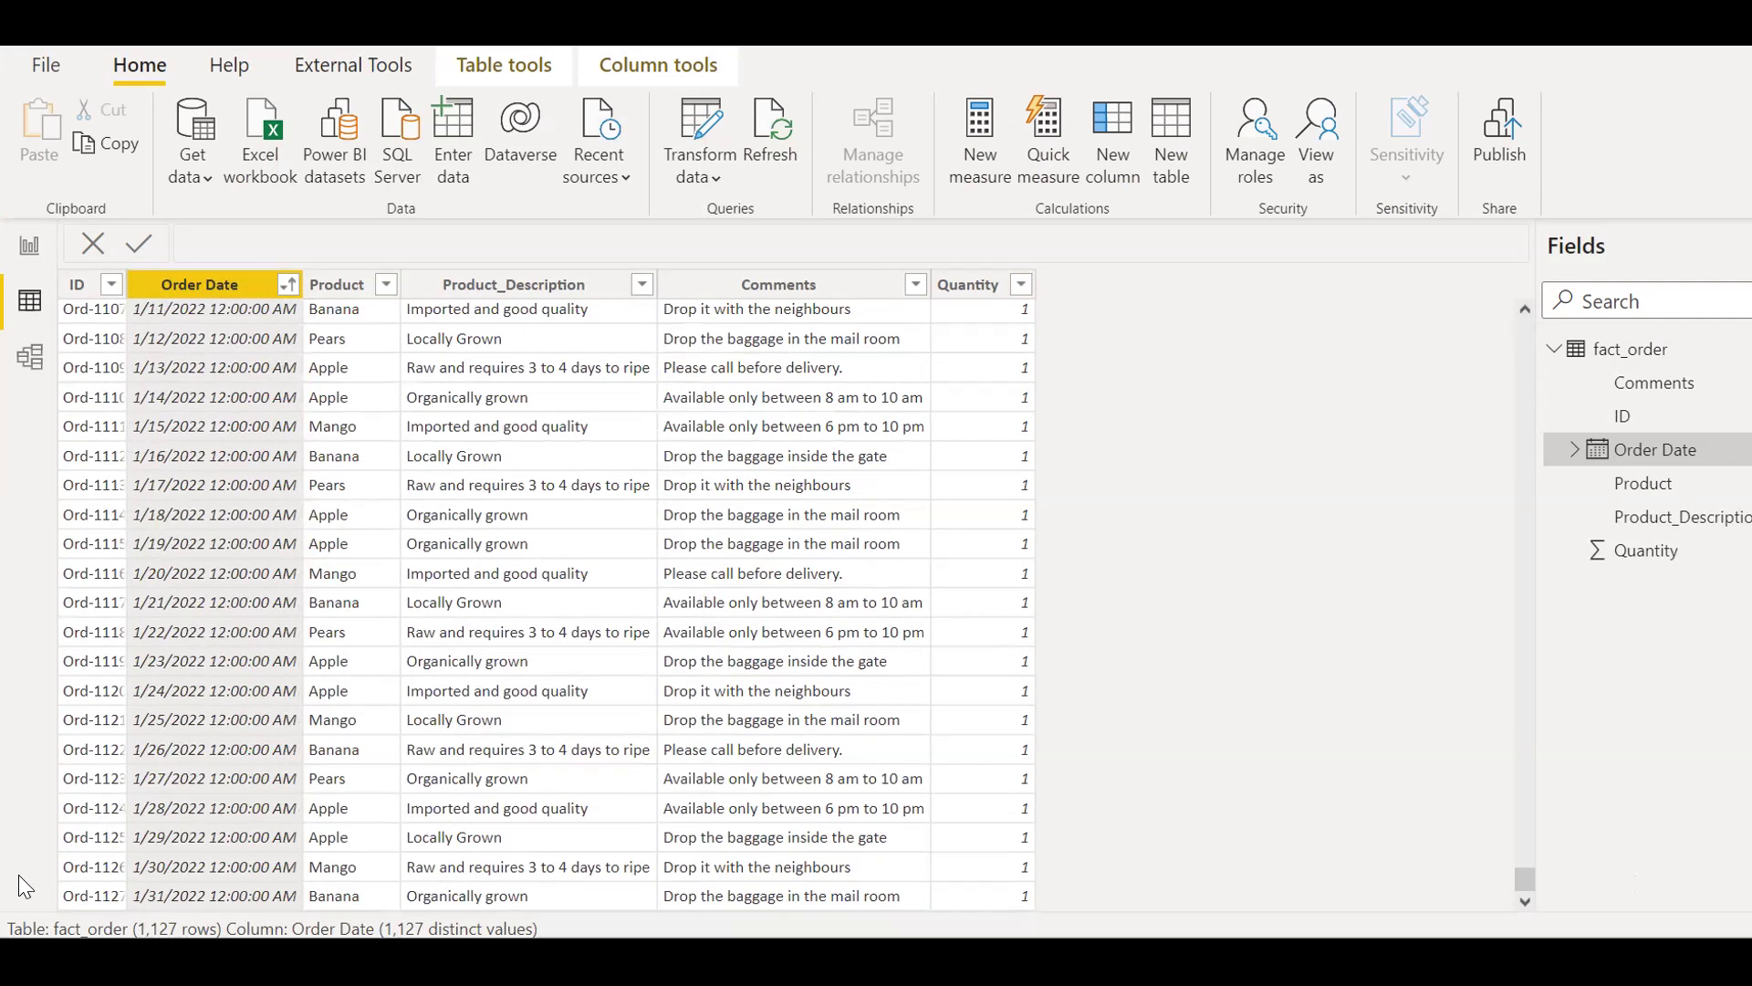
pyautogui.moveTo(170, 901)
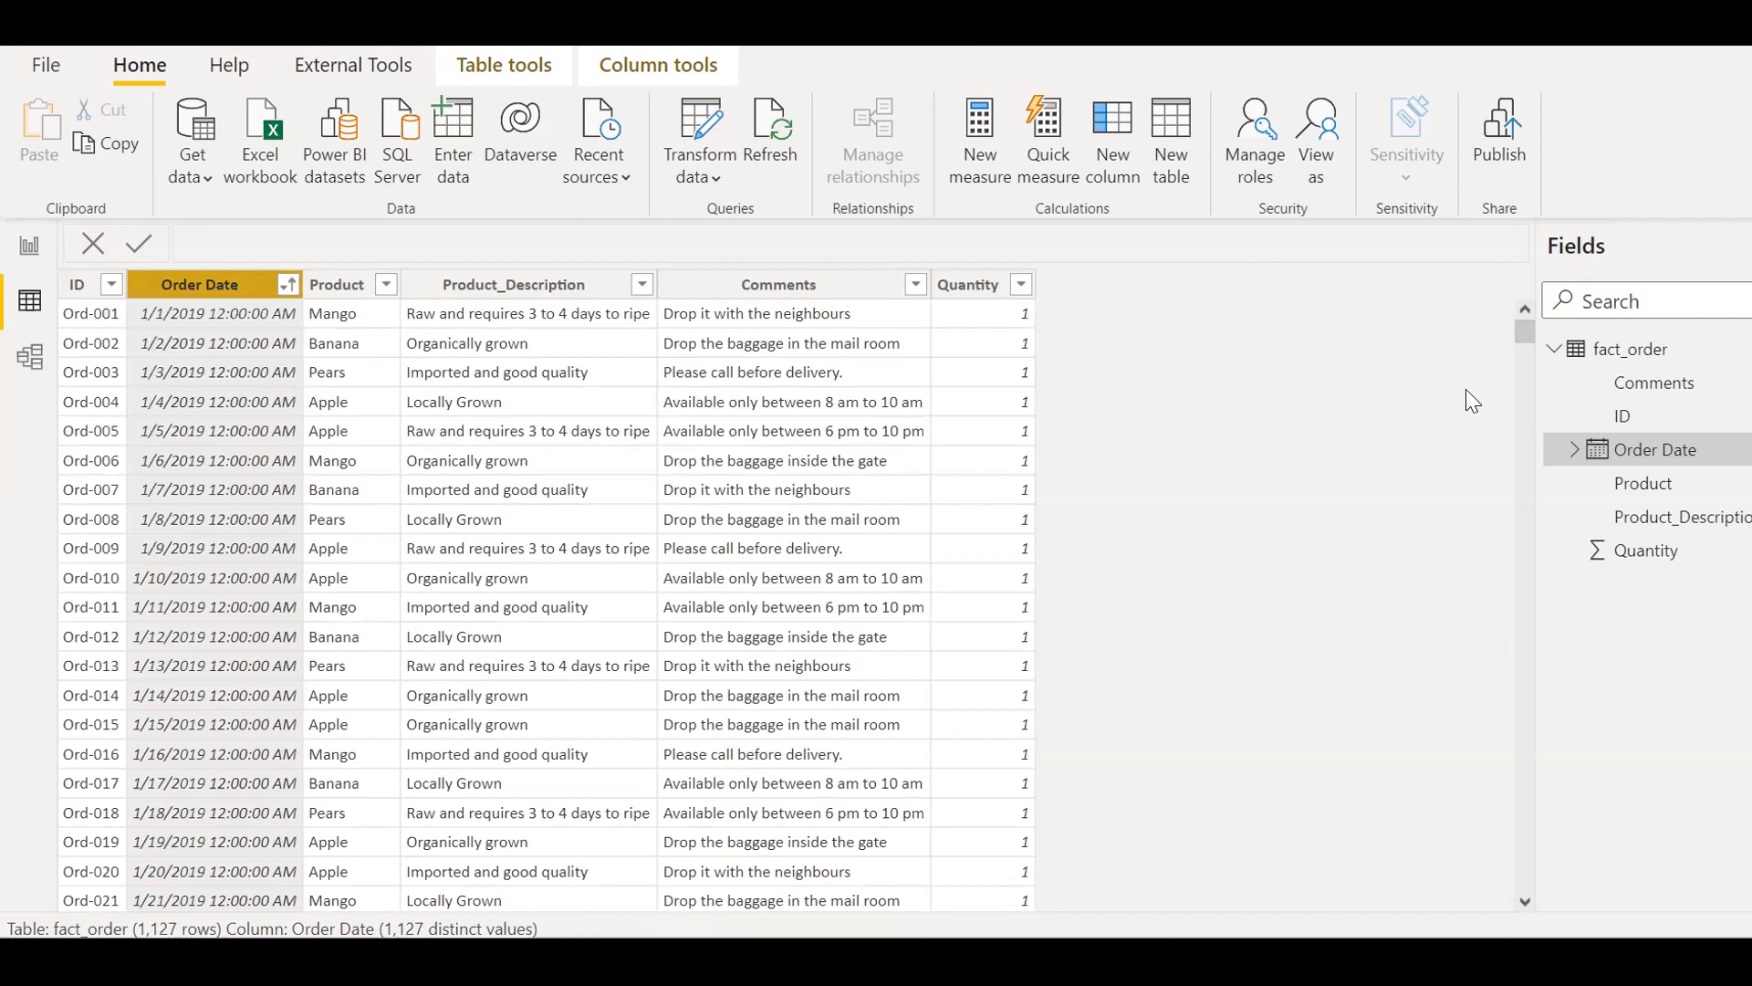
pyautogui.moveTo(1234, 369)
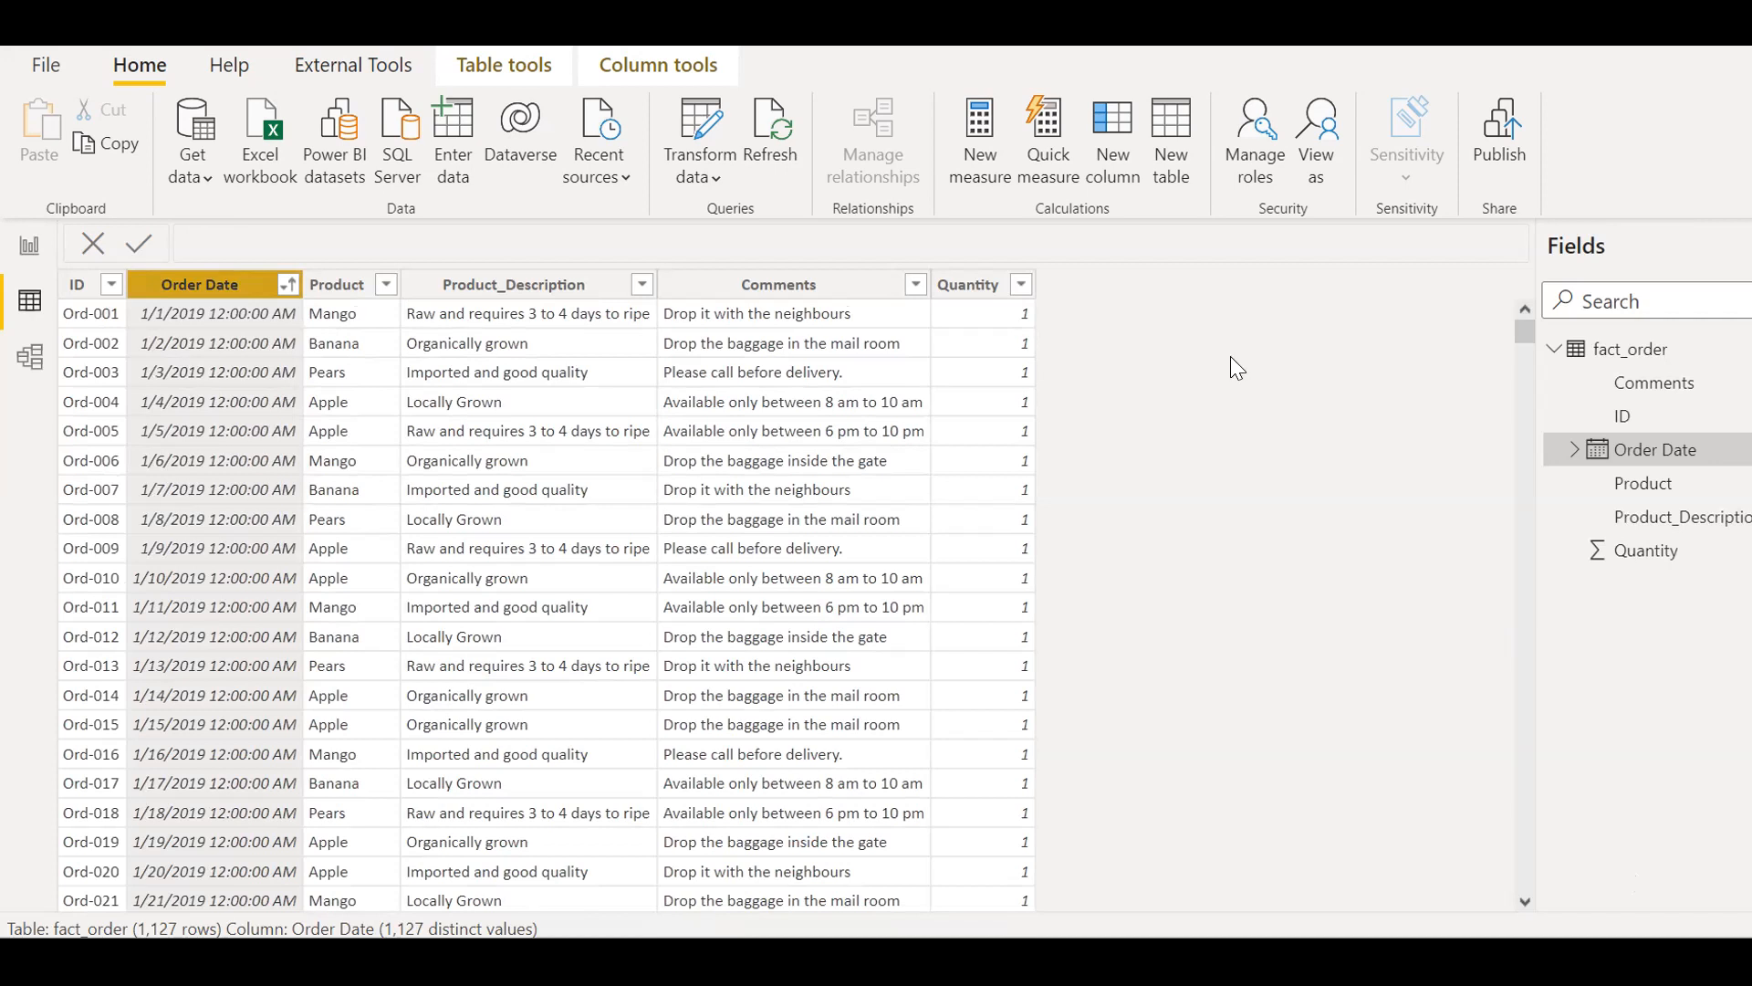
pyautogui.moveTo(564, 309)
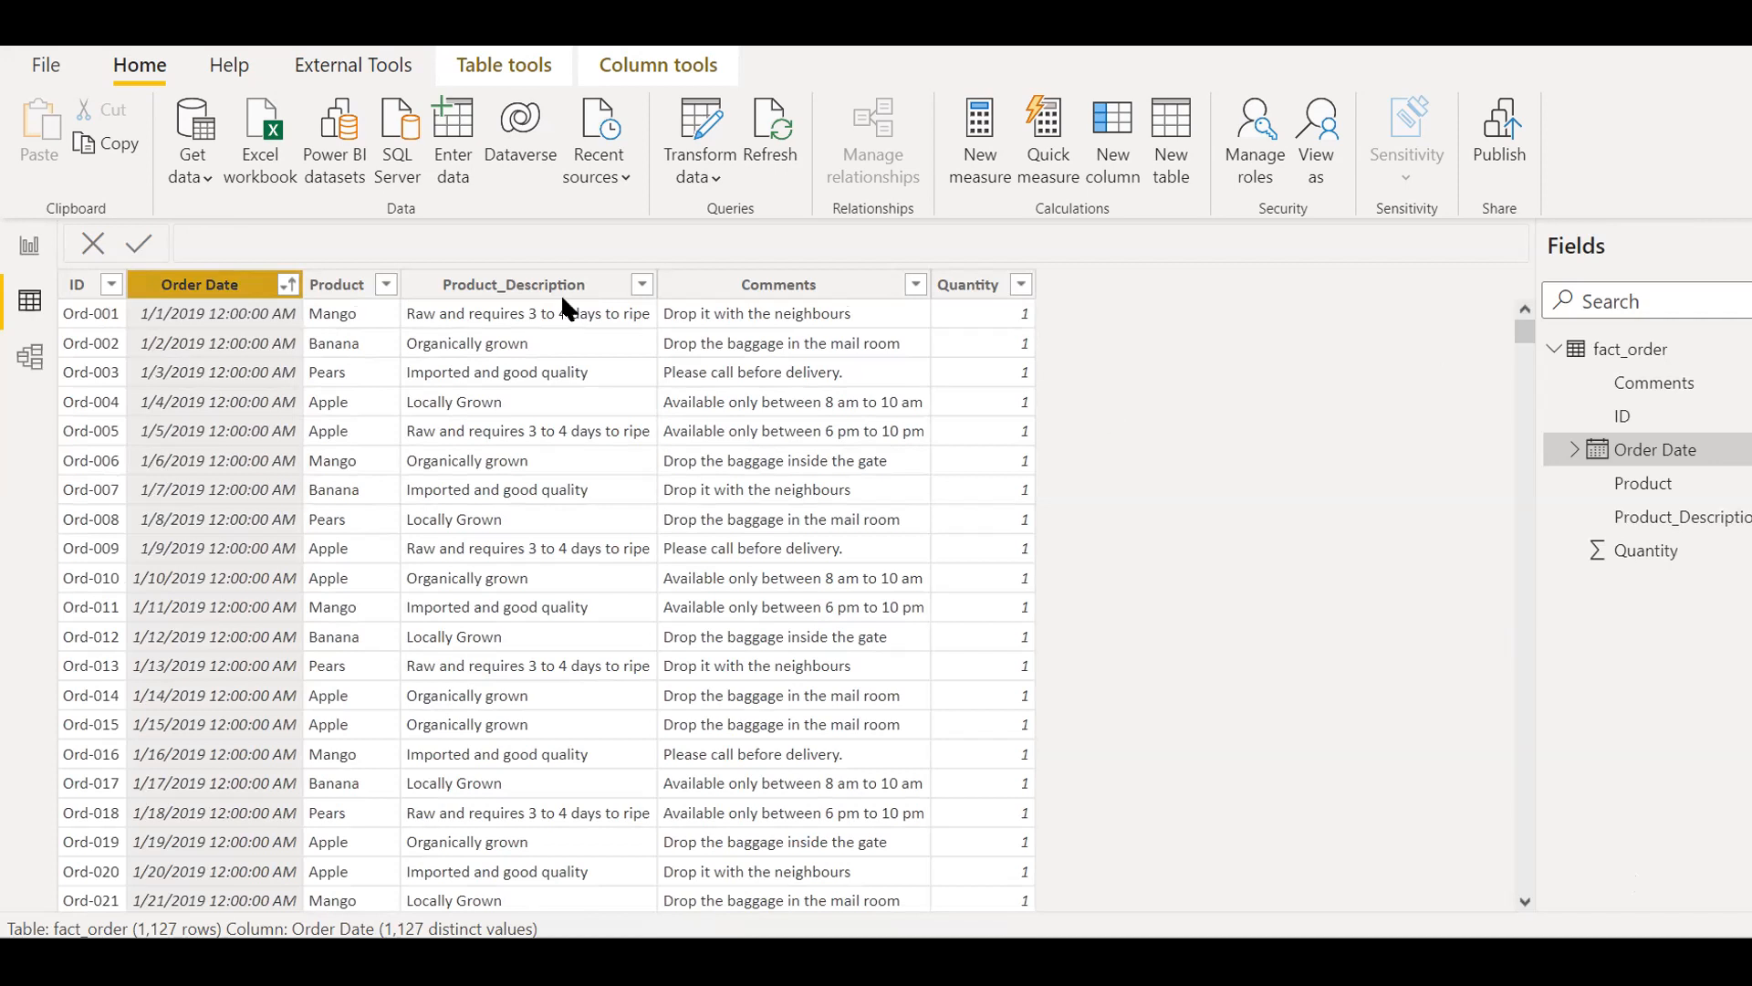
pyautogui.moveTo(151, 295)
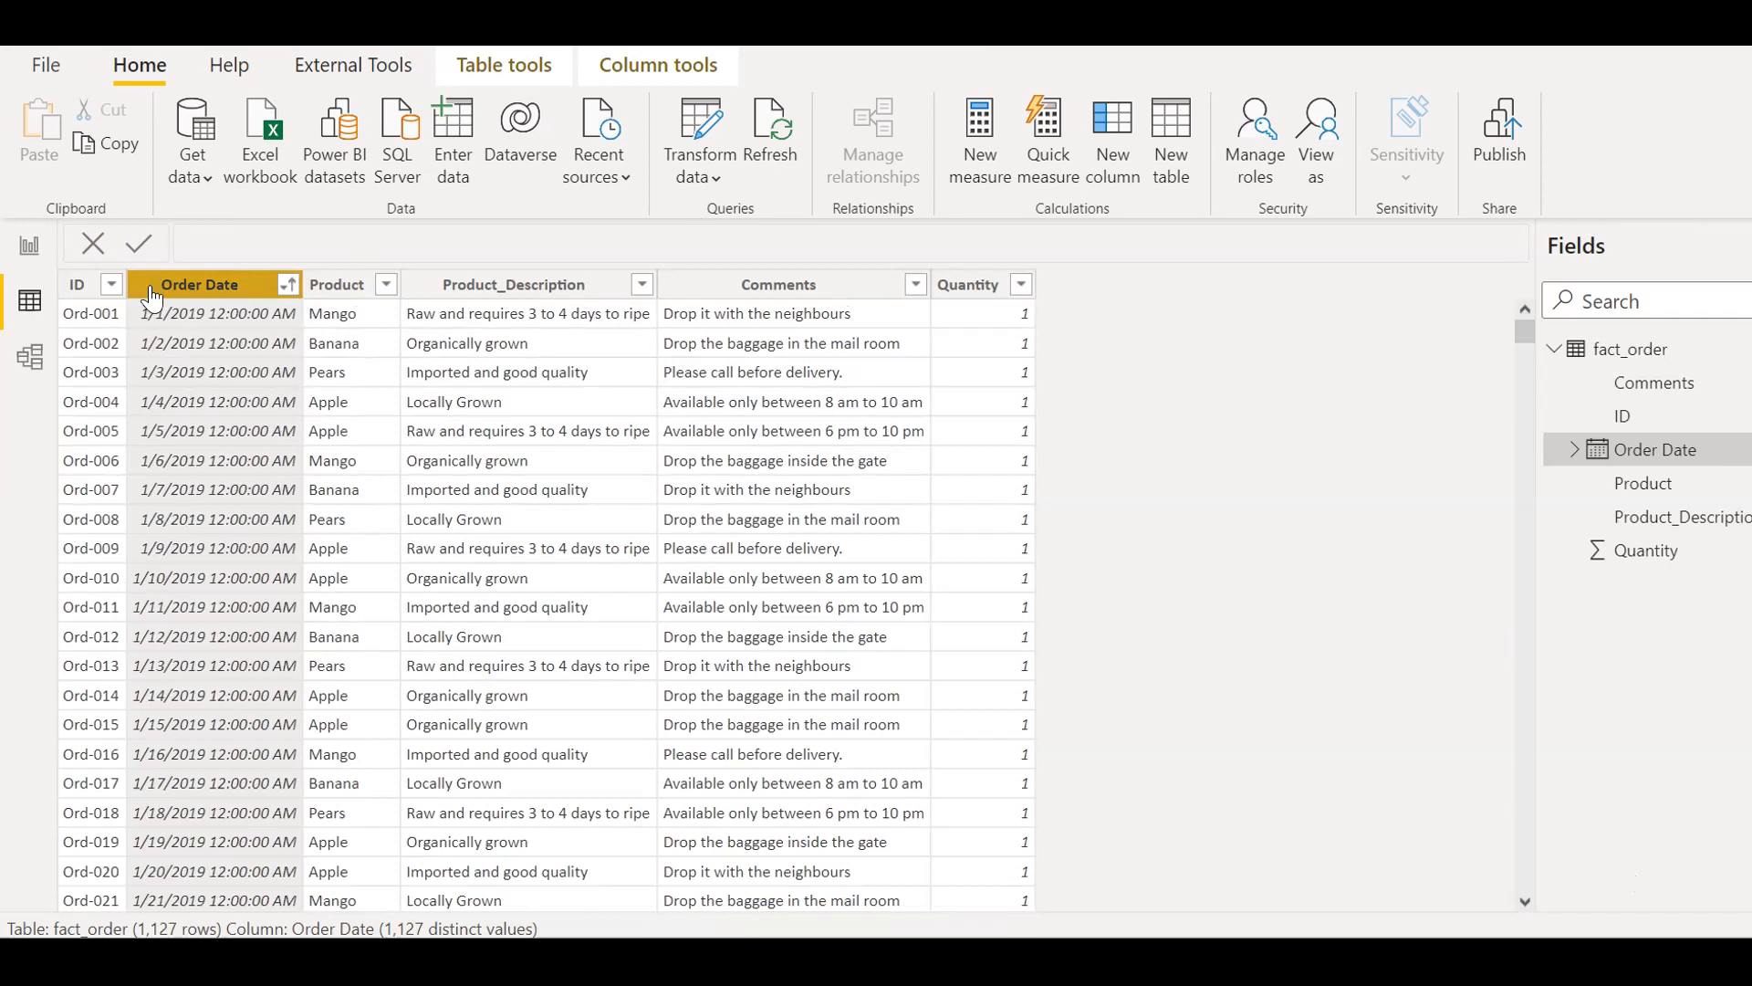
pyautogui.moveTo(220, 329)
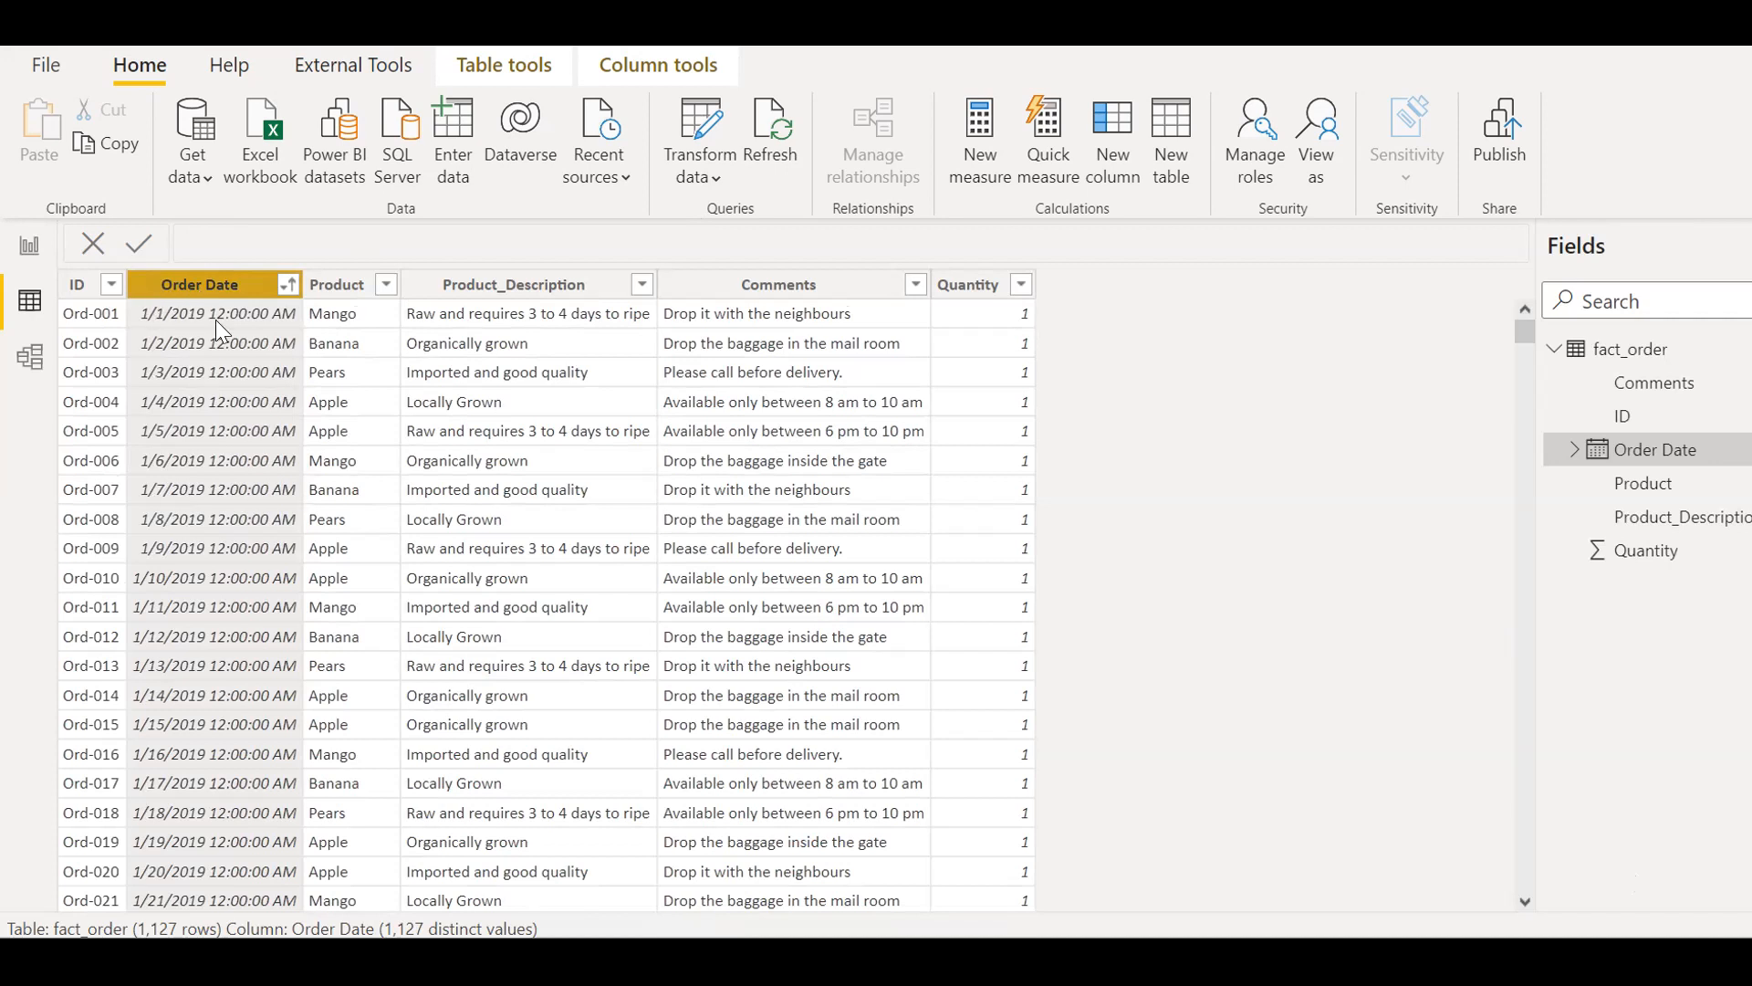
pyautogui.moveTo(224, 302)
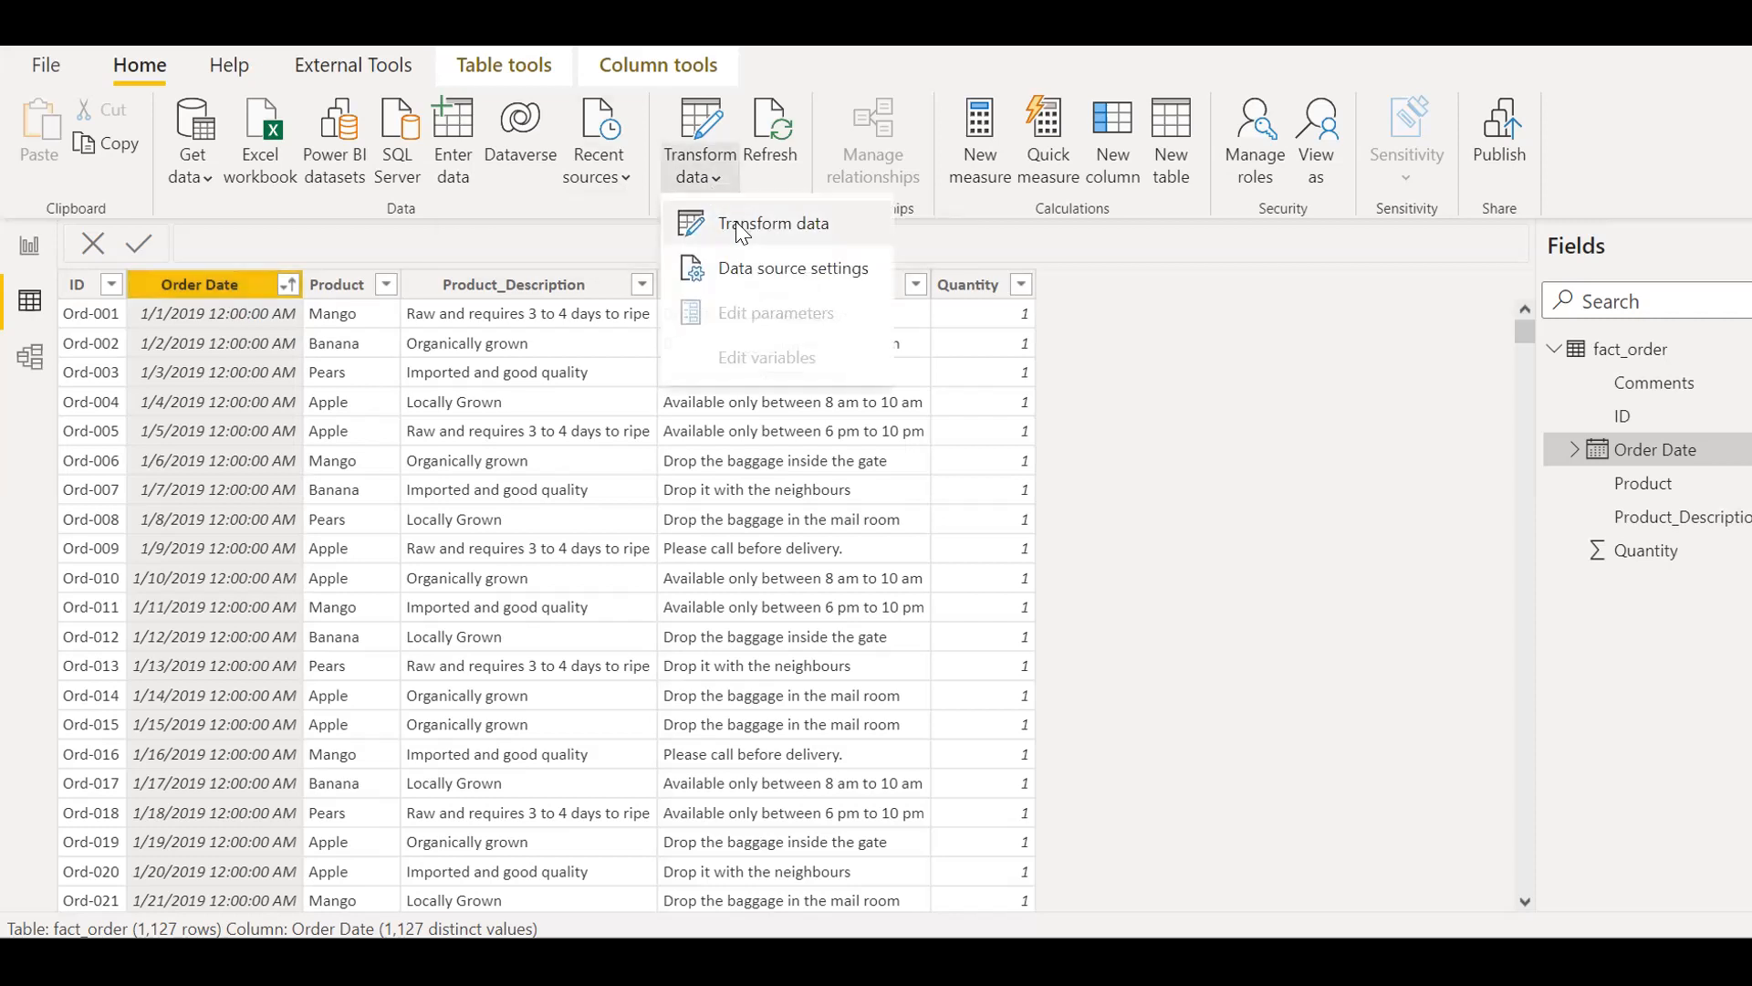
# - Open fact_order in Power Query Editor and bring up the Manage Parameters options
pyautogui.click(774, 223)
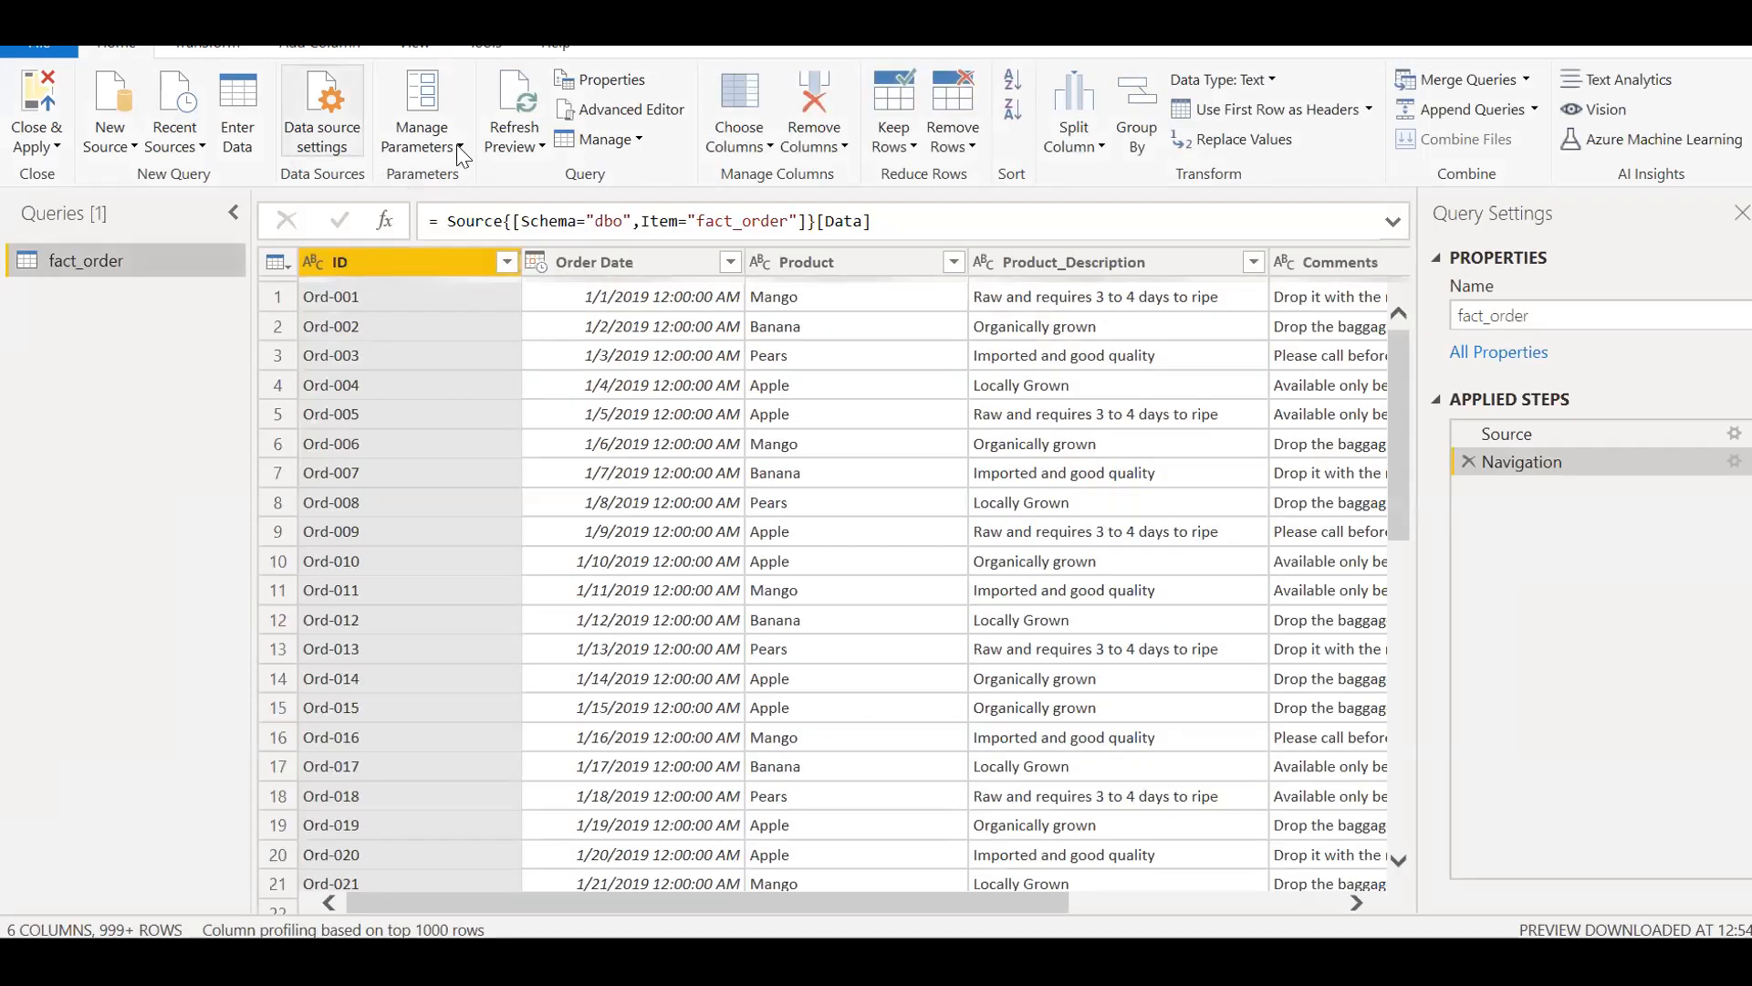
pyautogui.click(422, 110)
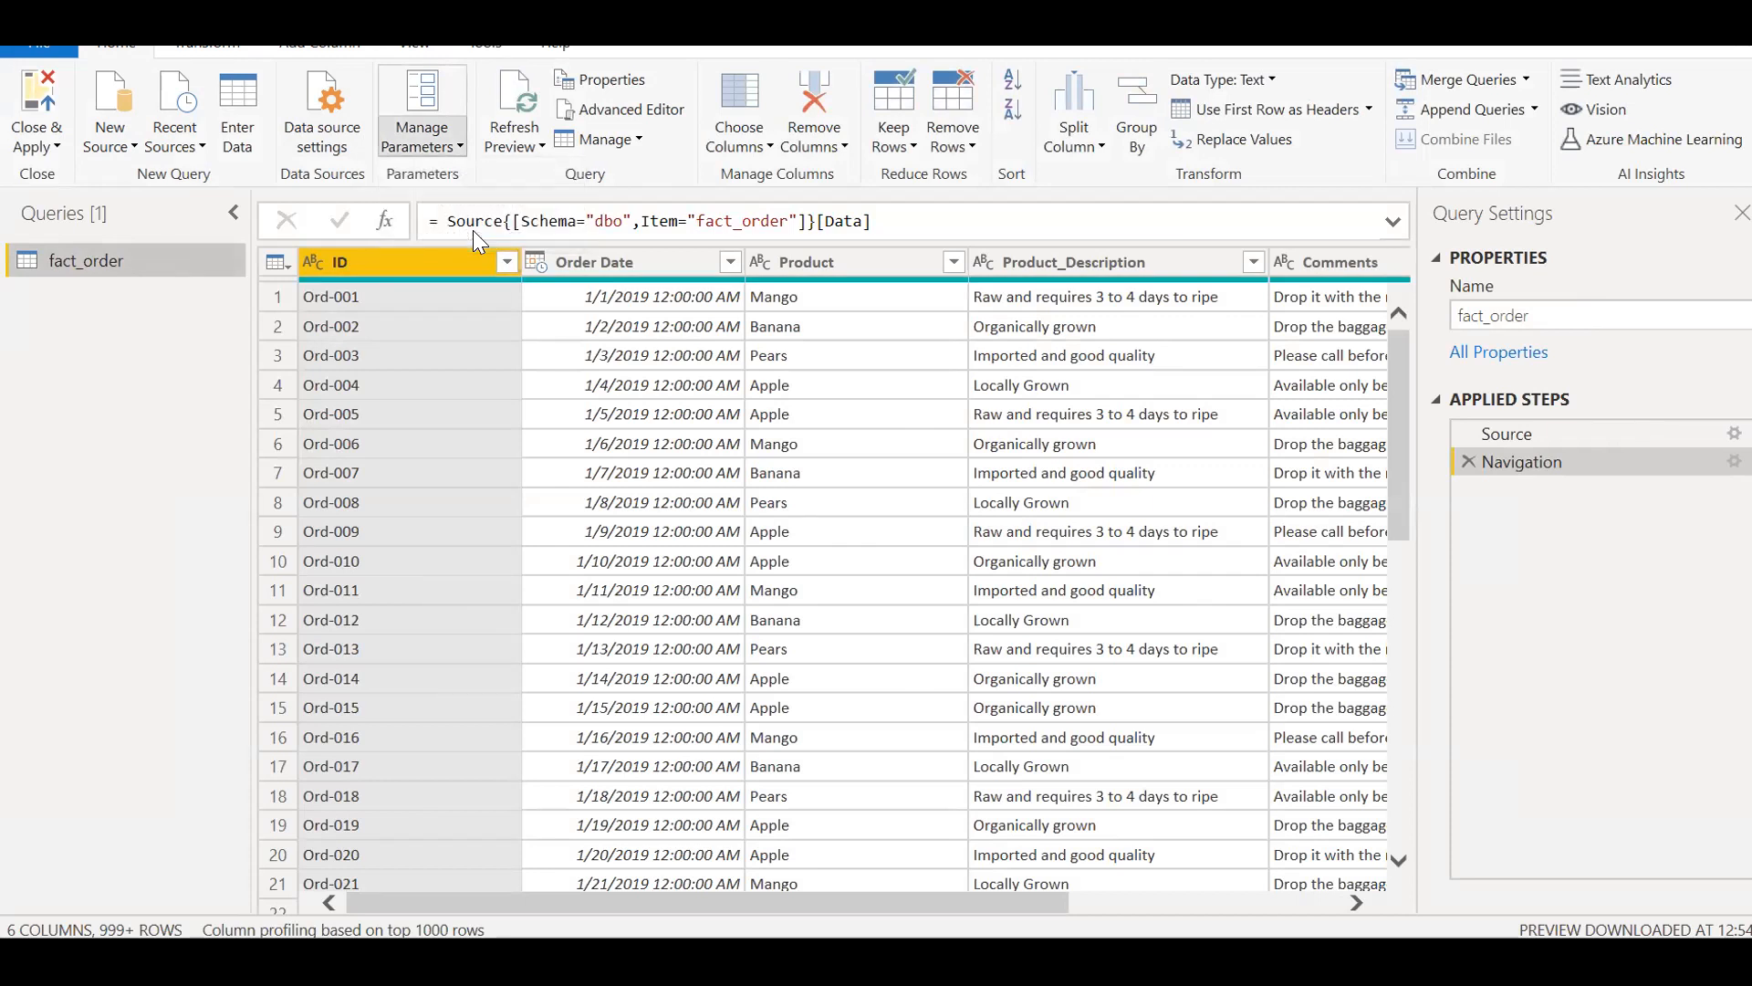
# - Add parameter RangeStart: type Date/Time, any suggested value, current value 1-1-2019
pyautogui.click(421, 111)
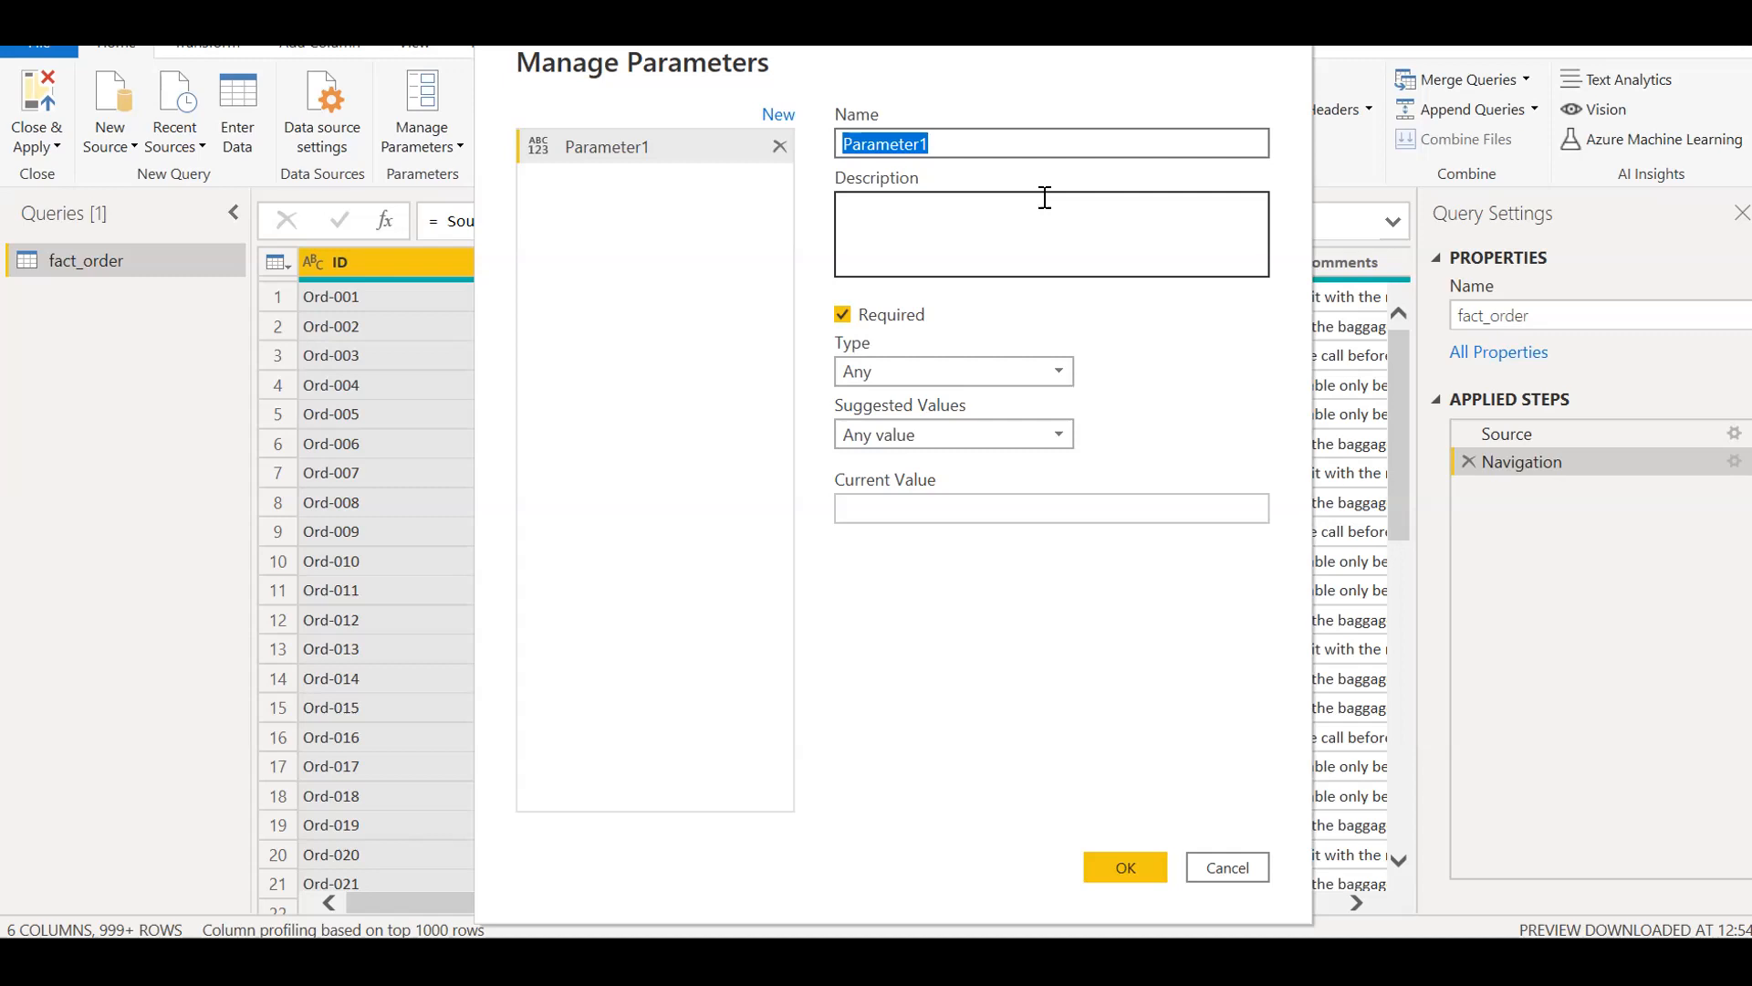
pyautogui.write('RangeStart')
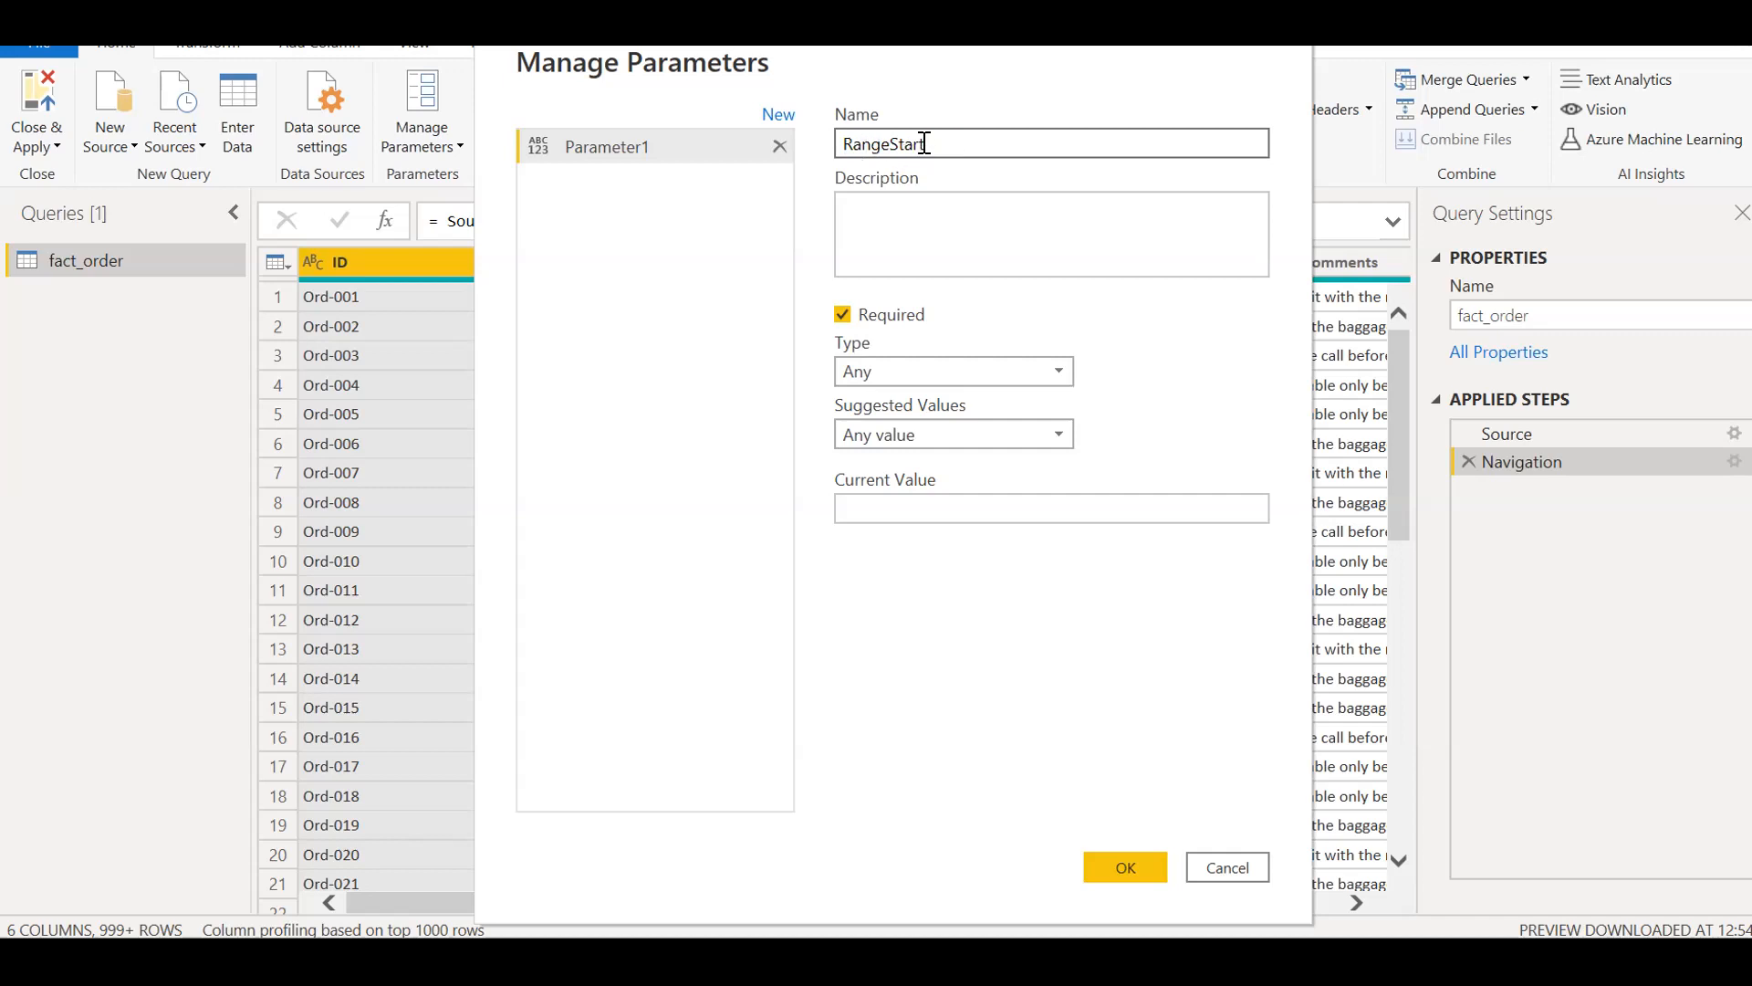
pyautogui.moveTo(1046, 385)
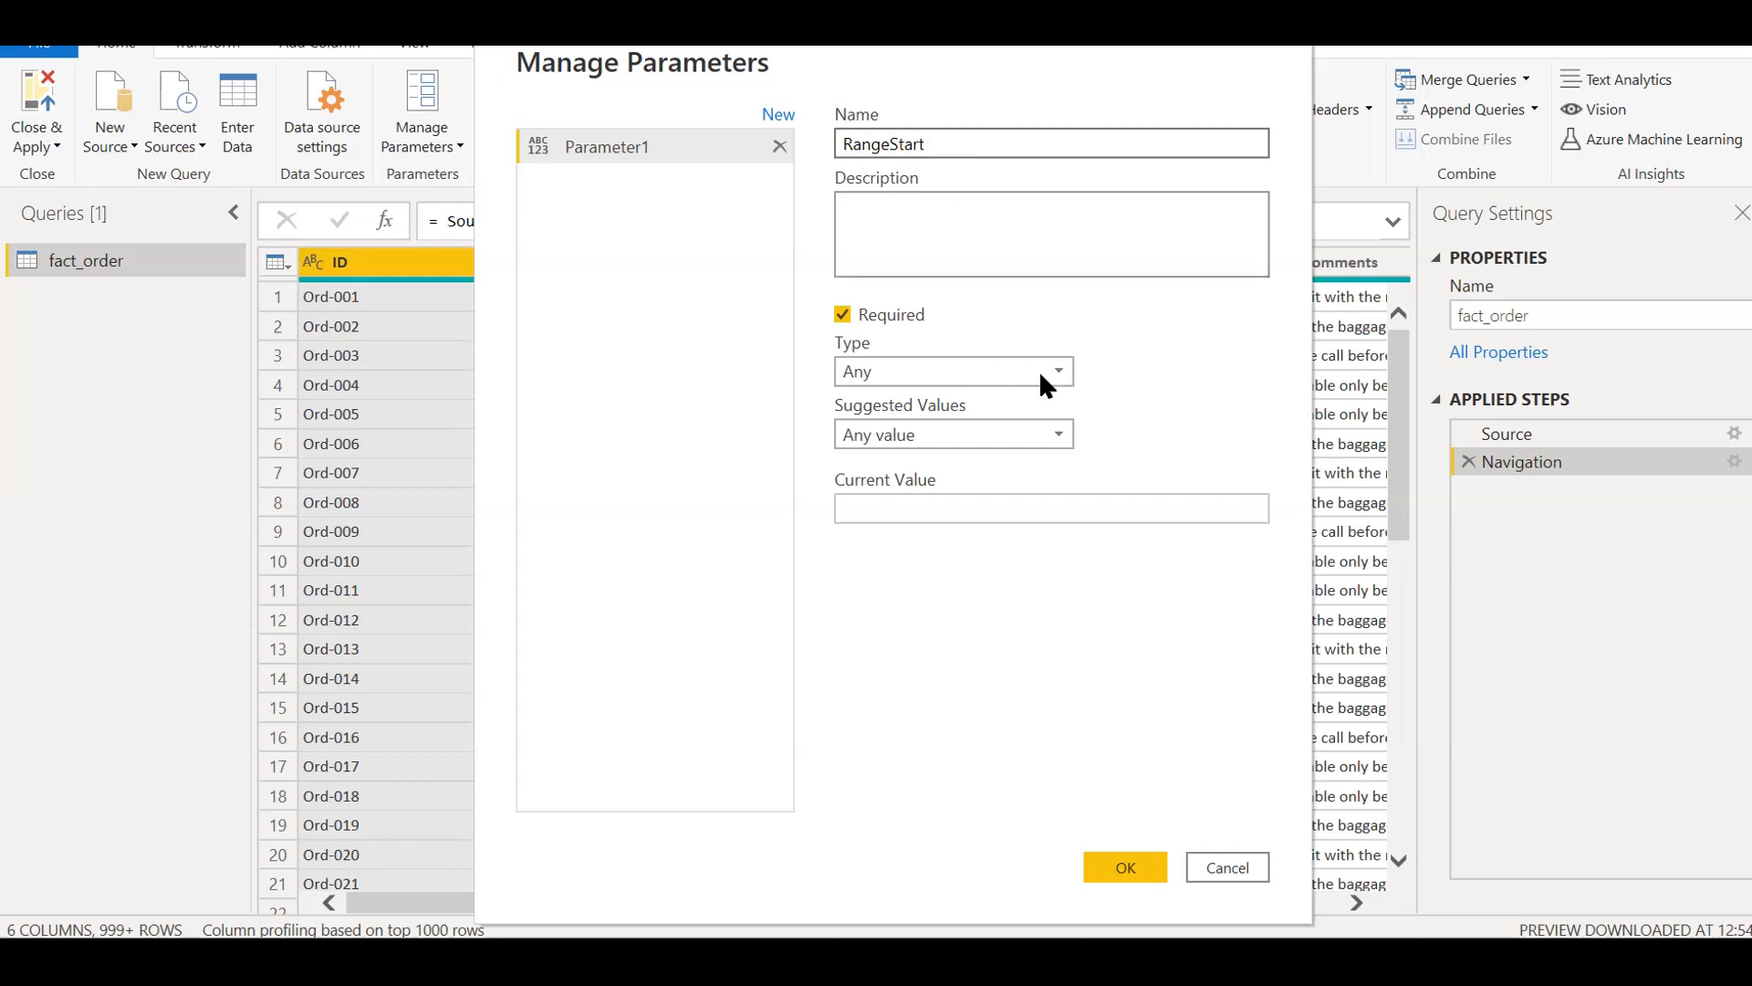
pyautogui.click(1055, 370)
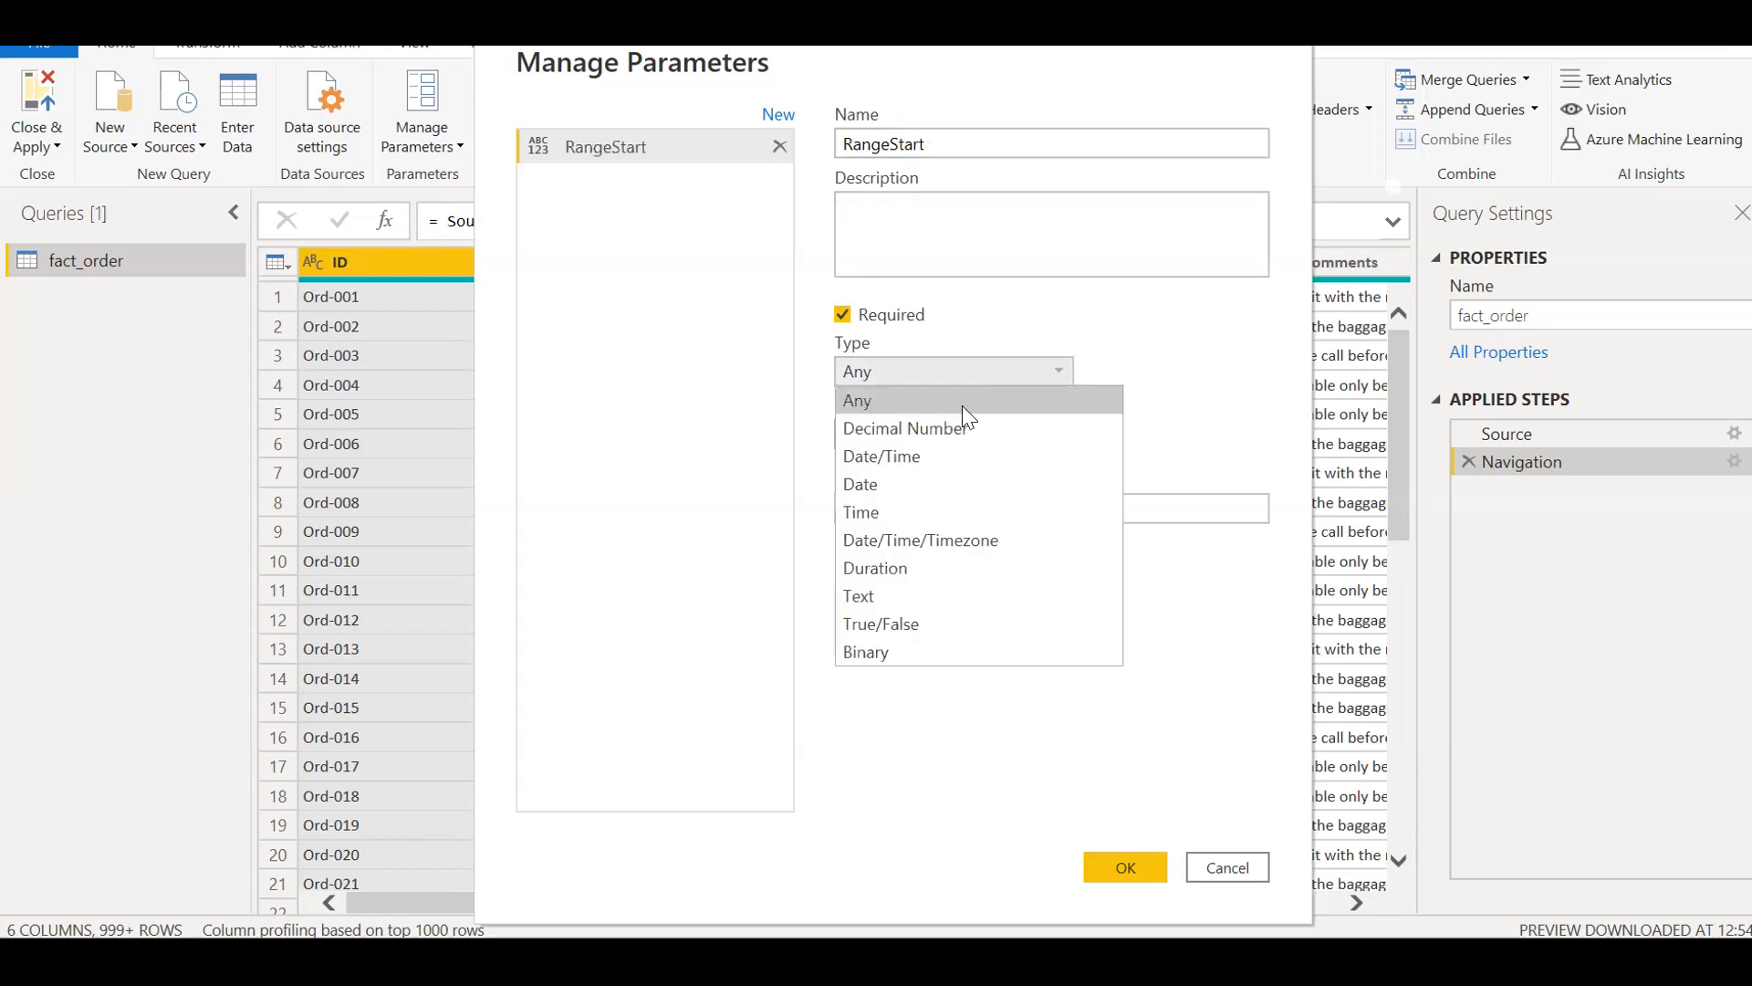
pyautogui.moveTo(916, 456)
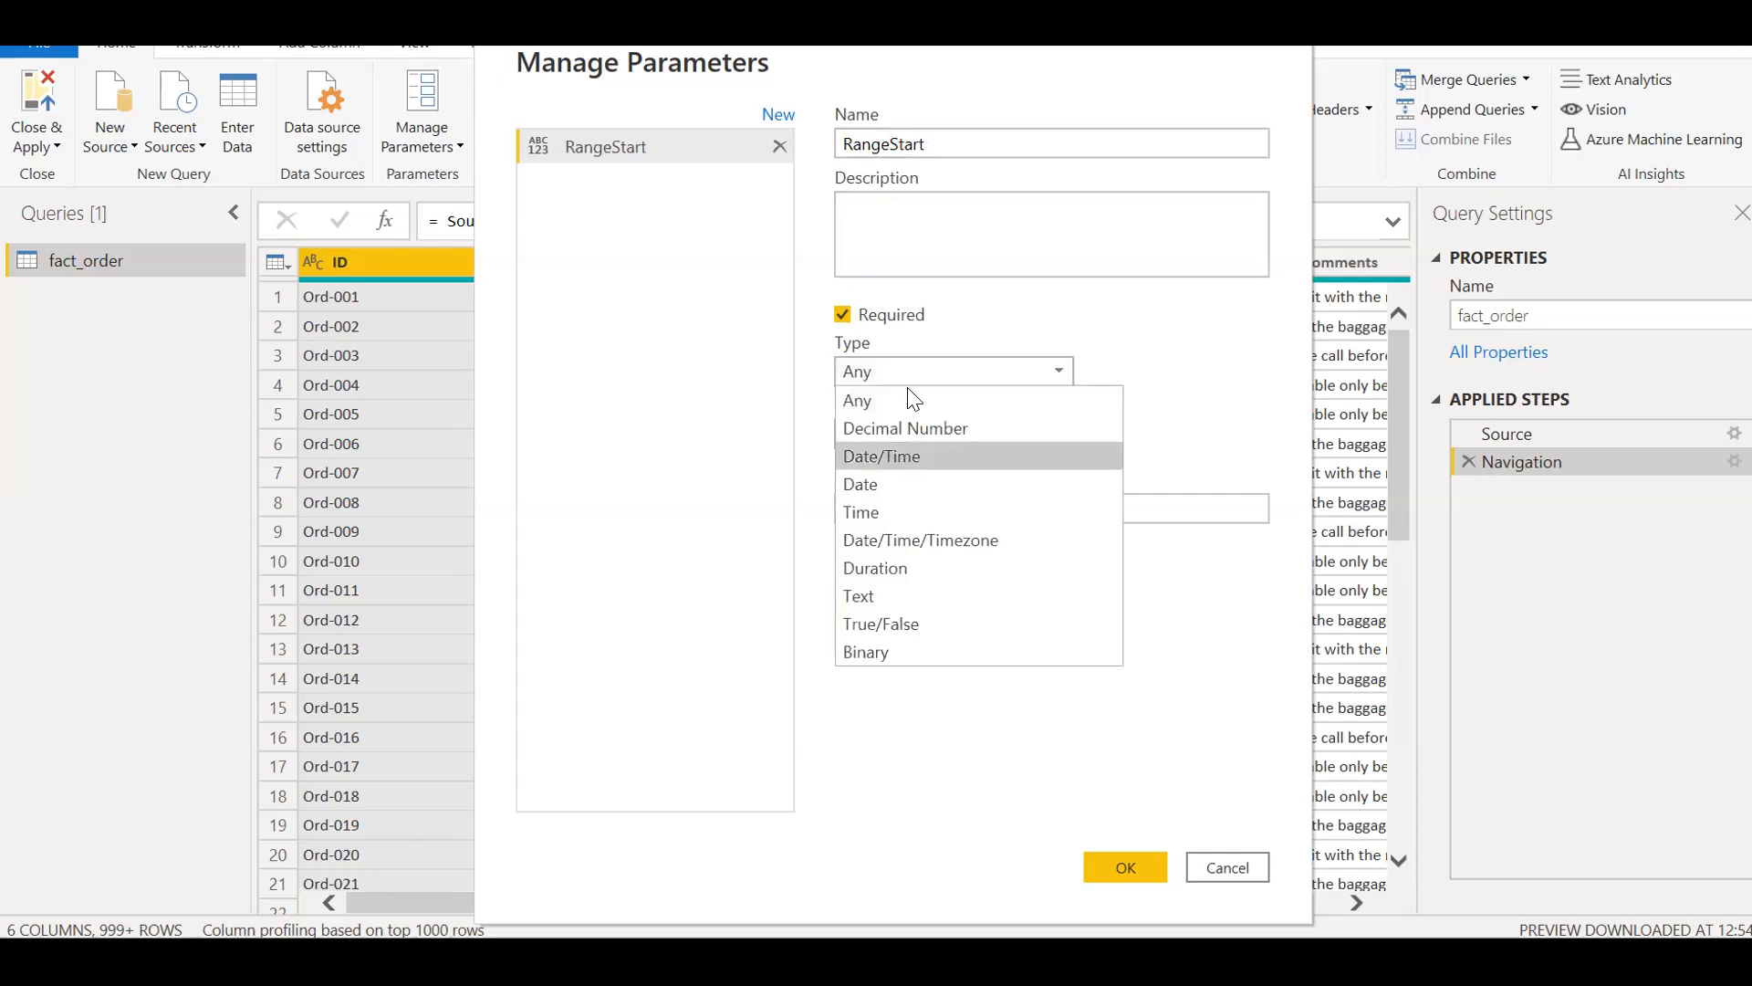
pyautogui.click(880, 456)
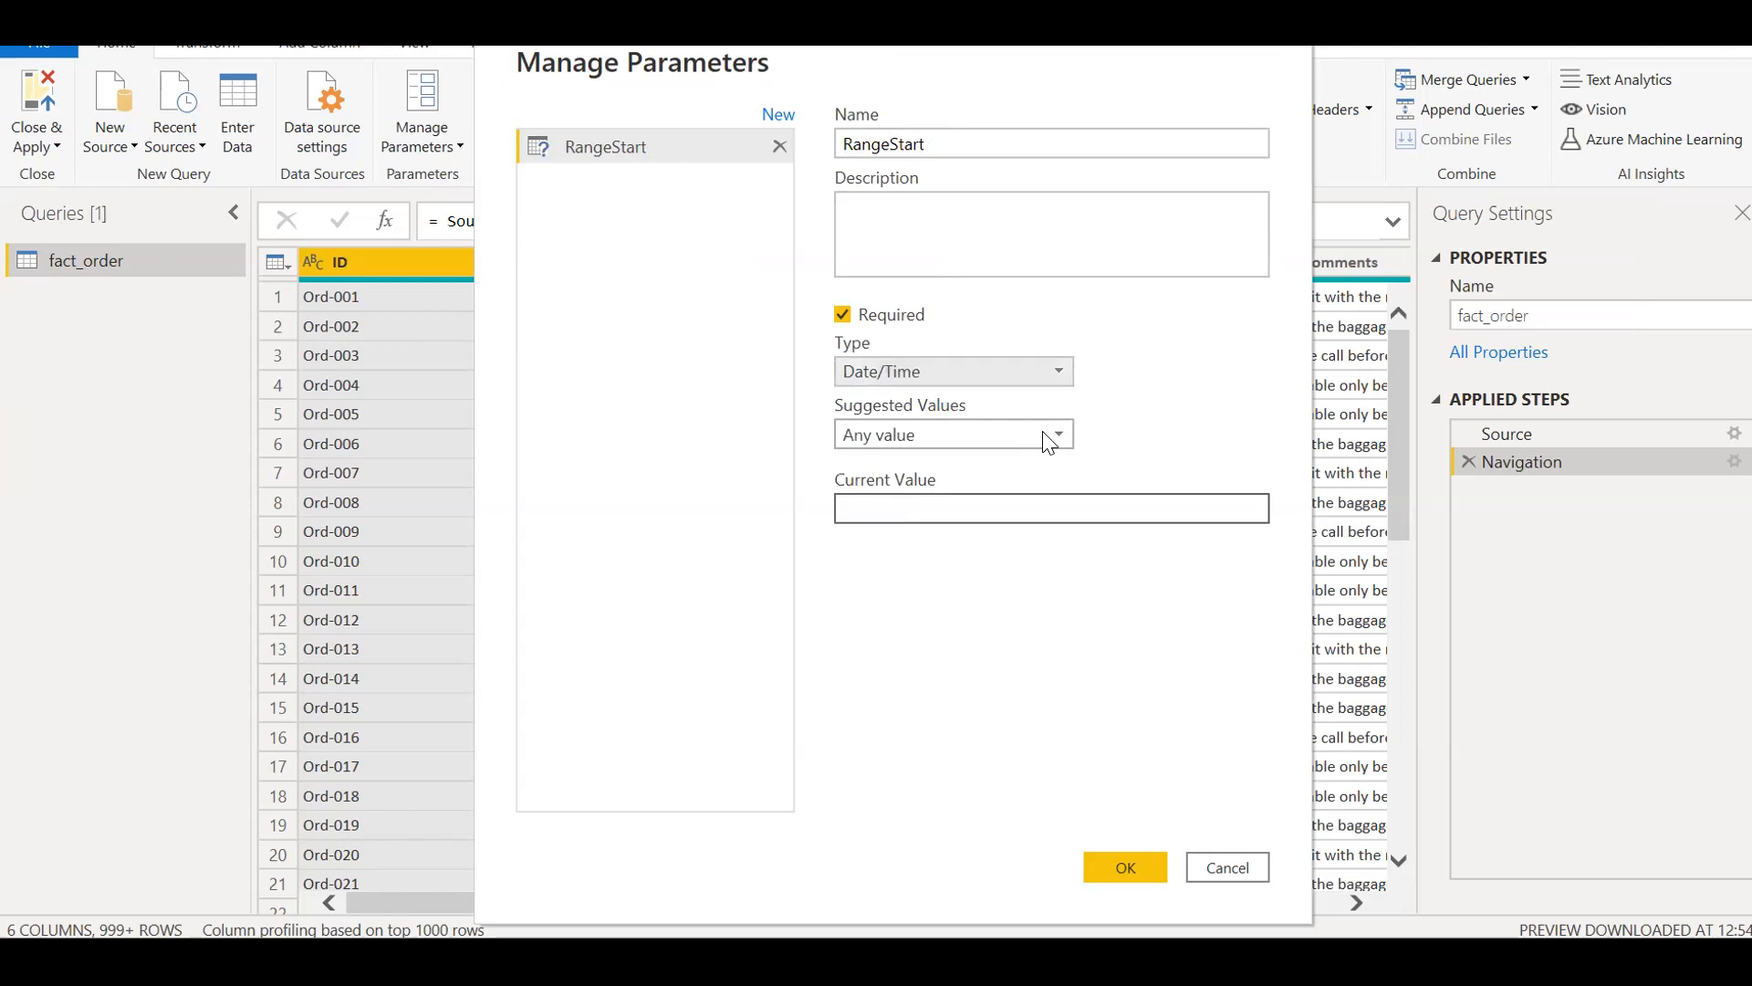
pyautogui.click(1050, 434)
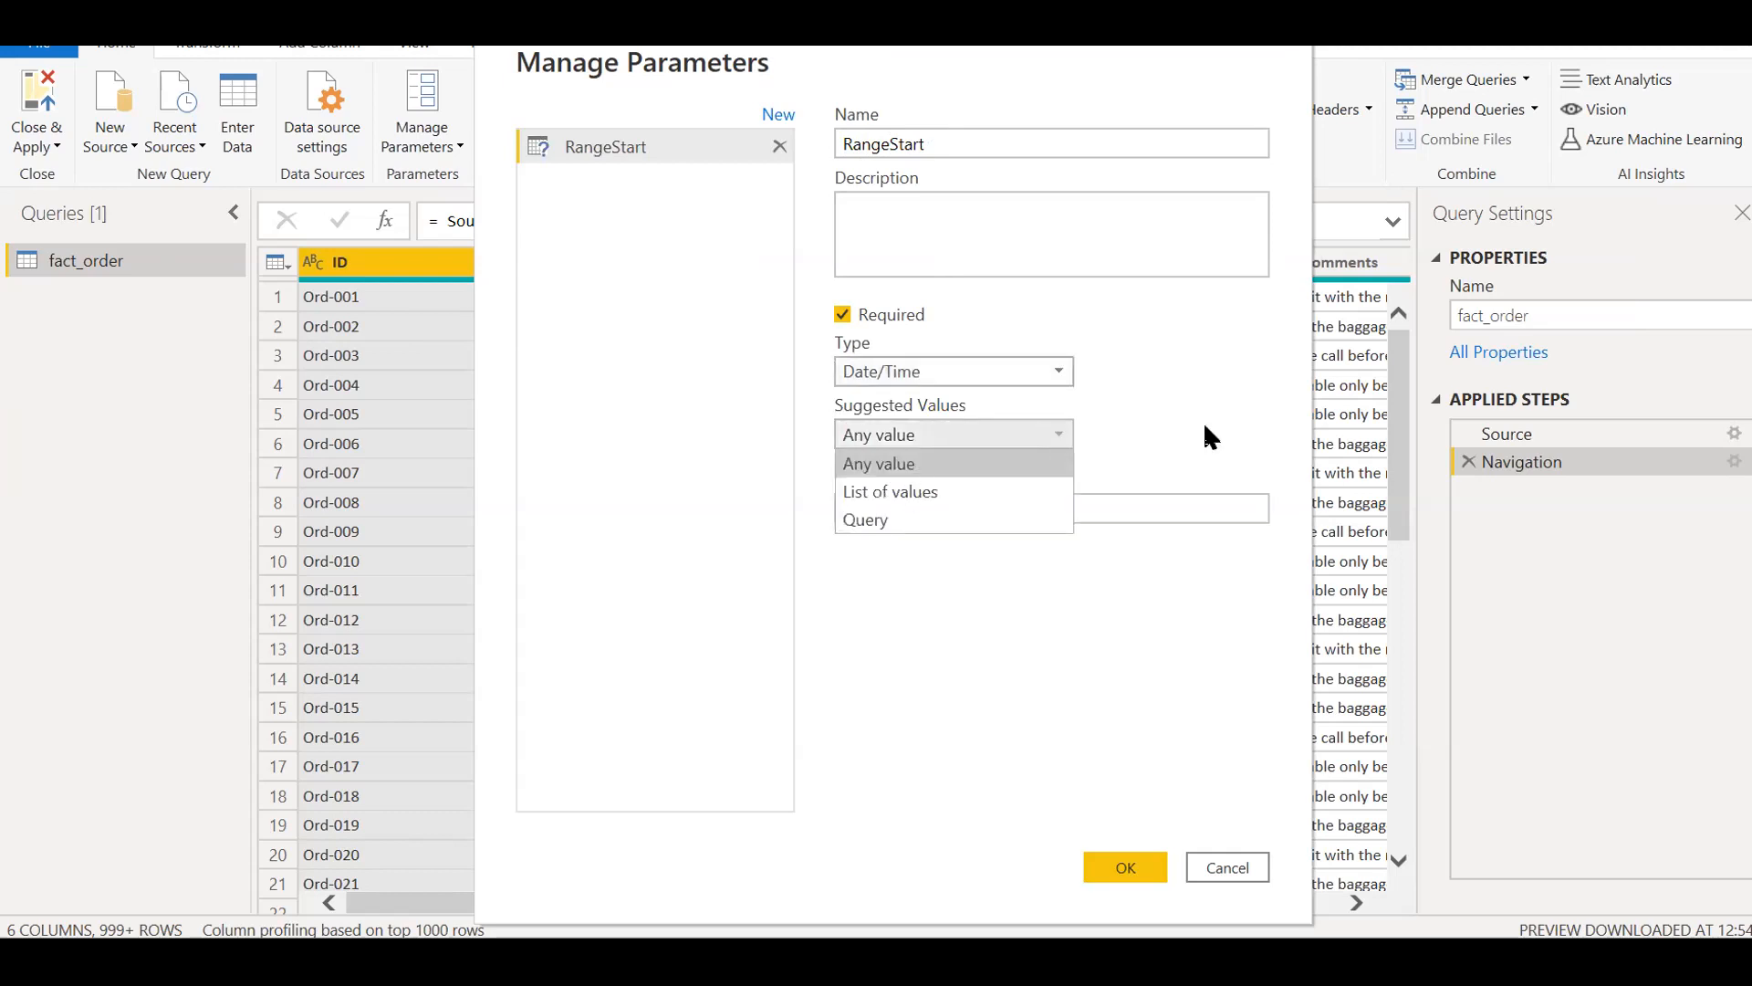
pyautogui.click(878, 464)
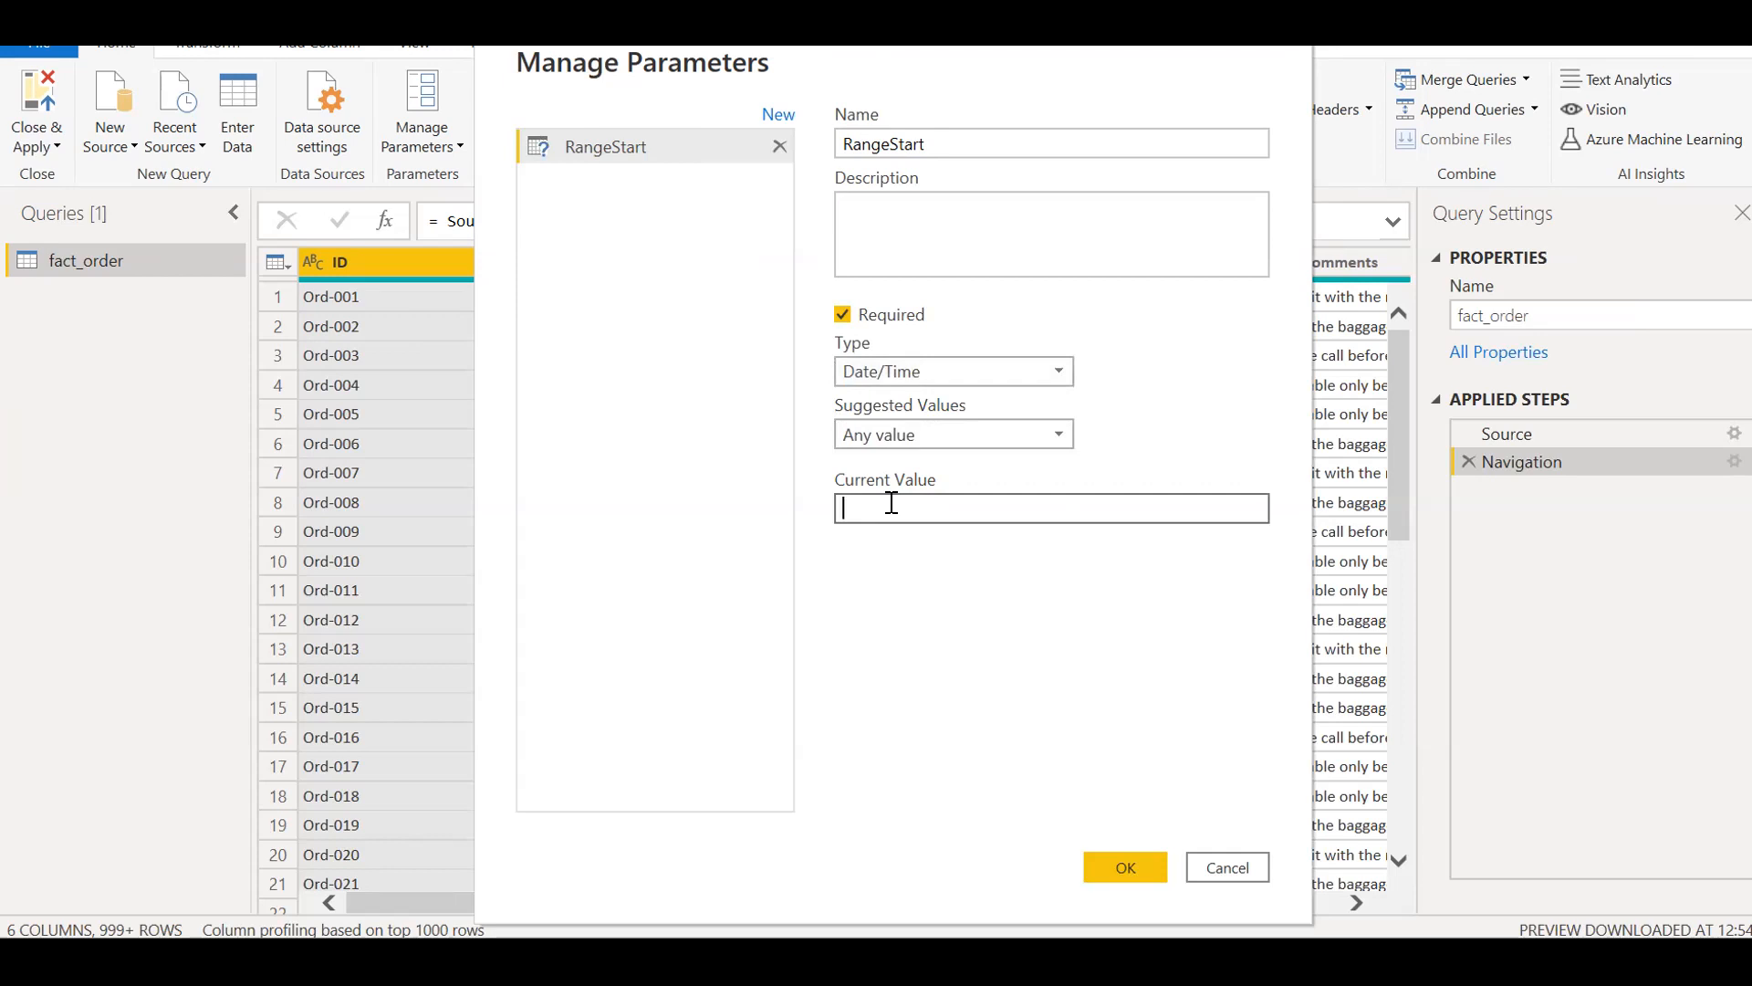
pyautogui.write('1')
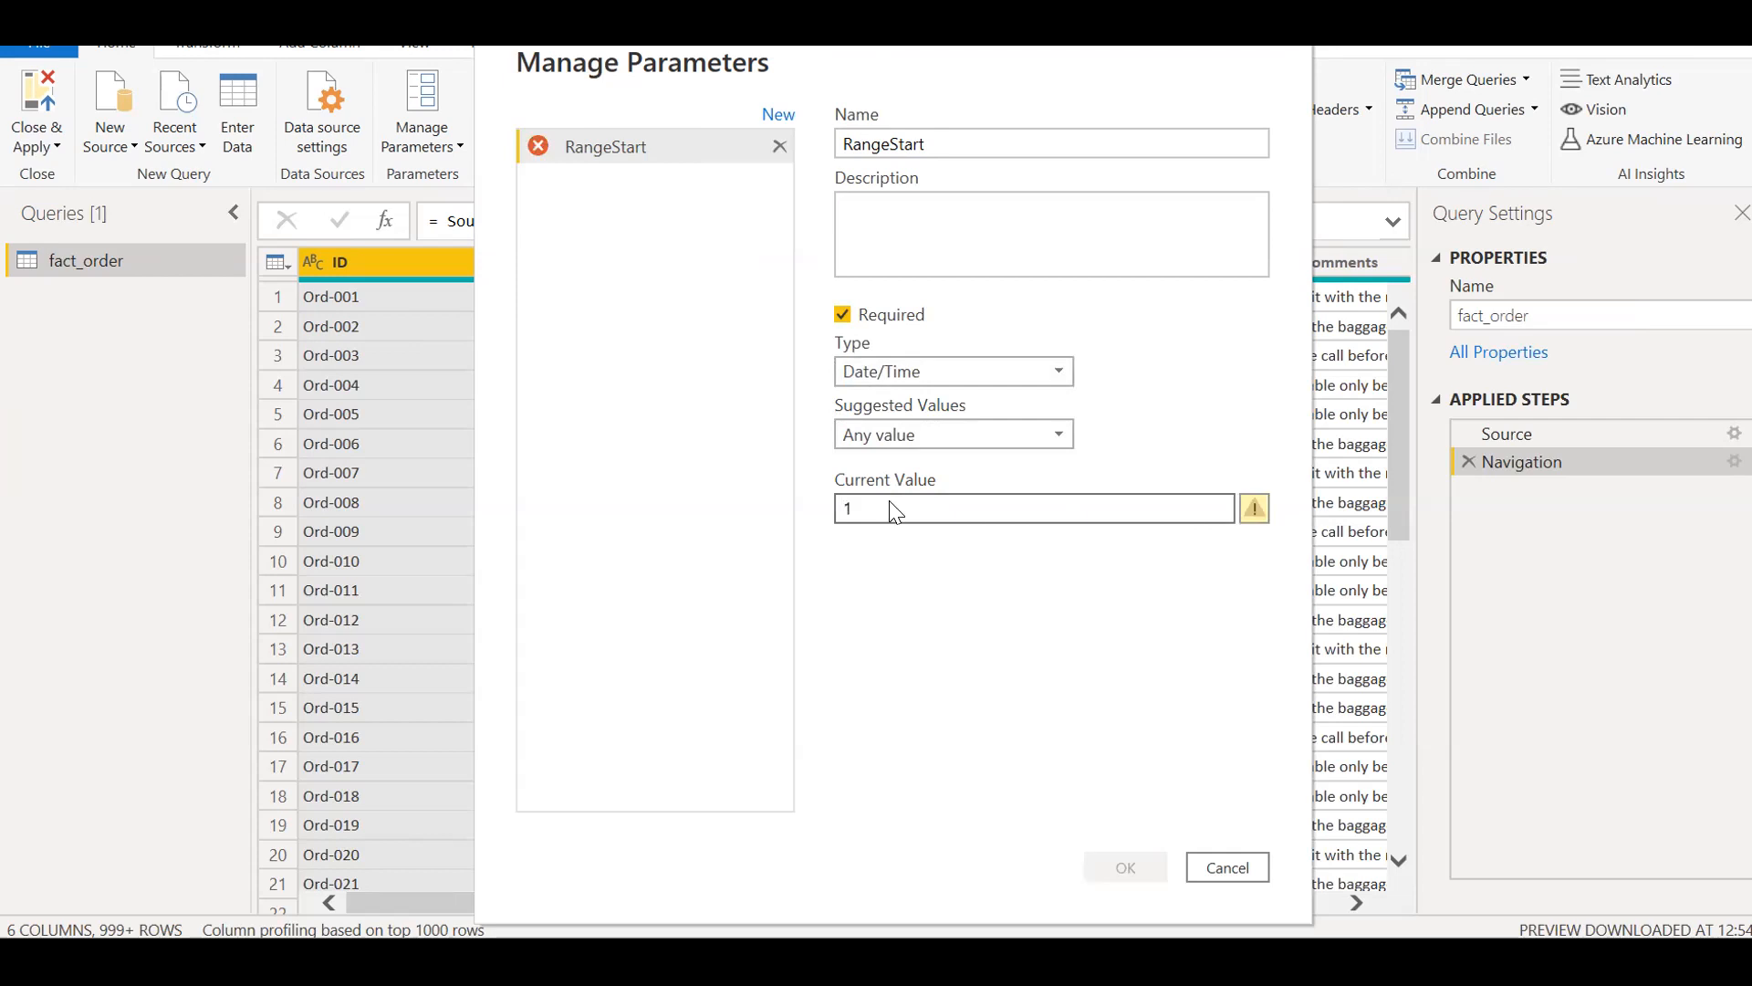
pyautogui.write('-1-')
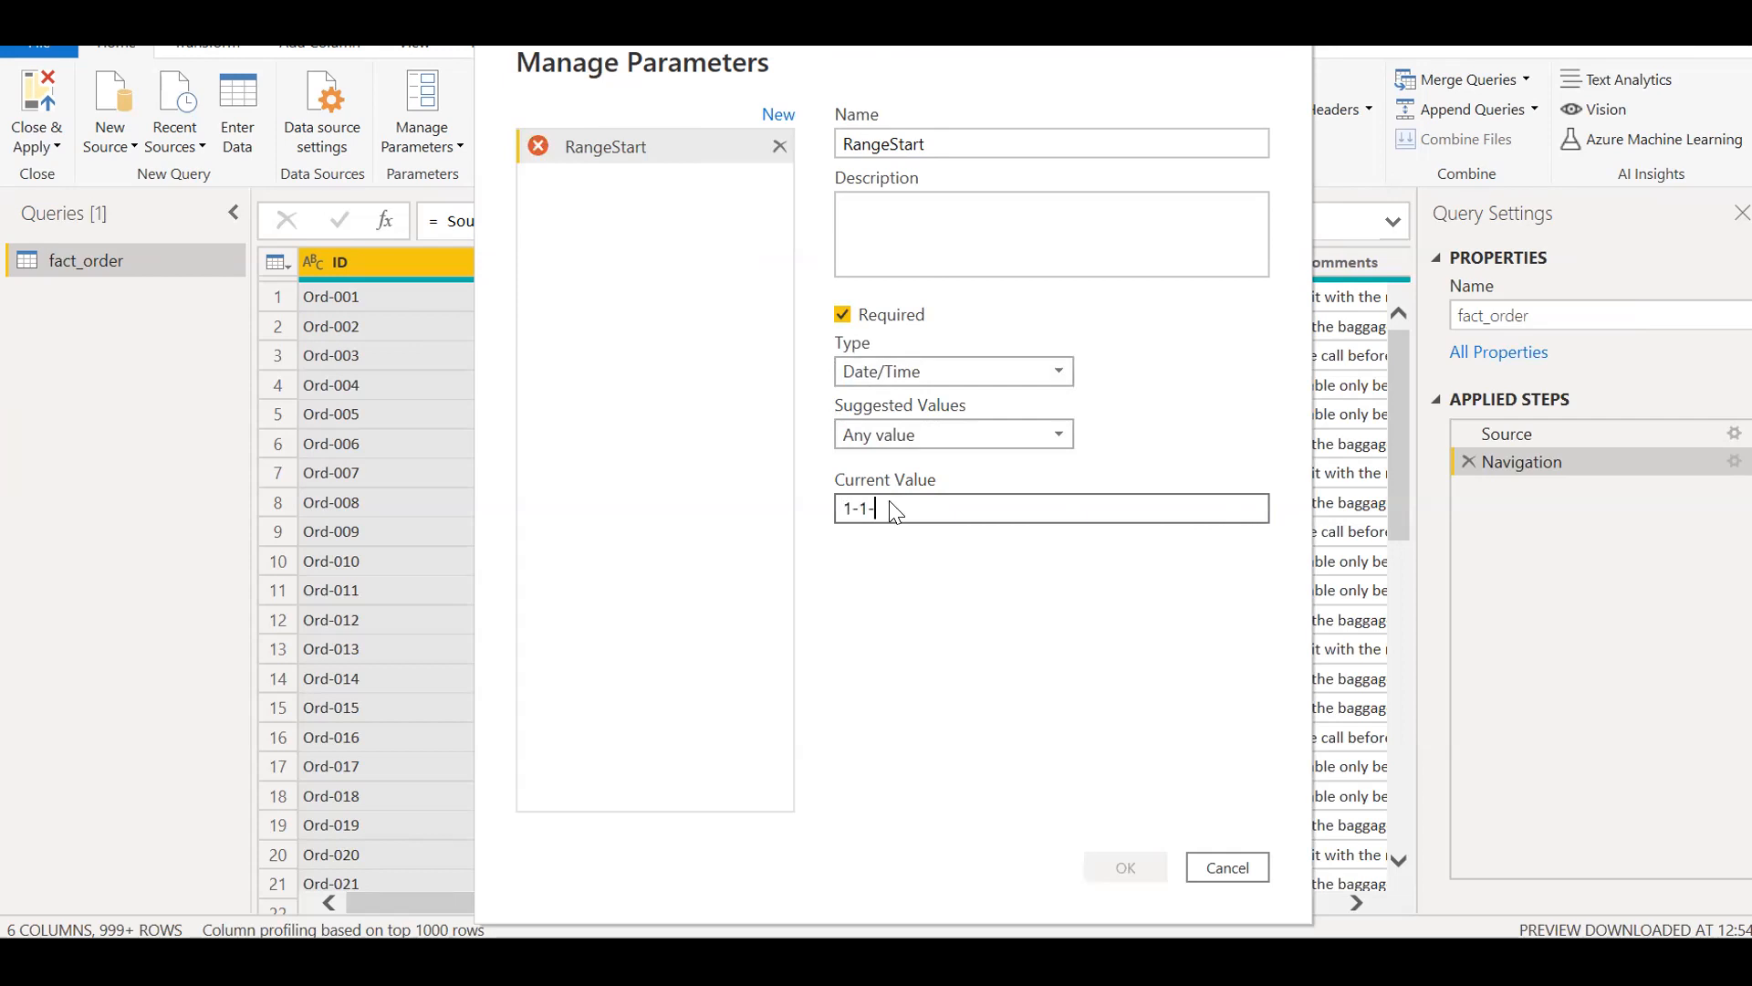
pyautogui.write('2019')
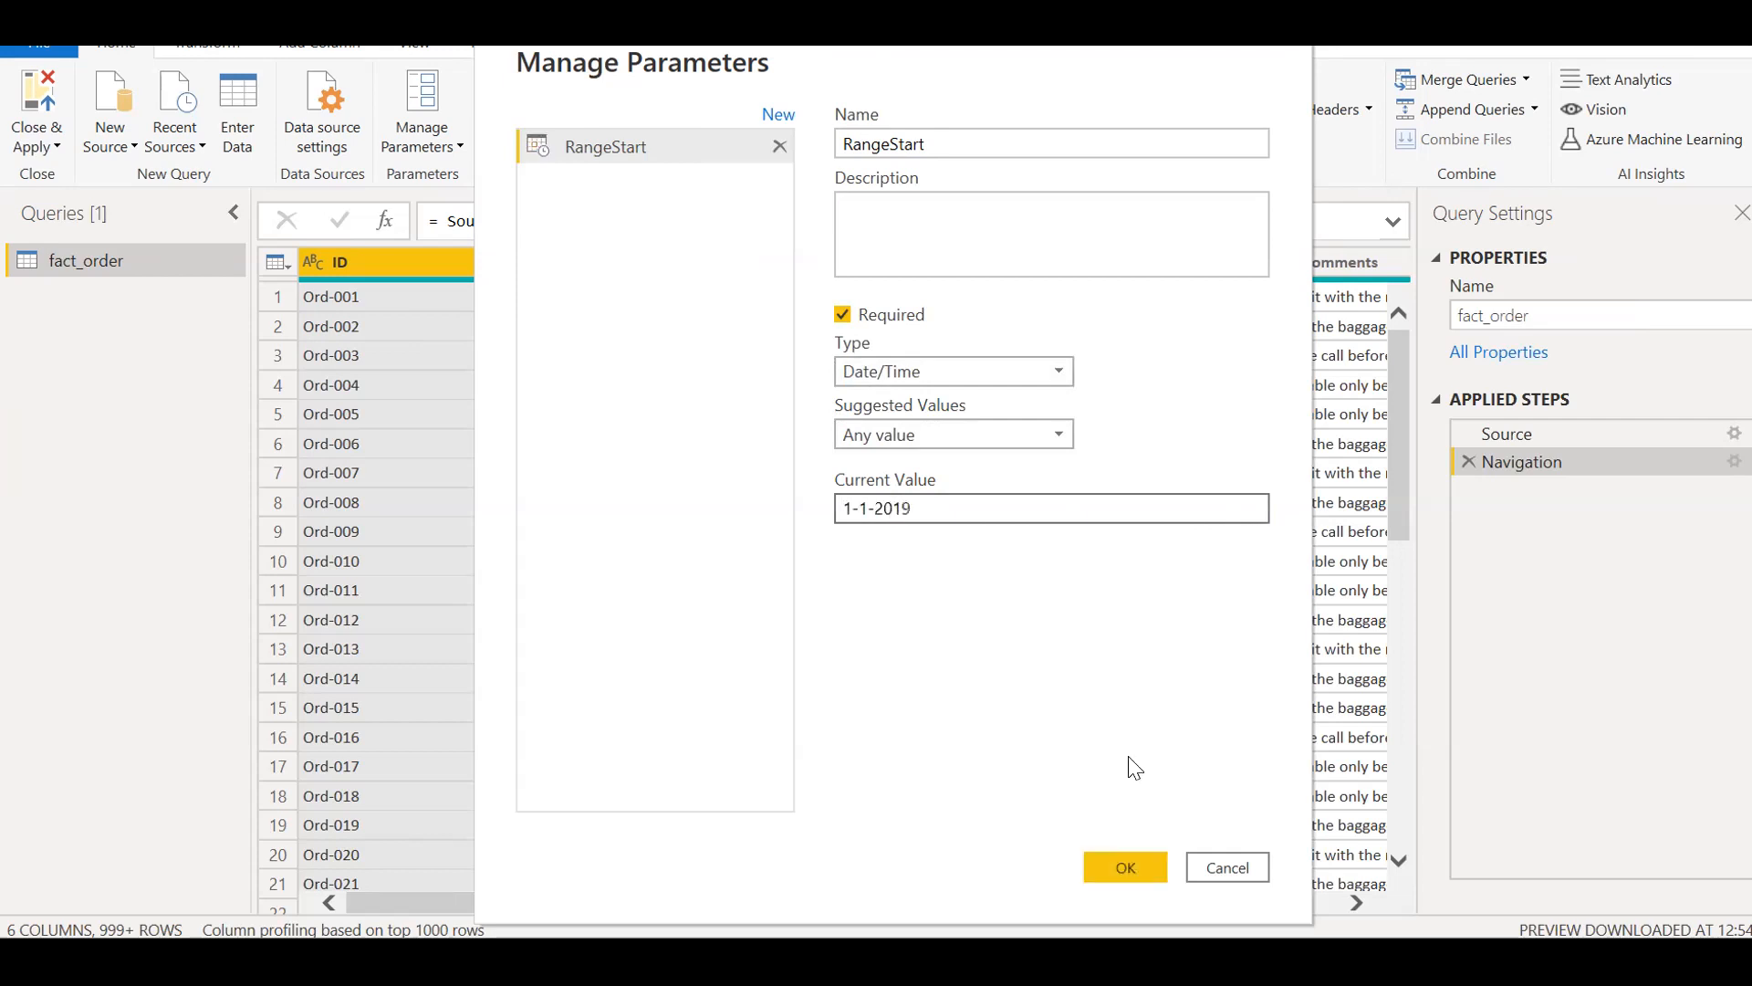
pyautogui.click(1050, 508)
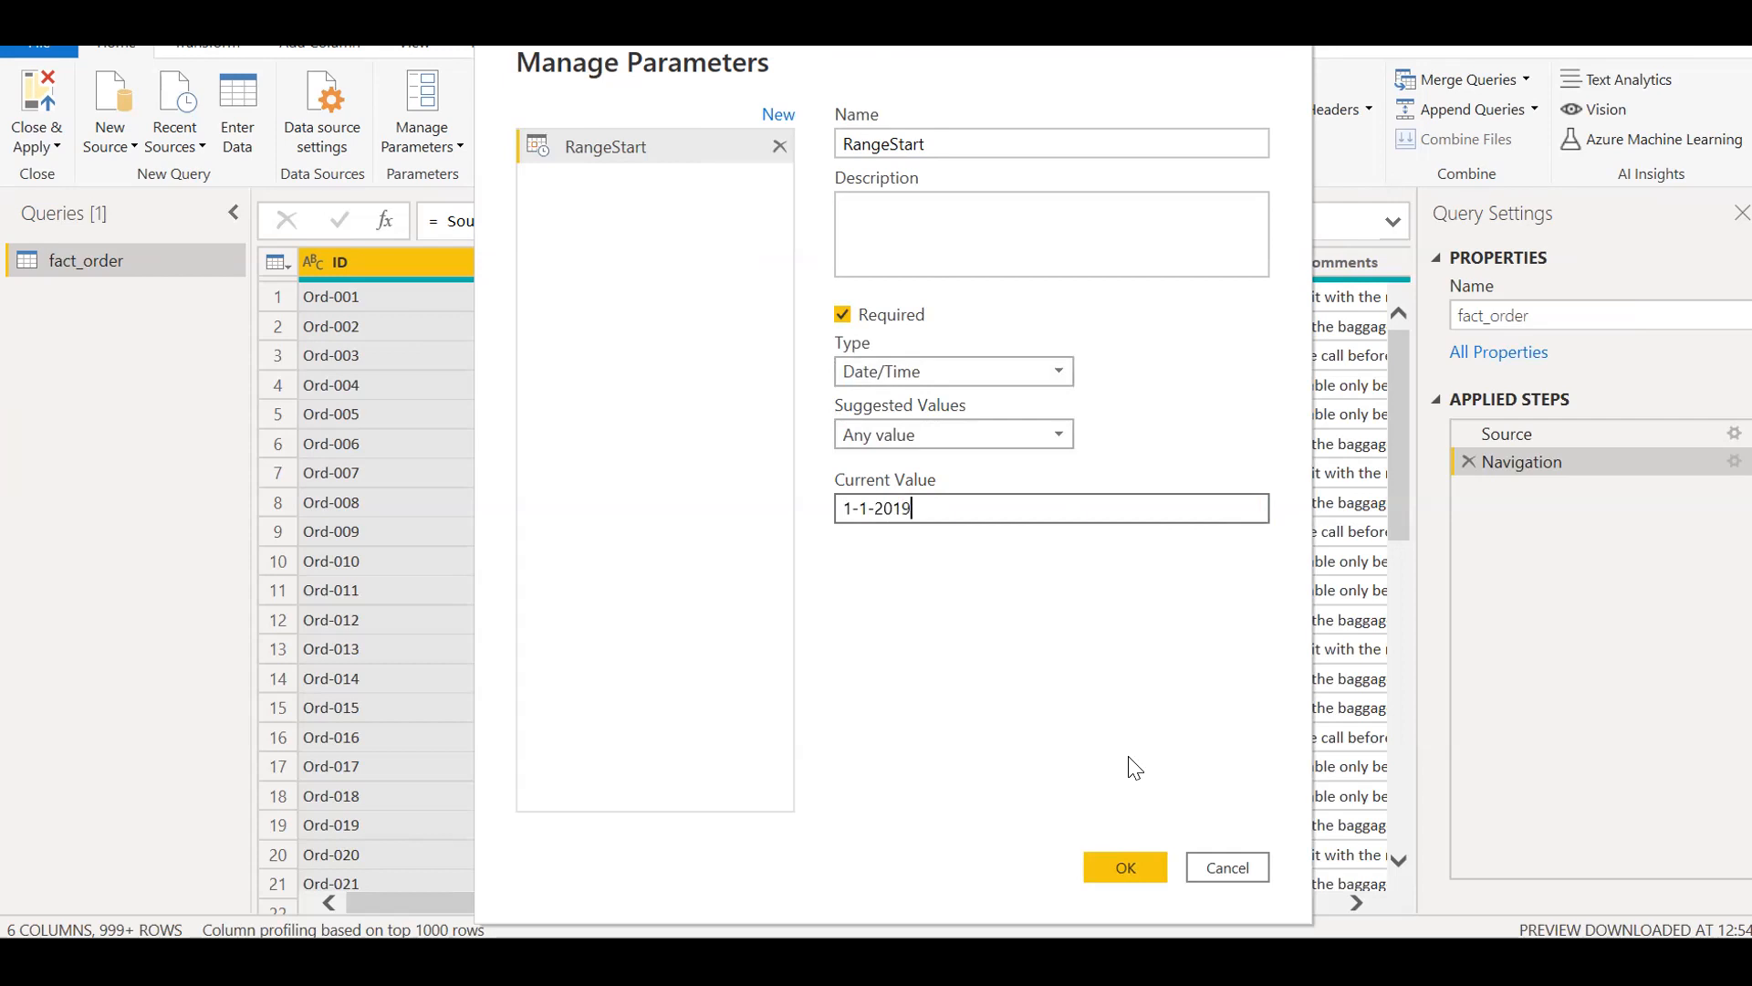
pyautogui.click(1123, 867)
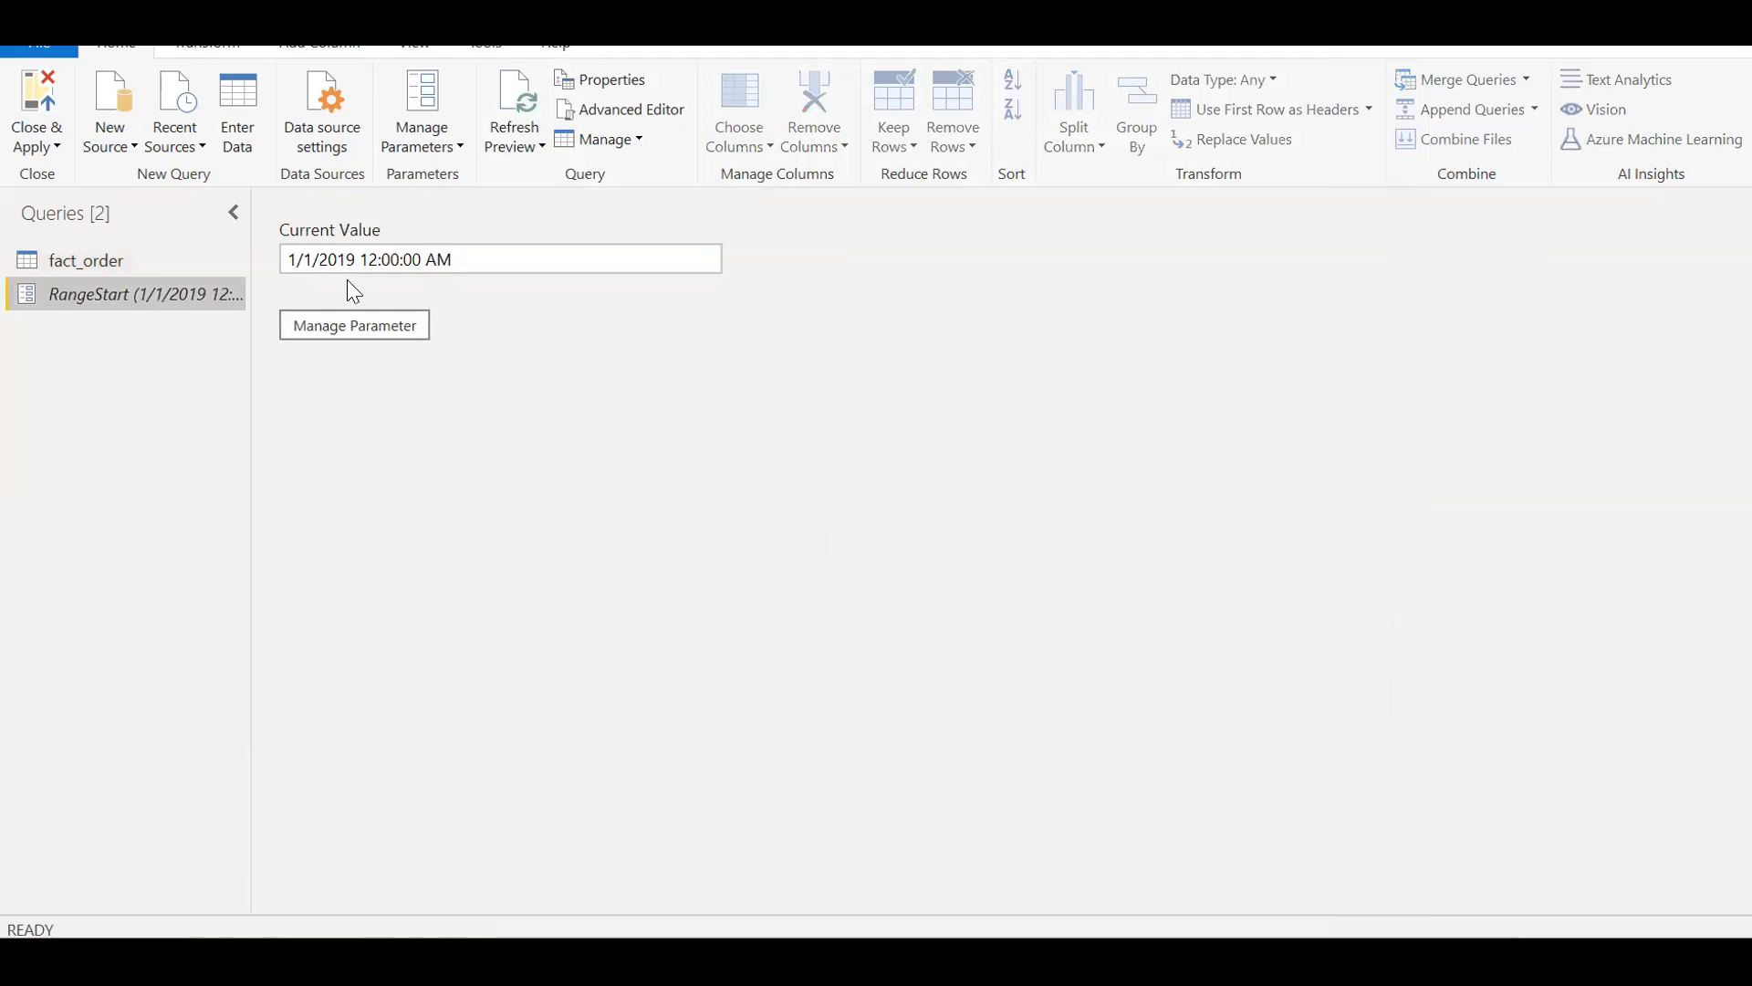
pyautogui.moveTo(562, 229)
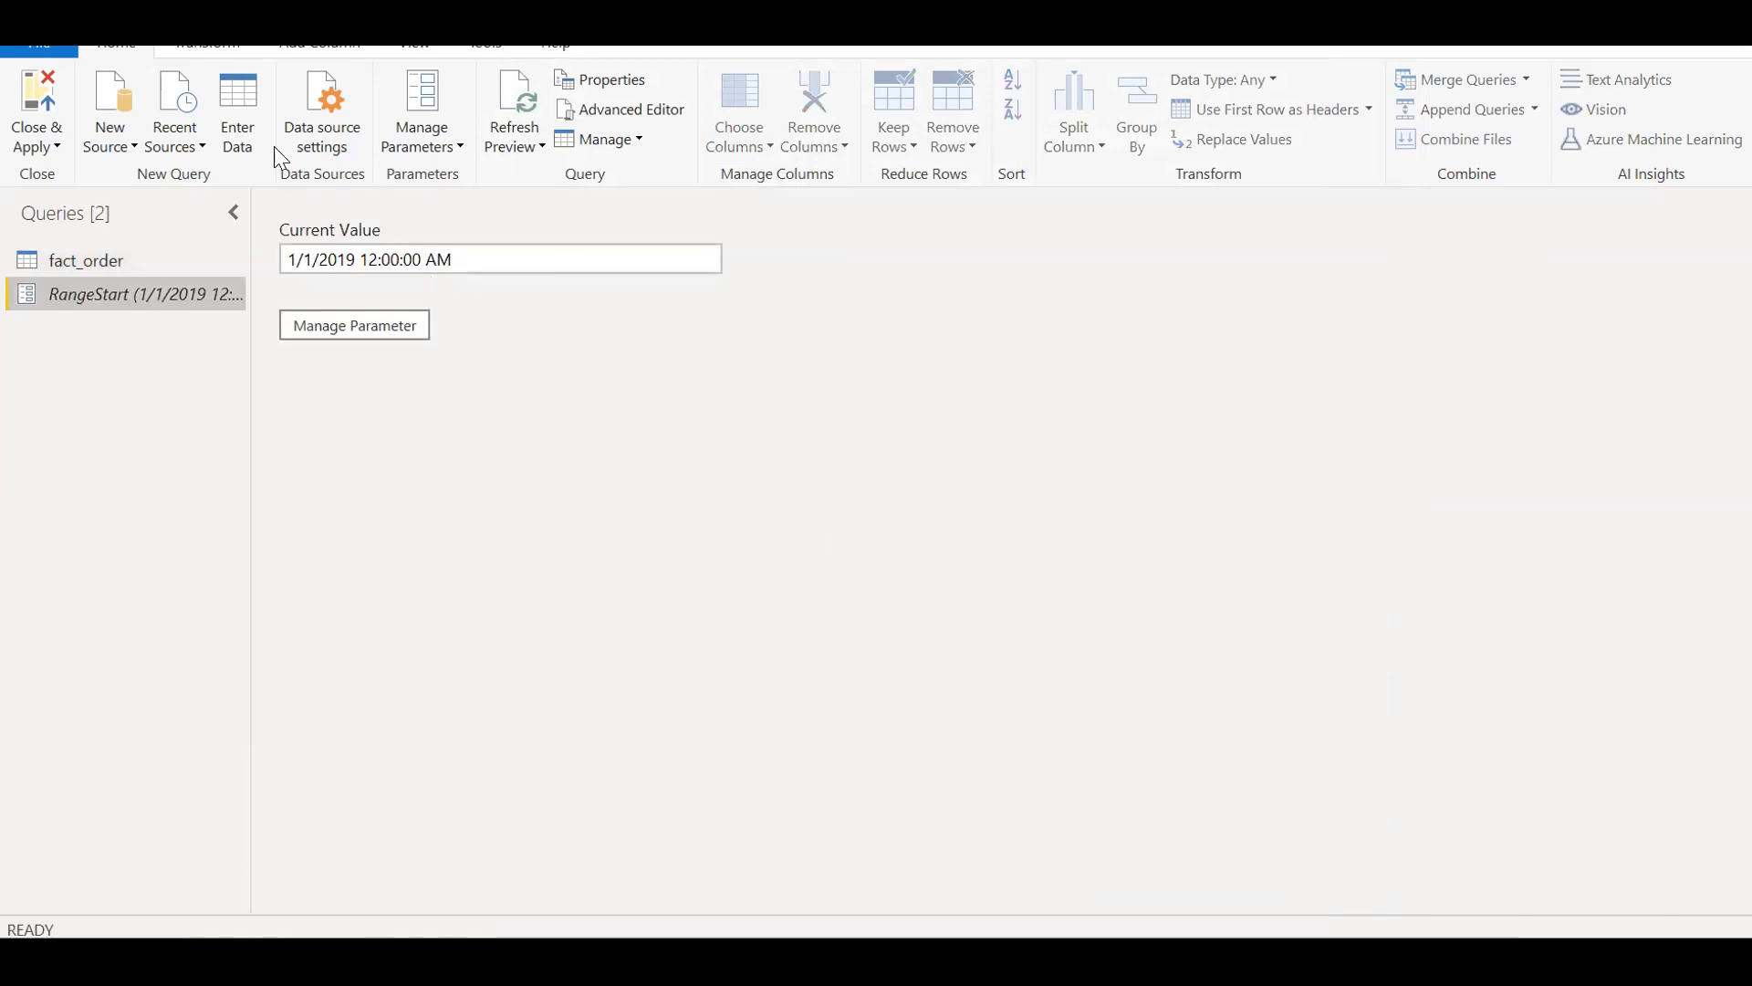
pyautogui.click(422, 111)
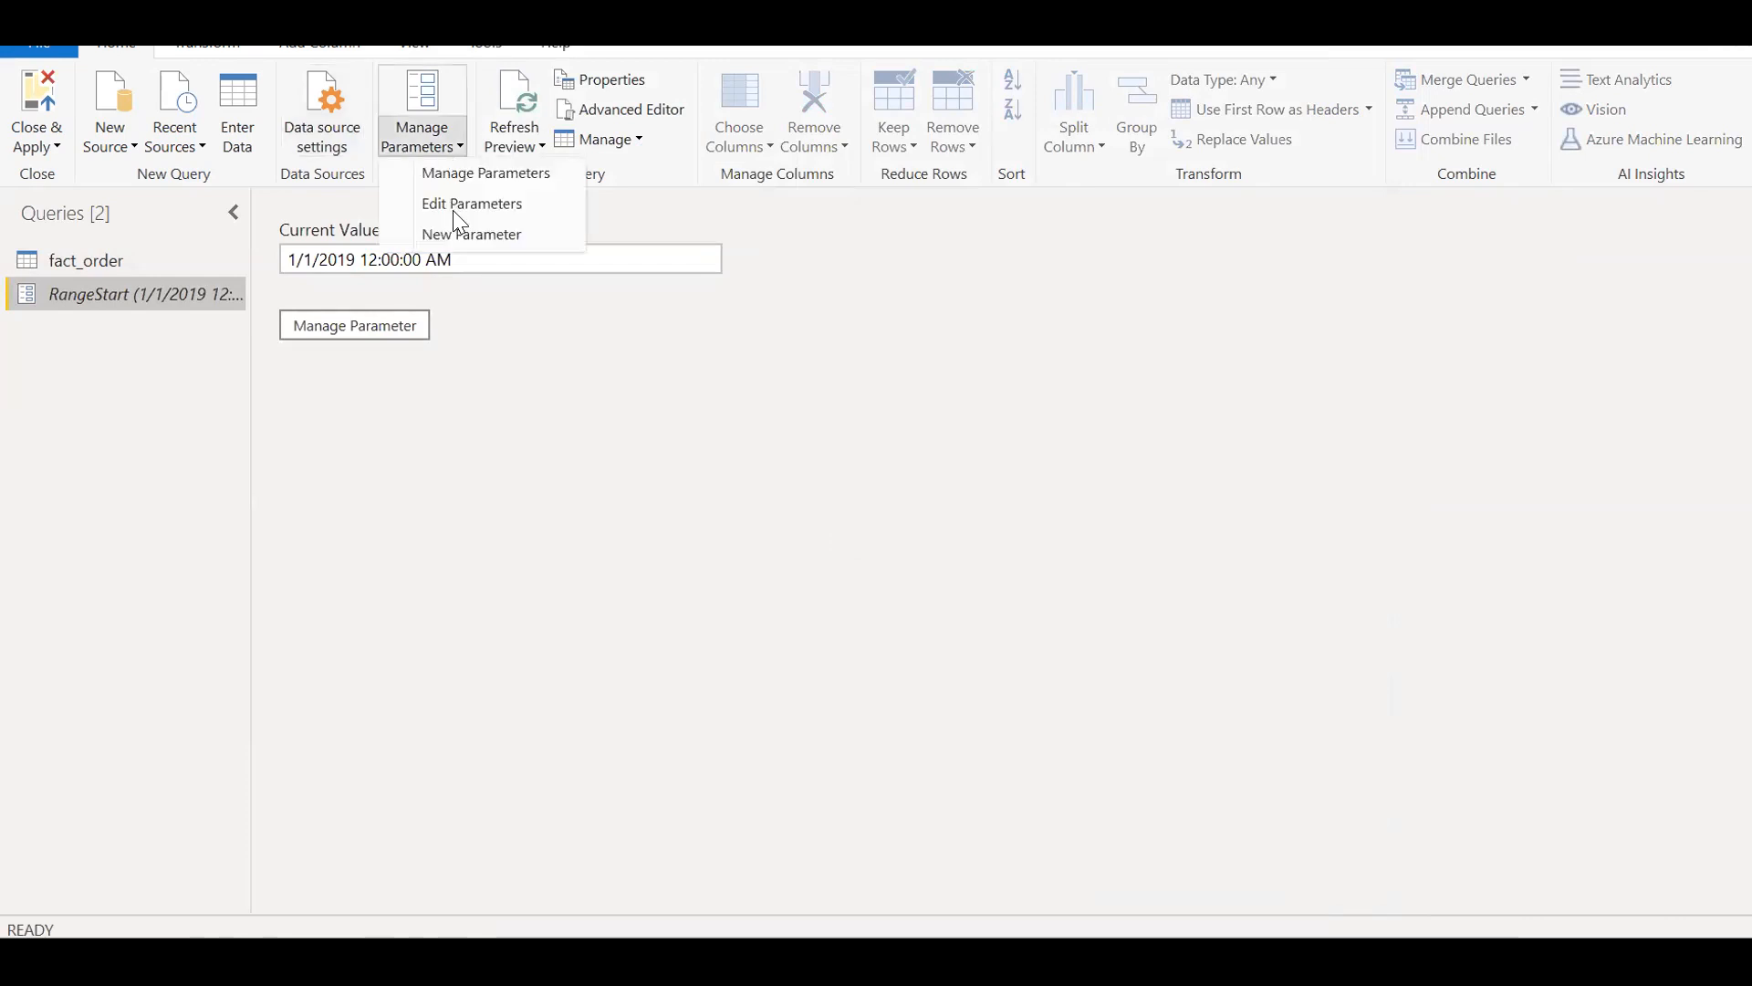
pyautogui.click(472, 204)
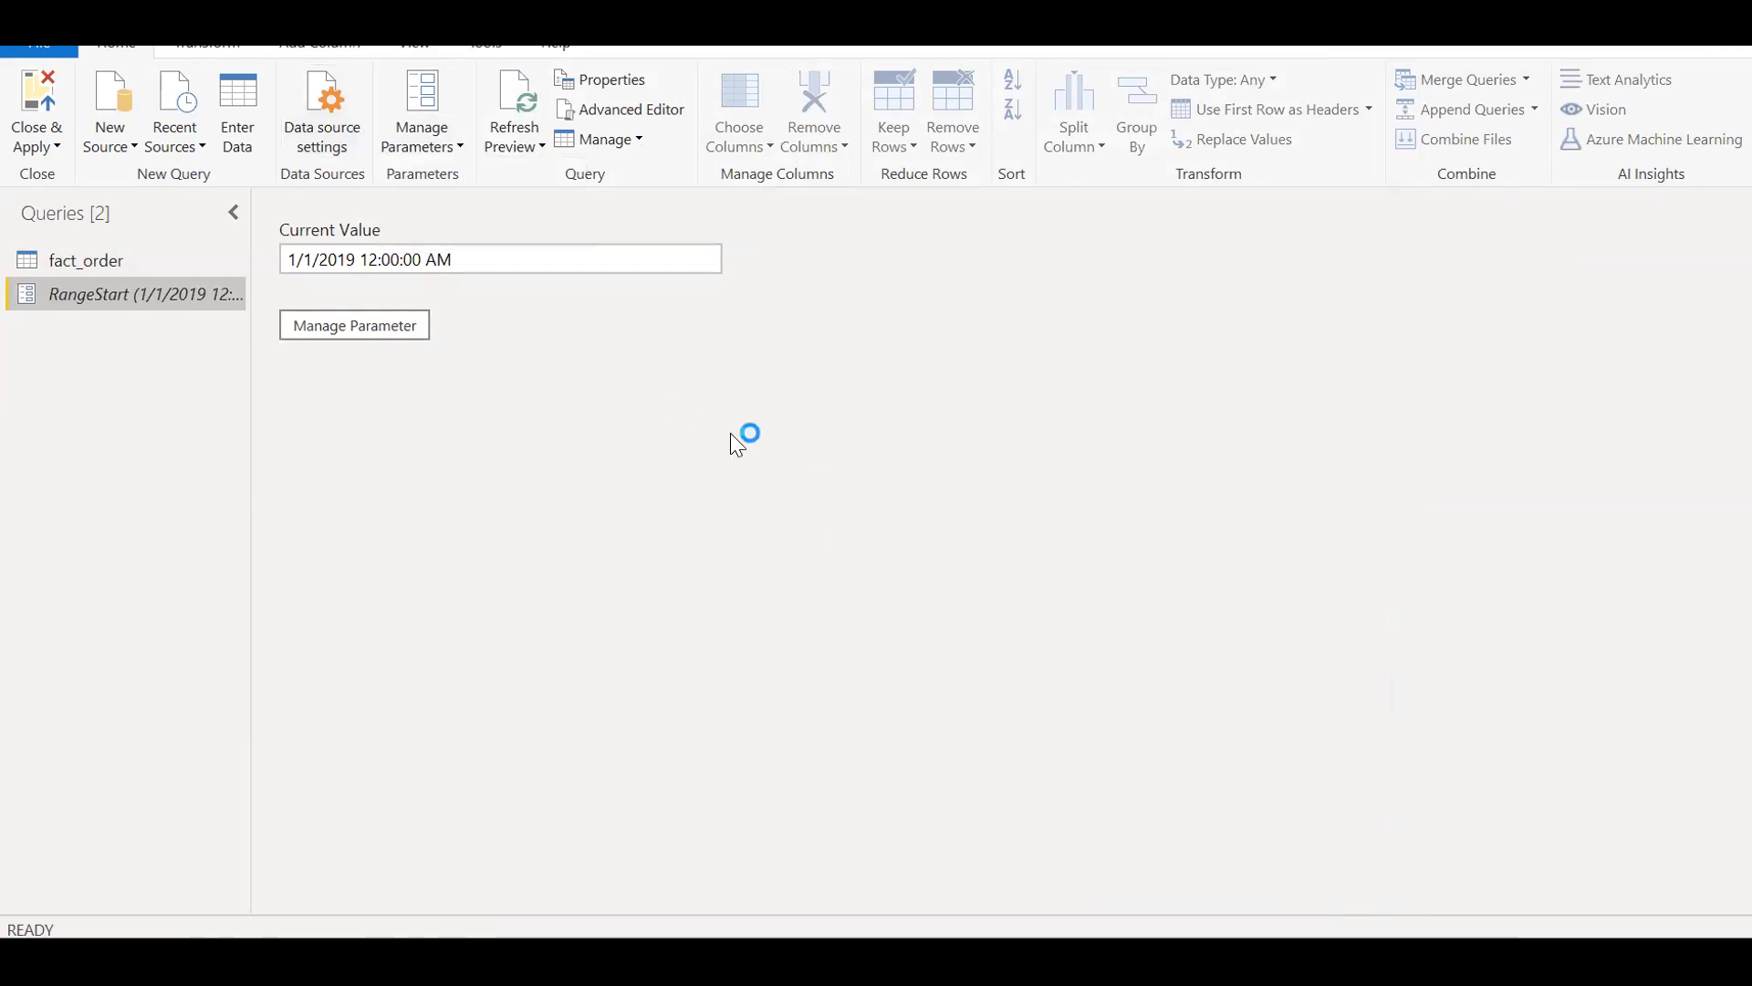
pyautogui.moveTo(579, 397)
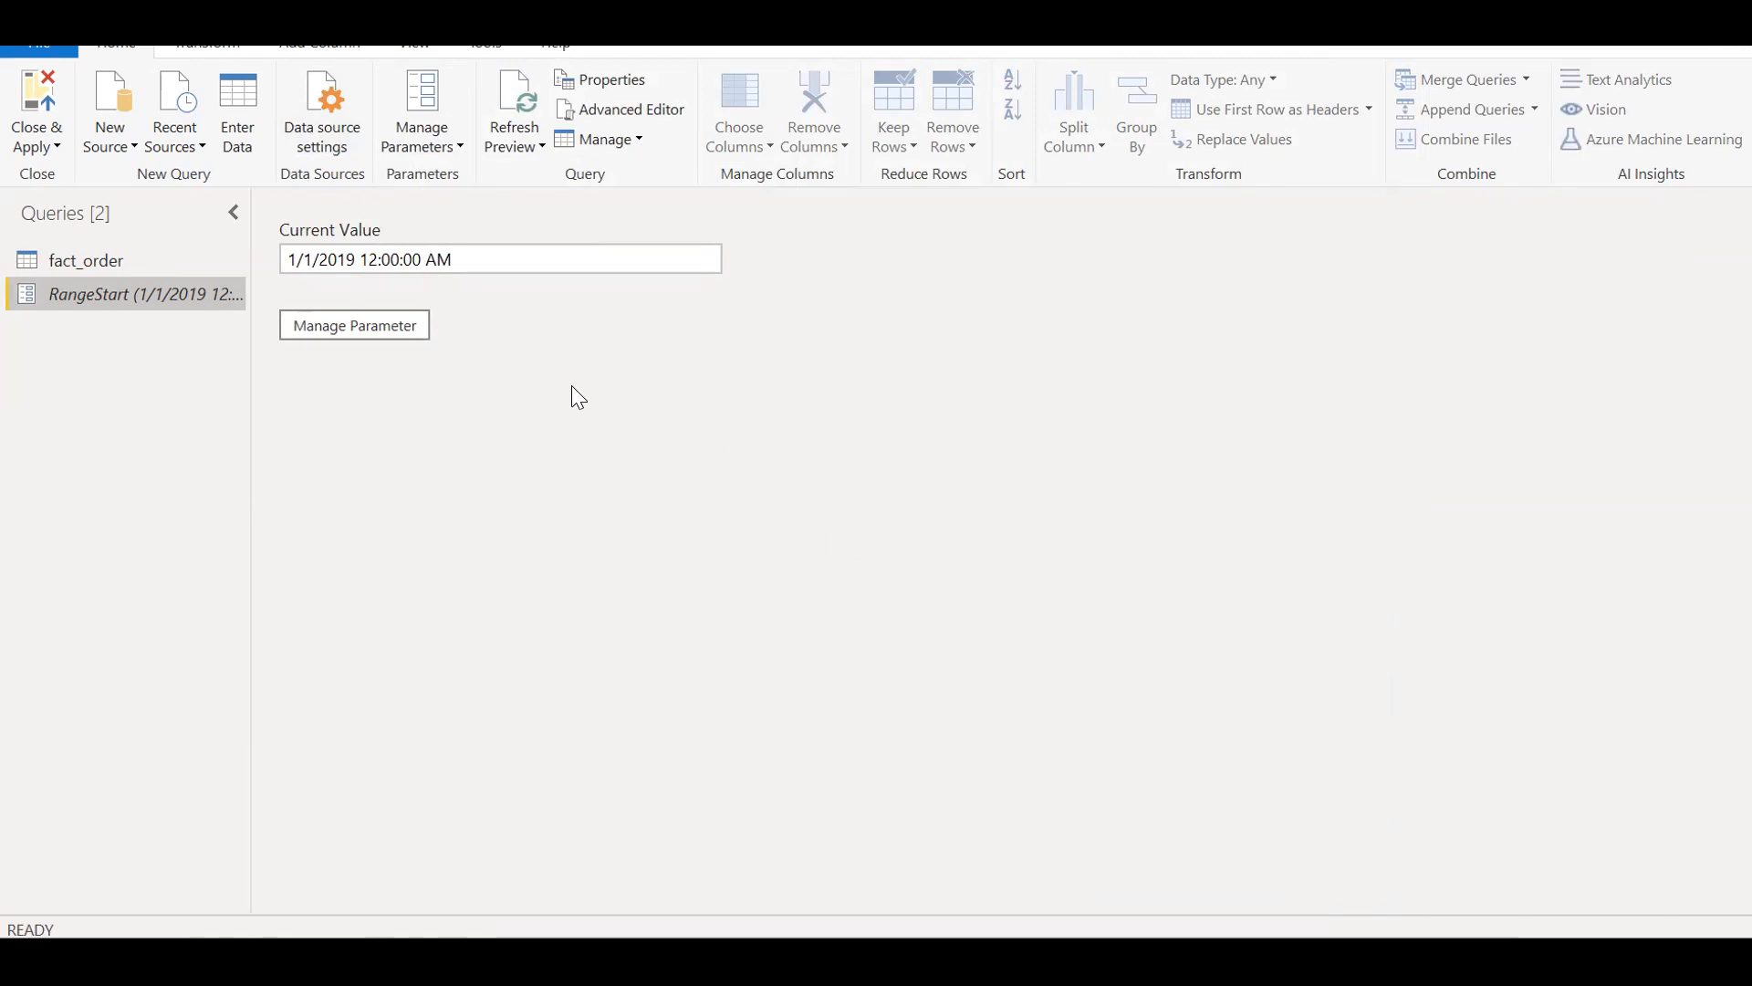
# - Add parameter RangeEnd as Date/Time with current value 12-1-2019
pyautogui.click(355, 324)
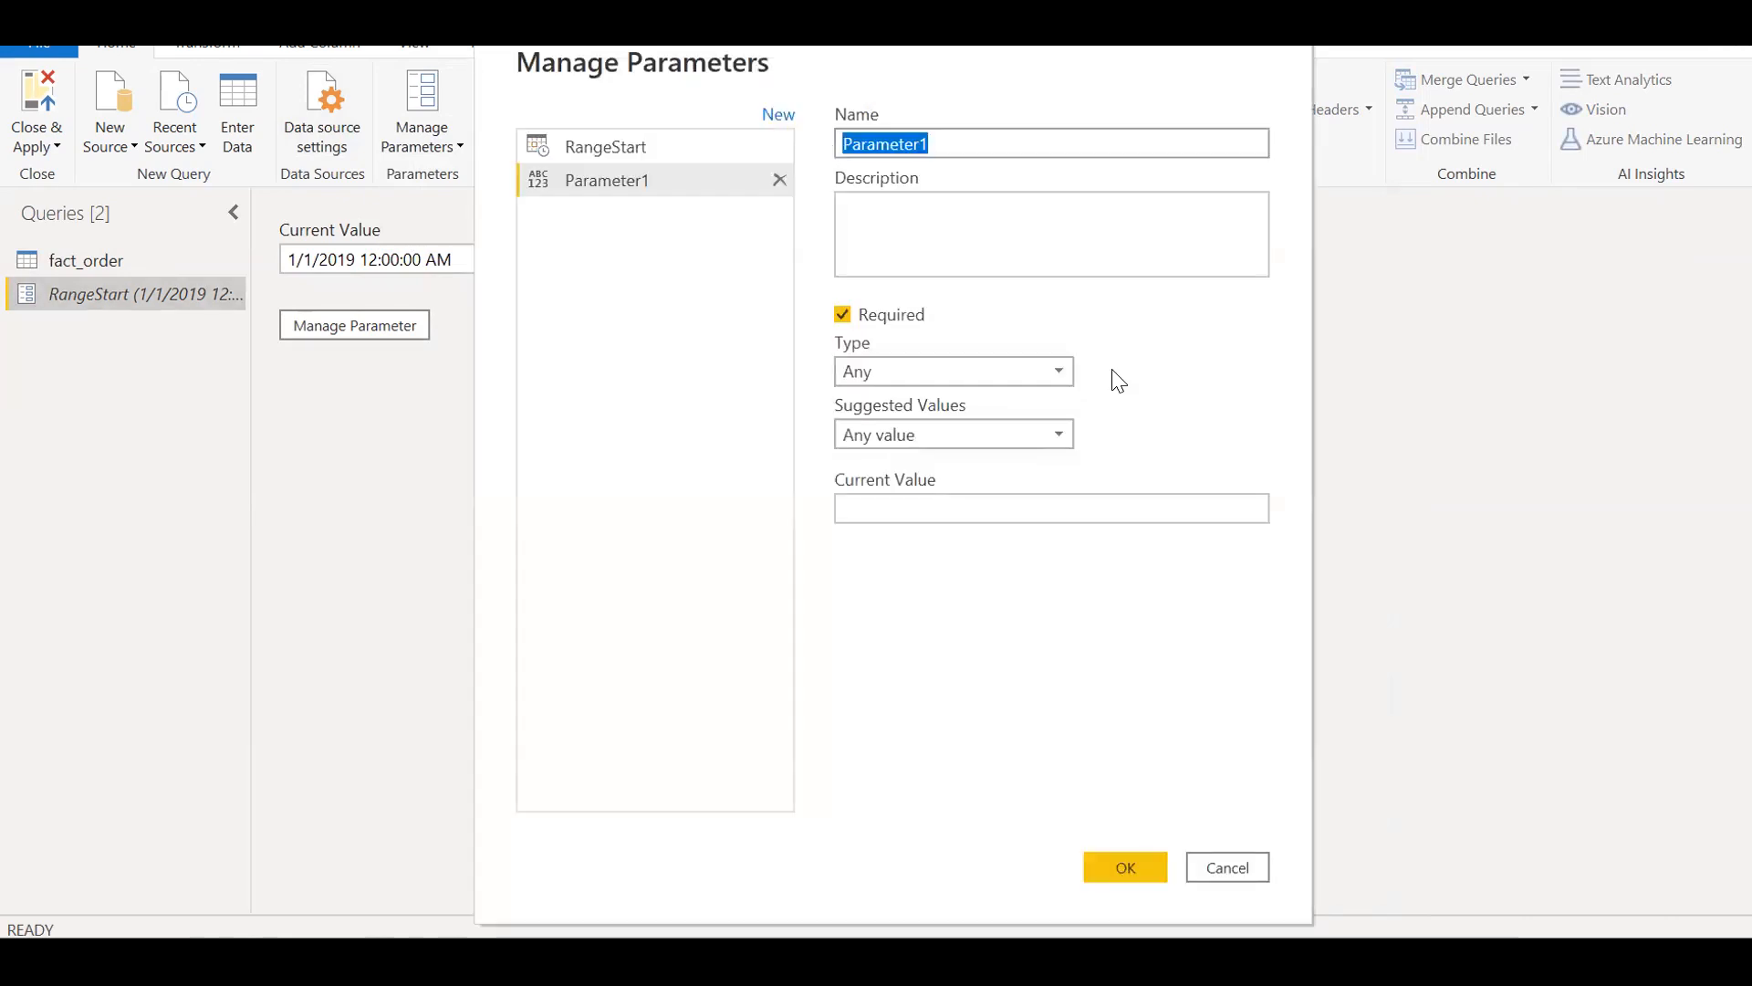
pyautogui.write('RangeEnd')
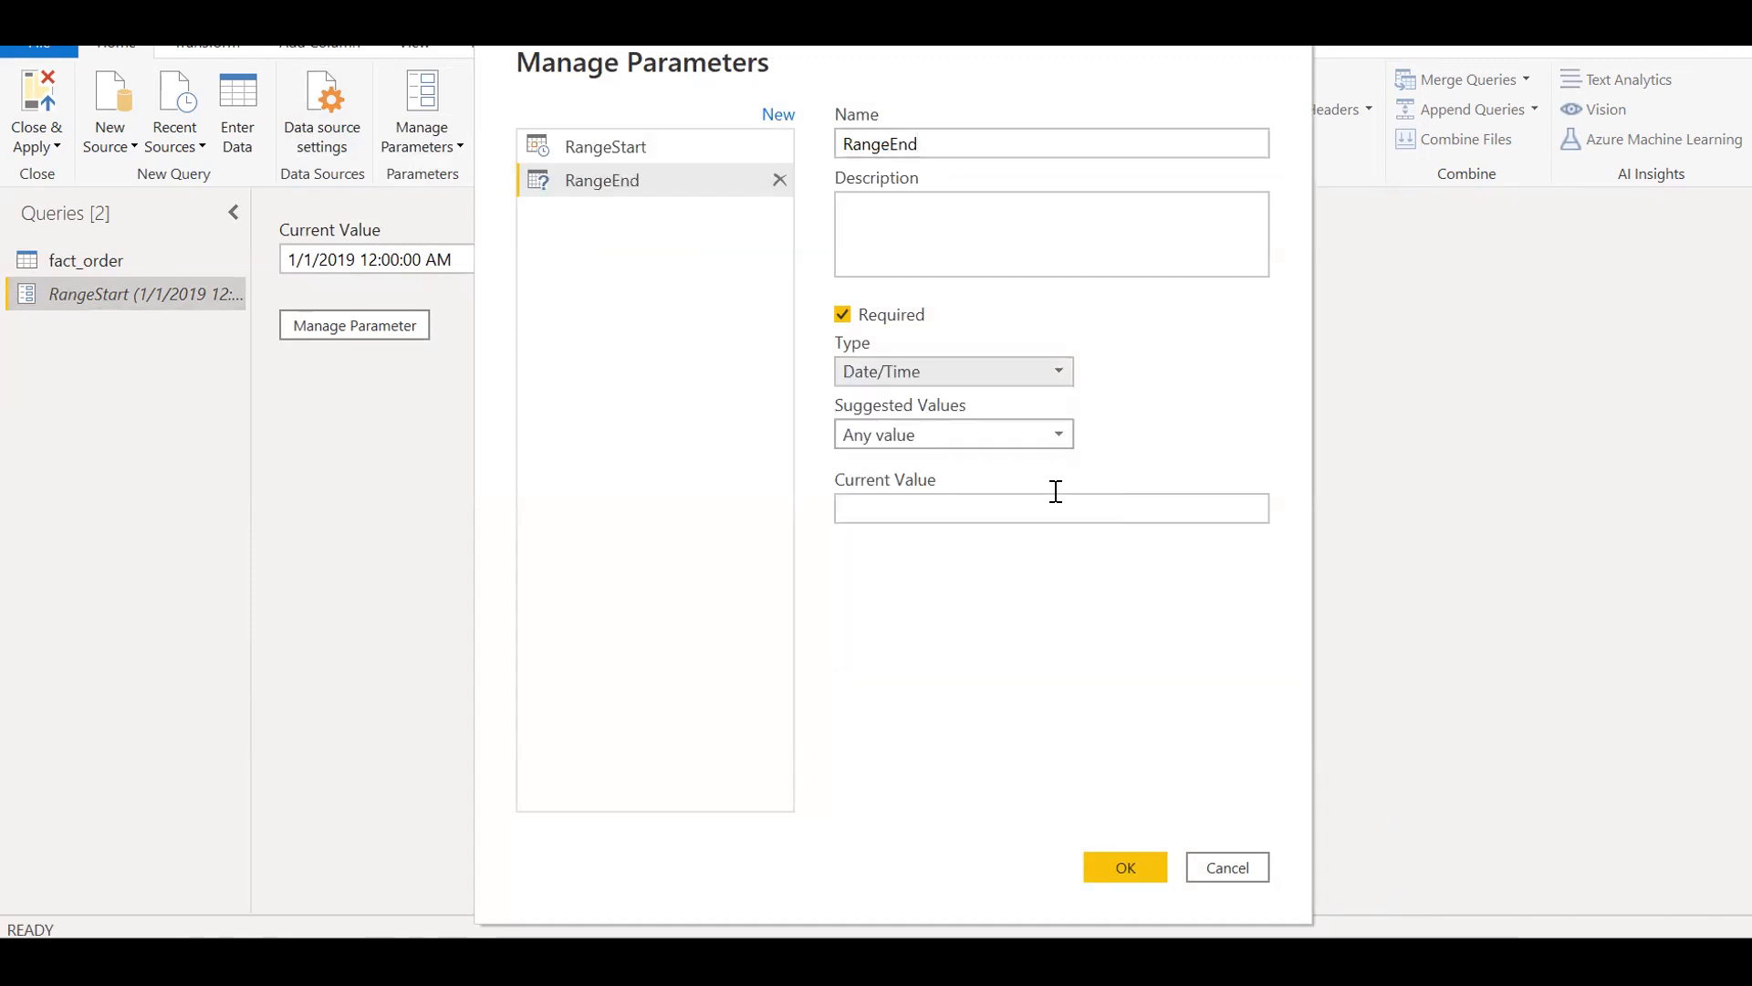
pyautogui.click(1050, 507)
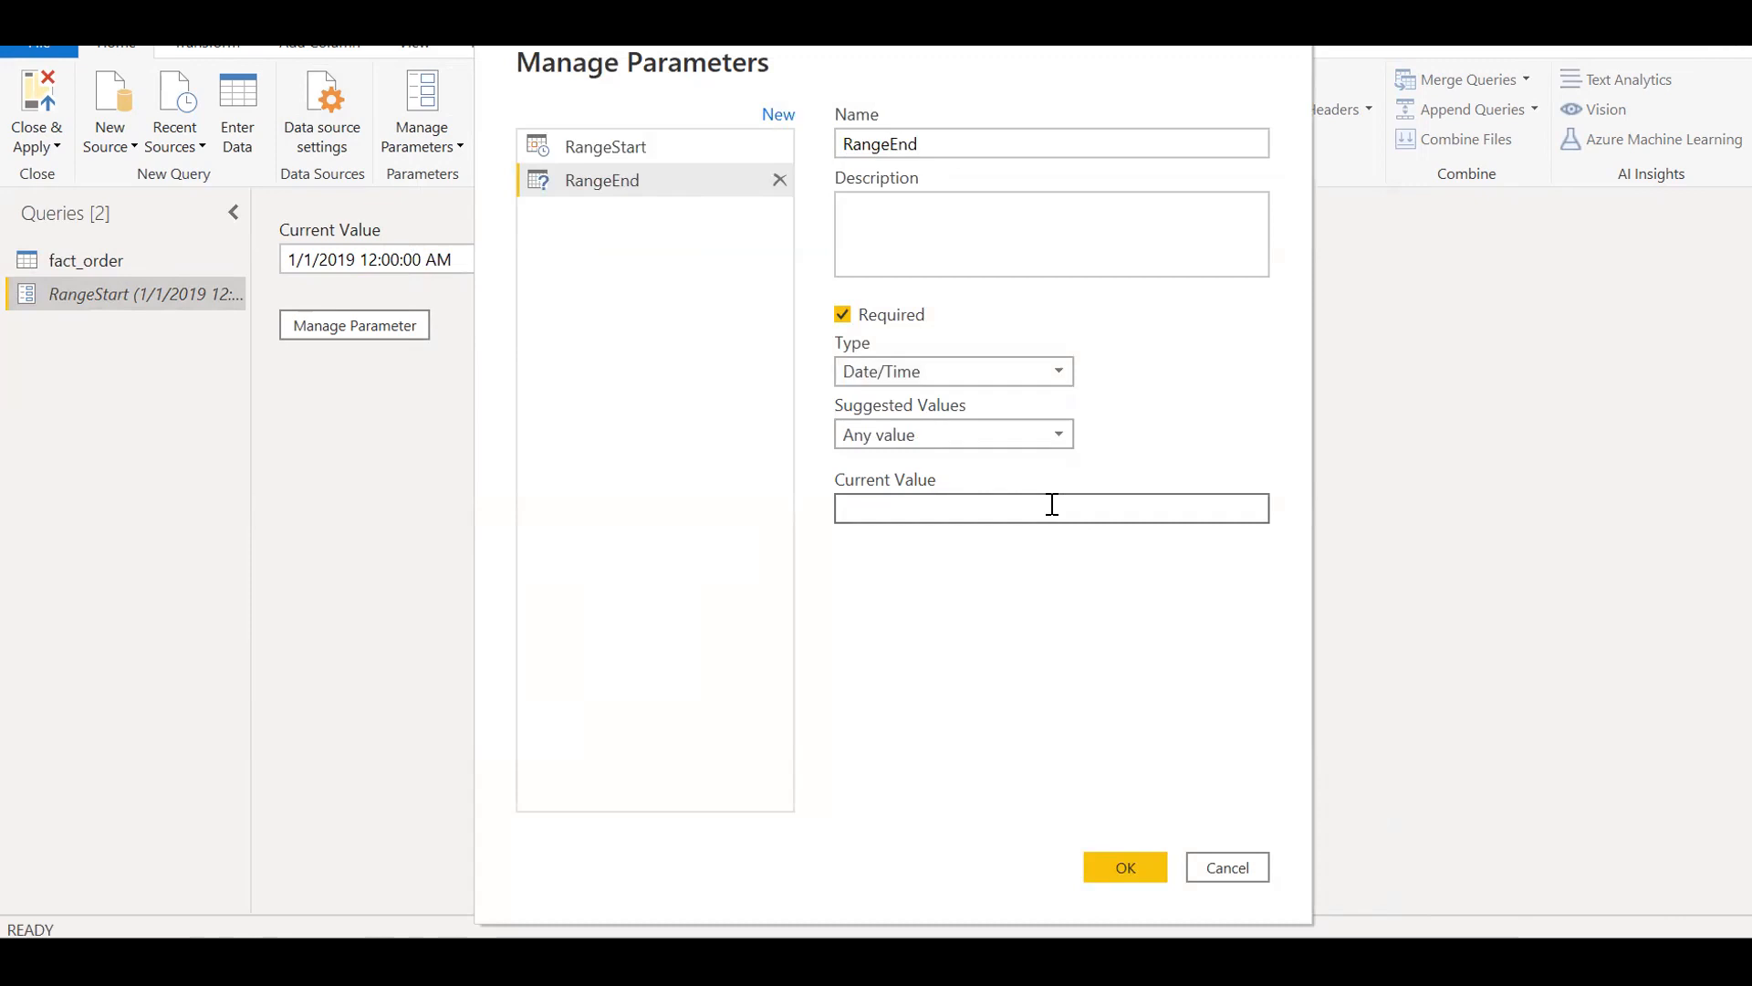
pyautogui.write('1')
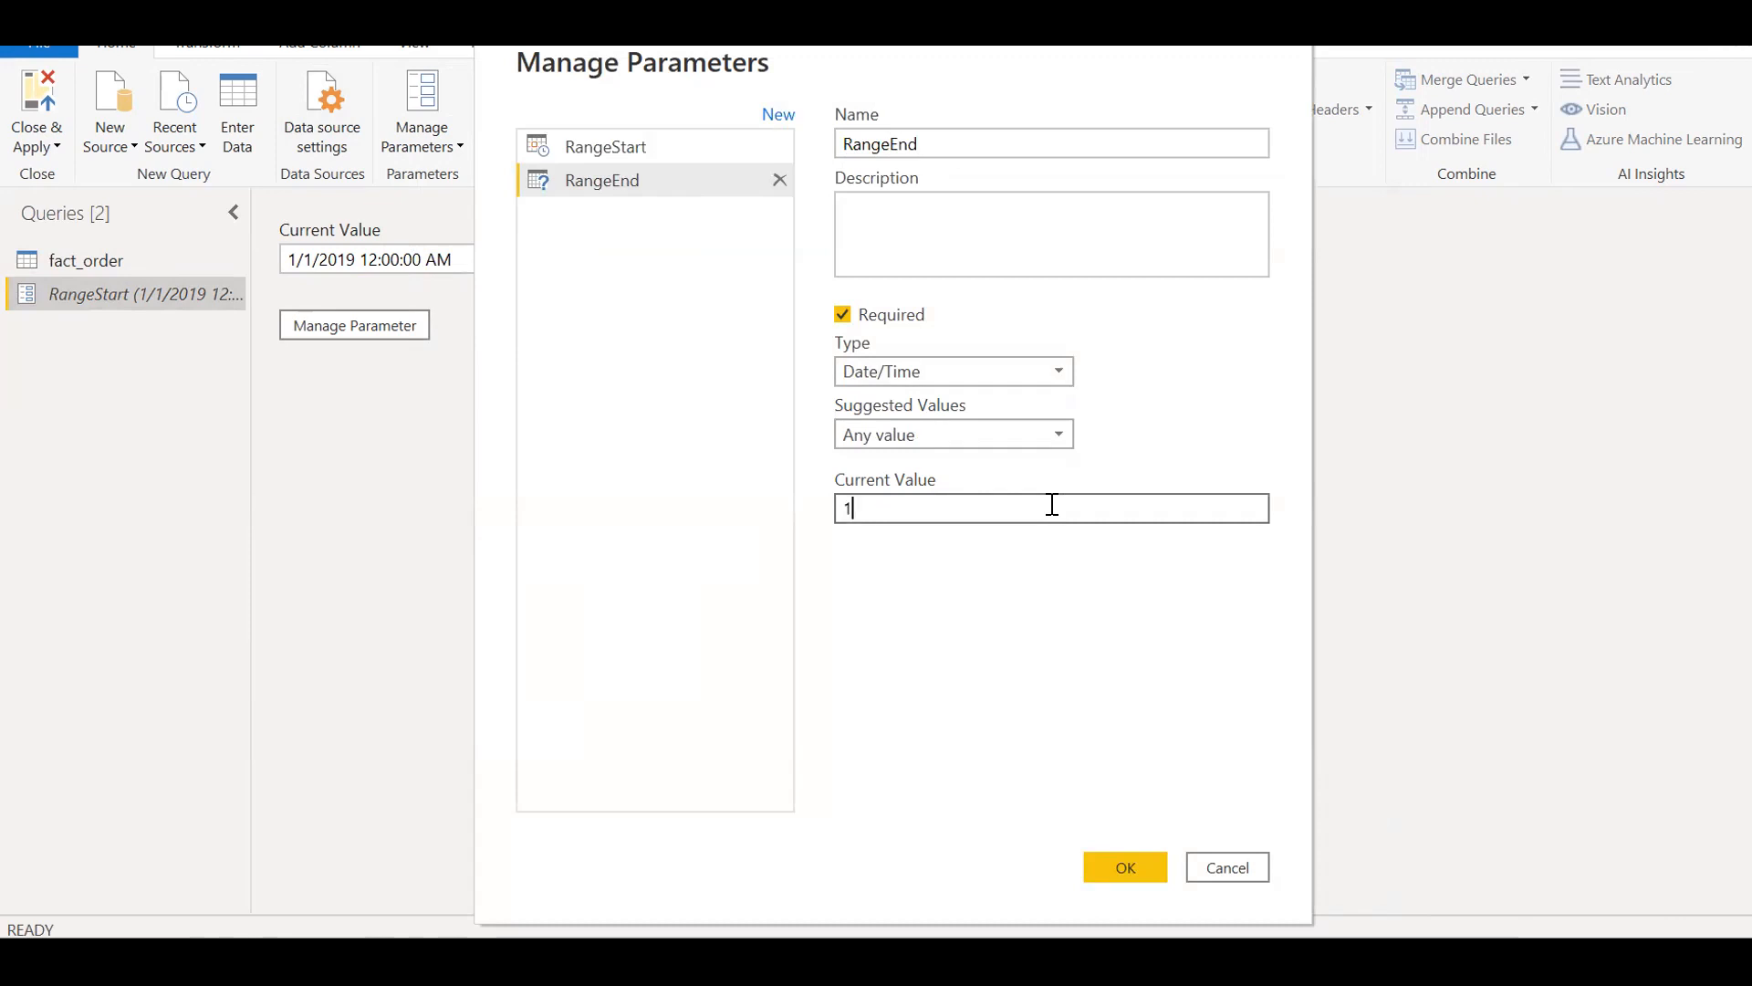
pyautogui.write('2')
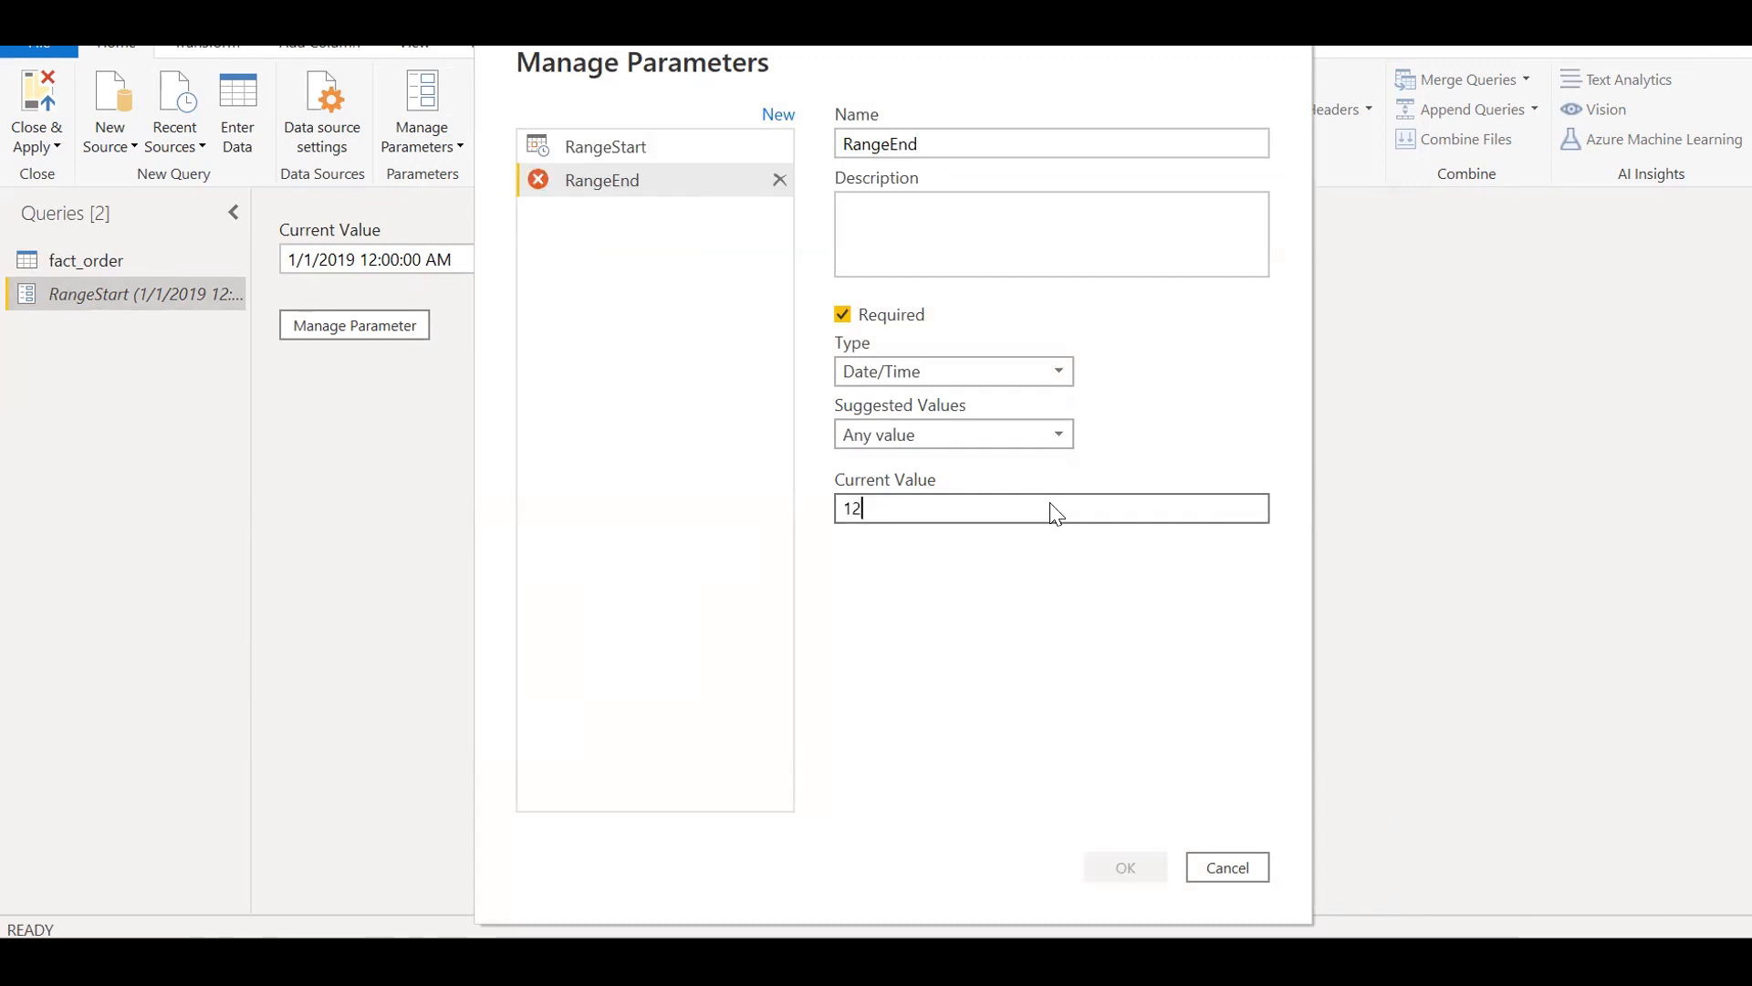
pyautogui.write('-1-2')
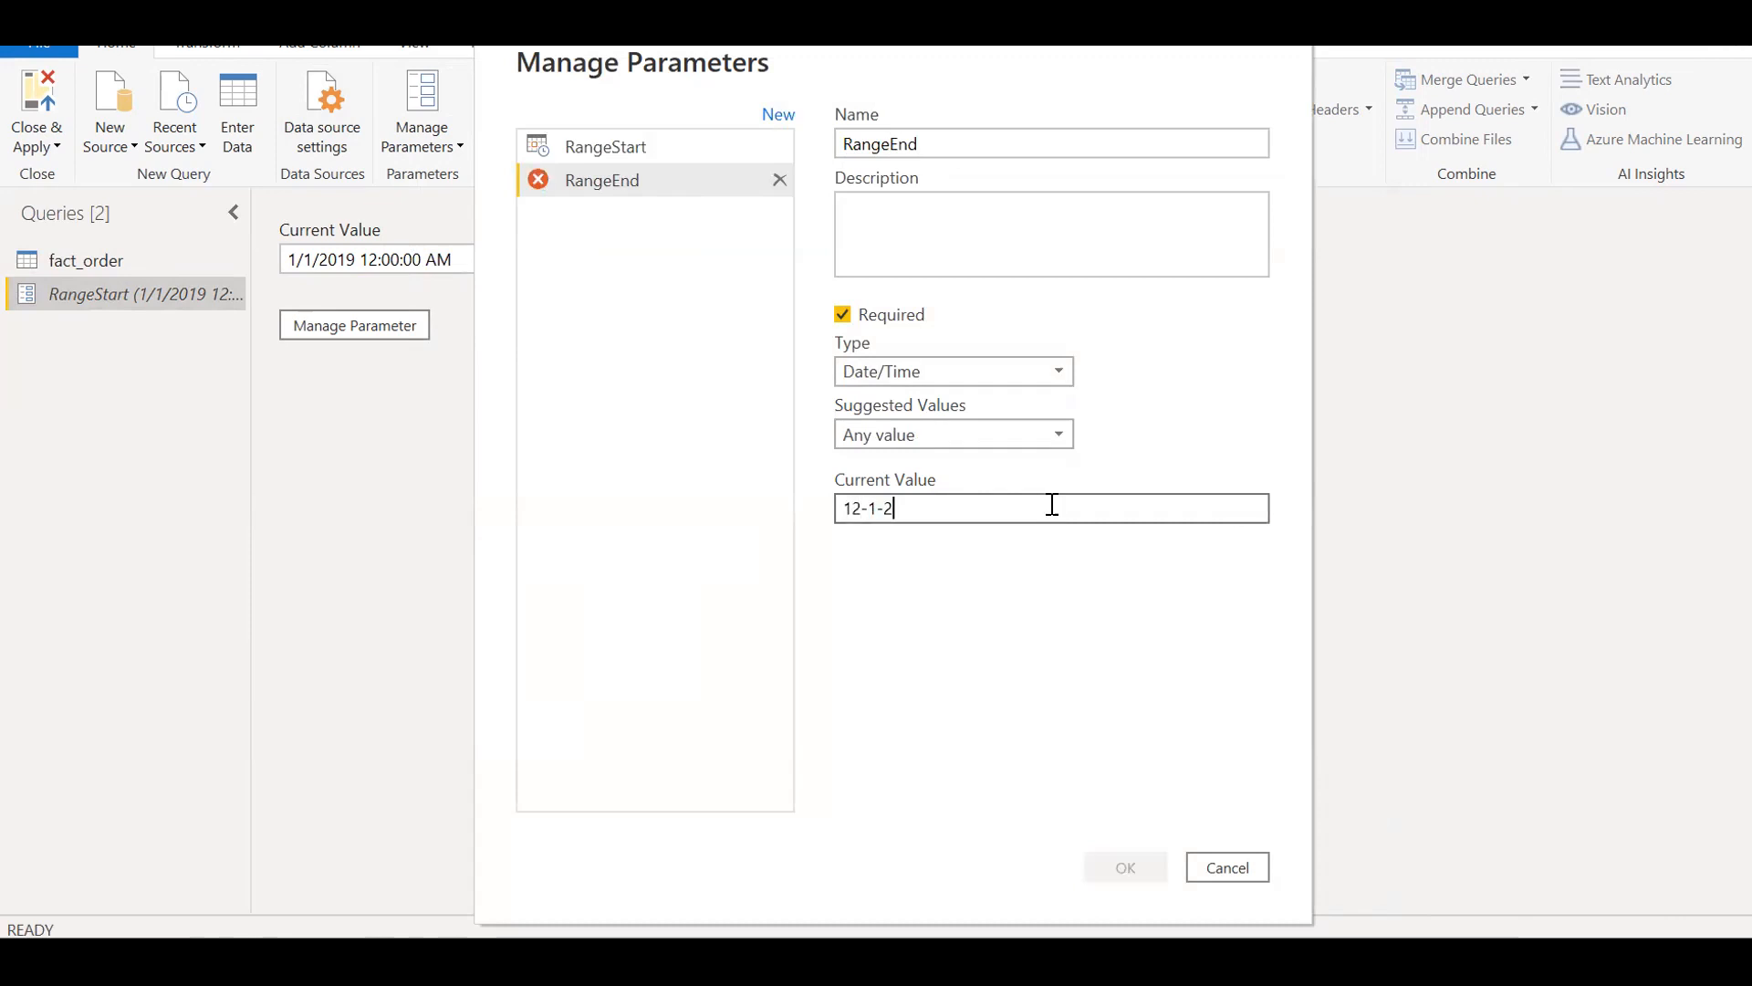
pyautogui.write('01')
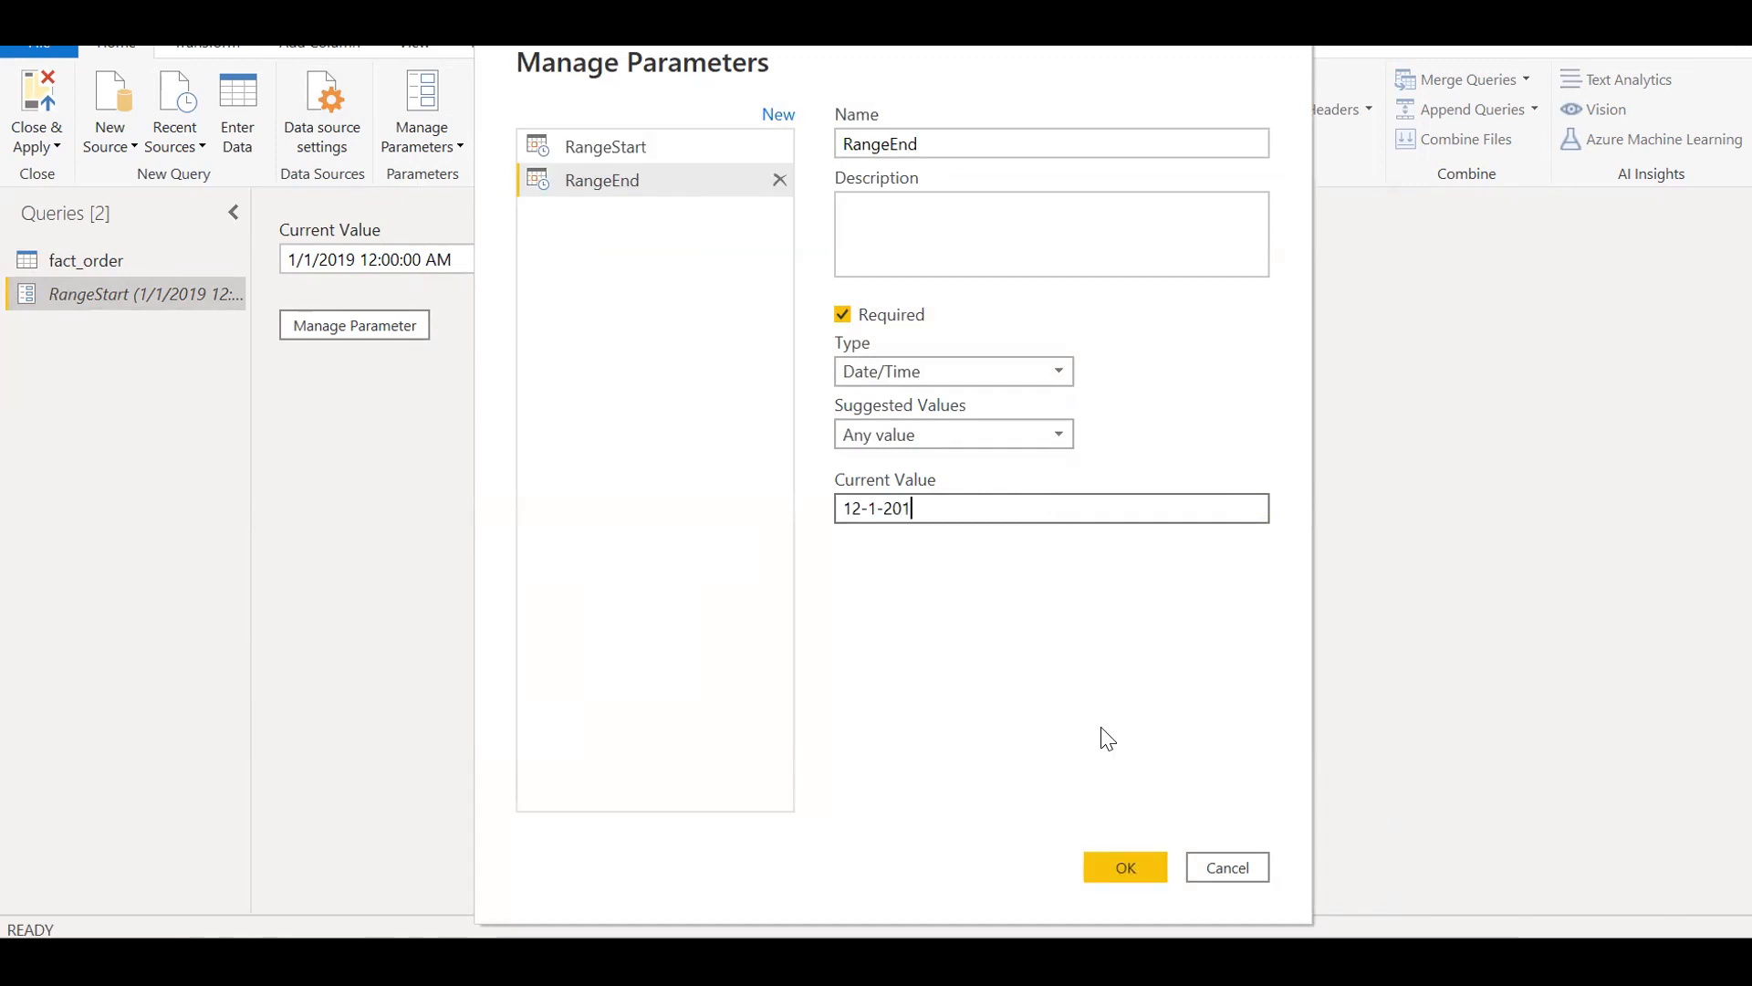
pyautogui.write('9')
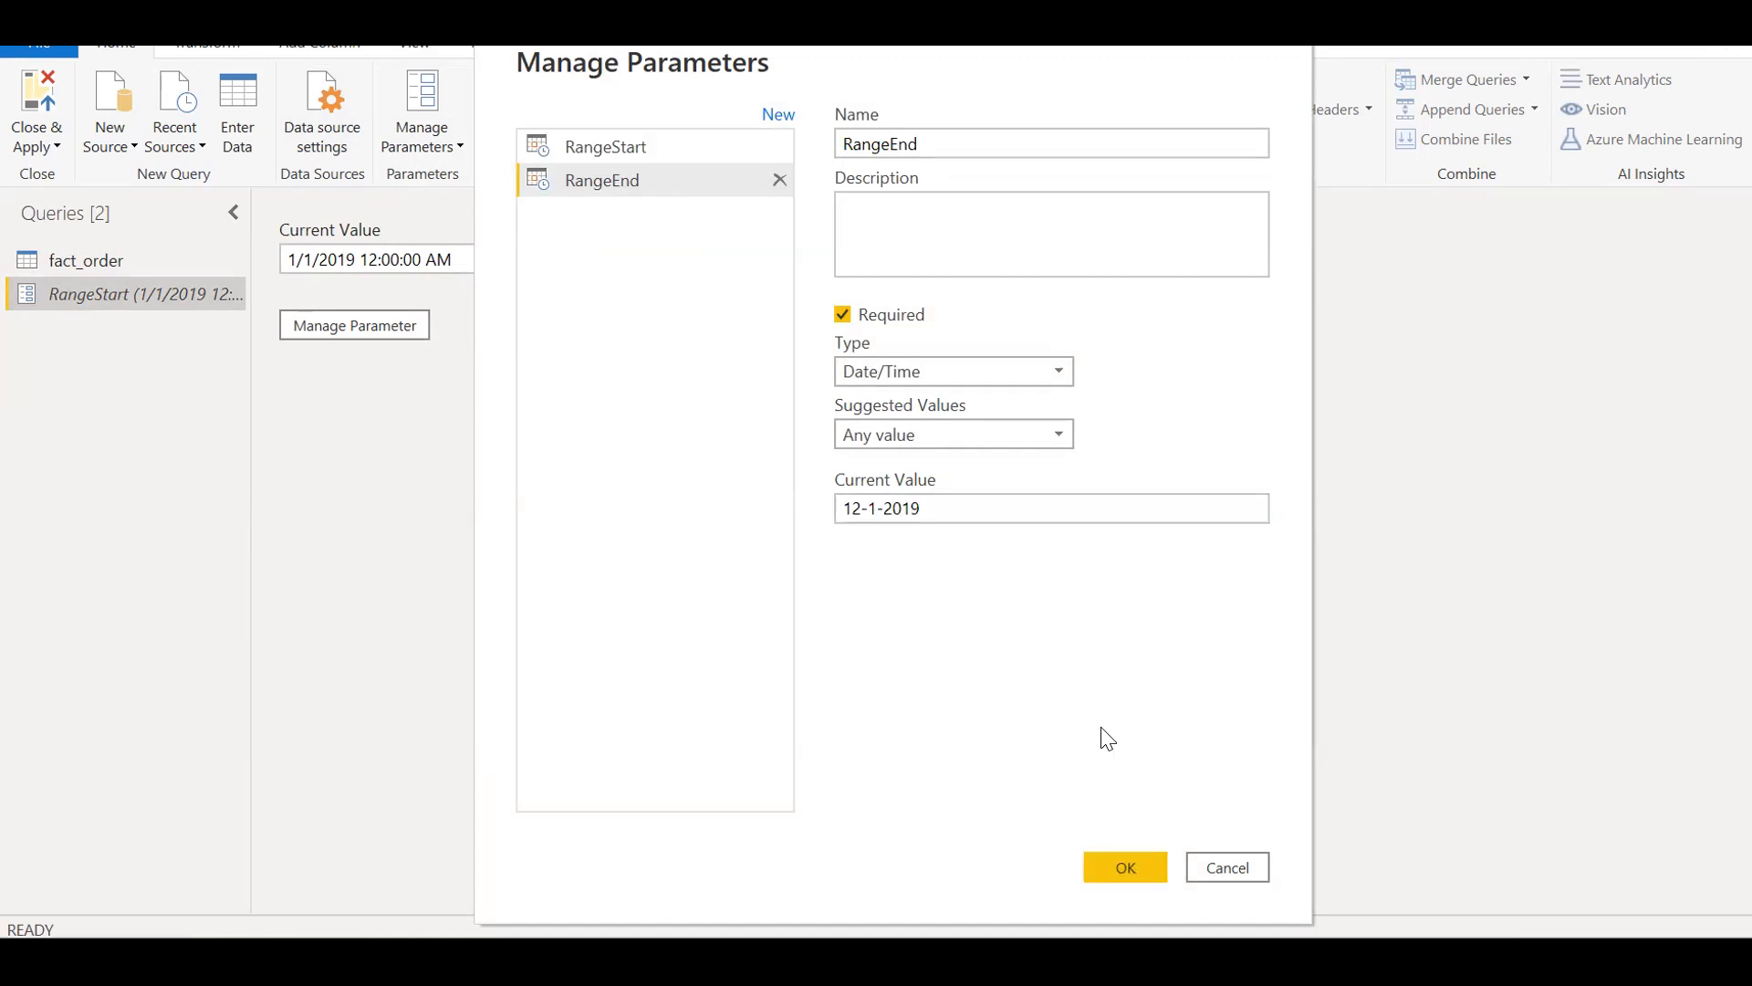
pyautogui.click(1123, 867)
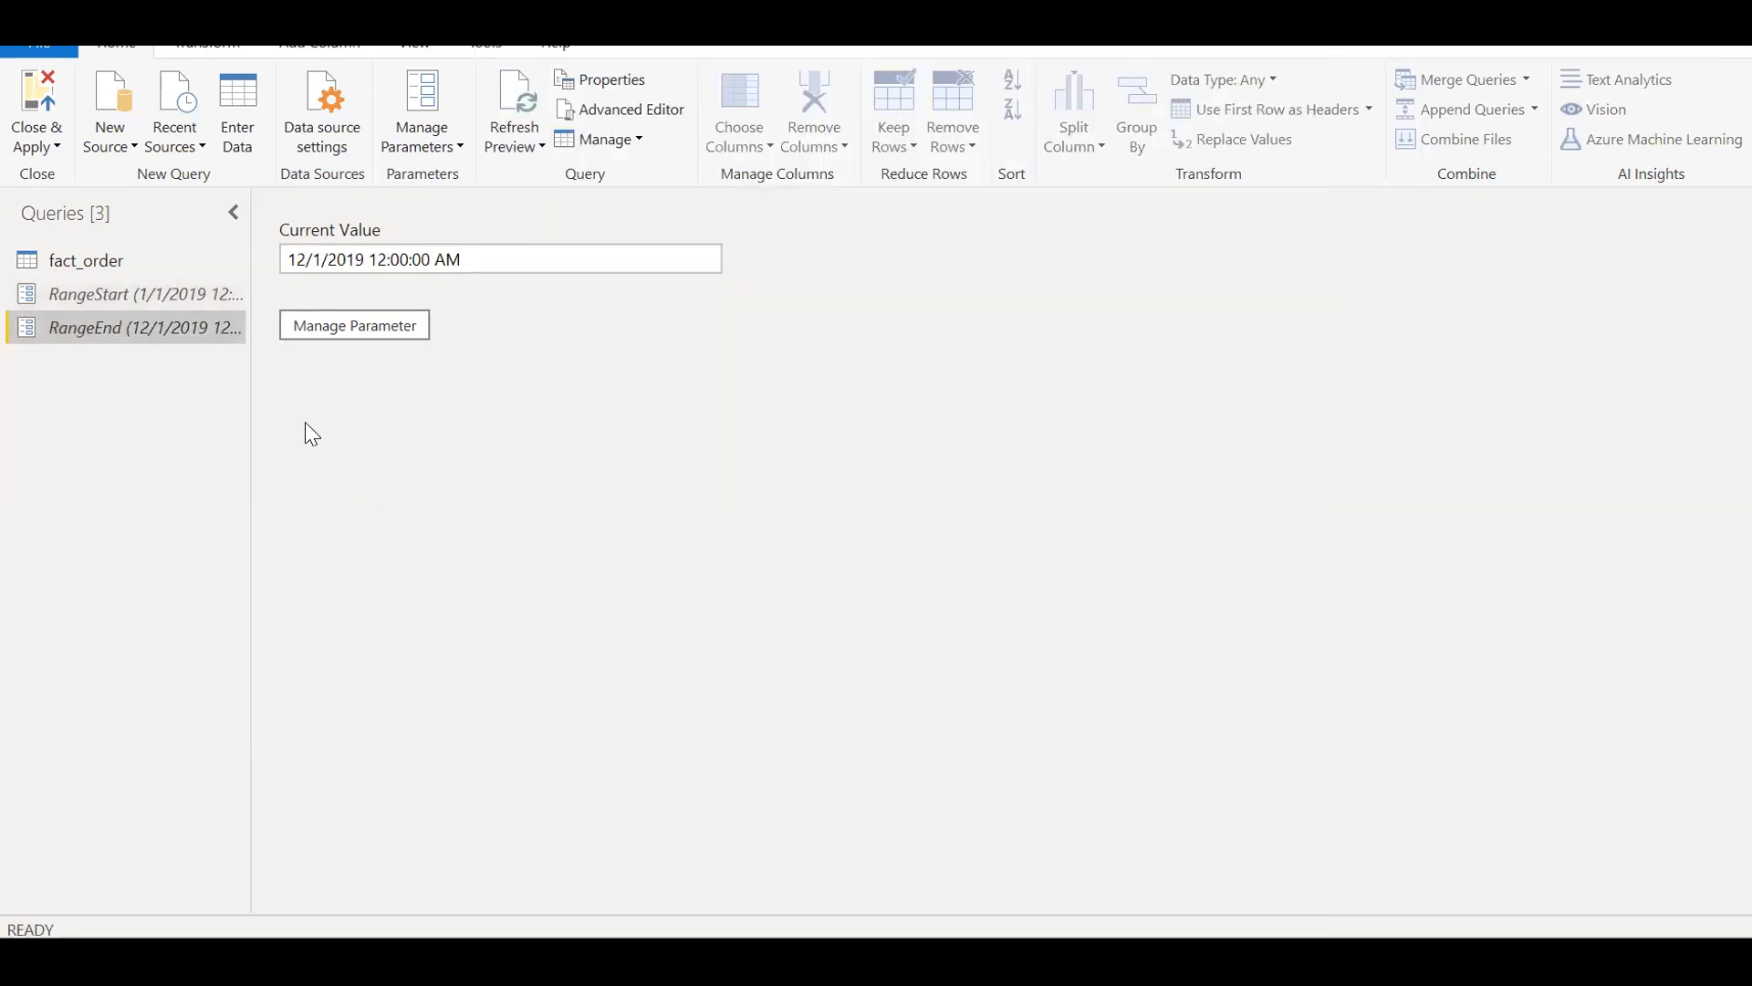
pyautogui.moveTo(145, 294)
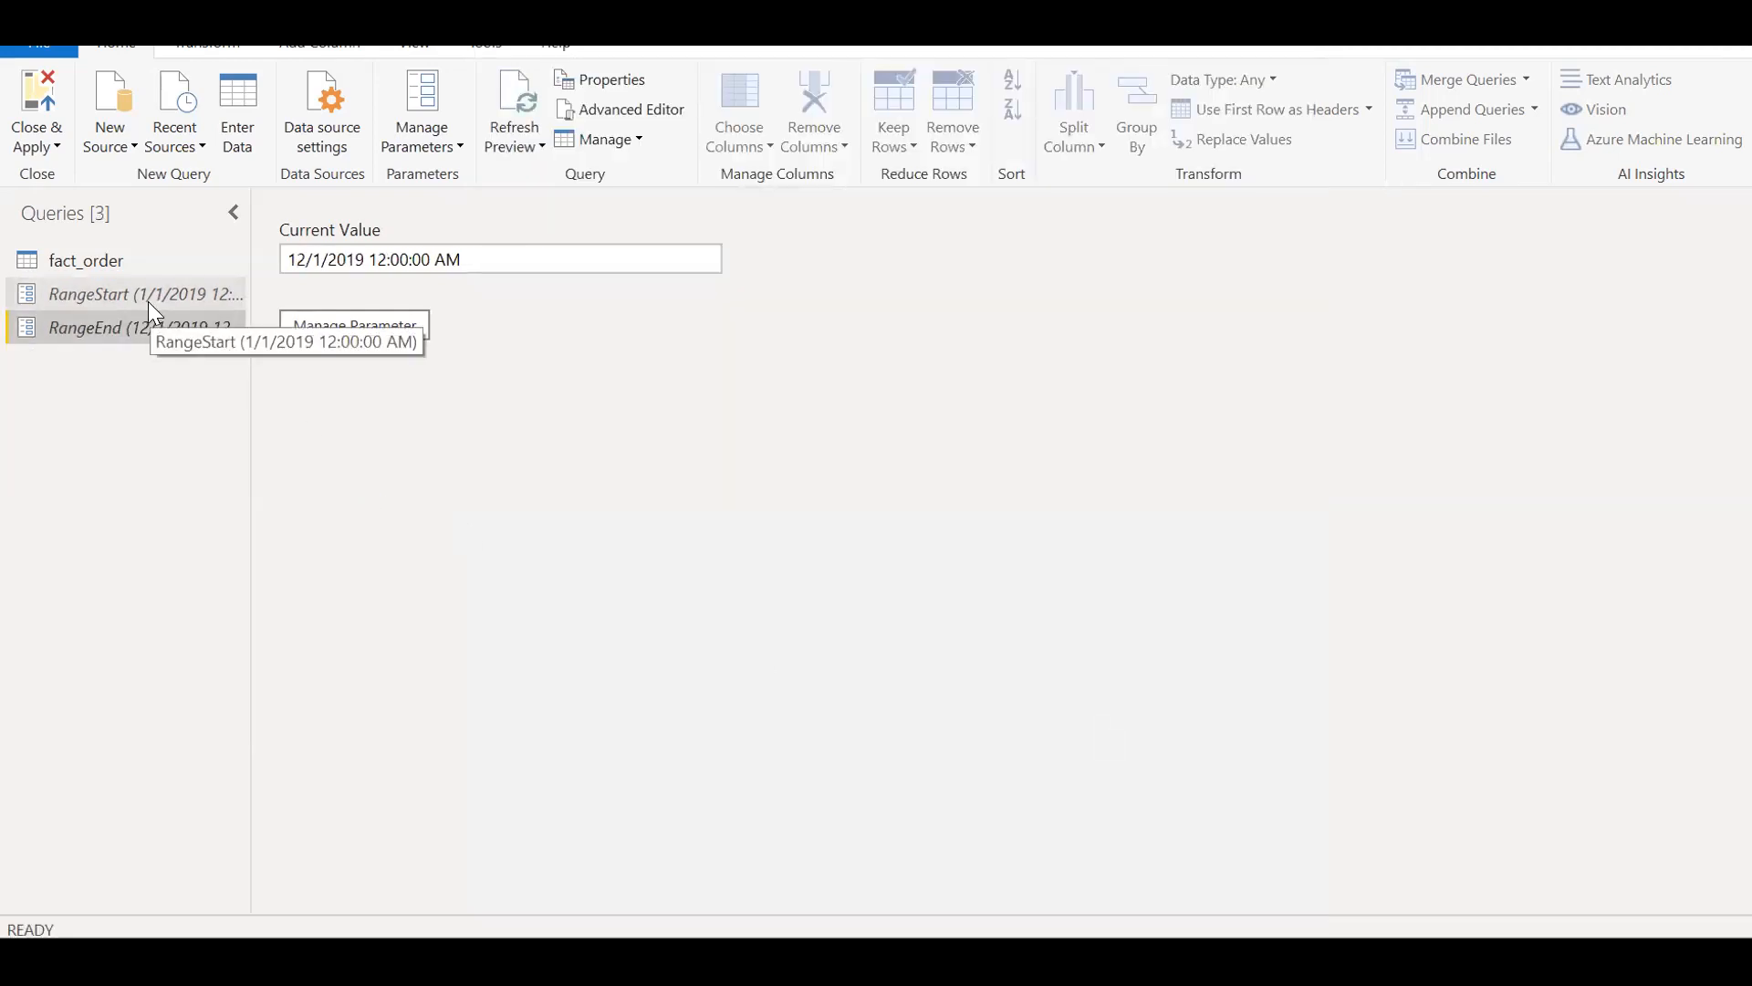
pyautogui.moveTo(155, 328)
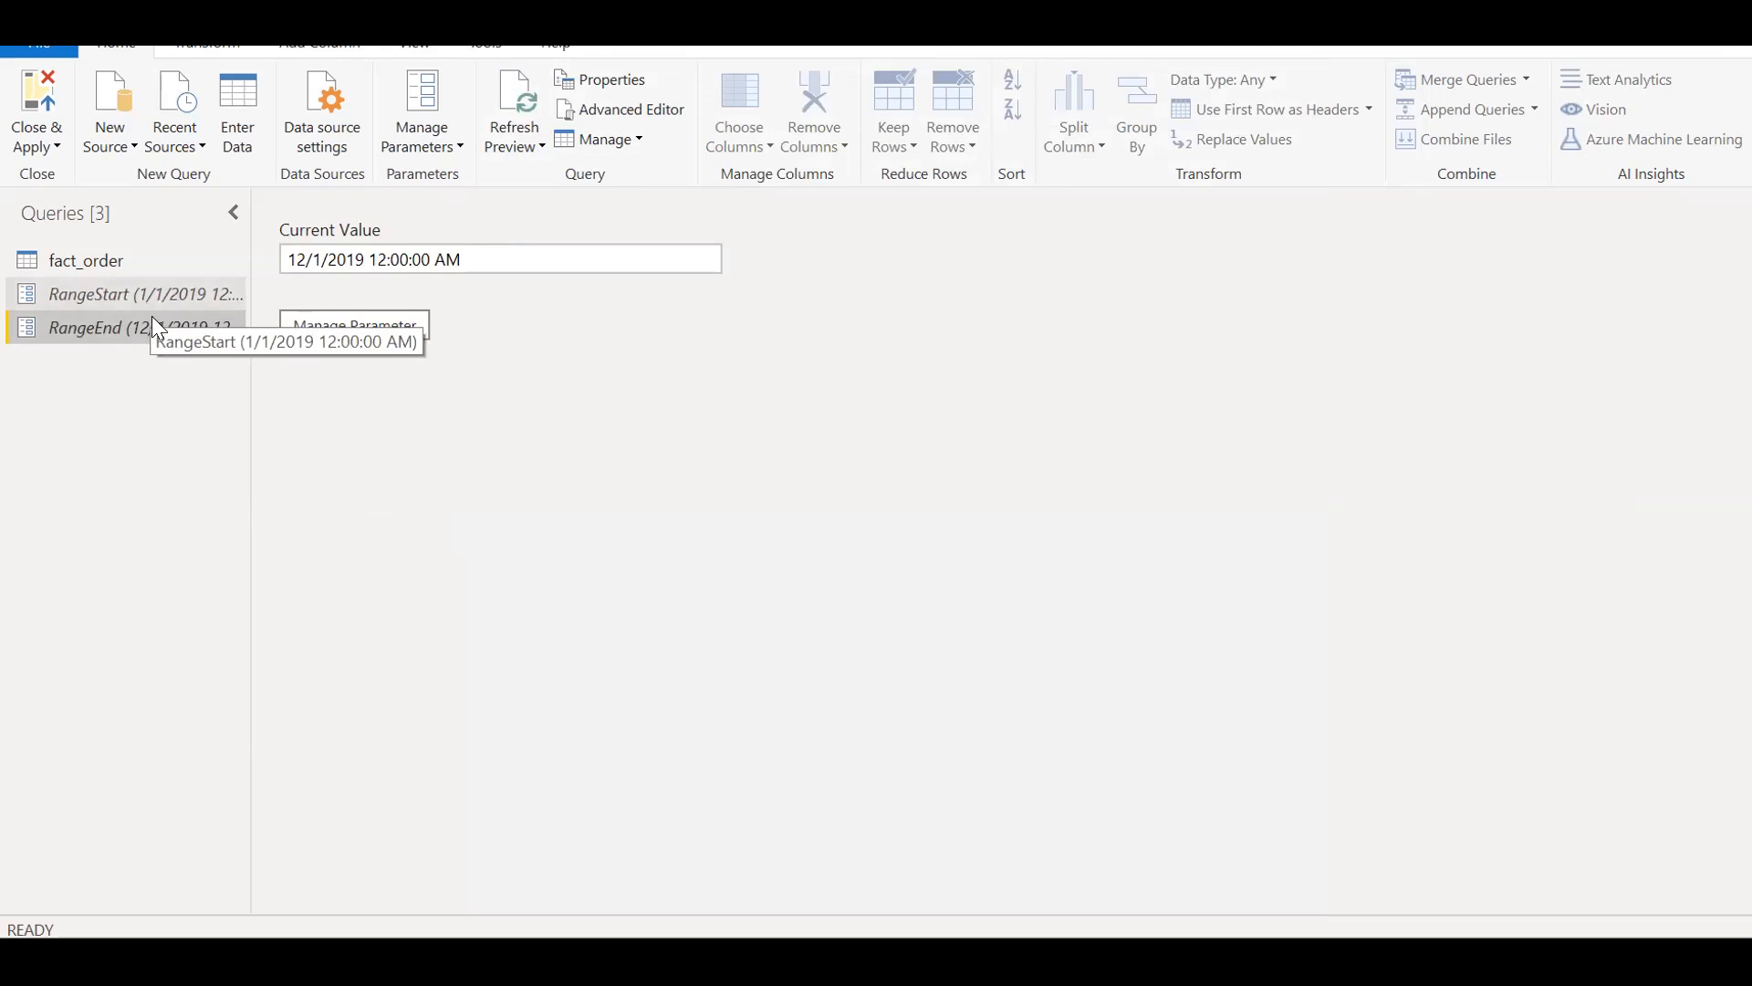
pyautogui.moveTo(145, 328)
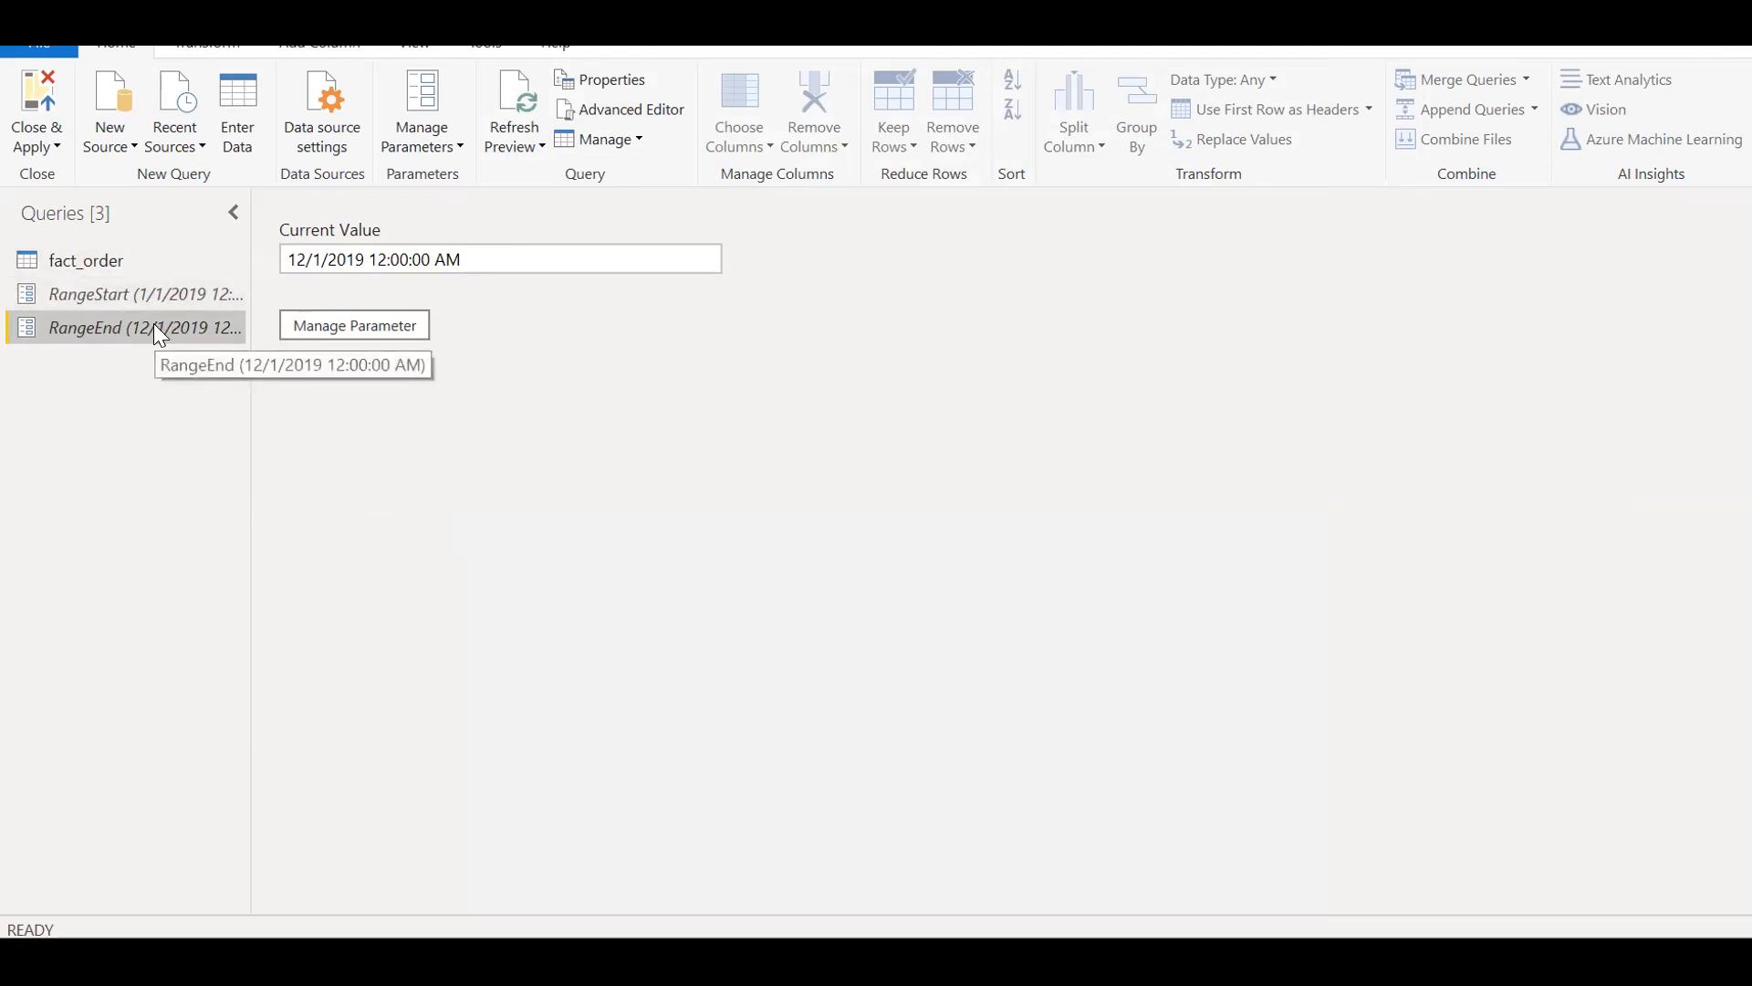
# - Leave the query editor with Close & Apply to load the new parameters
pyautogui.click(36, 112)
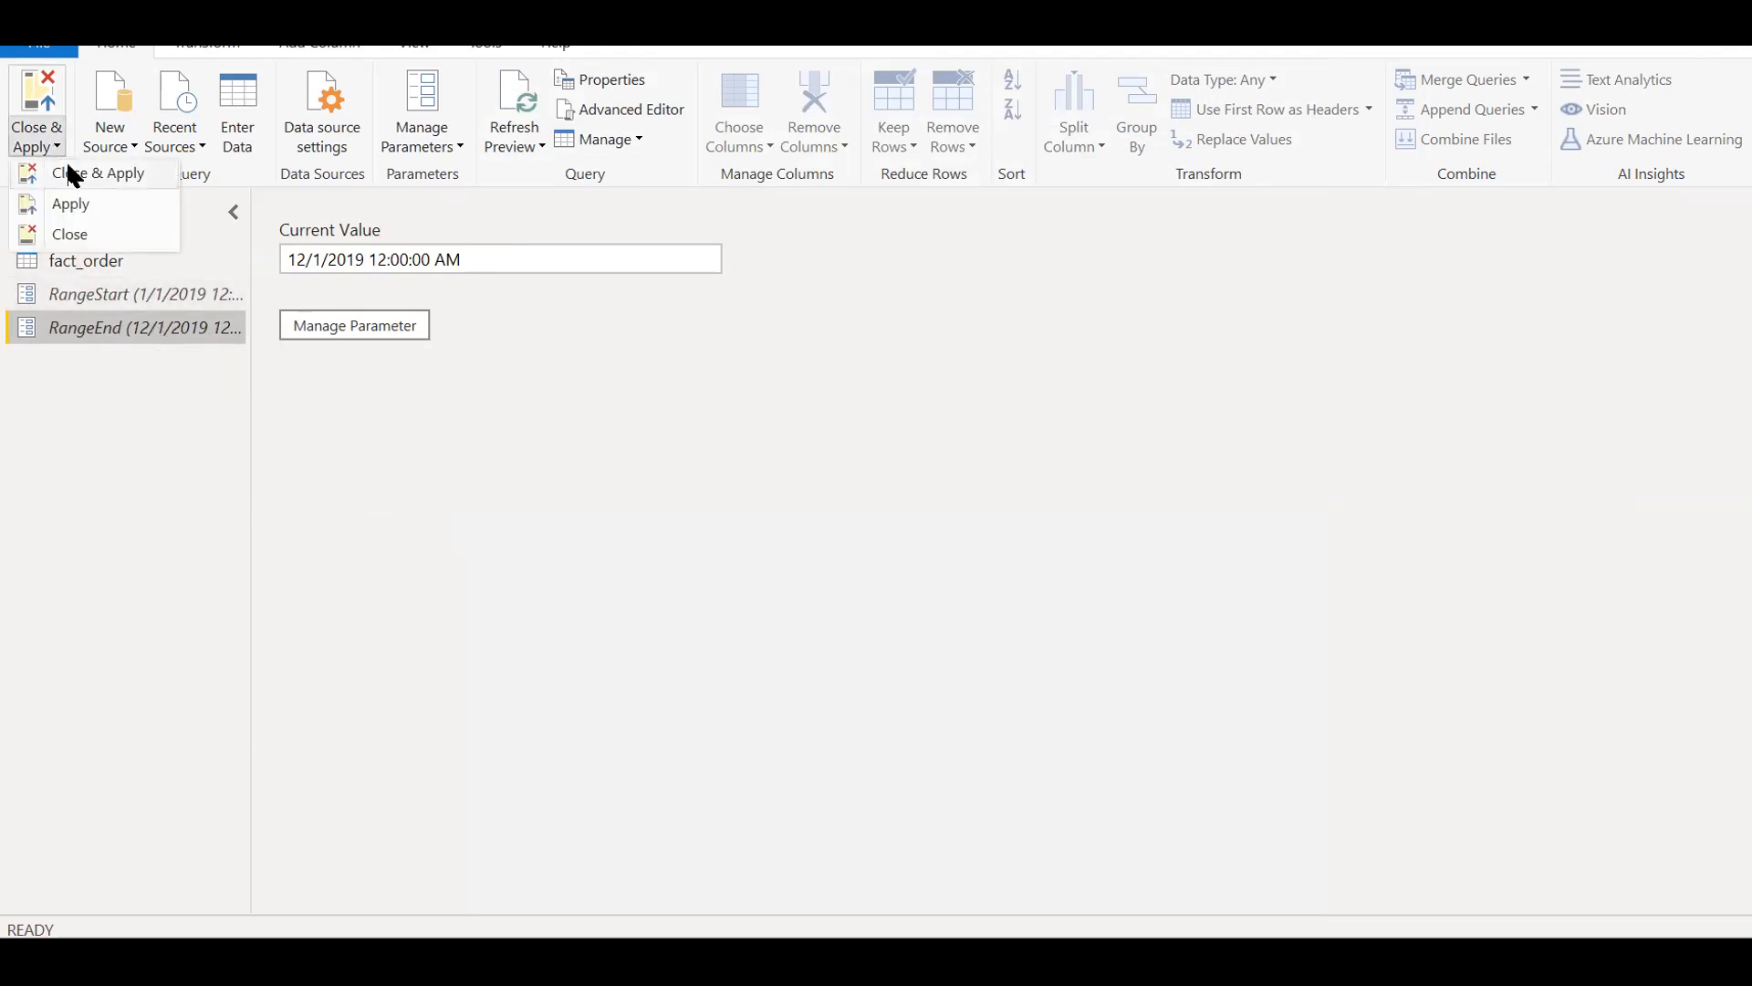
pyautogui.moveTo(99, 174)
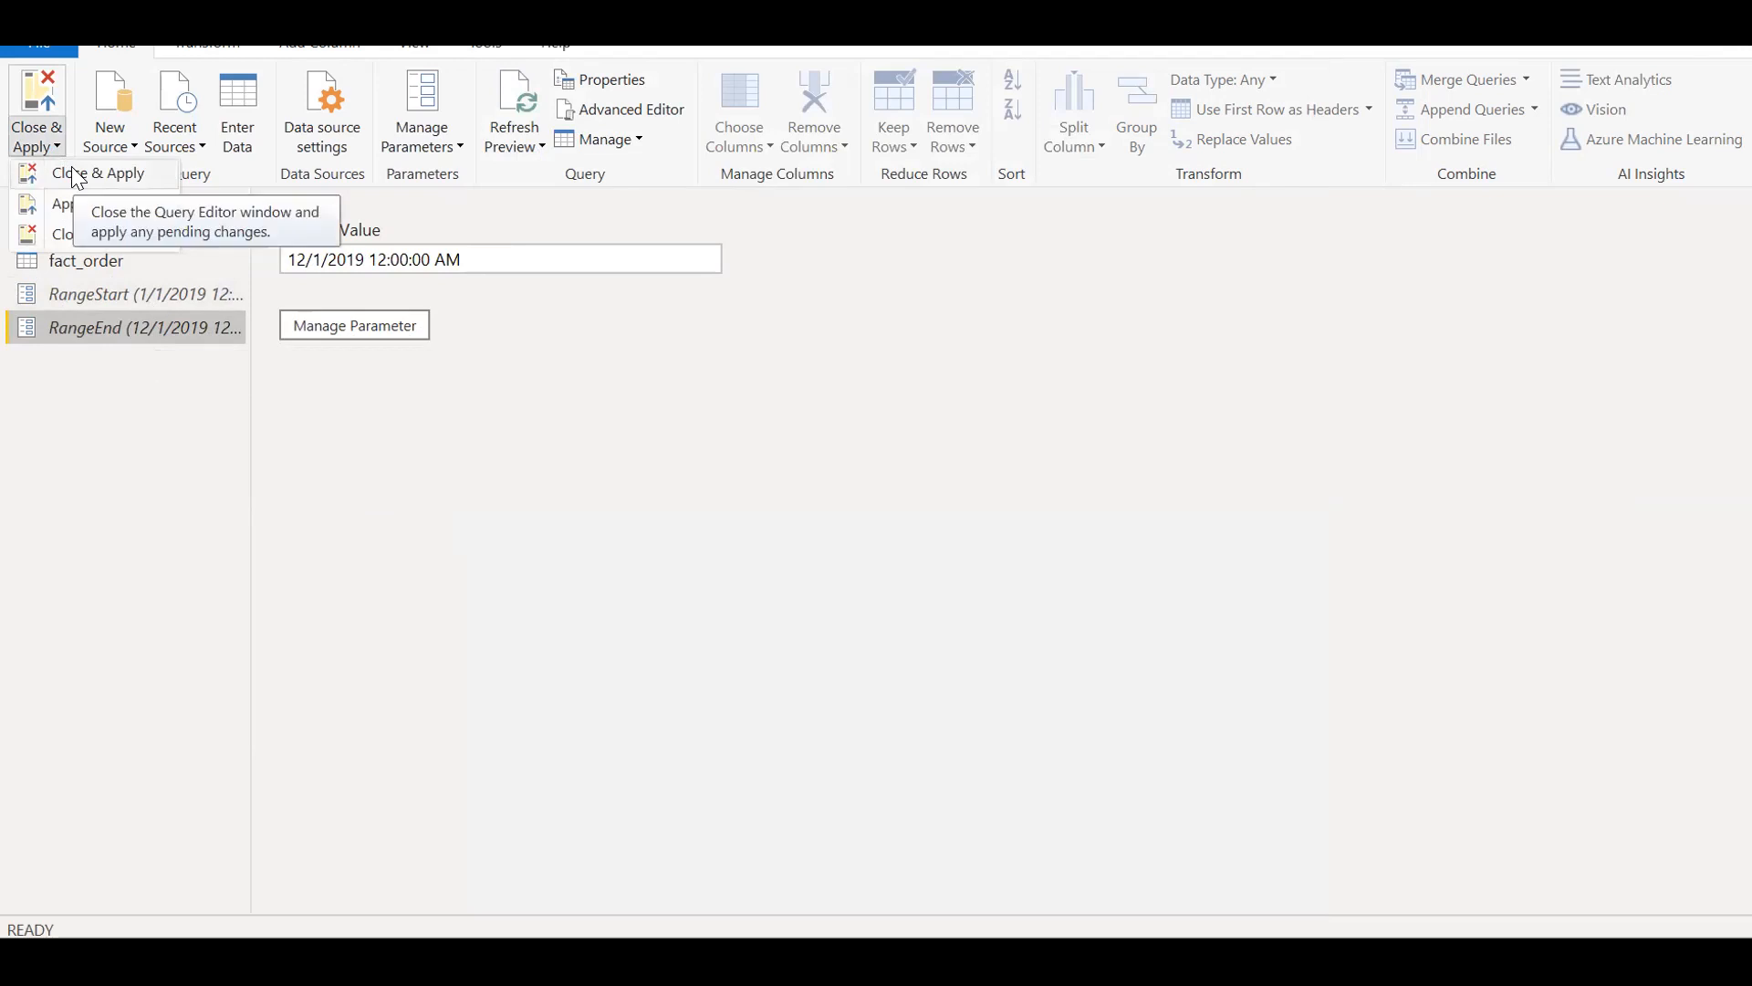
pyautogui.moveTo(758, 448)
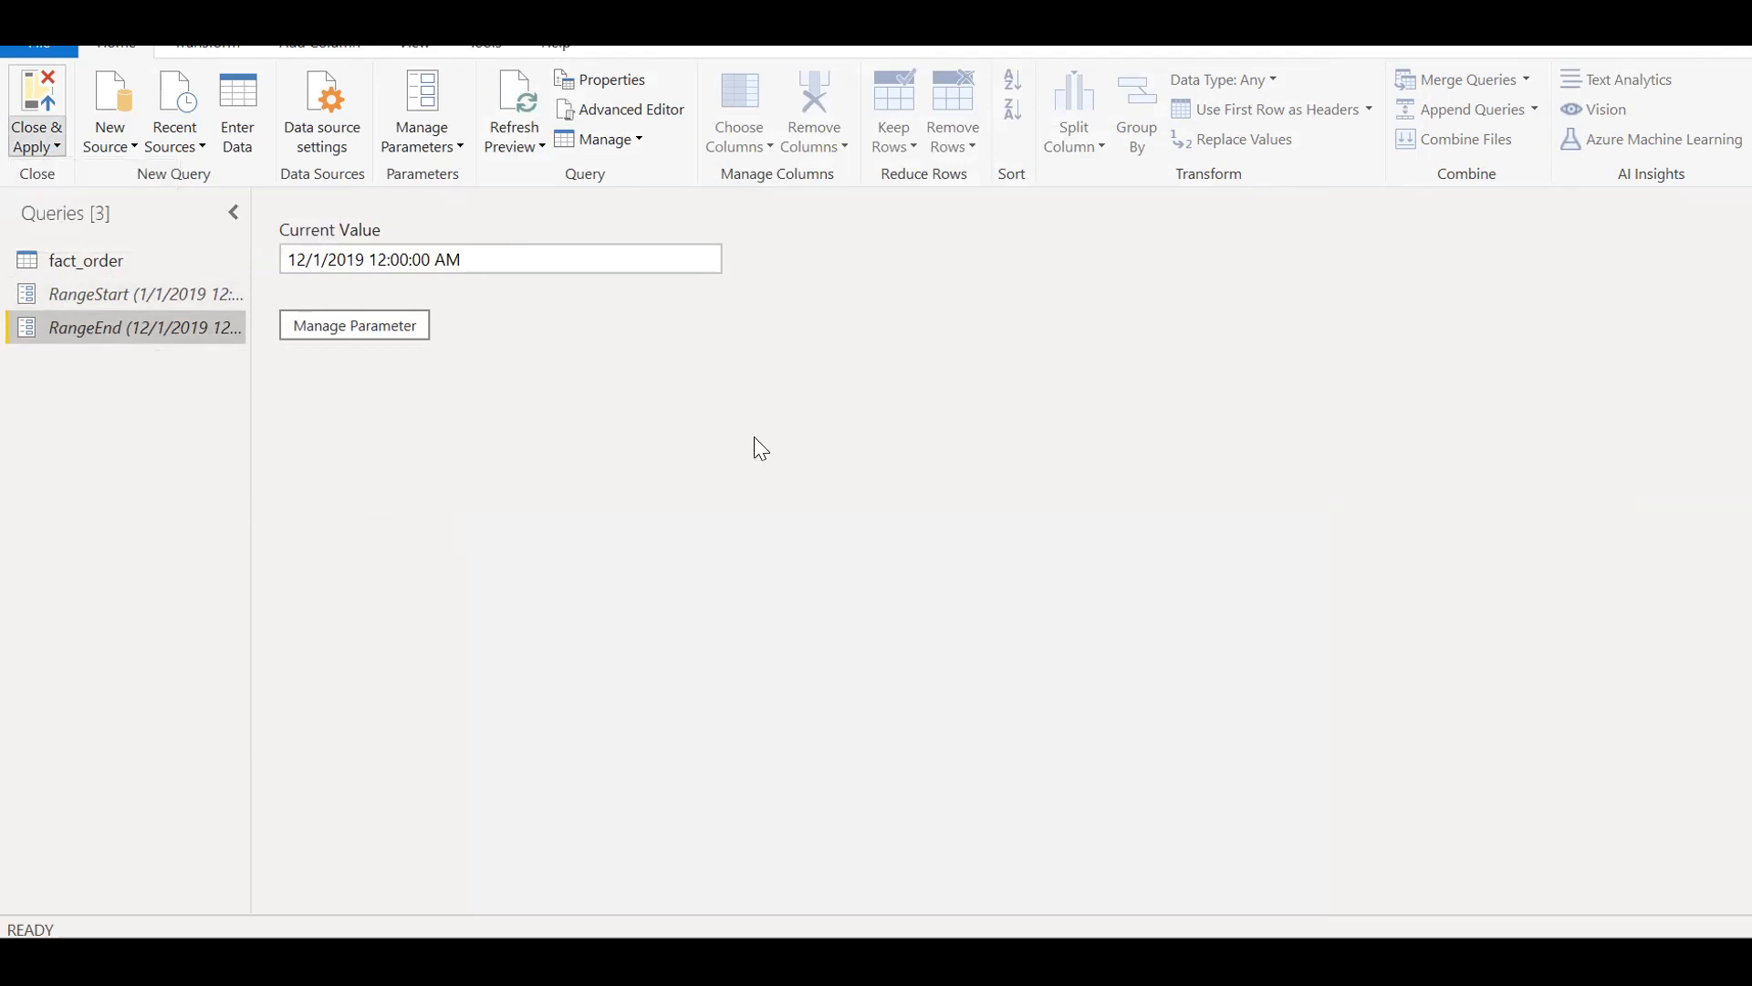
pyautogui.click(35, 110)
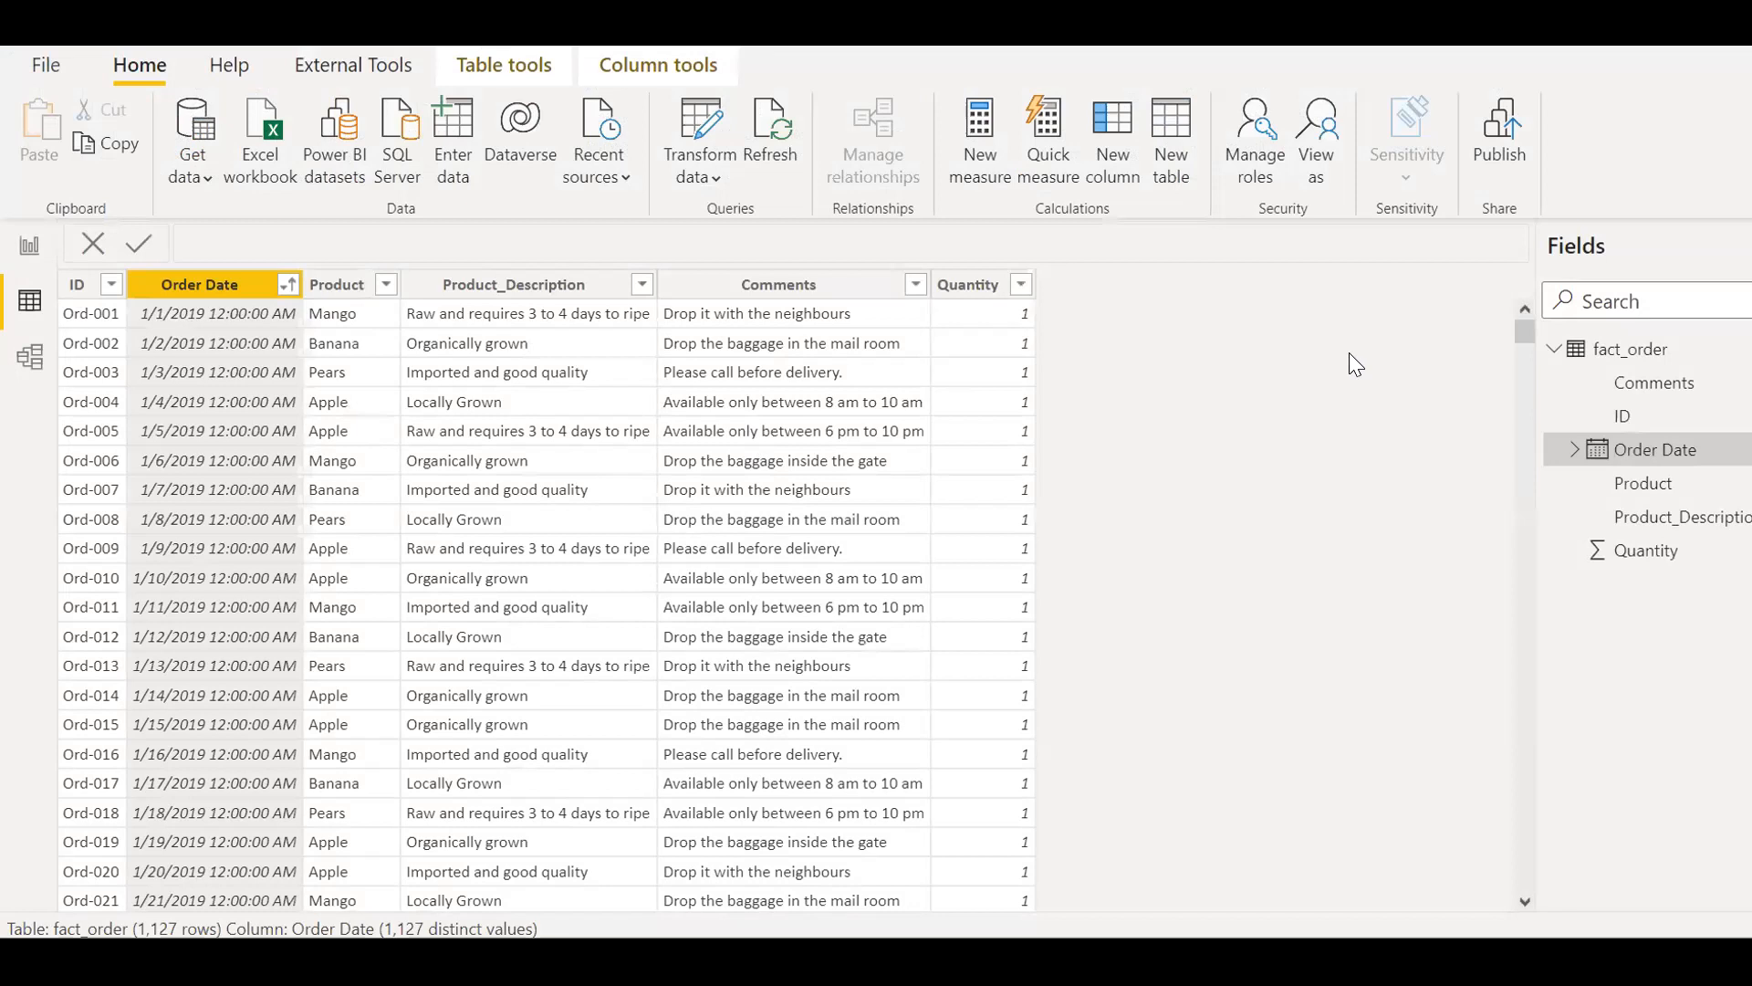
pyautogui.moveTo(1101, 598)
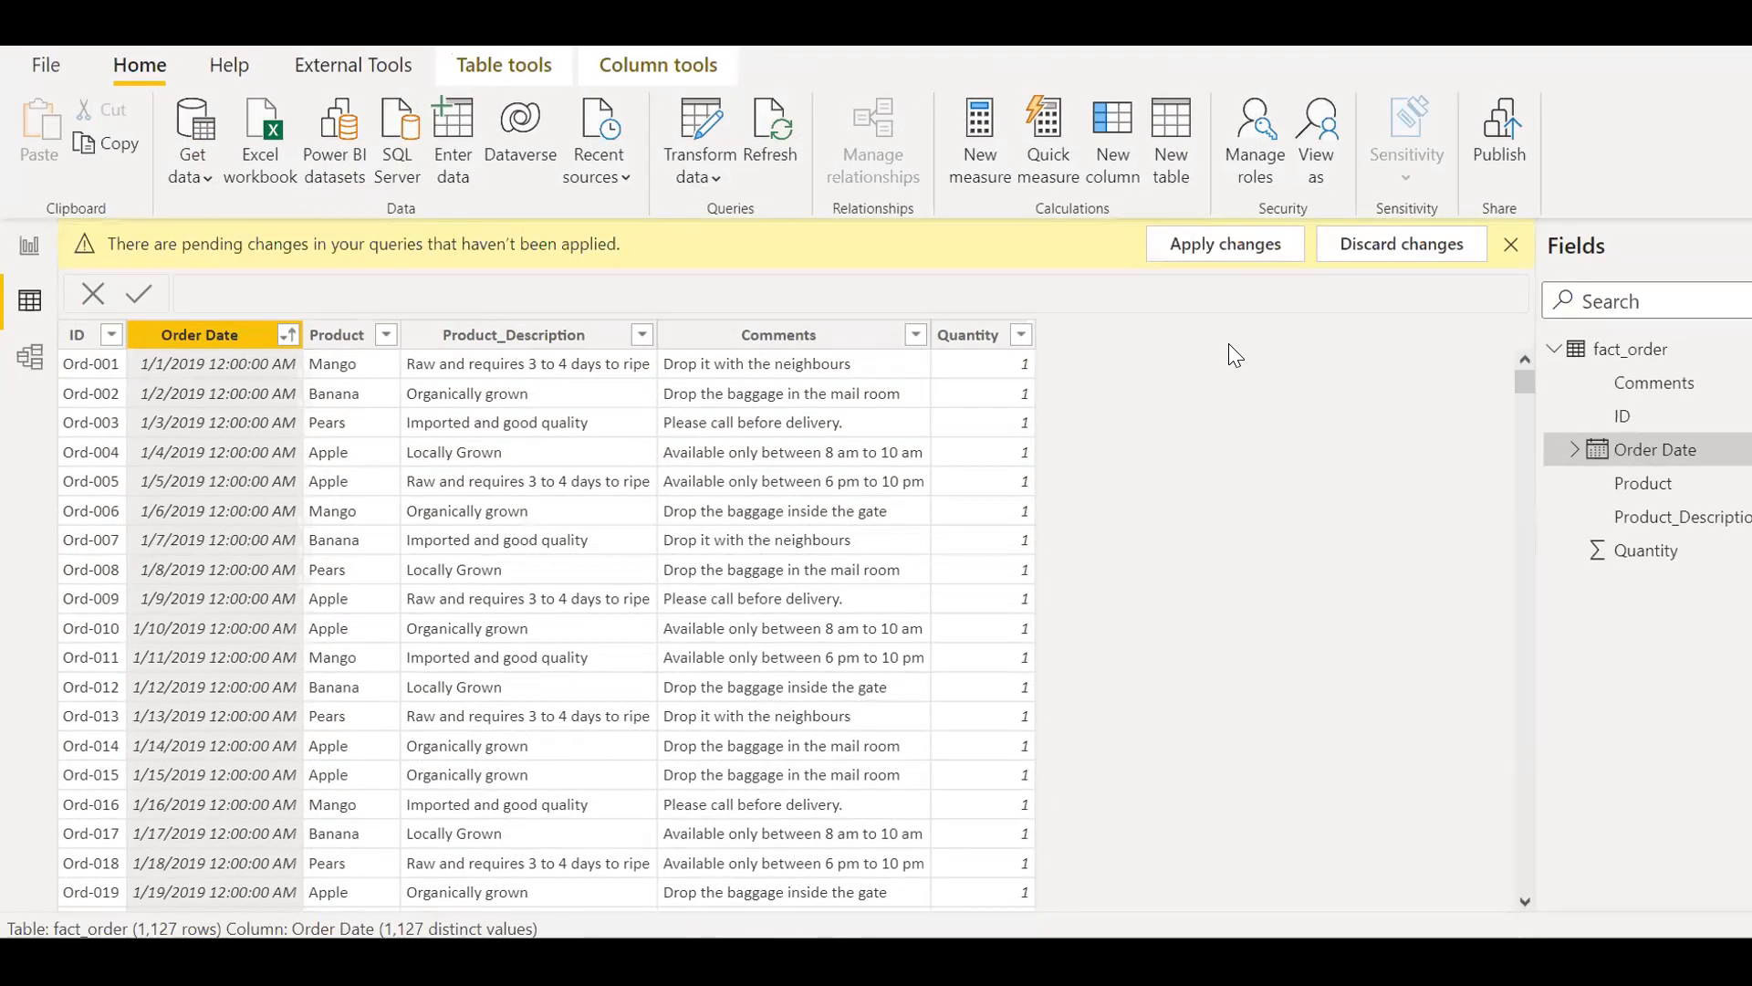
# - Apply the pending changes from the banner, dismiss the load notice, and reopen Transform data
pyautogui.click(1223, 243)
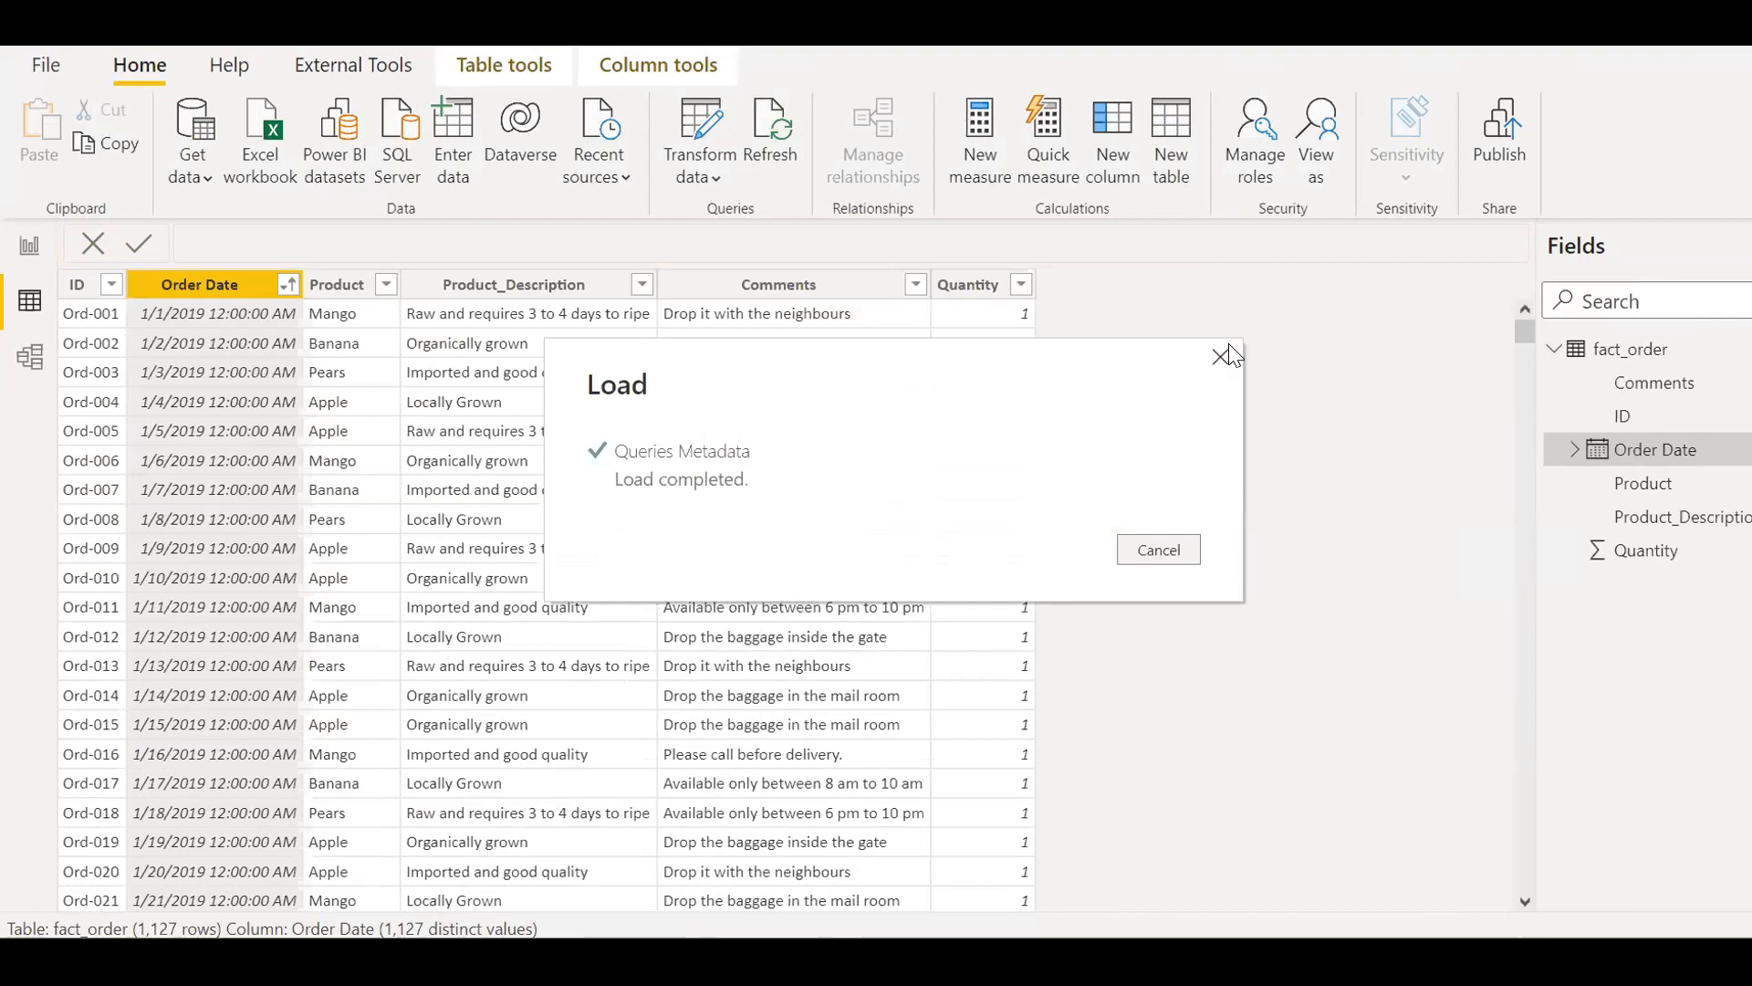
pyautogui.click(1221, 355)
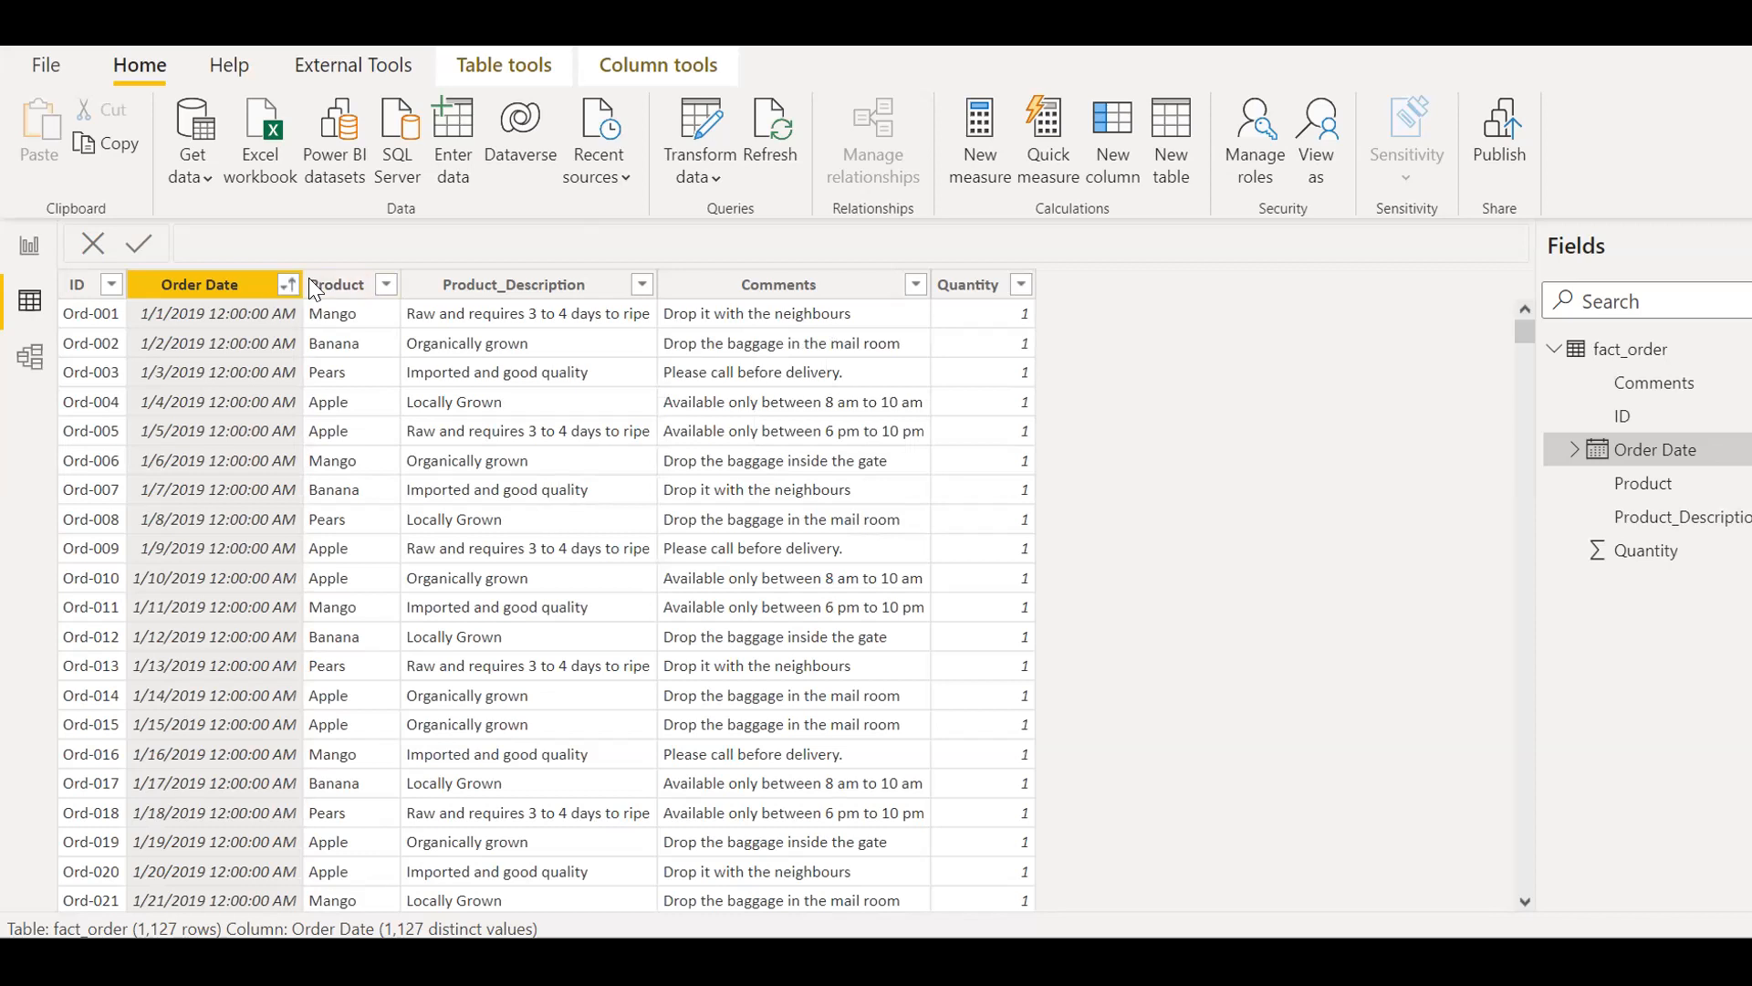
pyautogui.moveTo(731, 211)
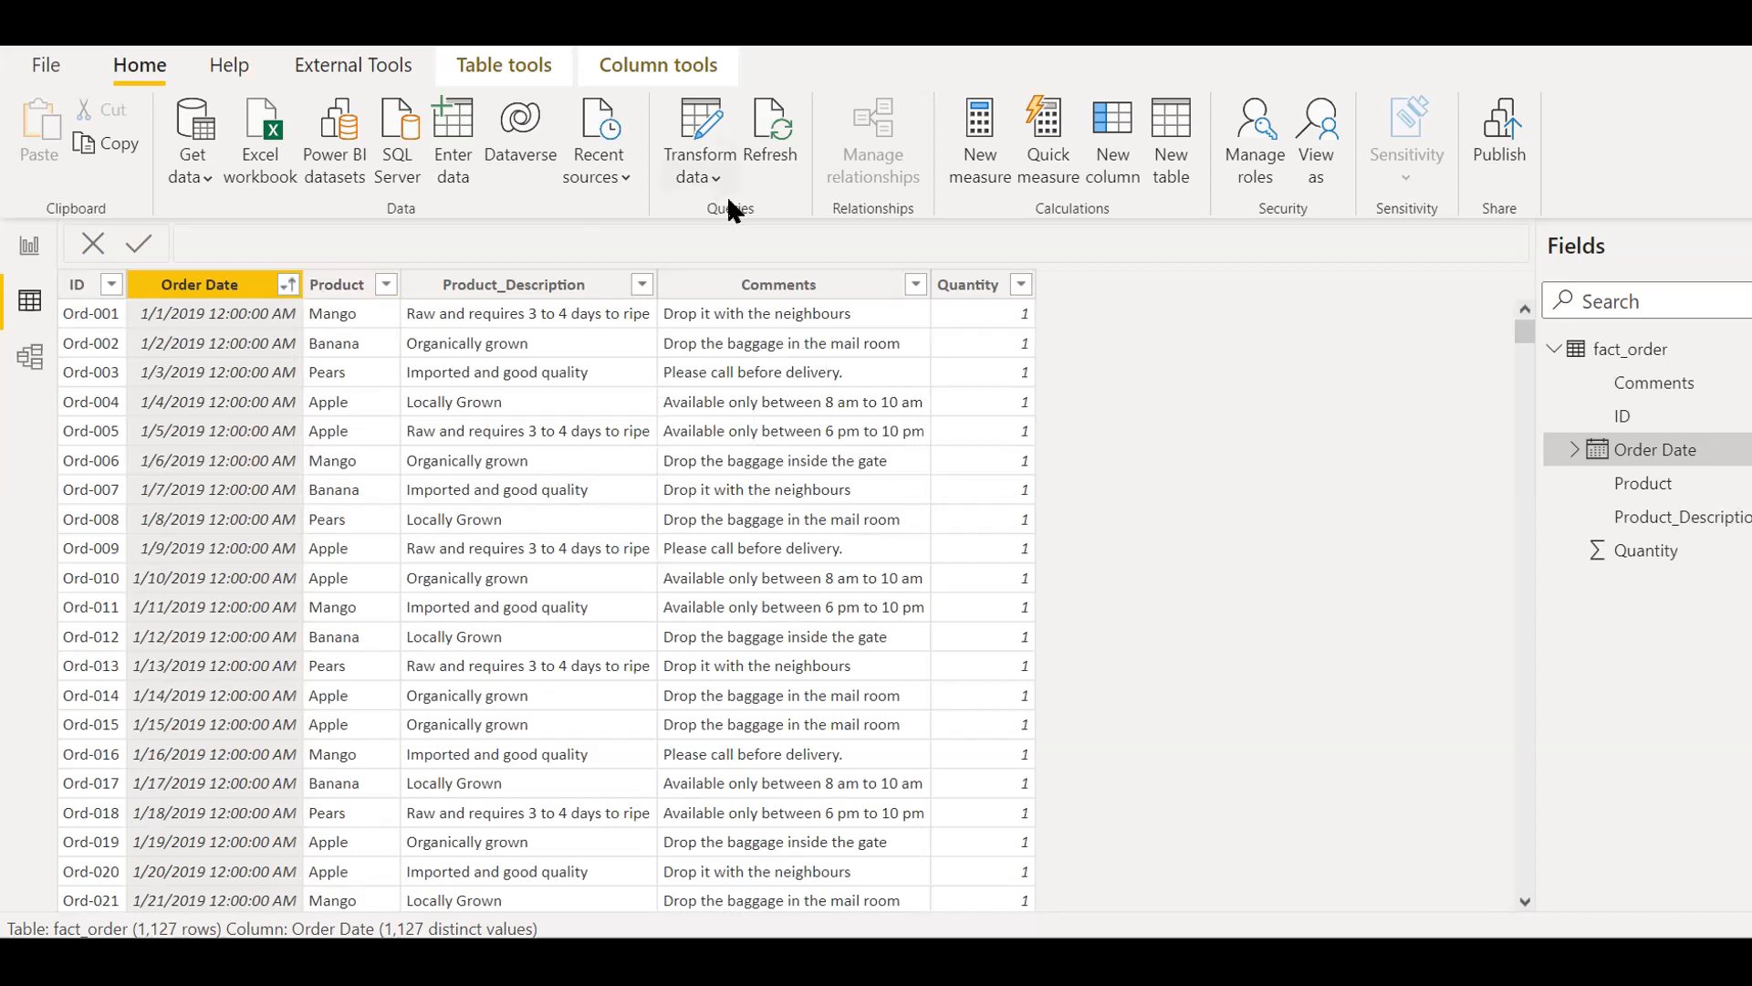
pyautogui.click(698, 140)
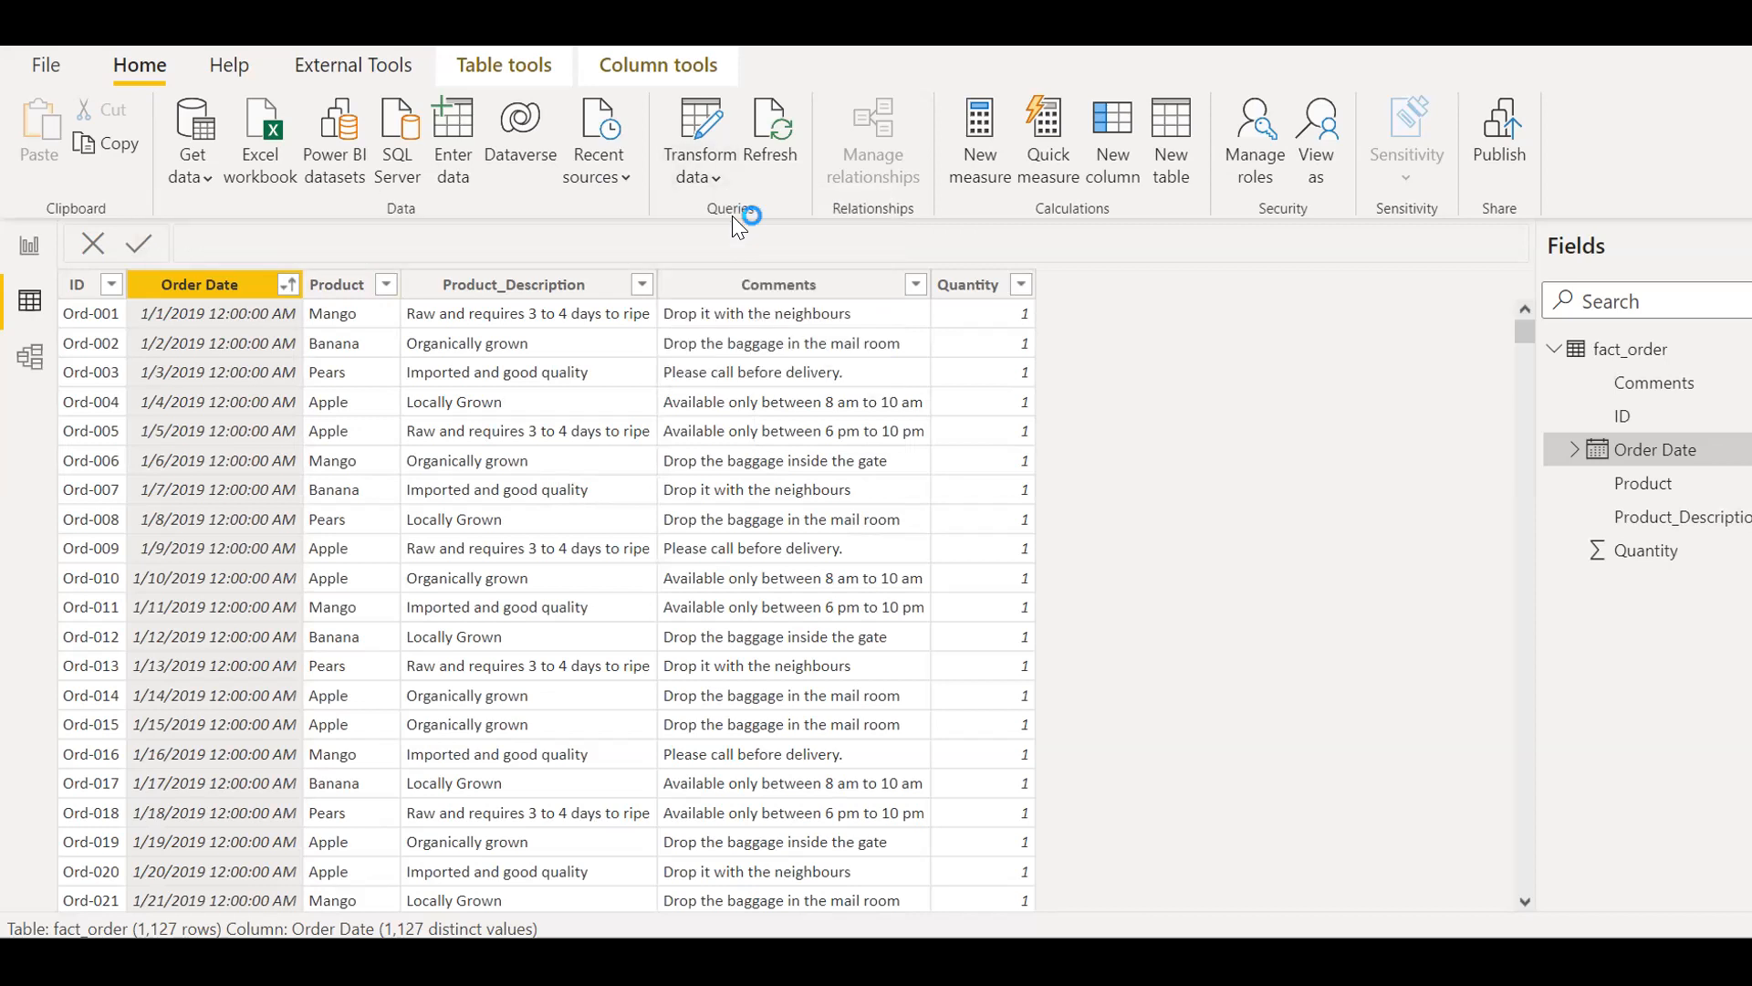
# - Select fact_order and show the Order Date column's Date/Time filter options
pyautogui.click(697, 134)
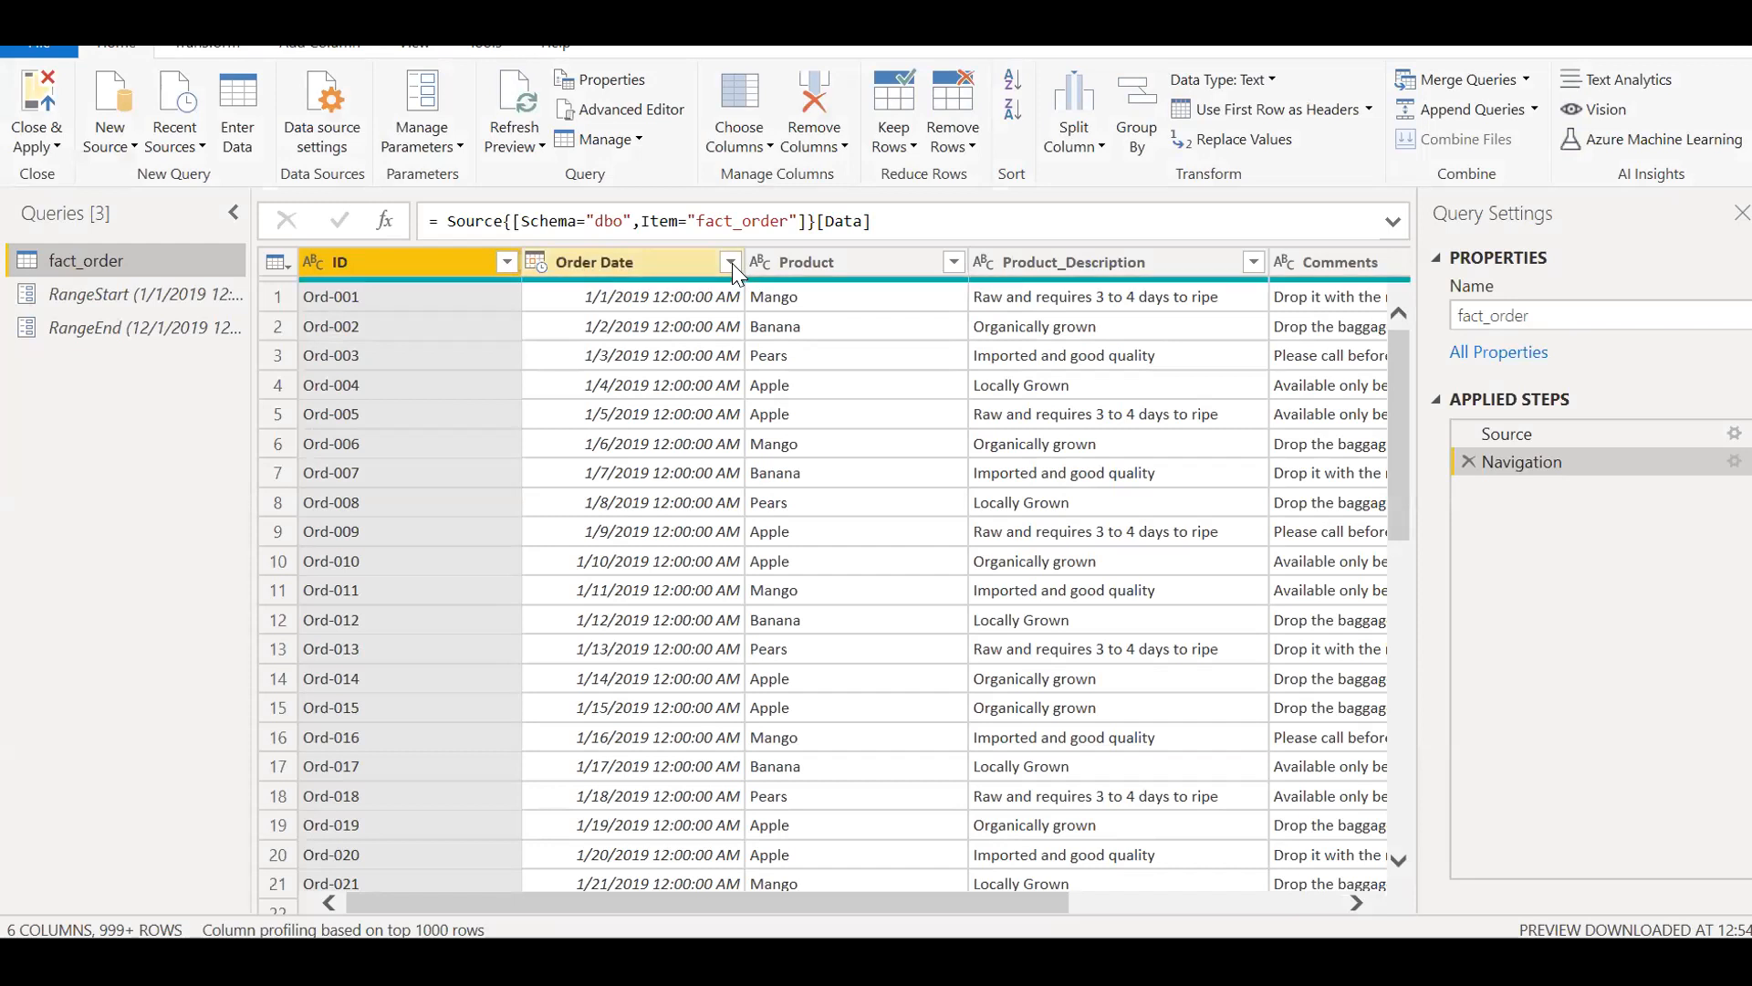
pyautogui.click(730, 262)
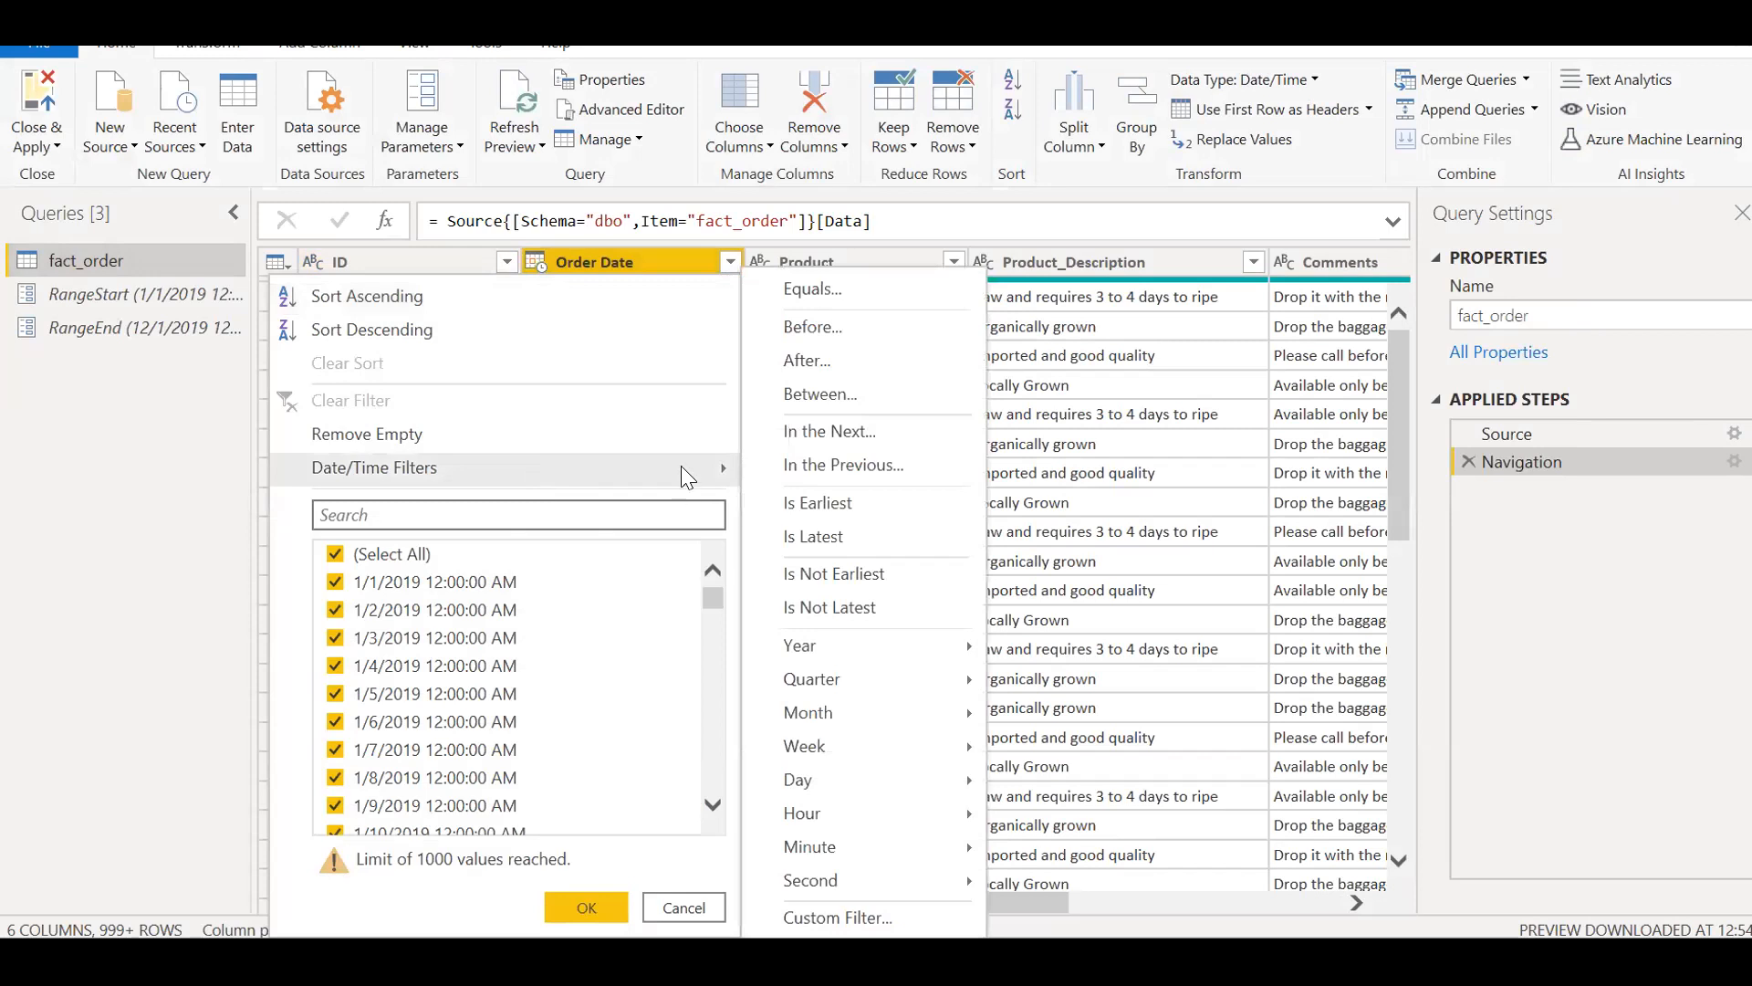
pyautogui.moveTo(821, 393)
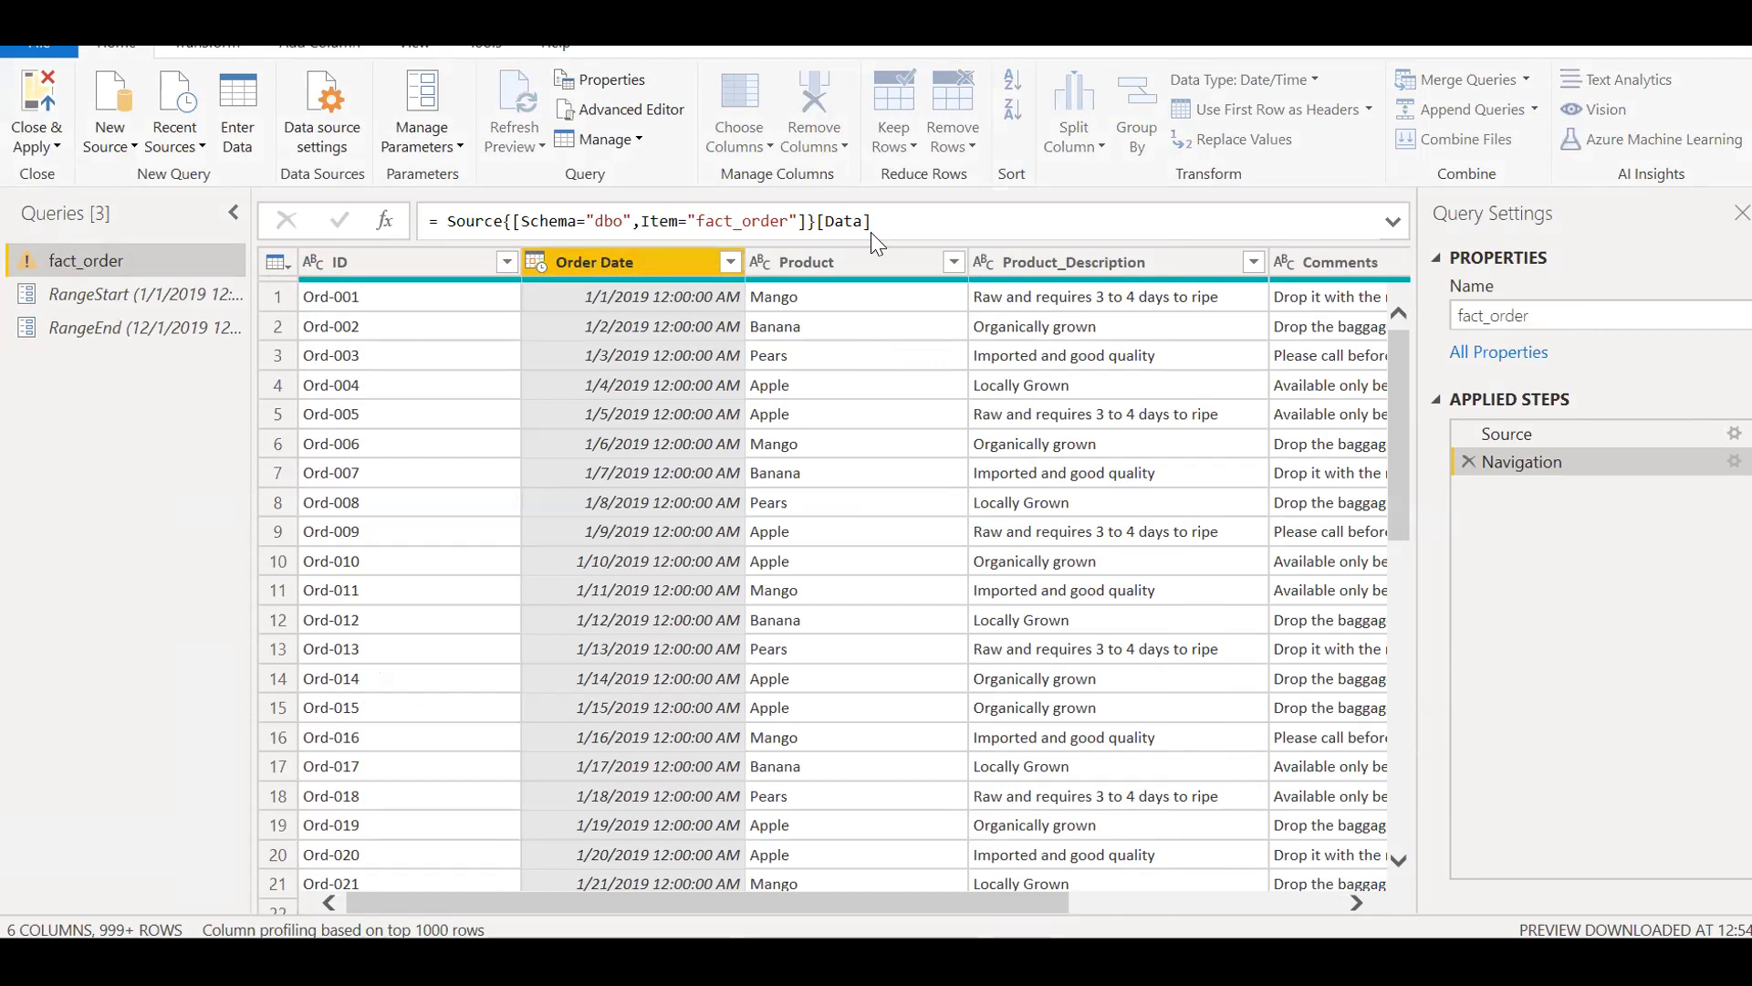
# - Filter Order Date between the RangeStart and RangeEnd parameters, leaving 335 rows
pyautogui.click(728, 262)
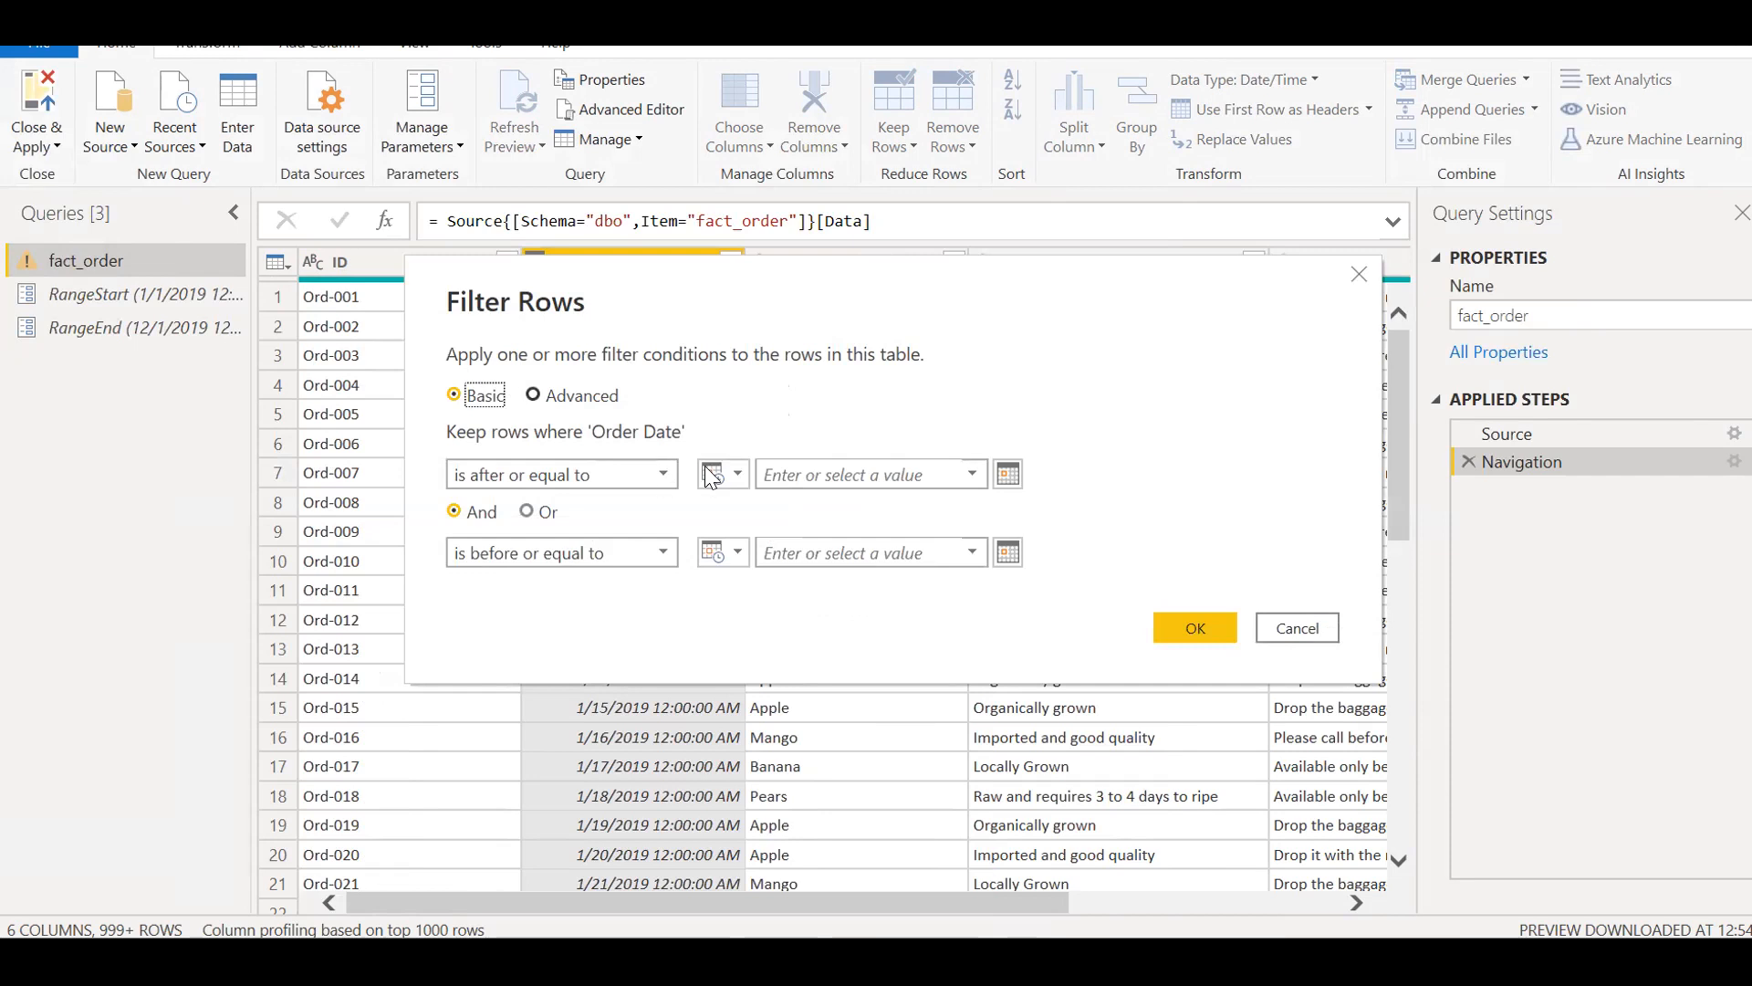
pyautogui.moveTo(706, 484)
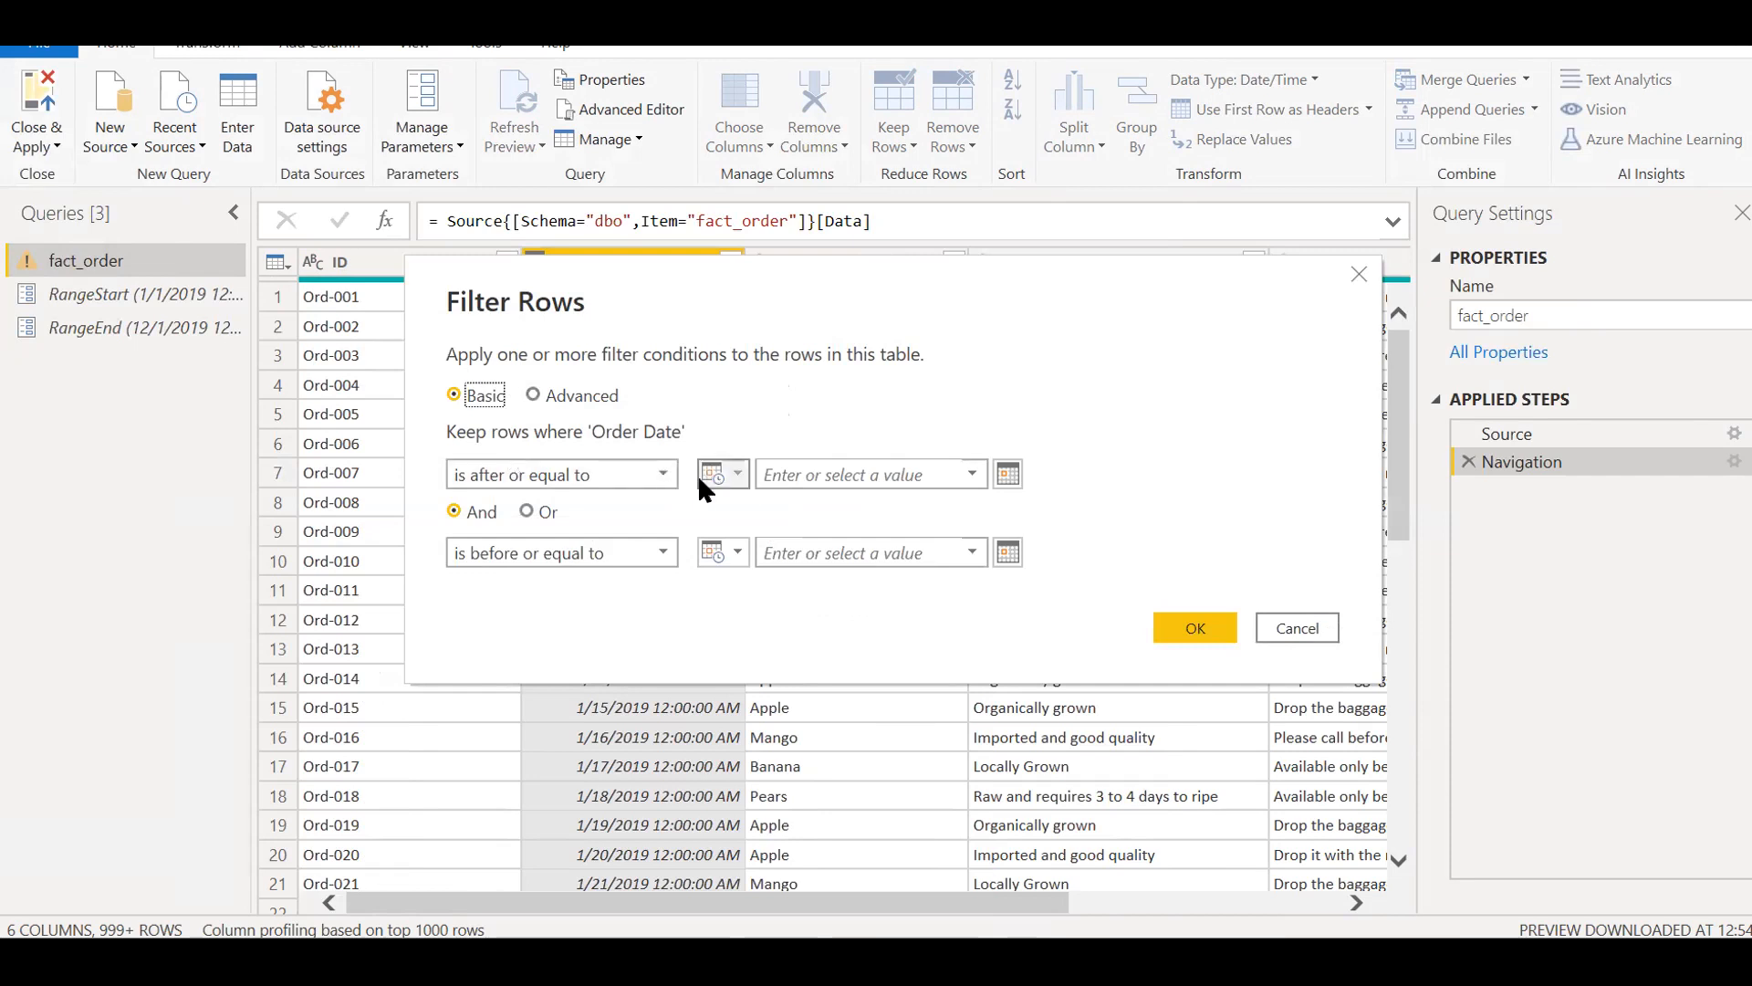
pyautogui.moveTo(746, 515)
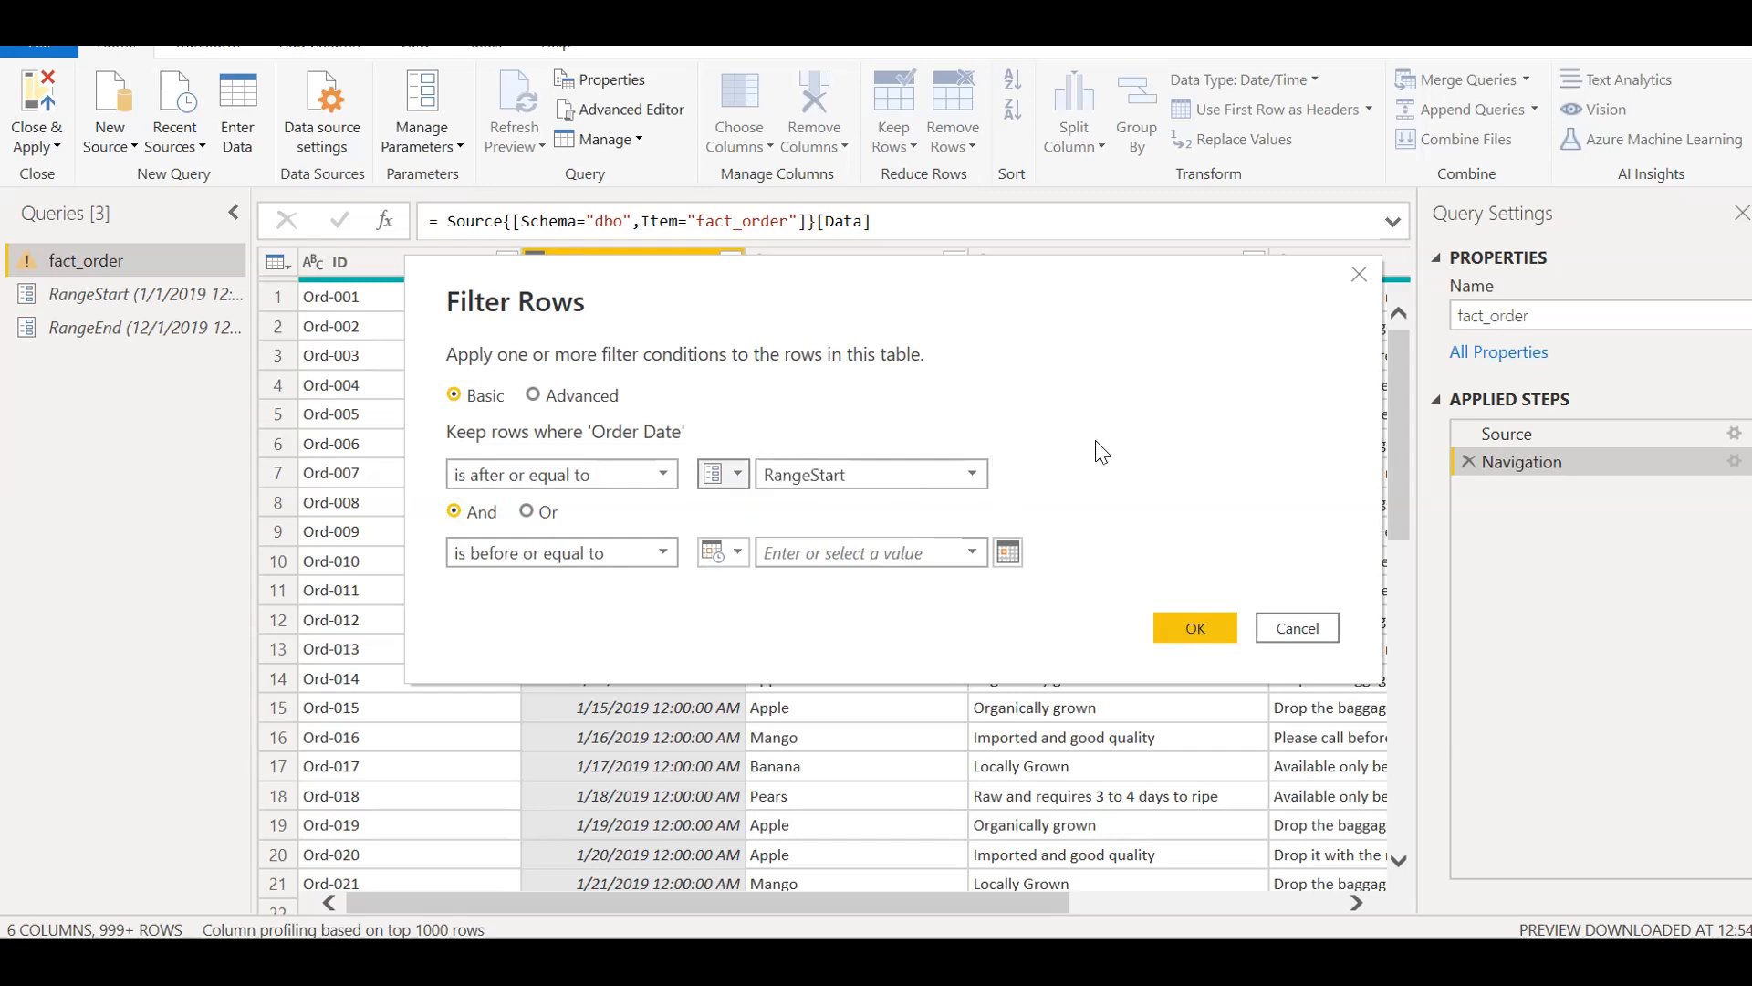
pyautogui.moveTo(723, 551)
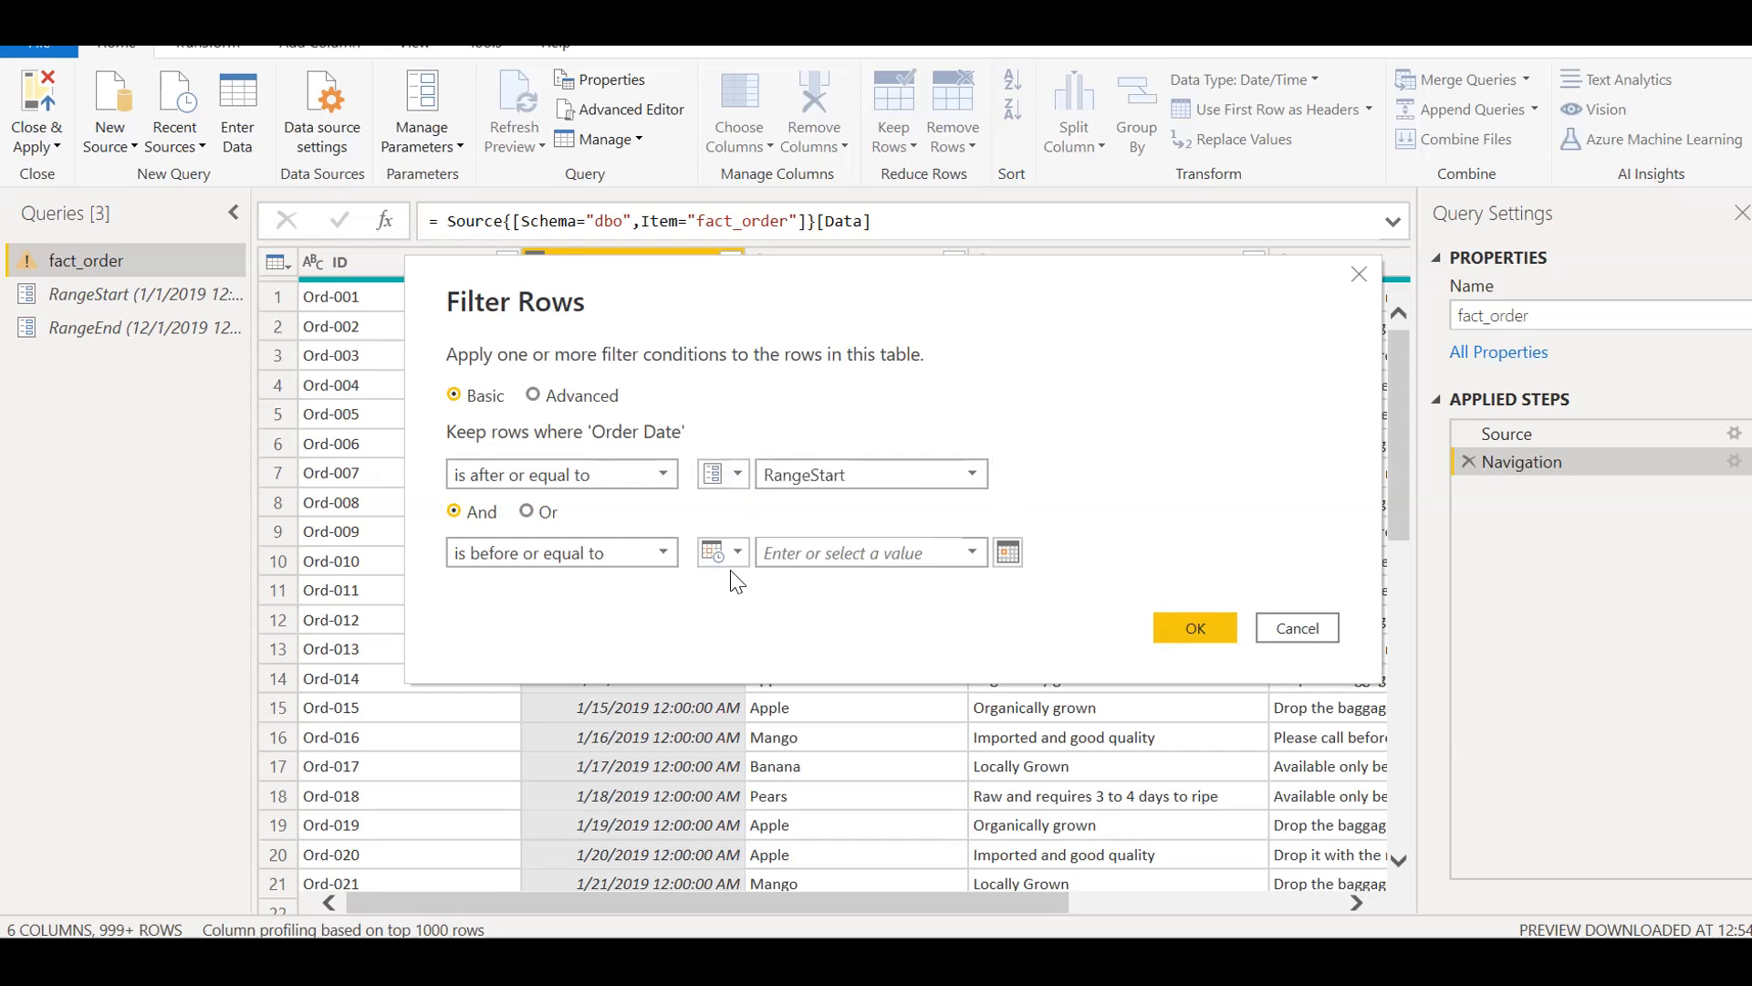
pyautogui.click(737, 552)
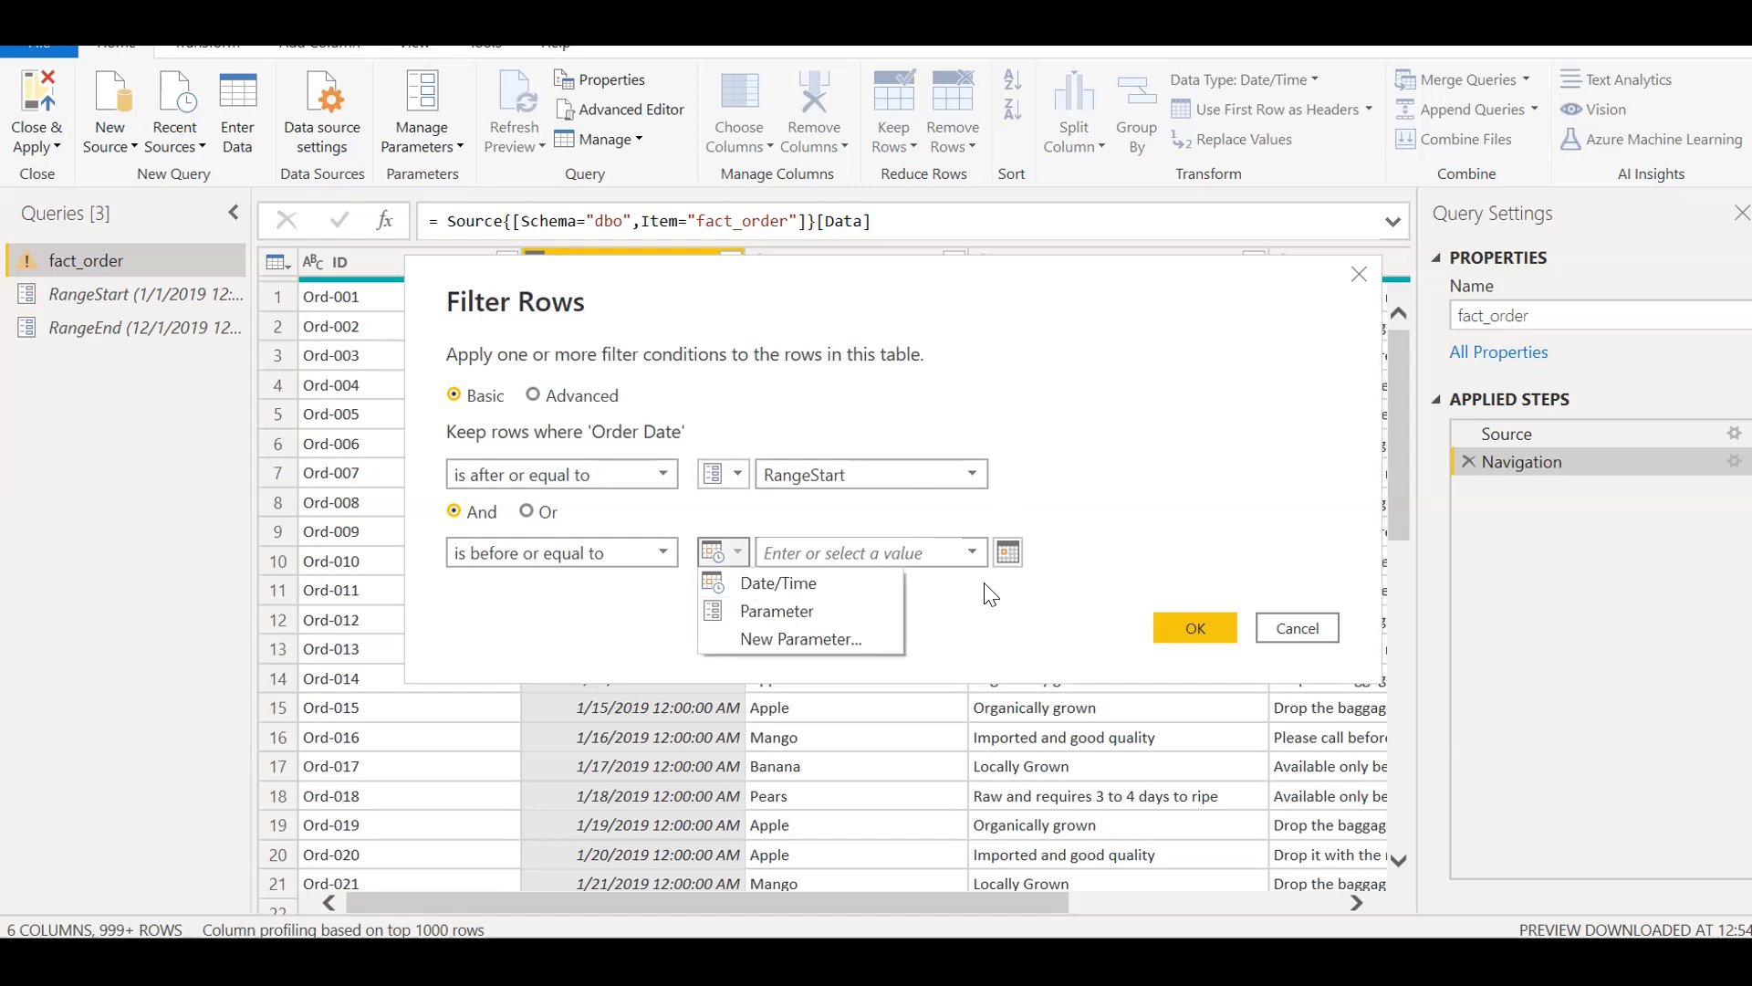
pyautogui.click(775, 610)
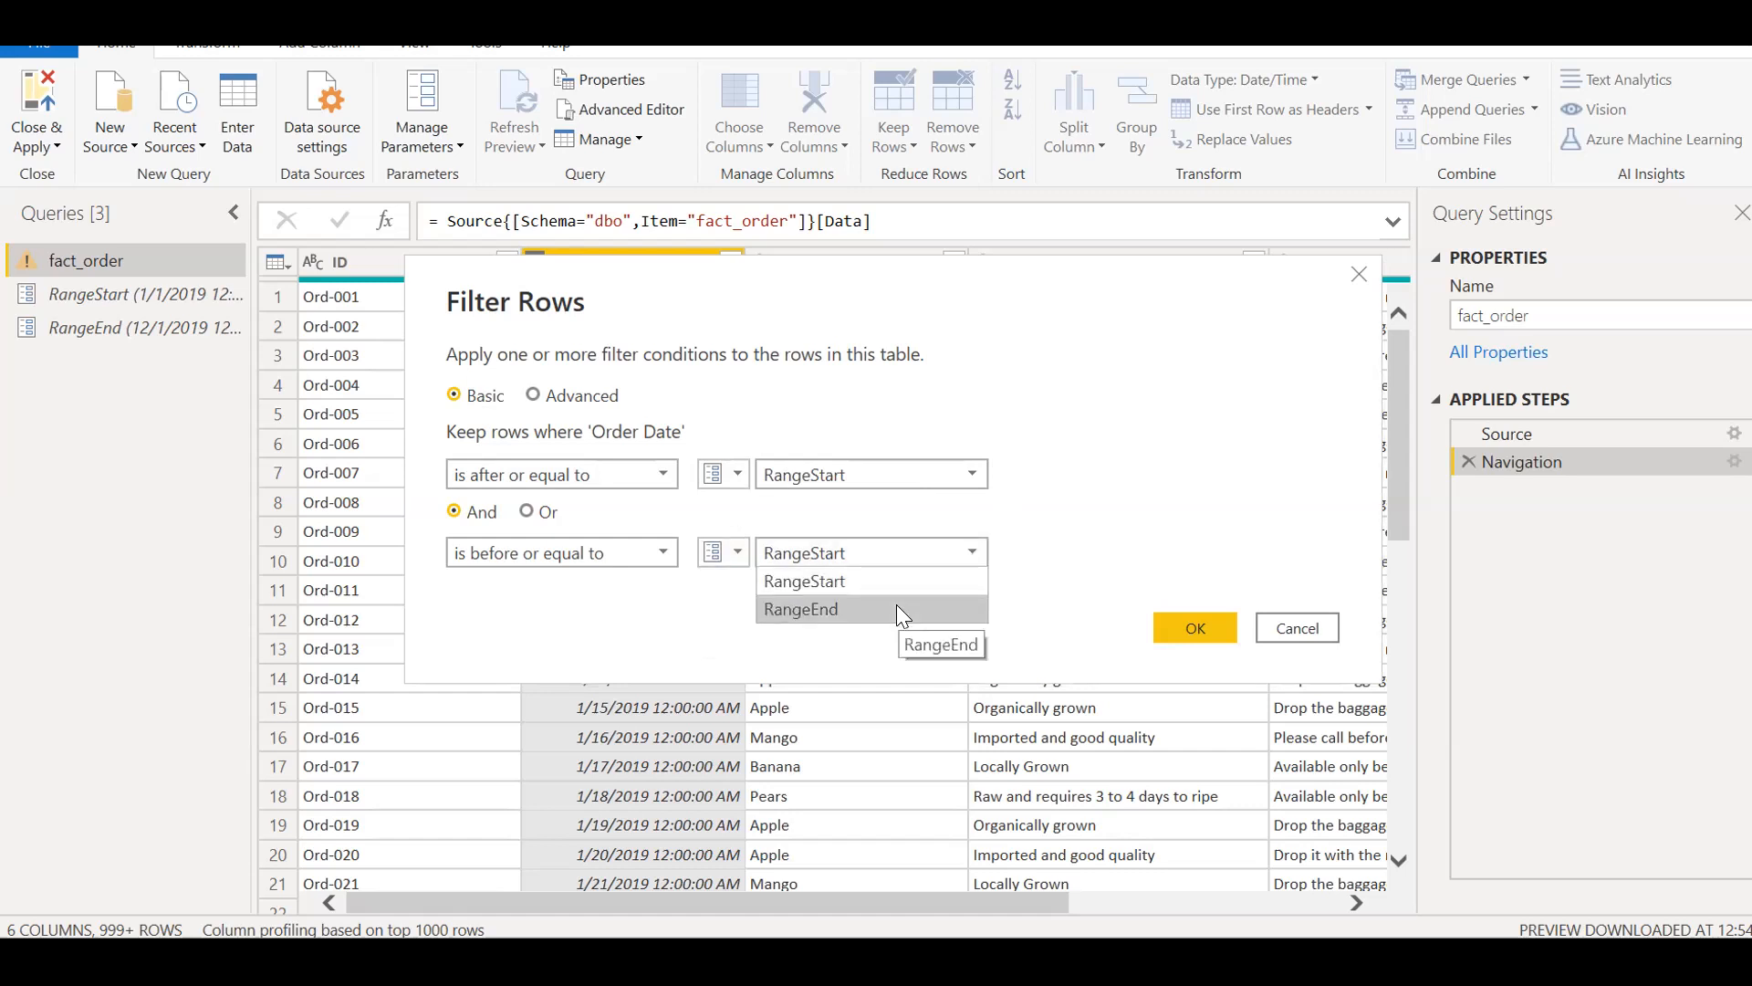
pyautogui.click(800, 609)
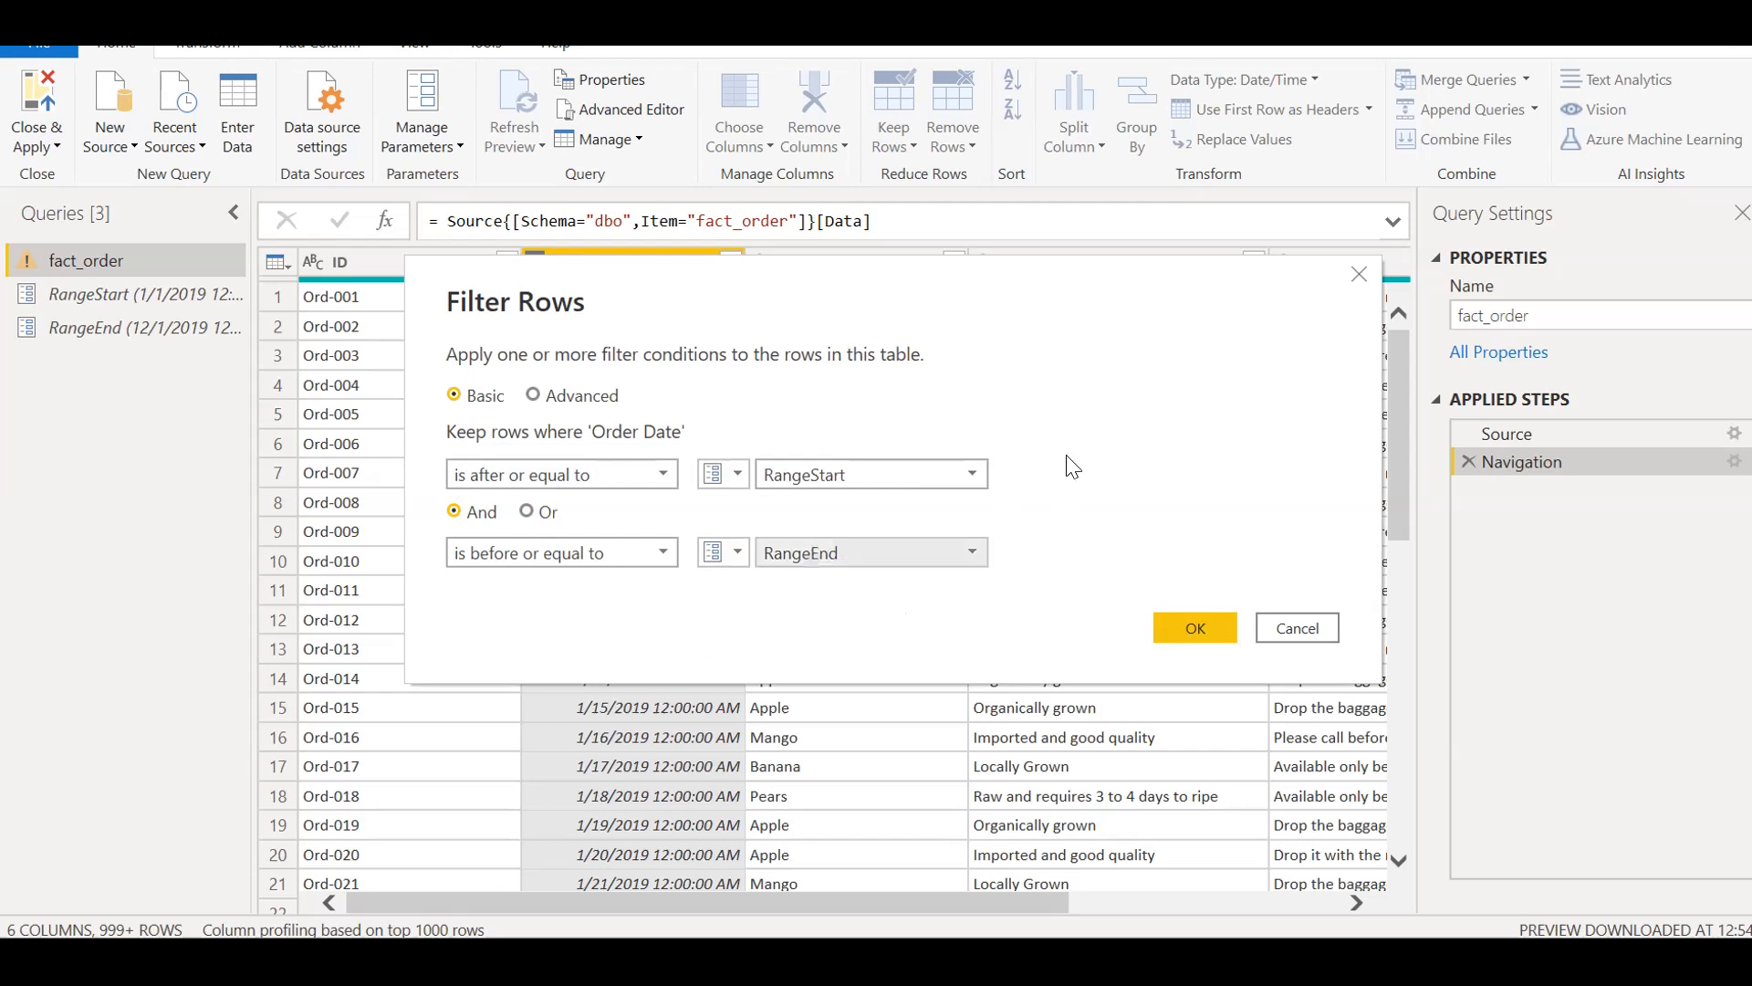
pyautogui.moveTo(1138, 400)
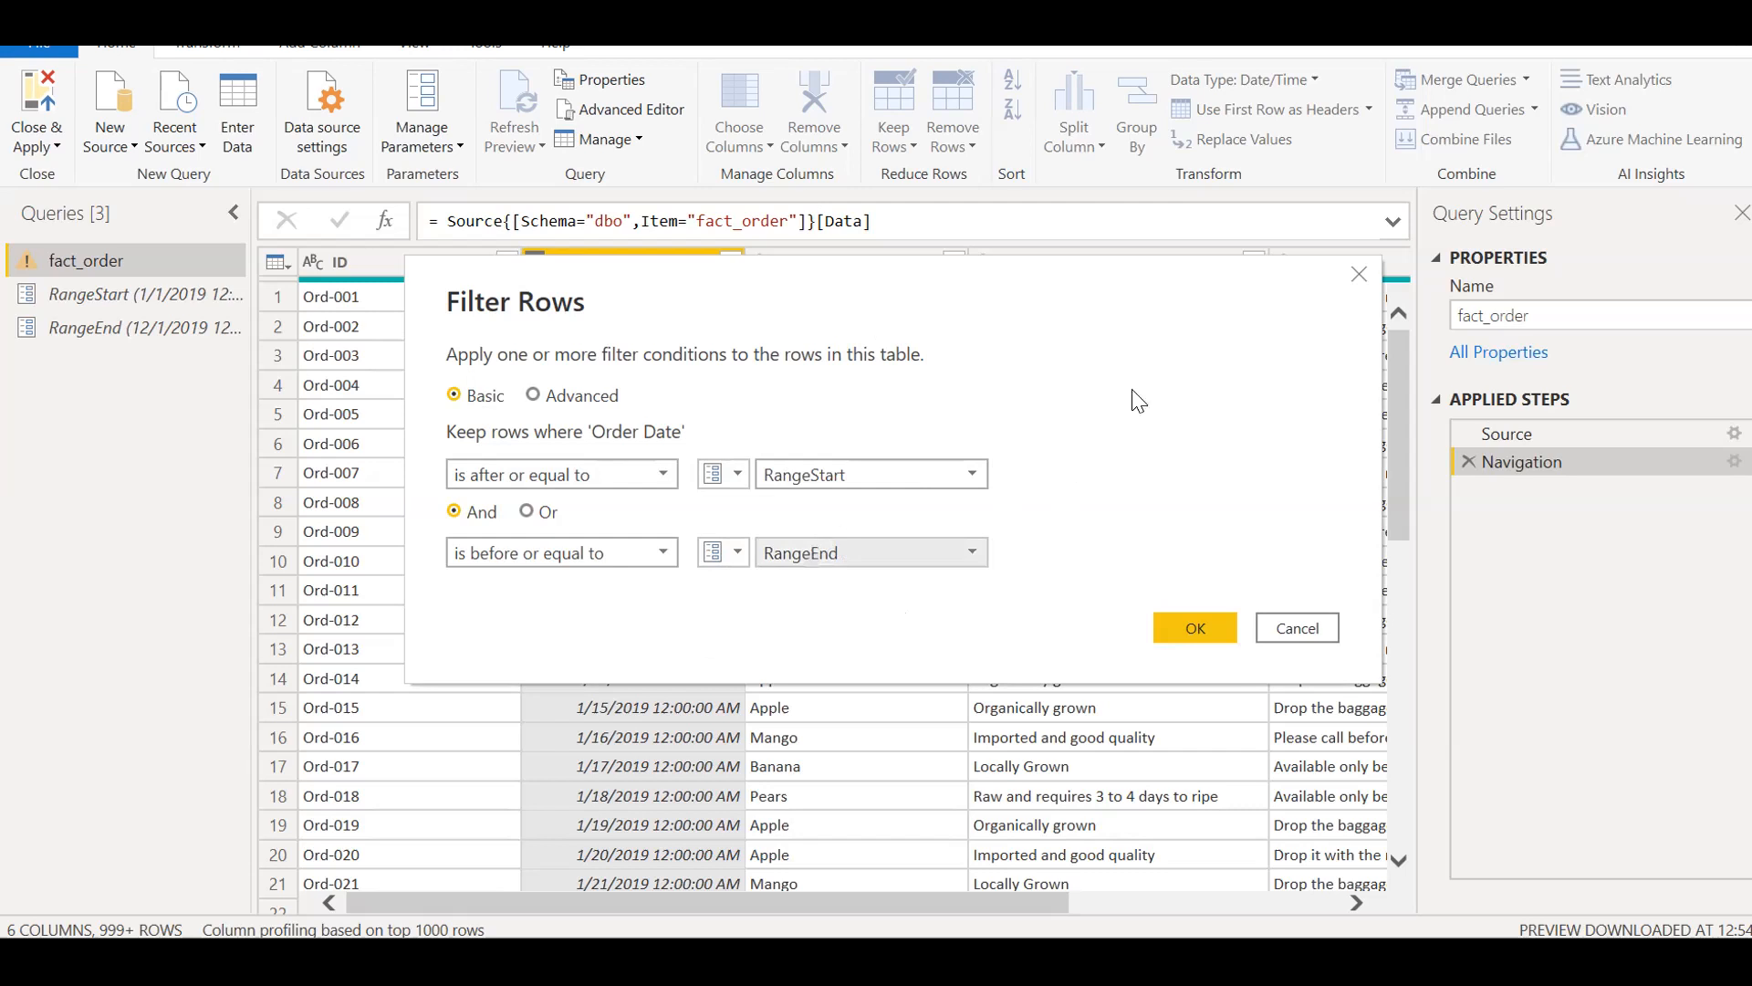
pyautogui.moveTo(1194, 626)
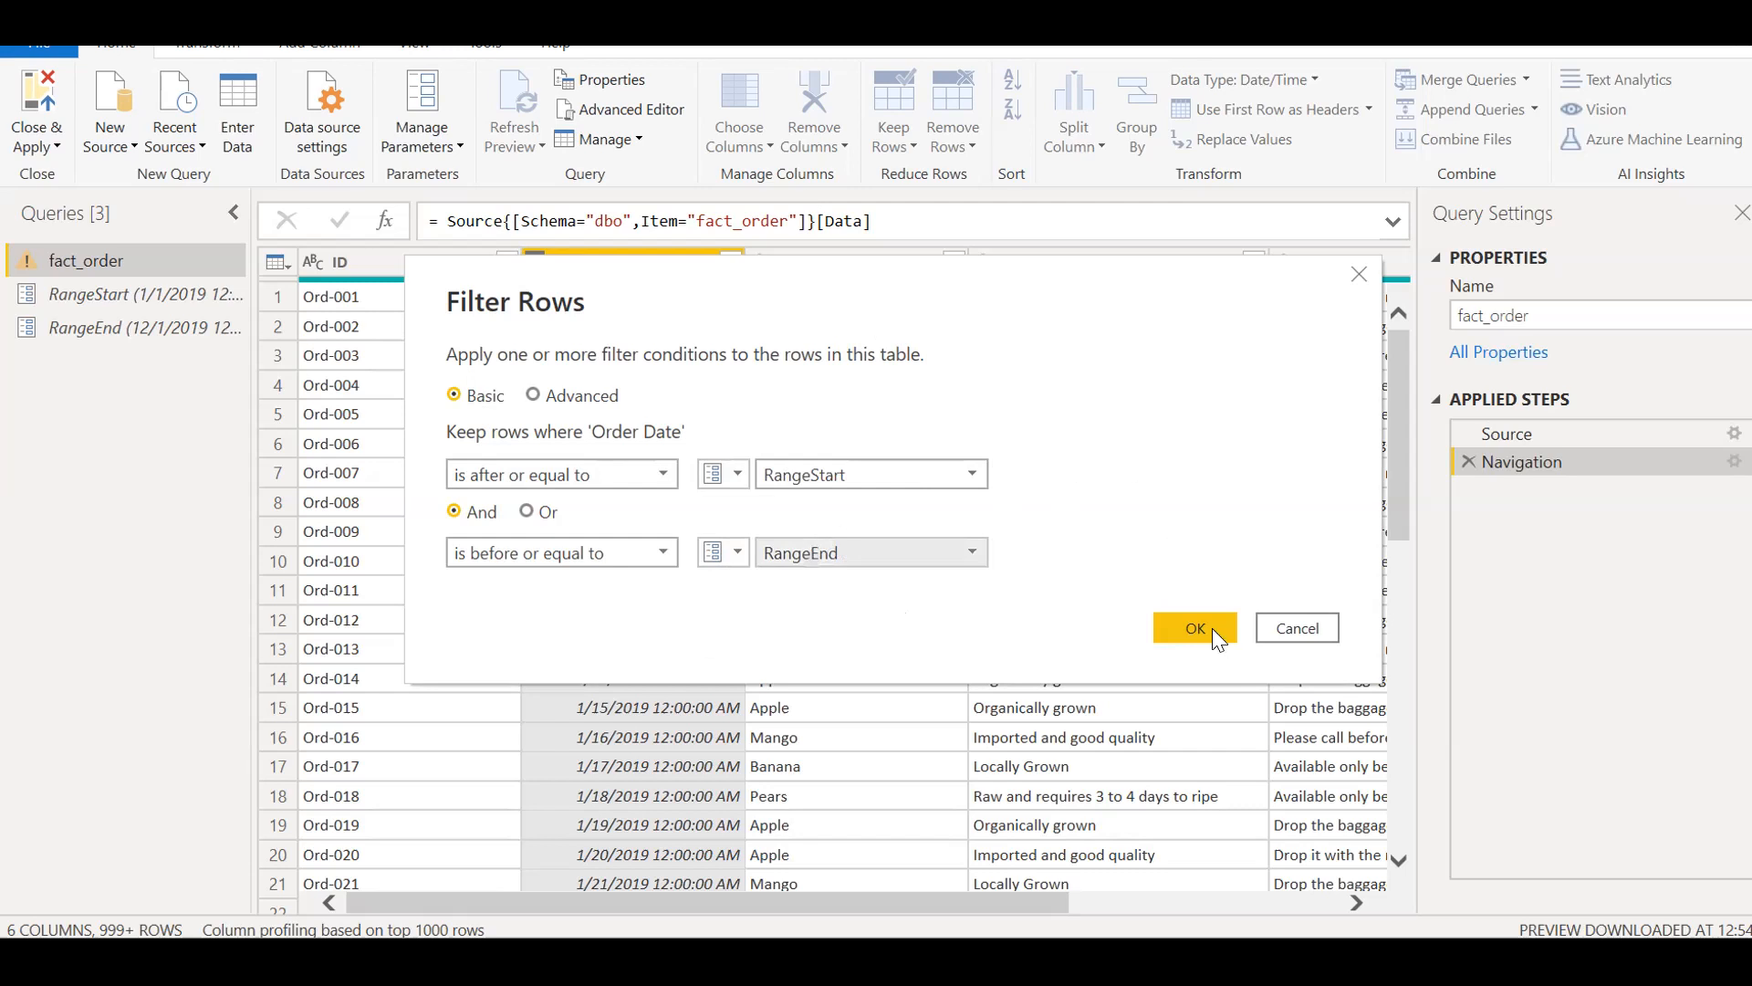
pyautogui.click(1193, 627)
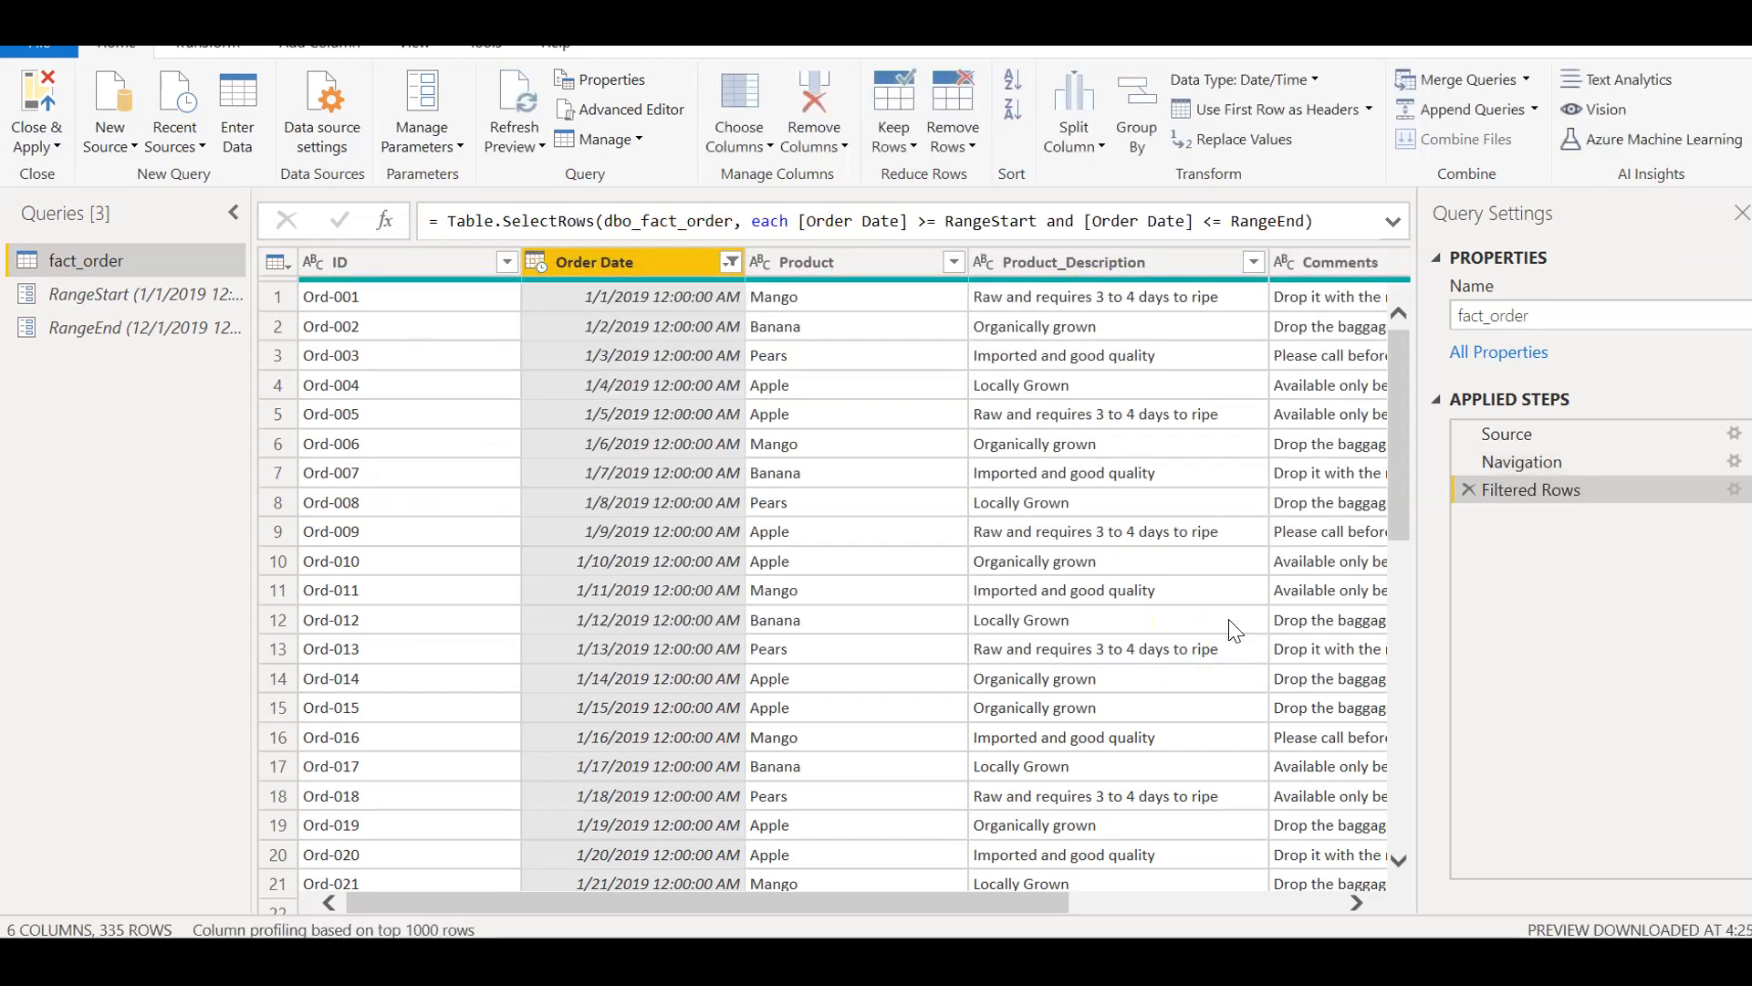
pyautogui.moveTo(736, 687)
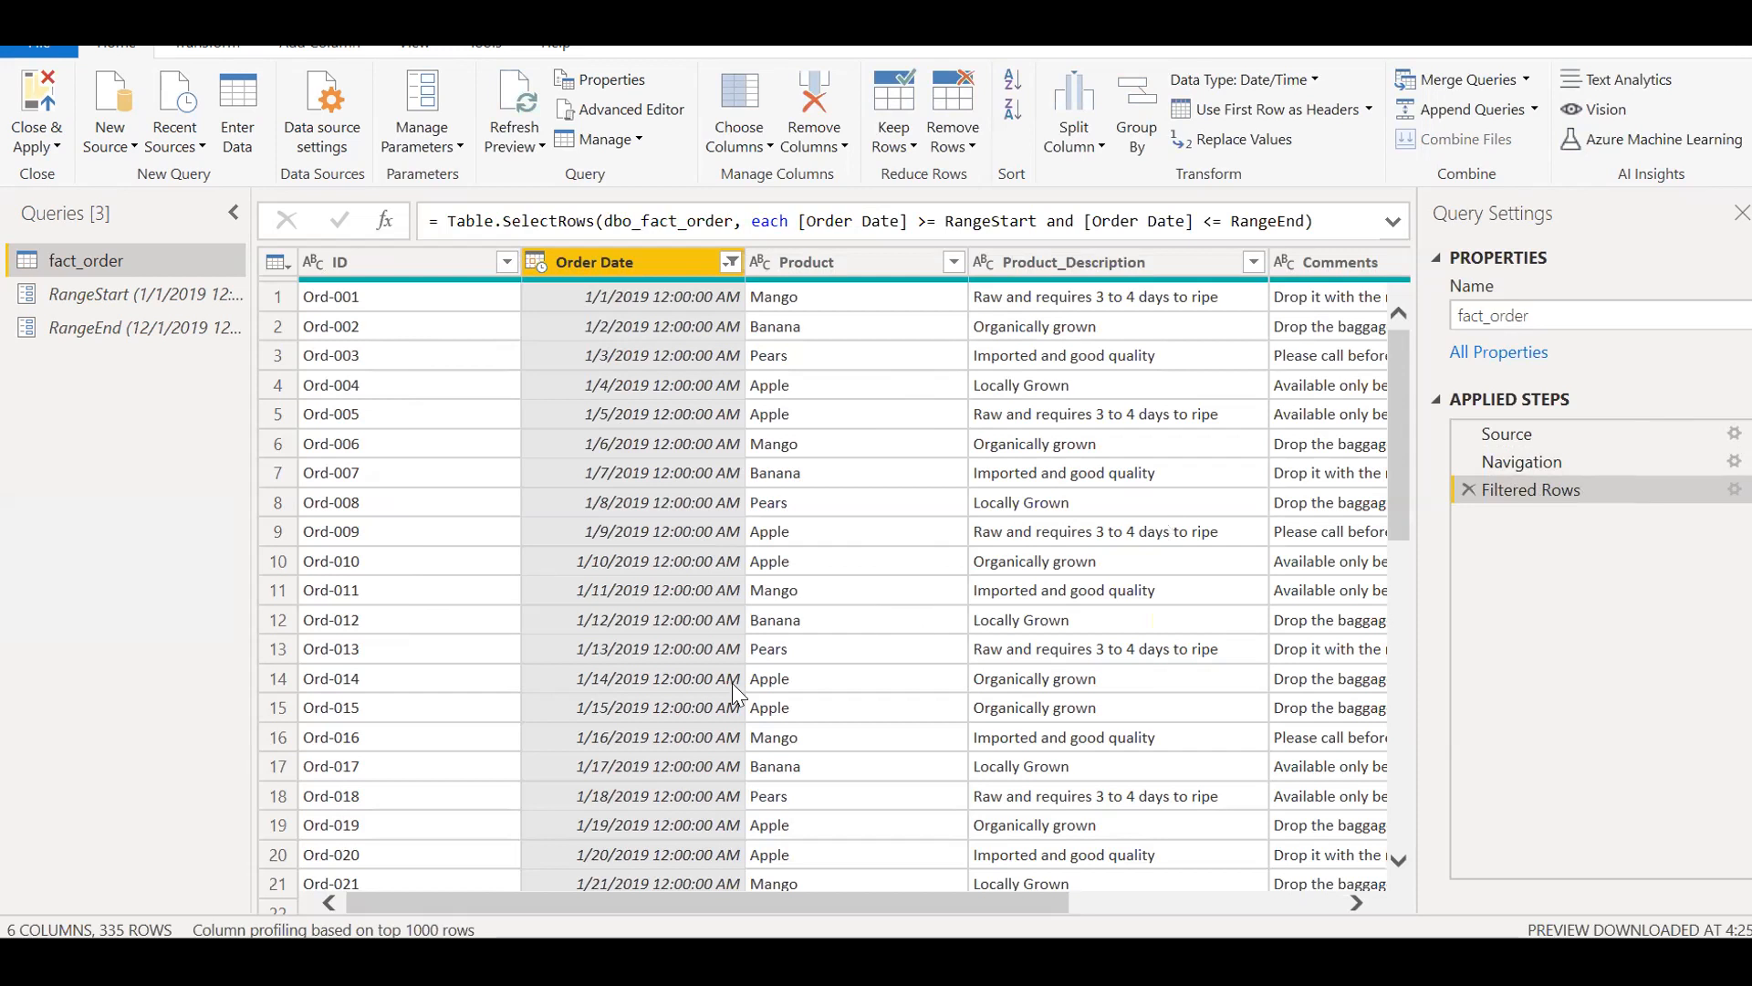
pyautogui.moveTo(626, 386)
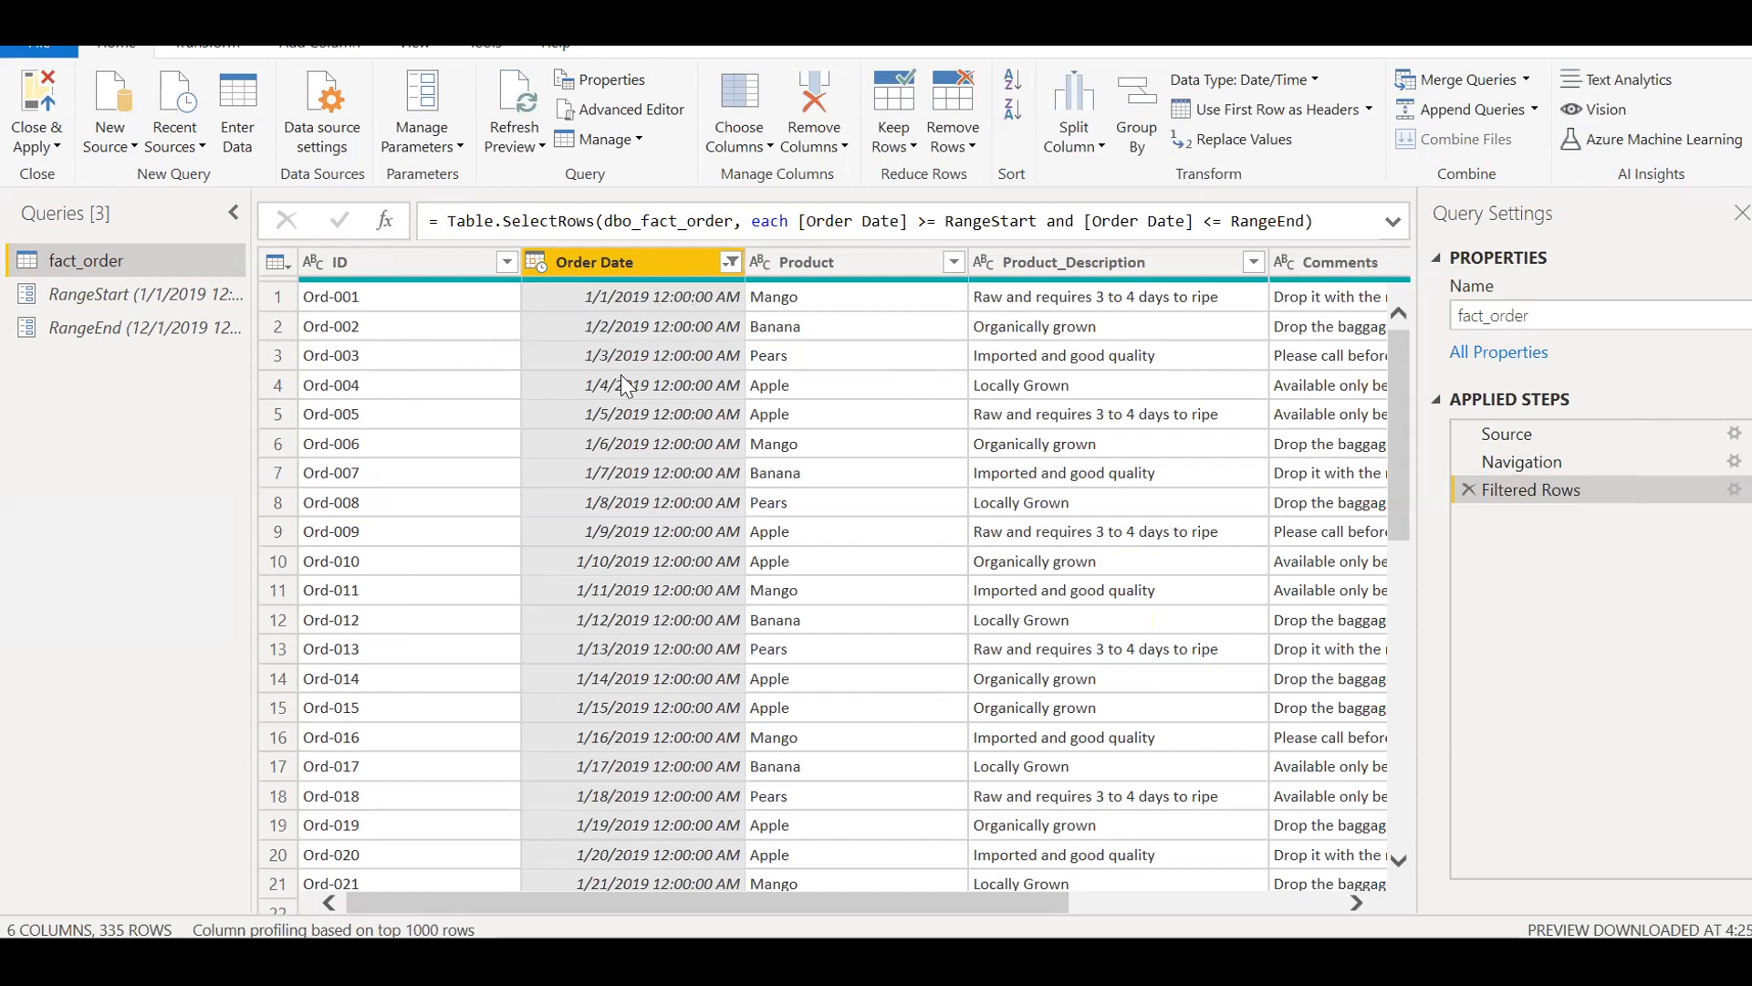
pyautogui.moveTo(1442, 543)
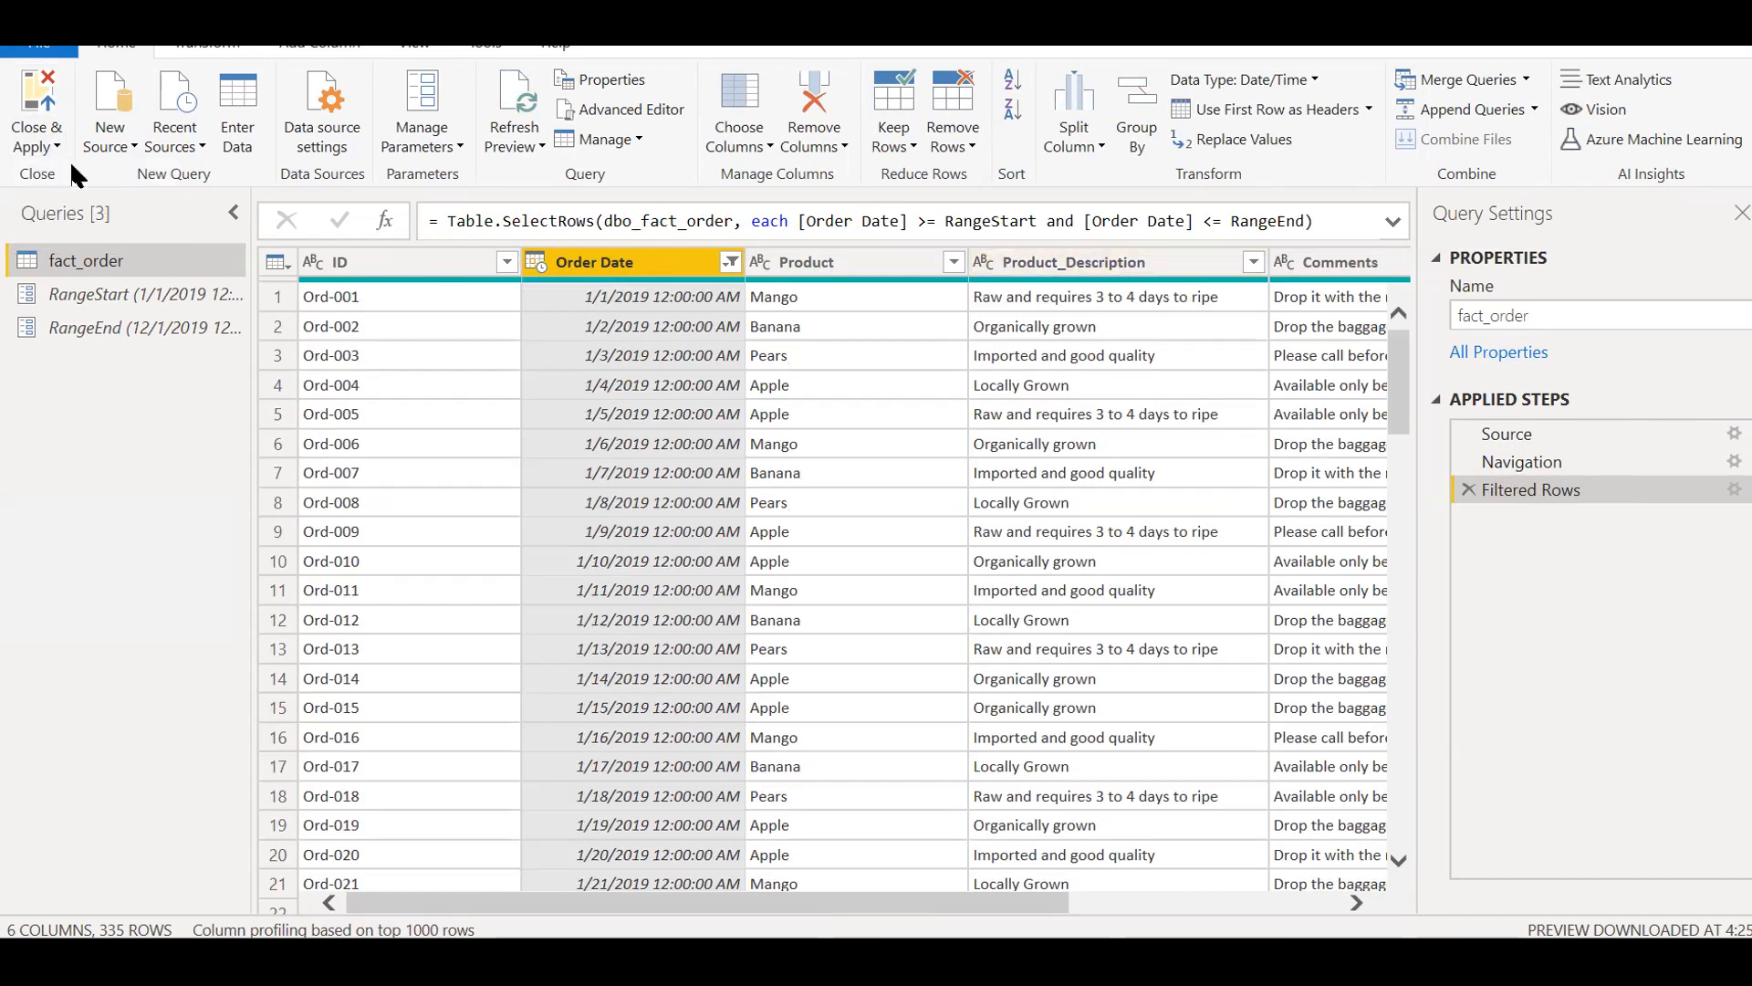
# - Close the query editor with Close & Apply, keeping the Filtered Rows step
pyautogui.click(36, 106)
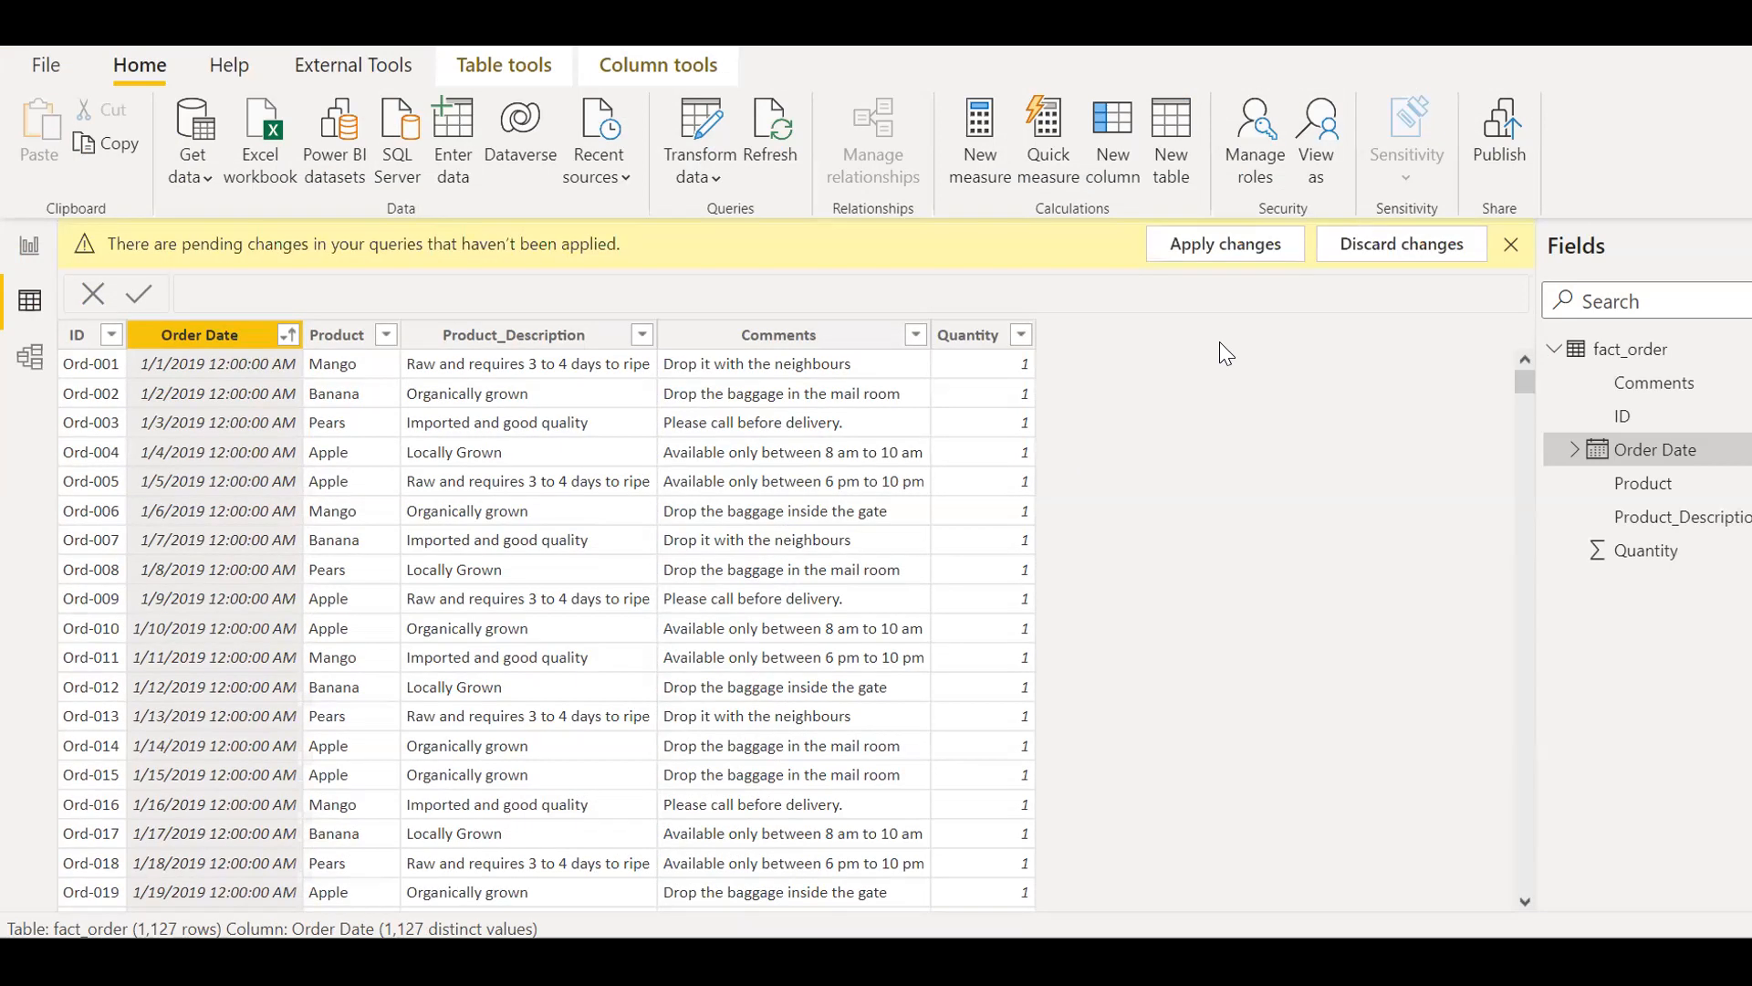
# - Apply the pending changes and confirm Order Dates now end at 12/1/2019
pyautogui.click(1223, 244)
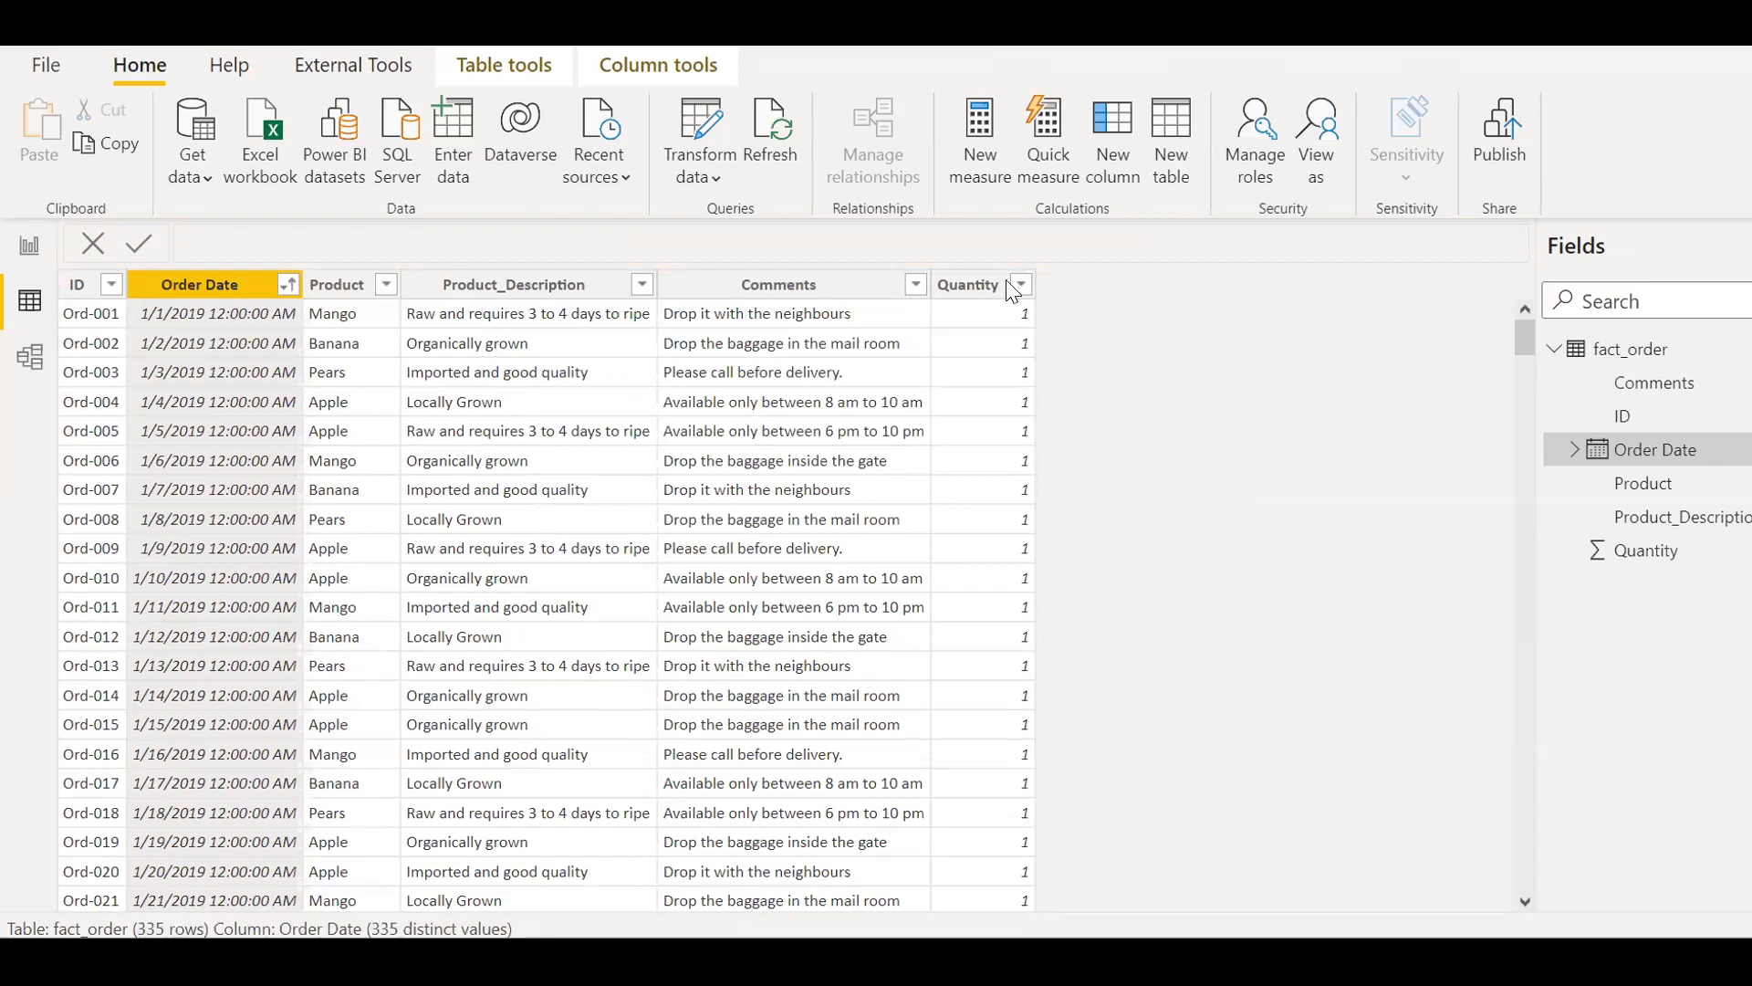
pyautogui.moveTo(289, 293)
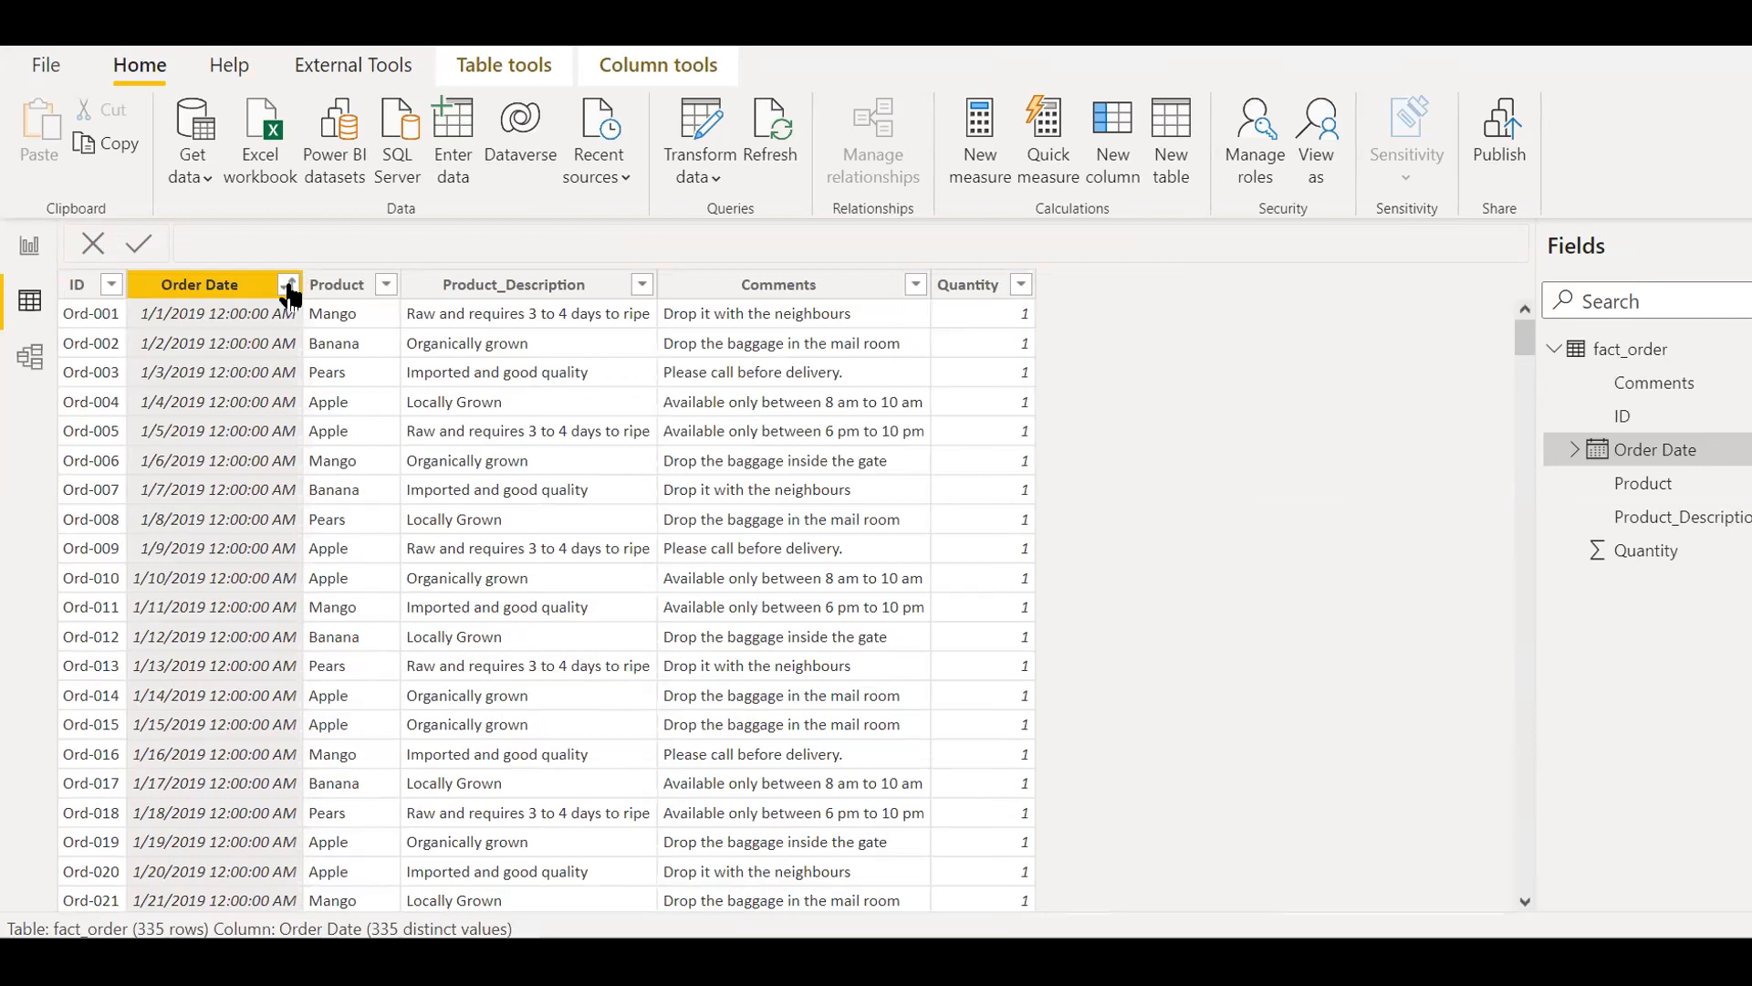
pyautogui.click(286, 283)
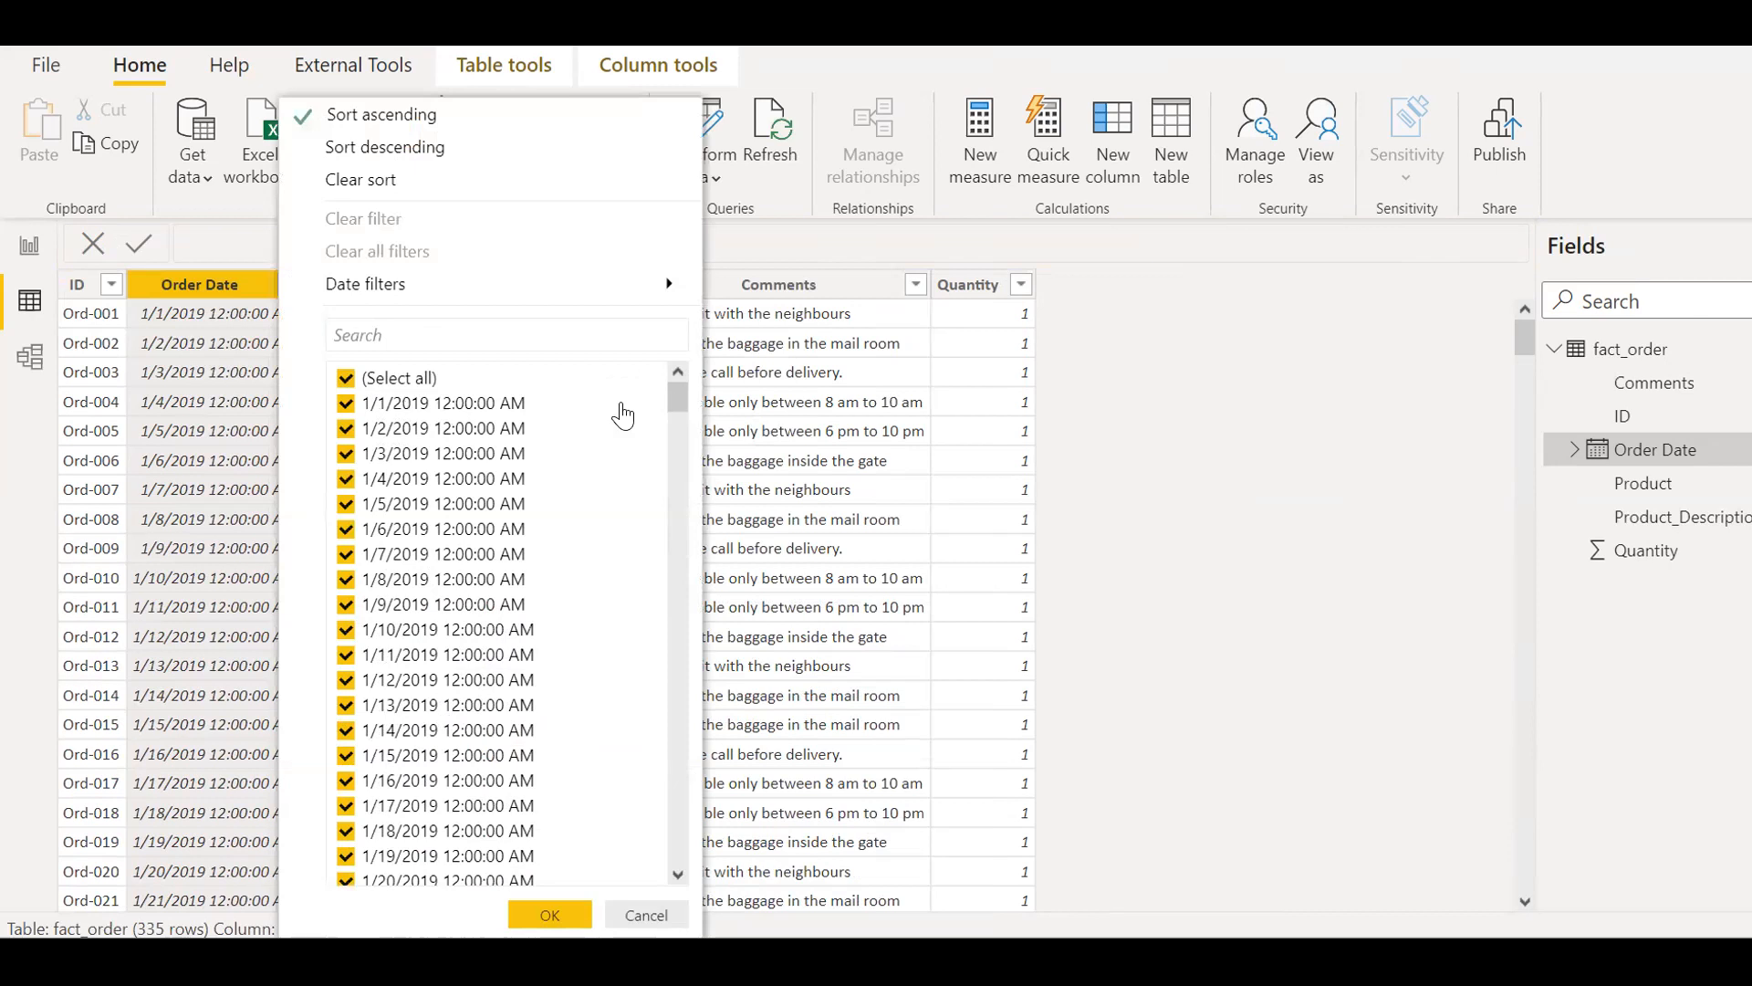
pyautogui.scroll(-3)
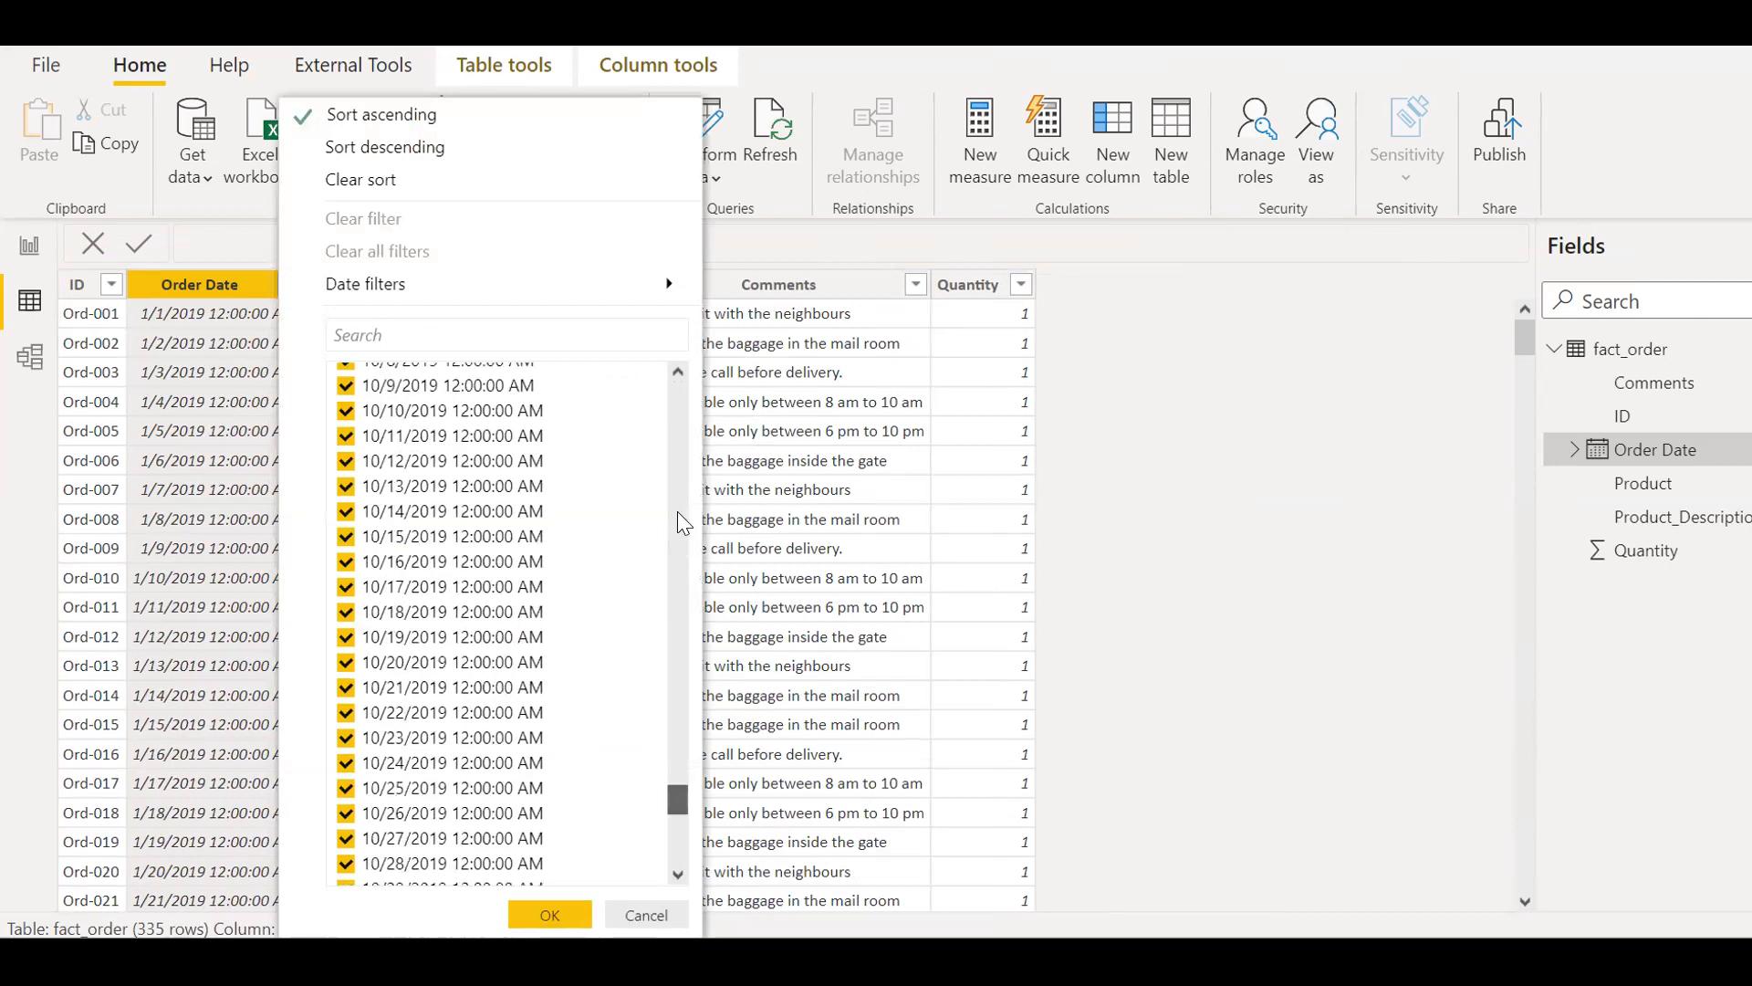
pyautogui.scroll(-3)
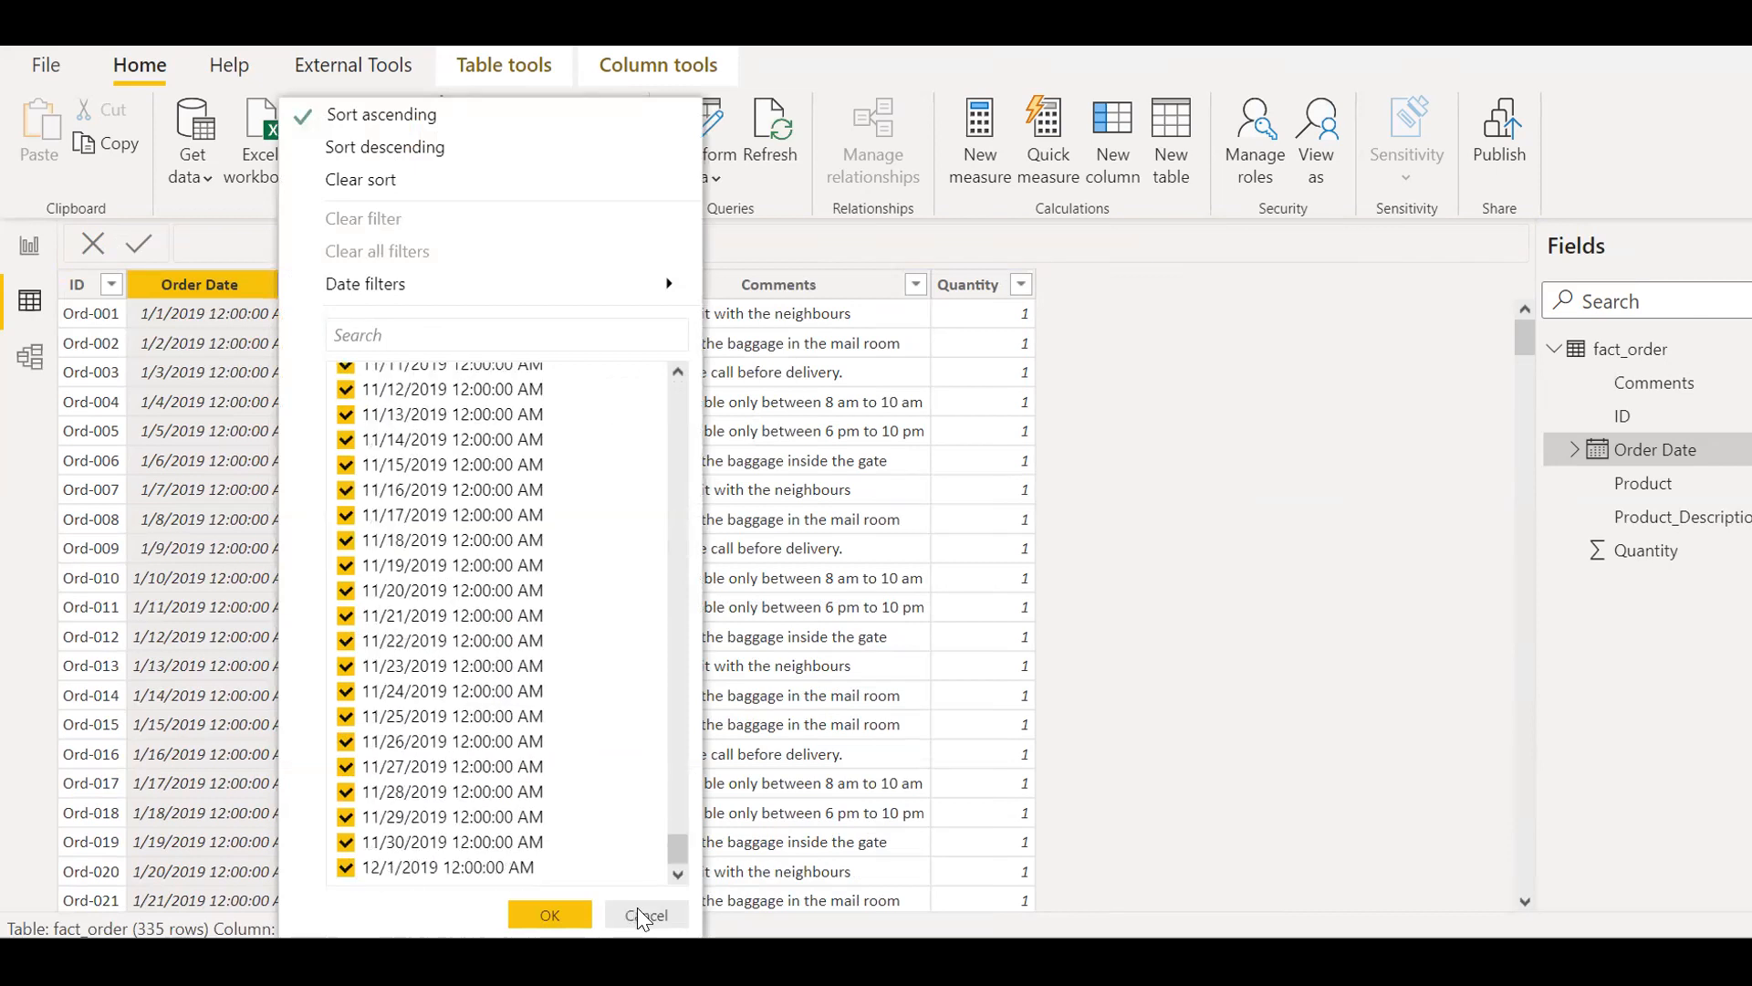
pyautogui.click(646, 915)
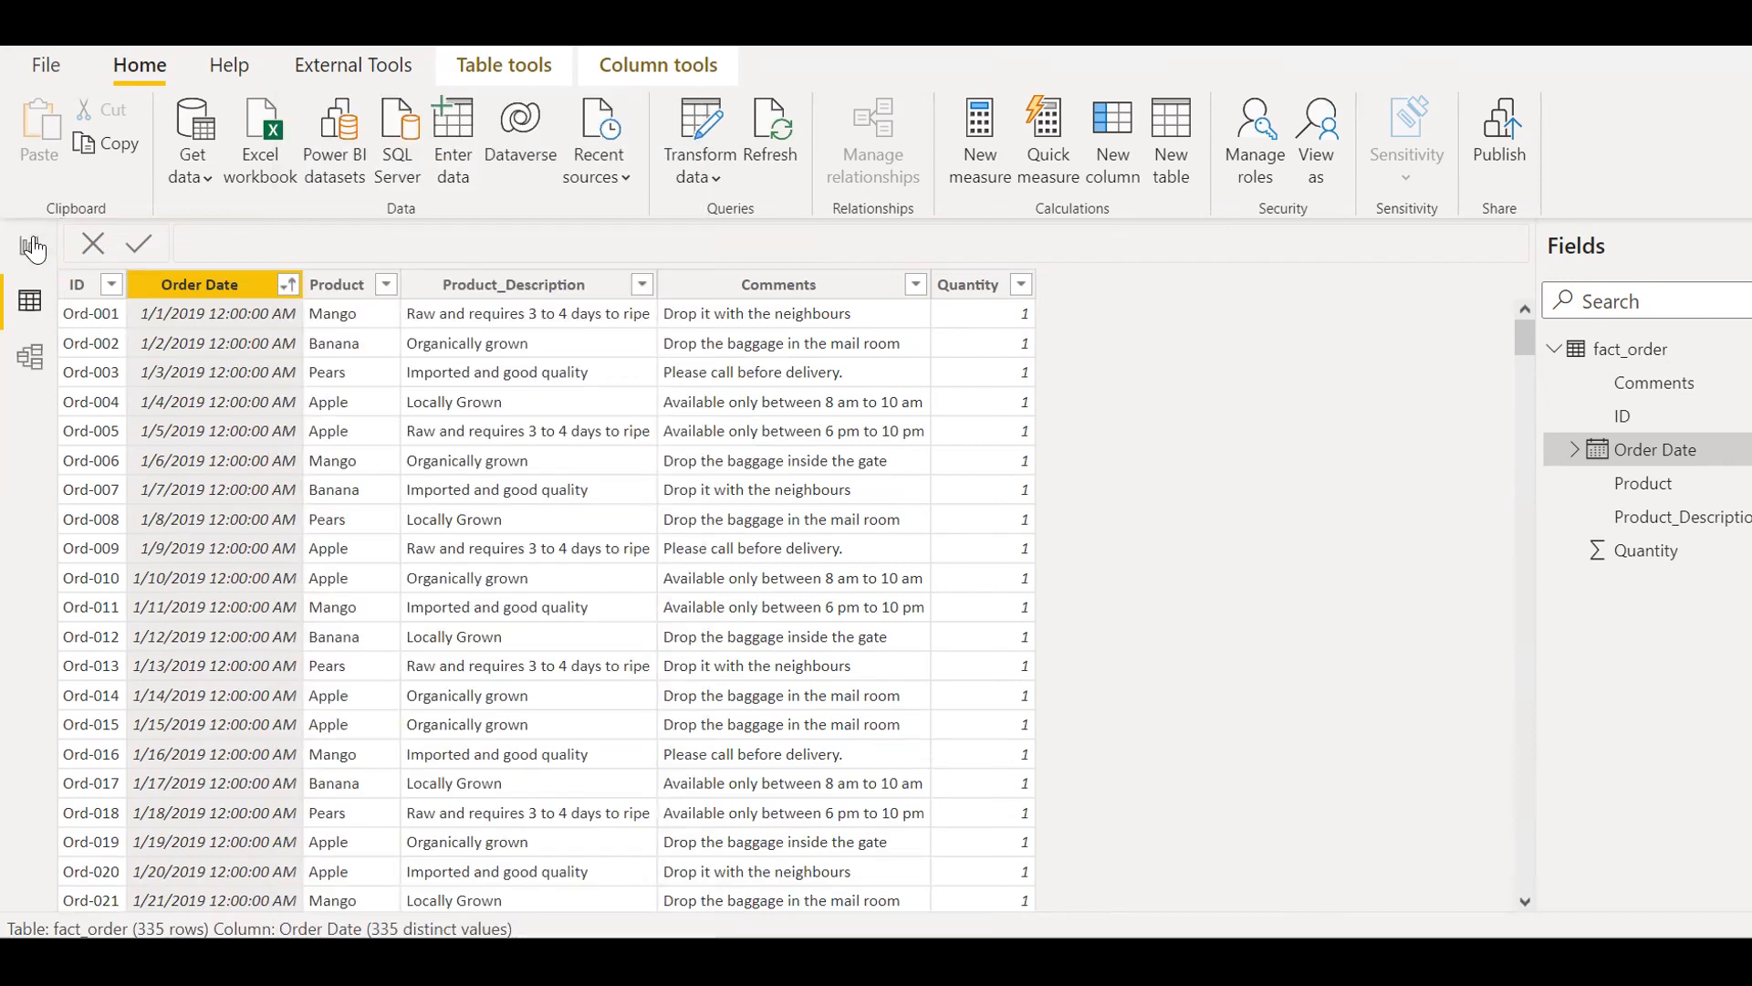
# - Build a matrix of fact_order Quantity by Order Date year and month, expanding 2019
pyautogui.click(29, 245)
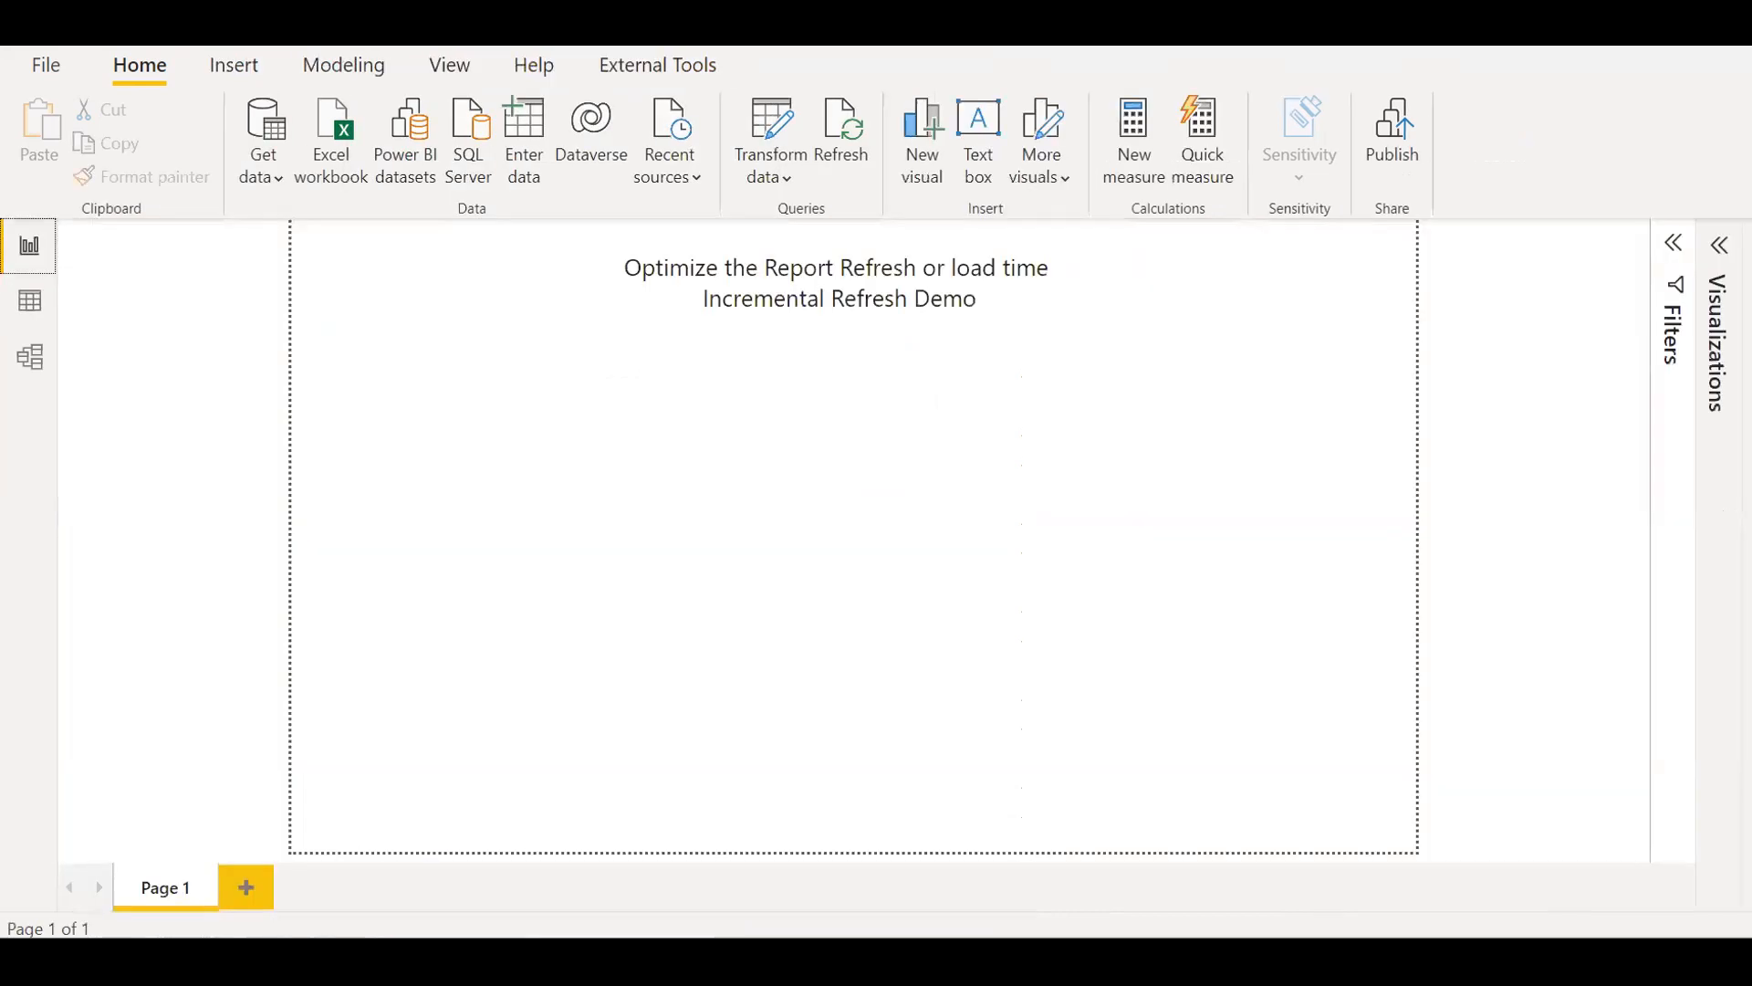
pyautogui.moveTo(1640, 350)
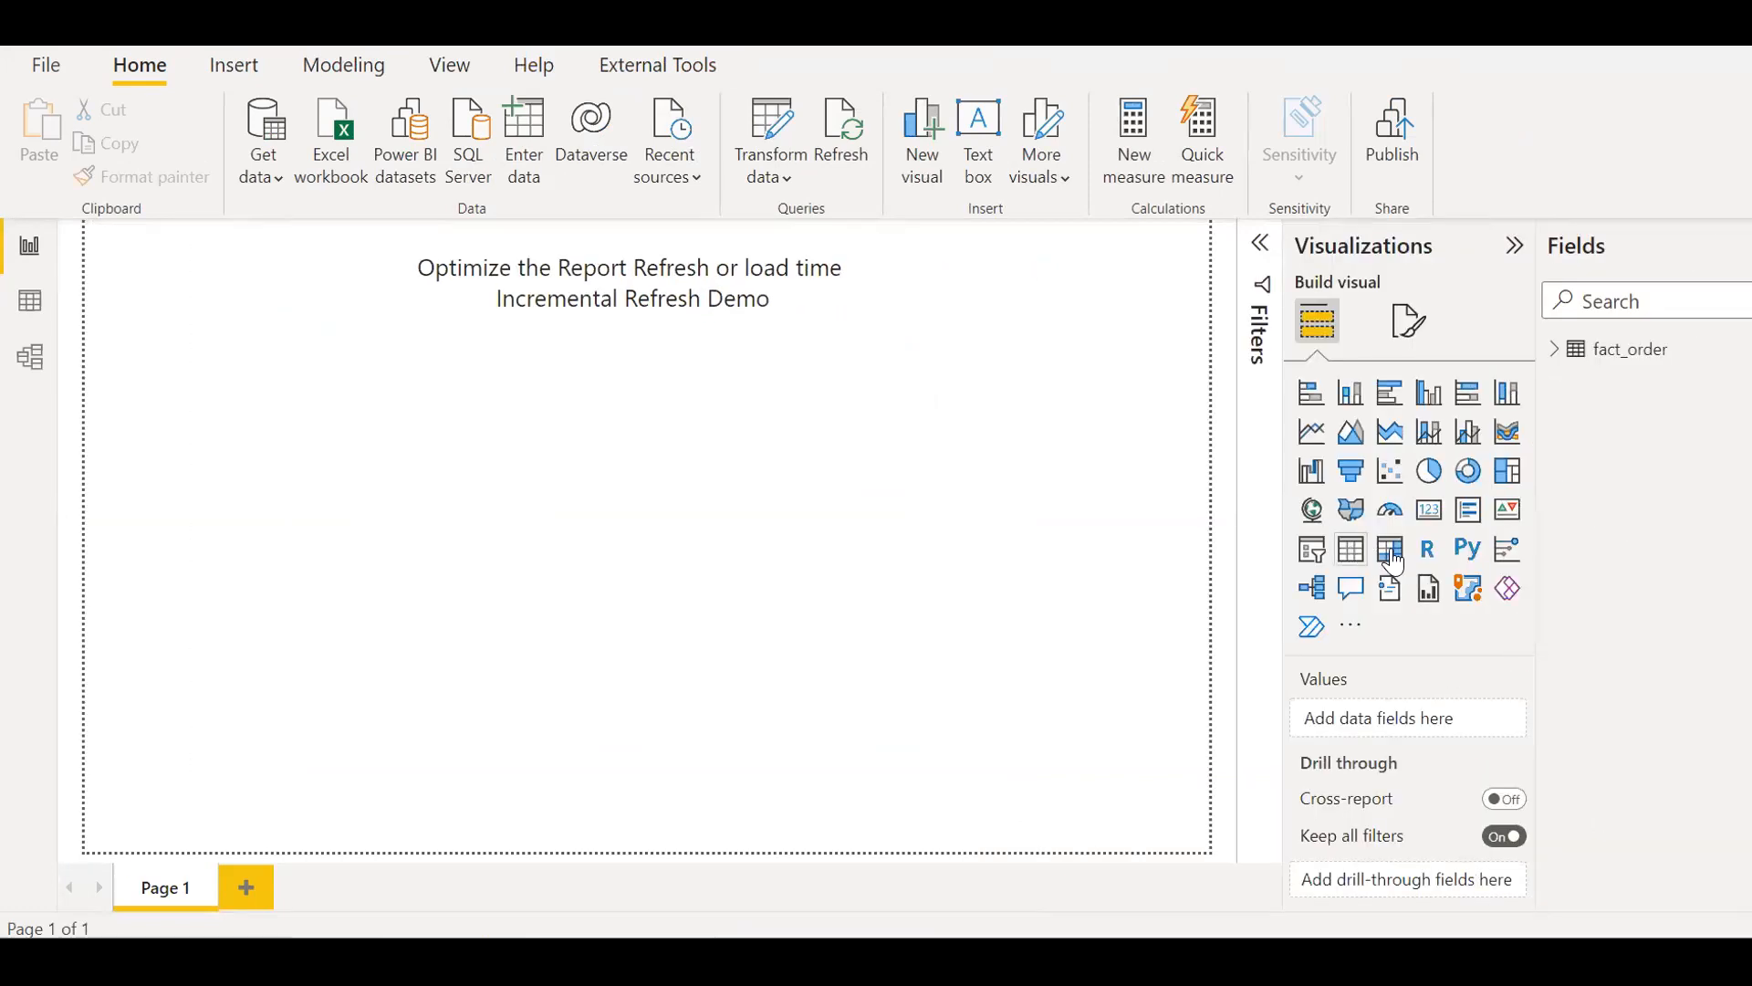
pyautogui.click(1389, 547)
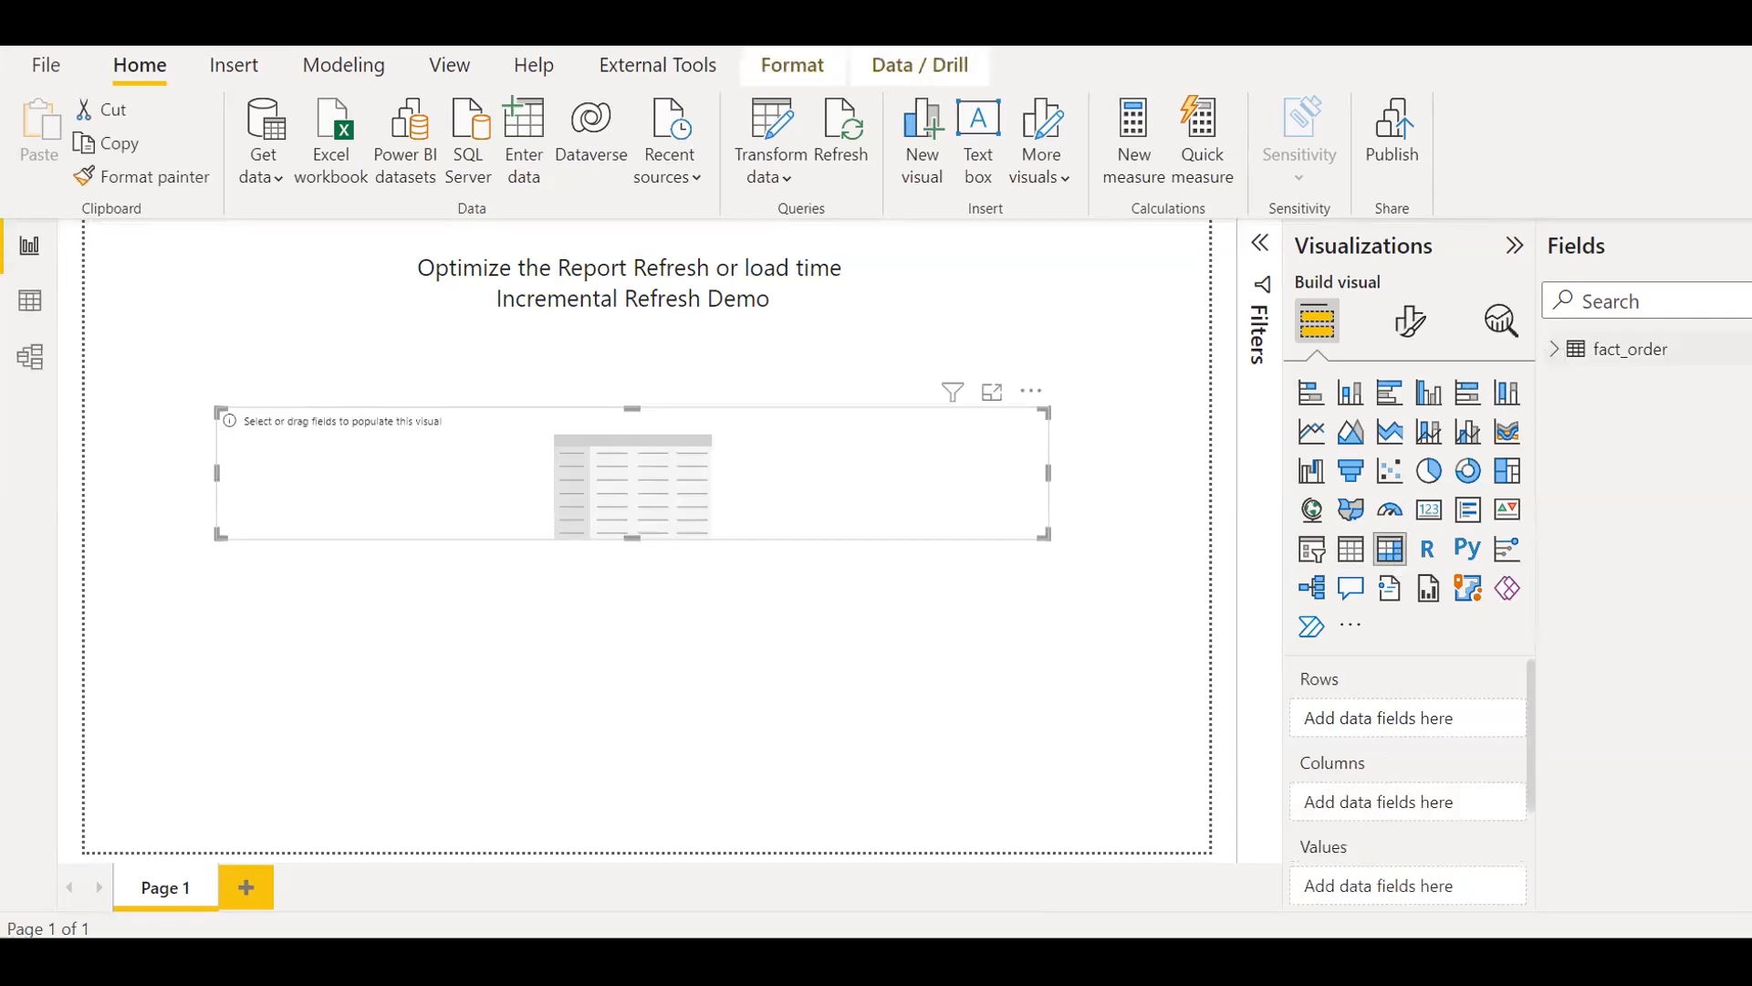
pyautogui.click(1552, 348)
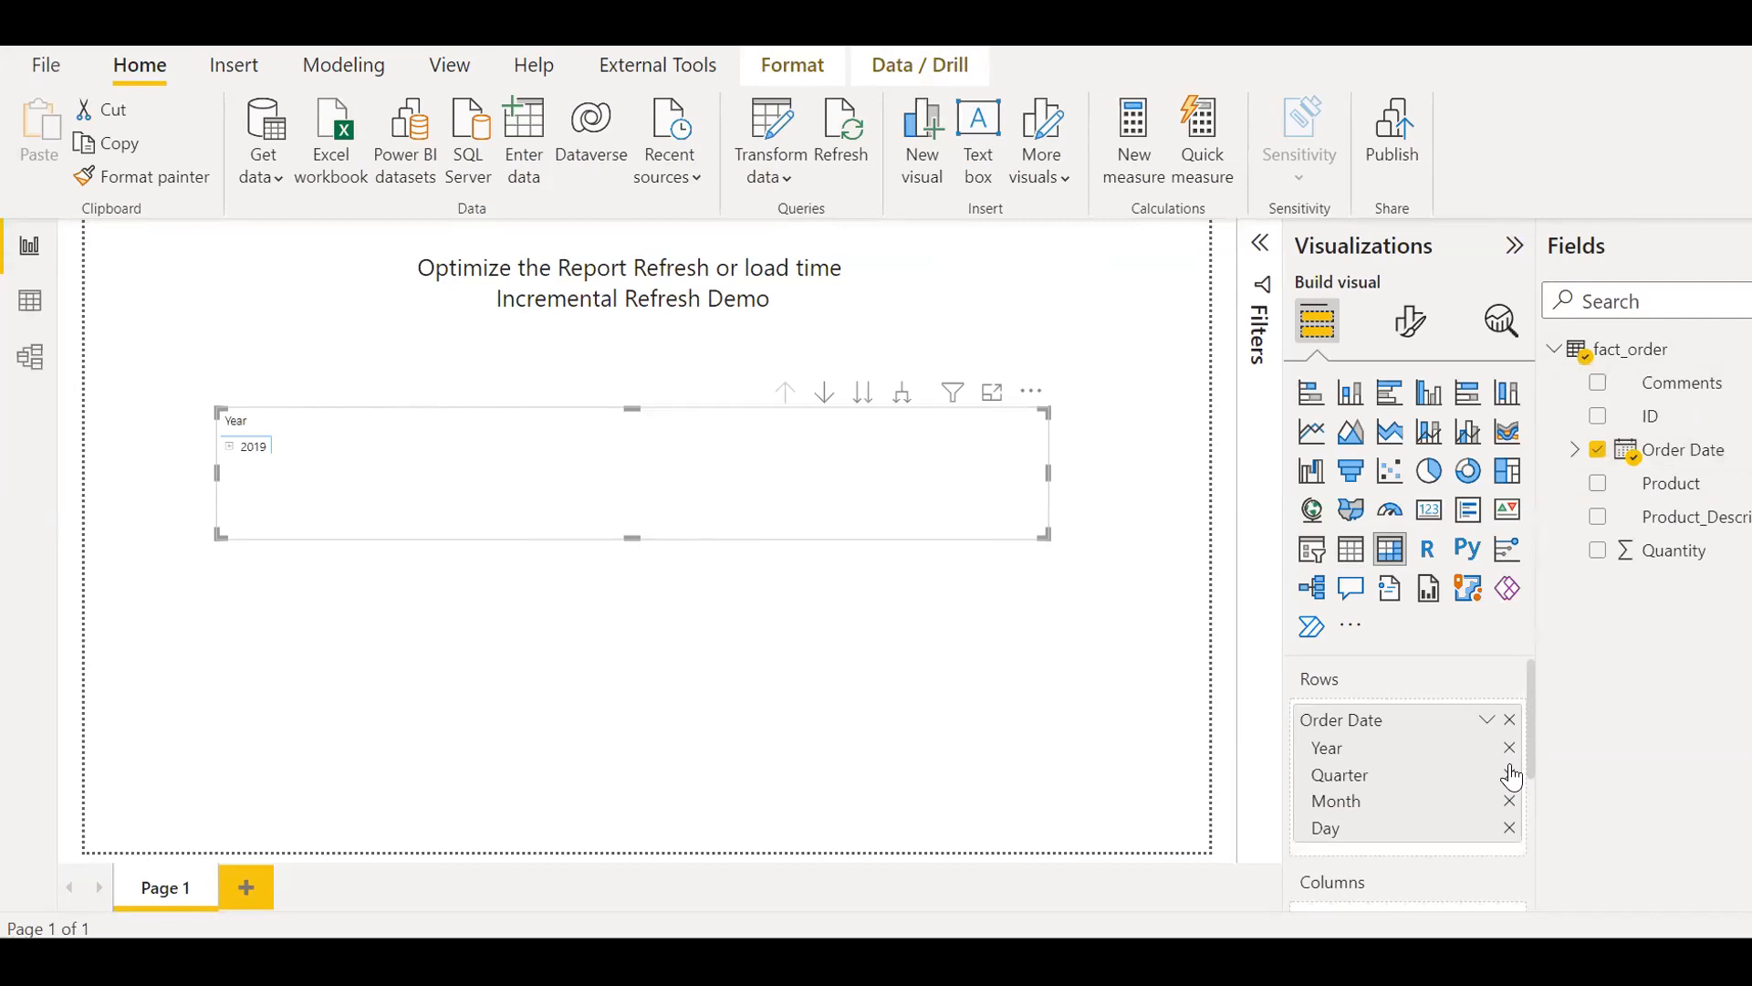
pyautogui.click(1507, 827)
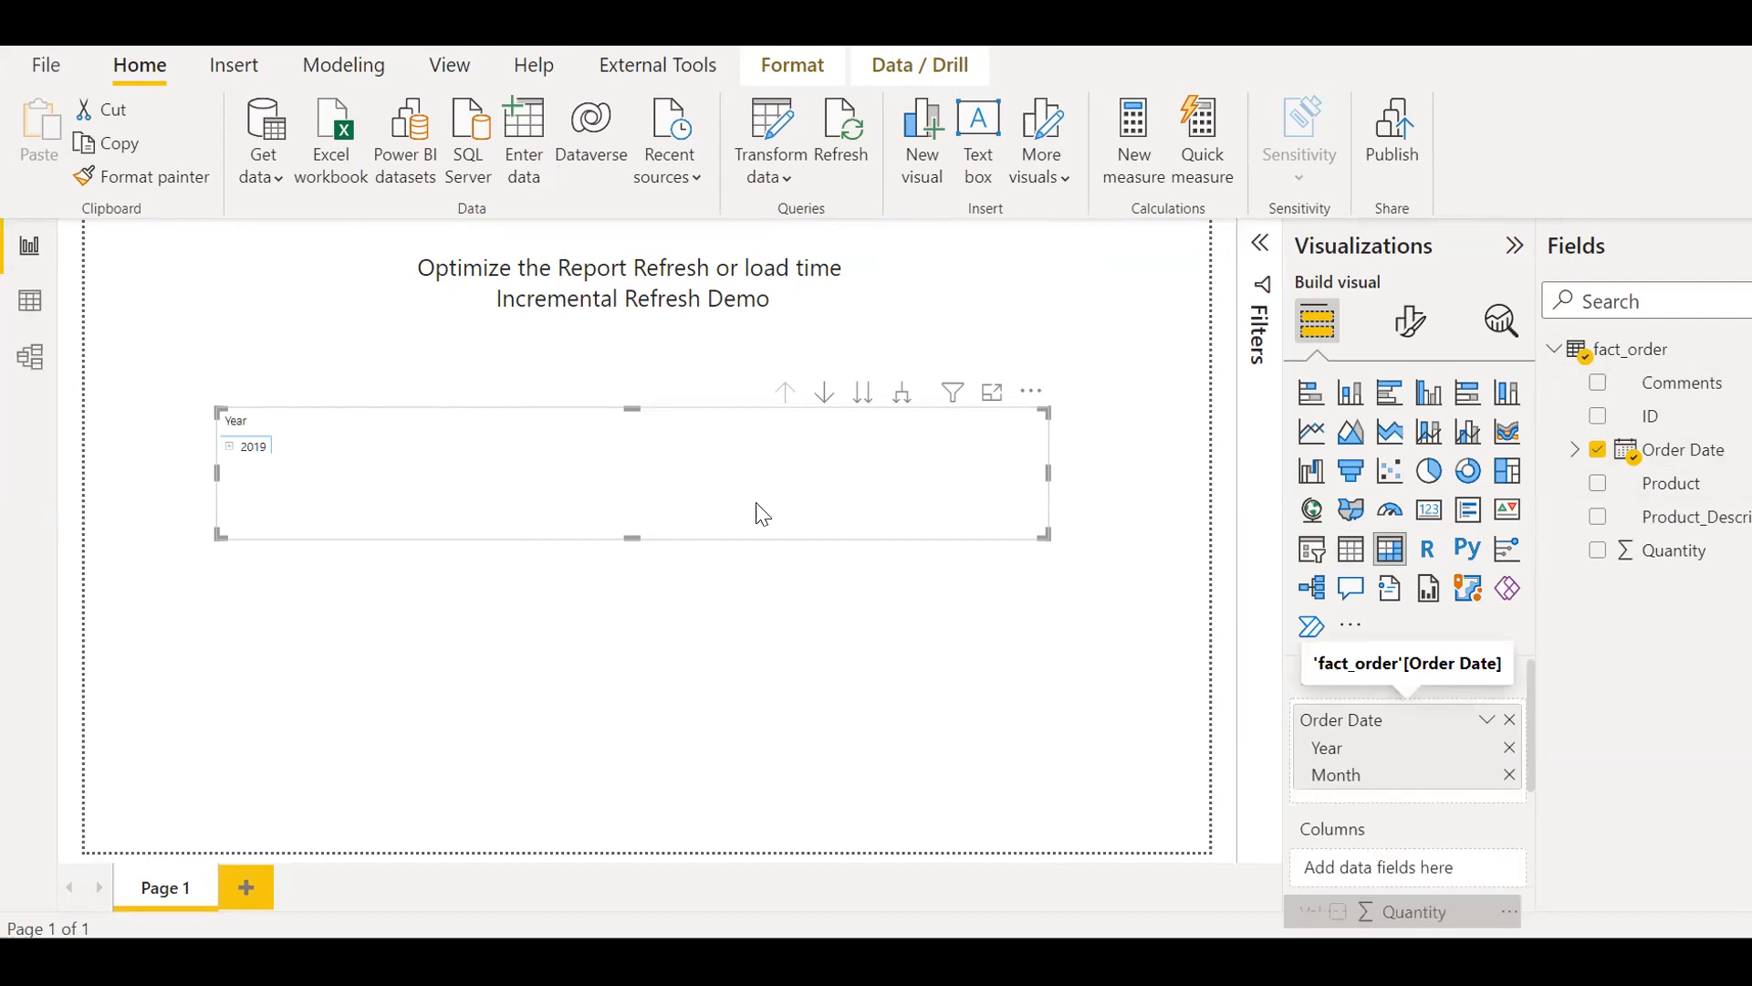
pyautogui.click(1597, 549)
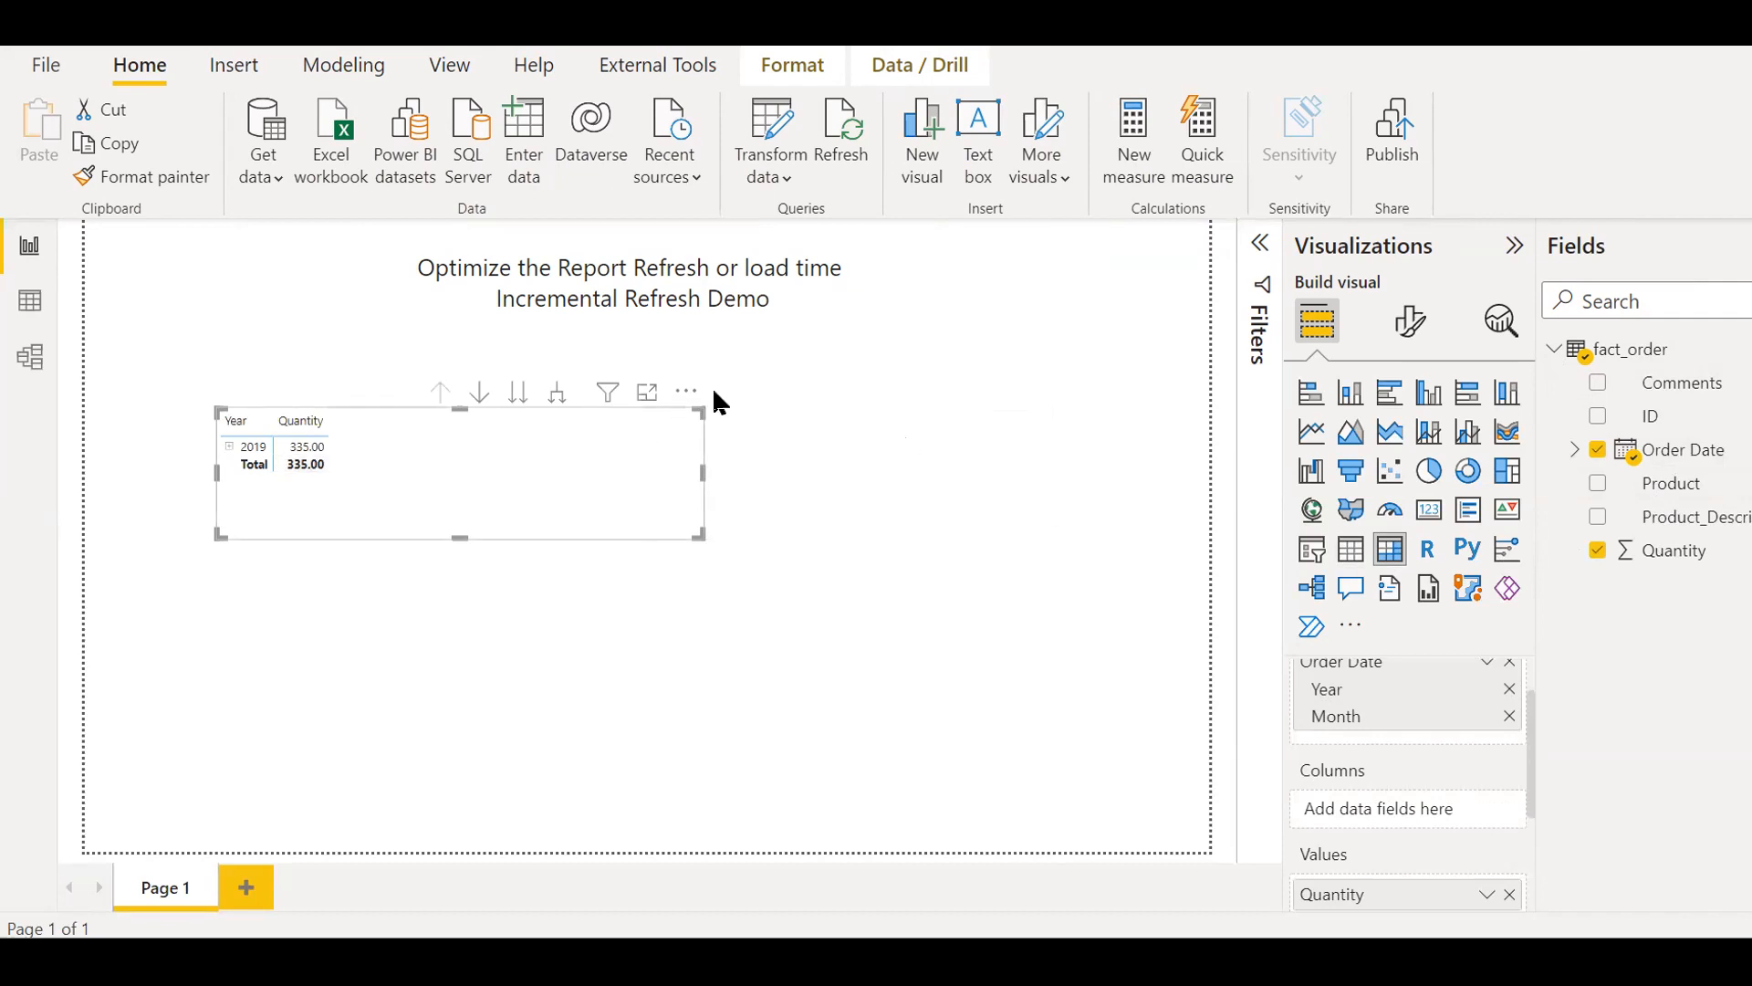
pyautogui.moveTo(939, 424)
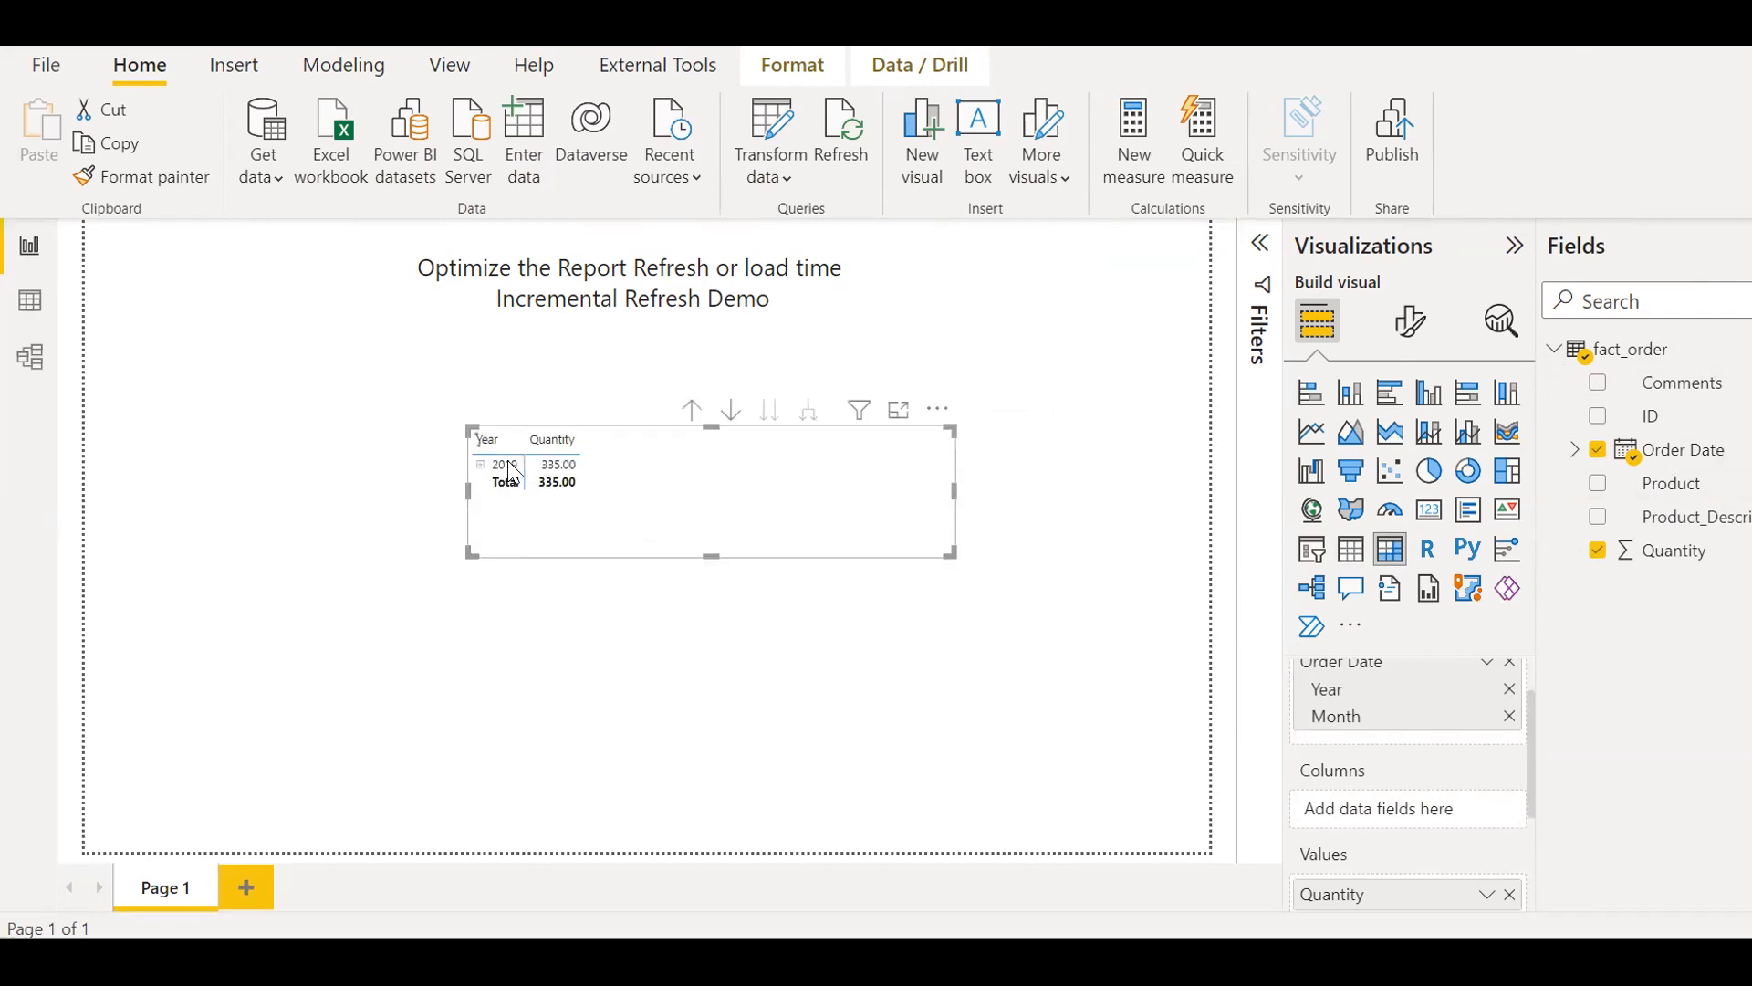
pyautogui.click(504, 463)
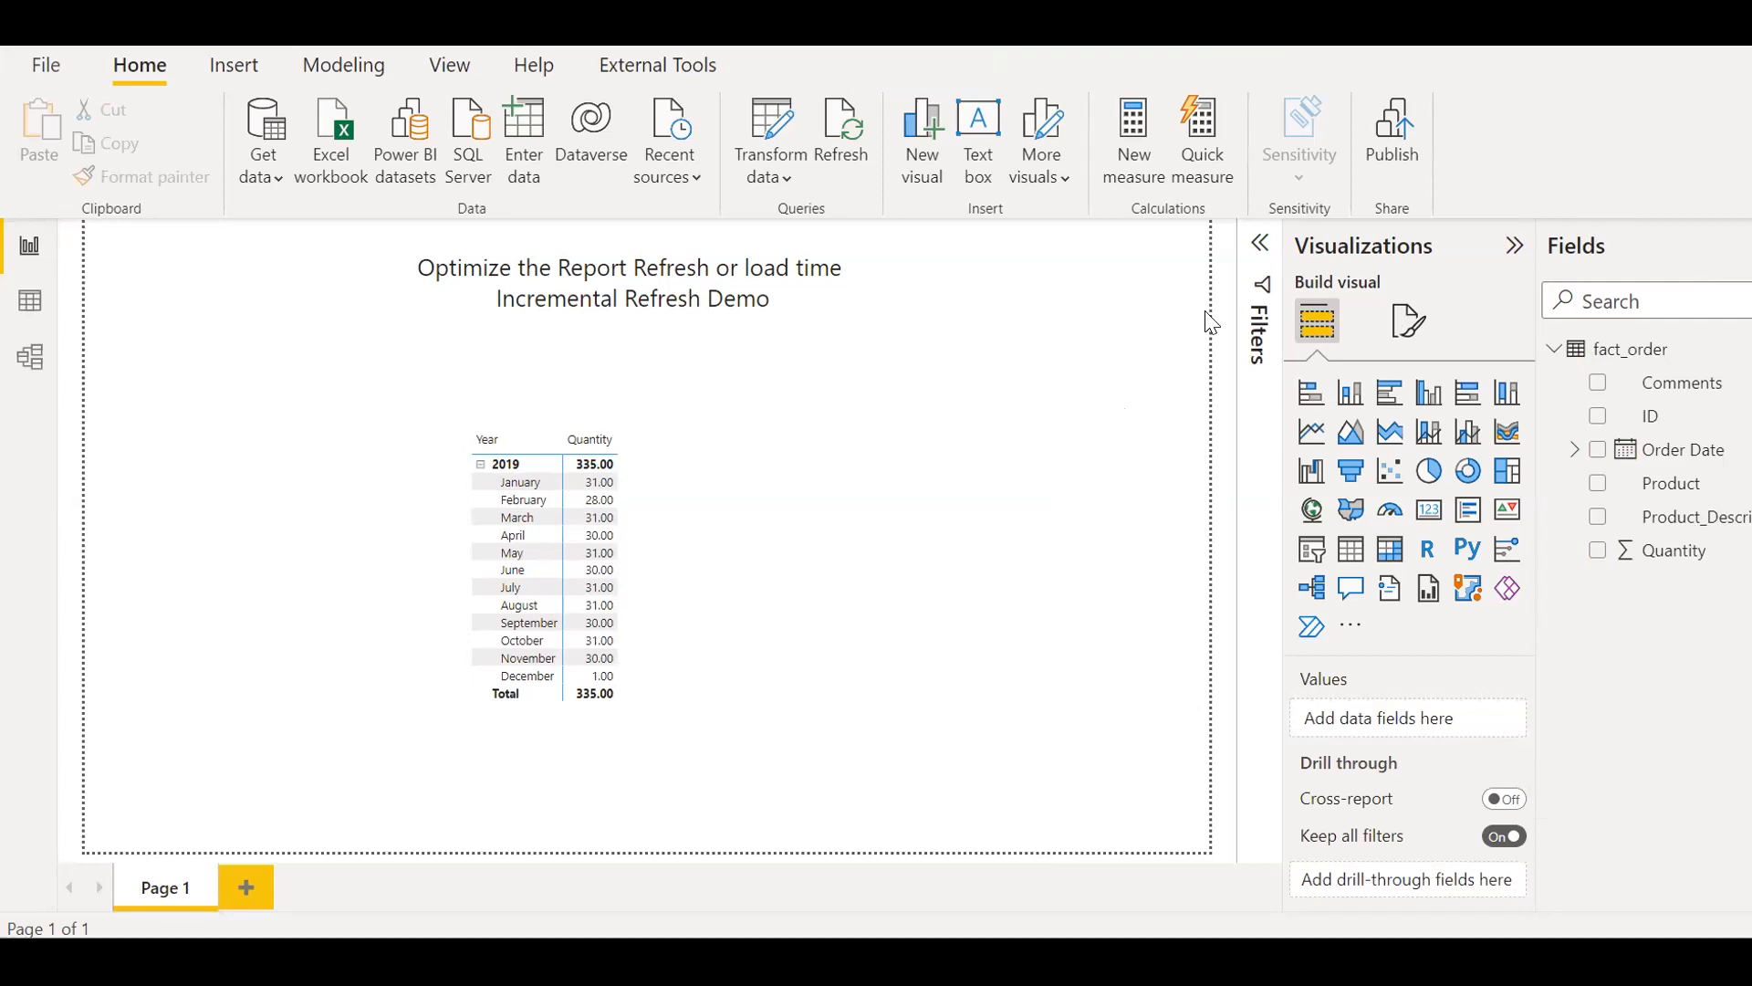
pyautogui.moveTo(1515, 259)
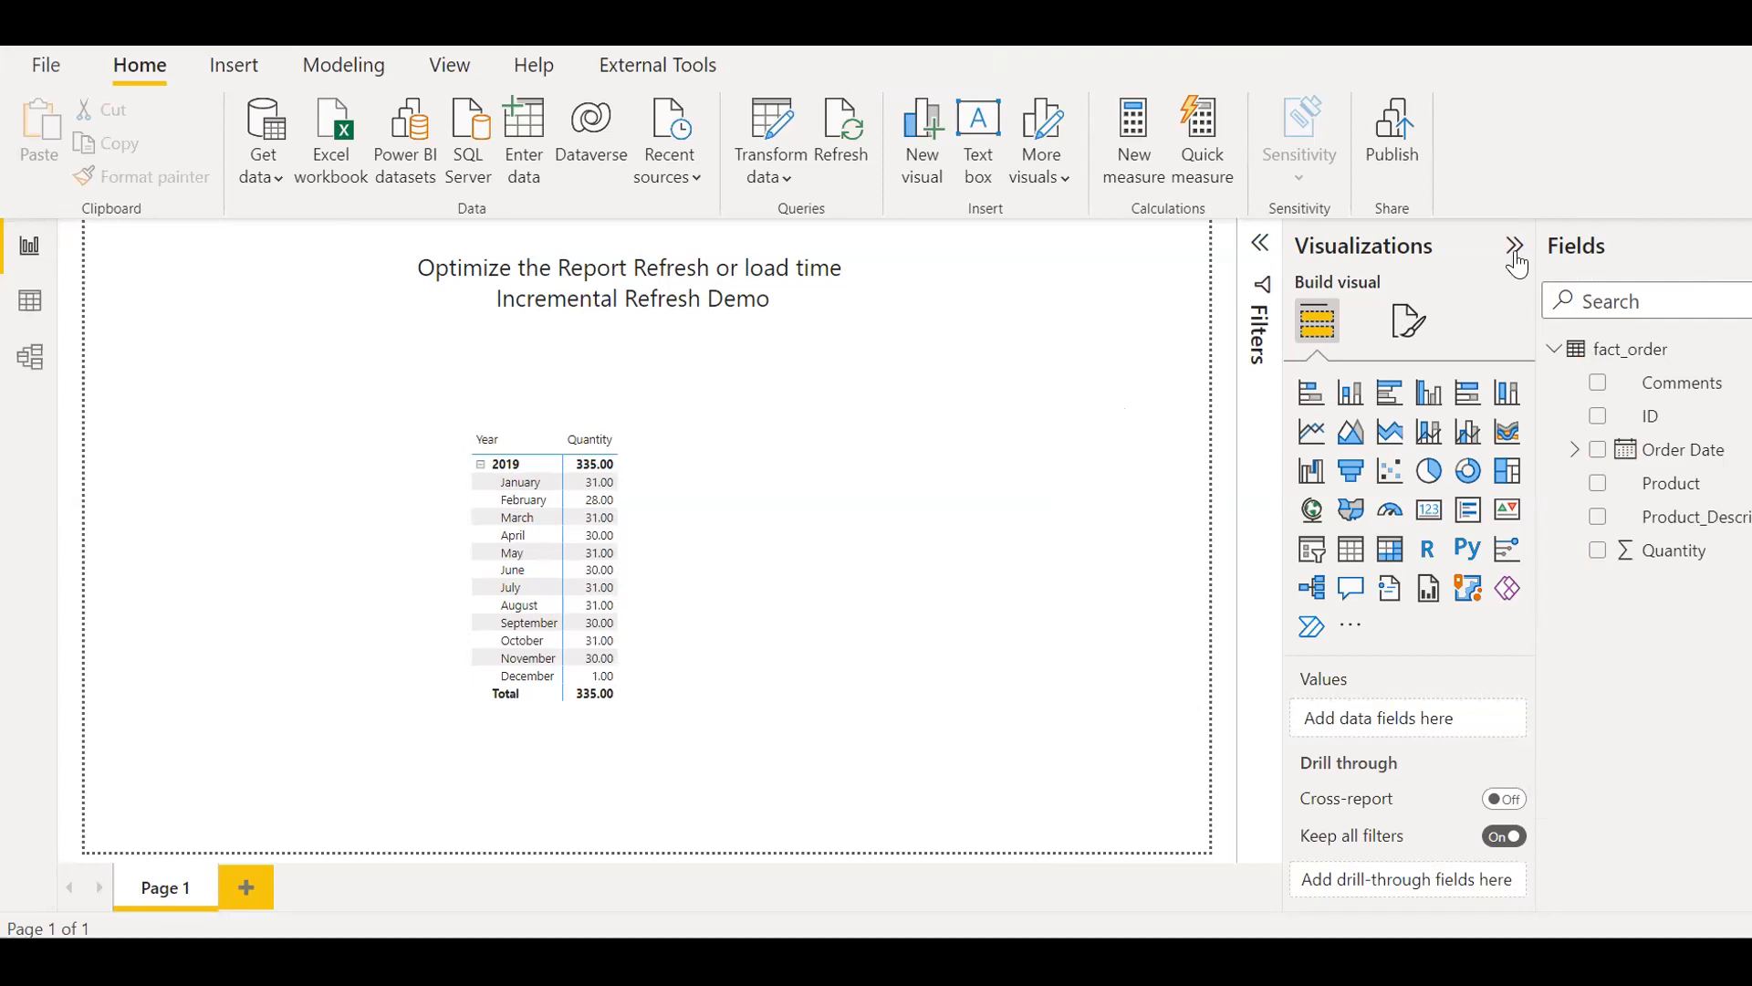
# - Collapse the Visualizations pane and bring up the fact_order table's context menu
pyautogui.click(1514, 245)
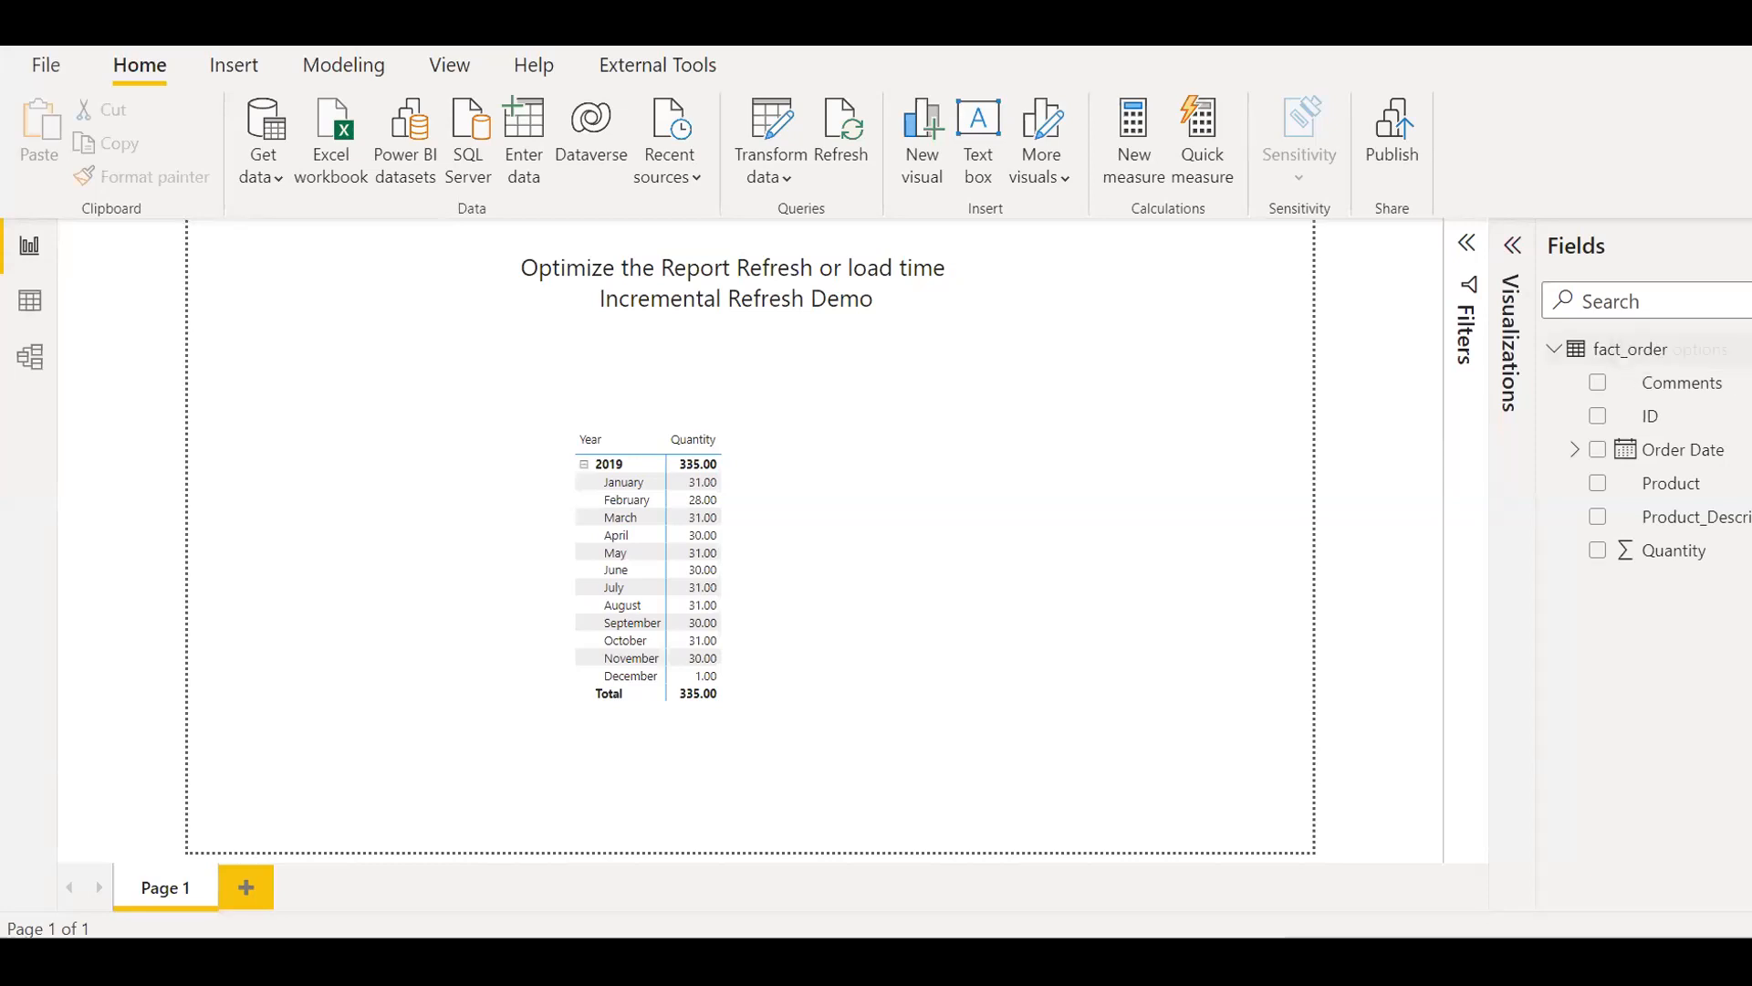
pyautogui.rightClick(1631, 348)
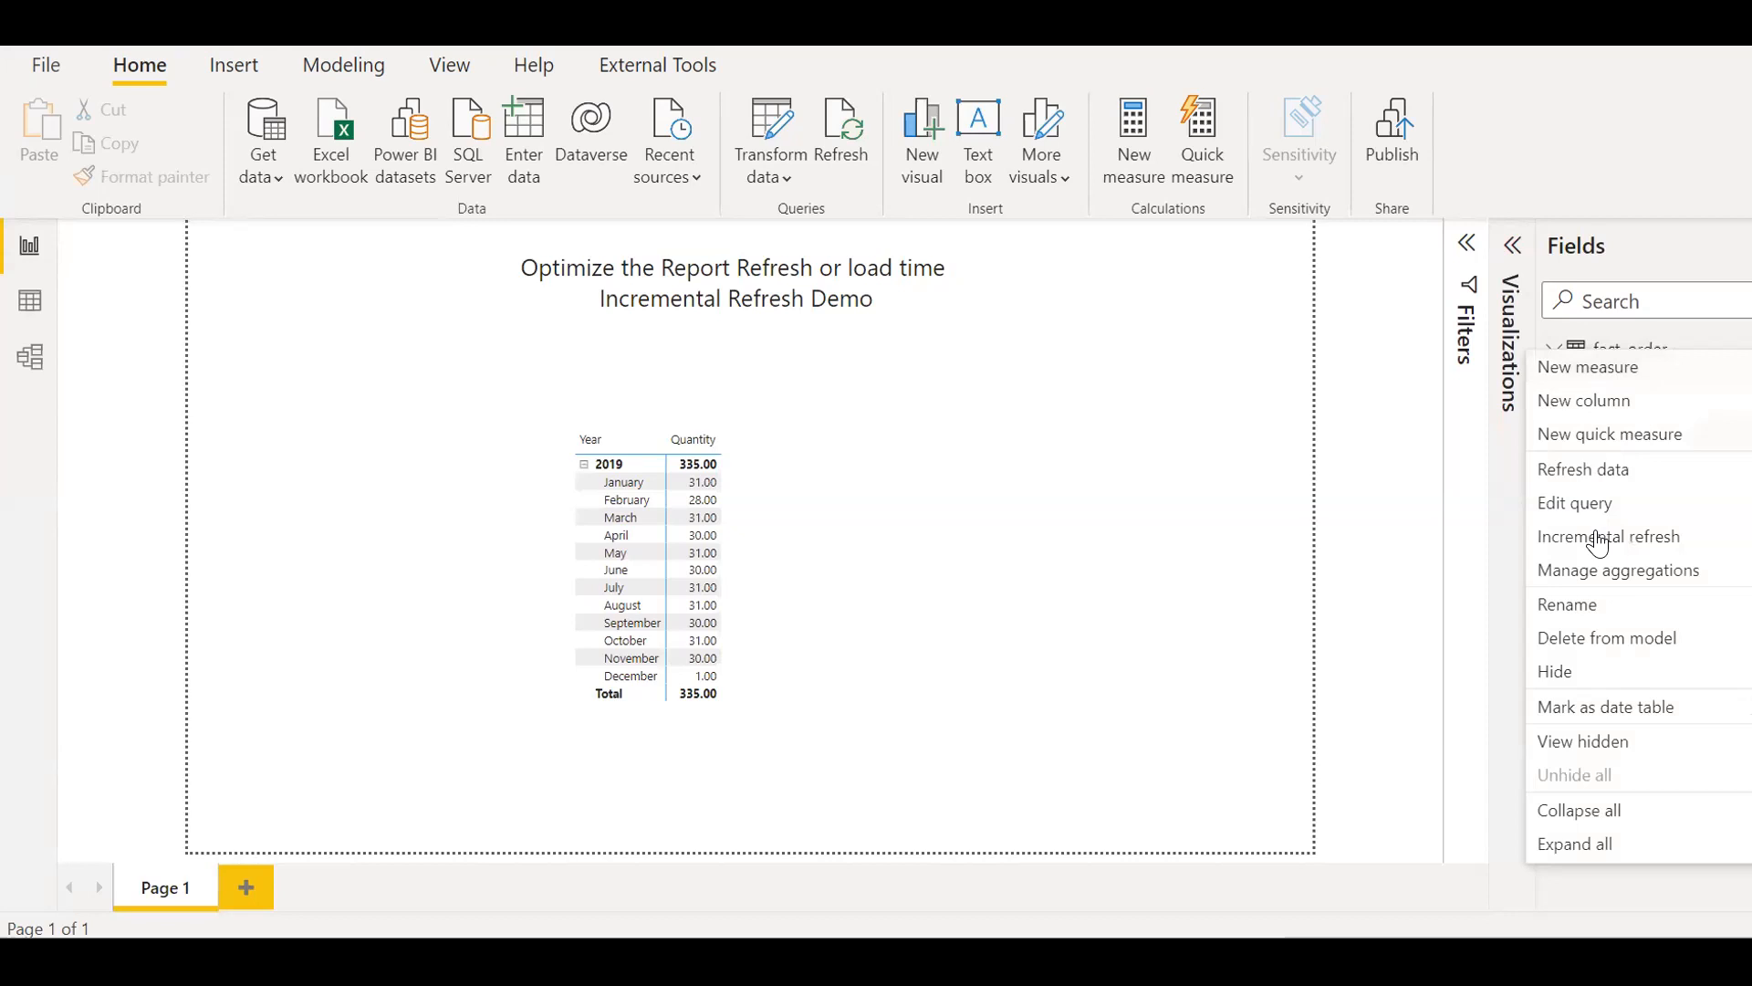
# - Turn on incremental refresh for fact_order: archive 4 years, refresh 2 months, real-time DirectQuery off
pyautogui.click(1061, 502)
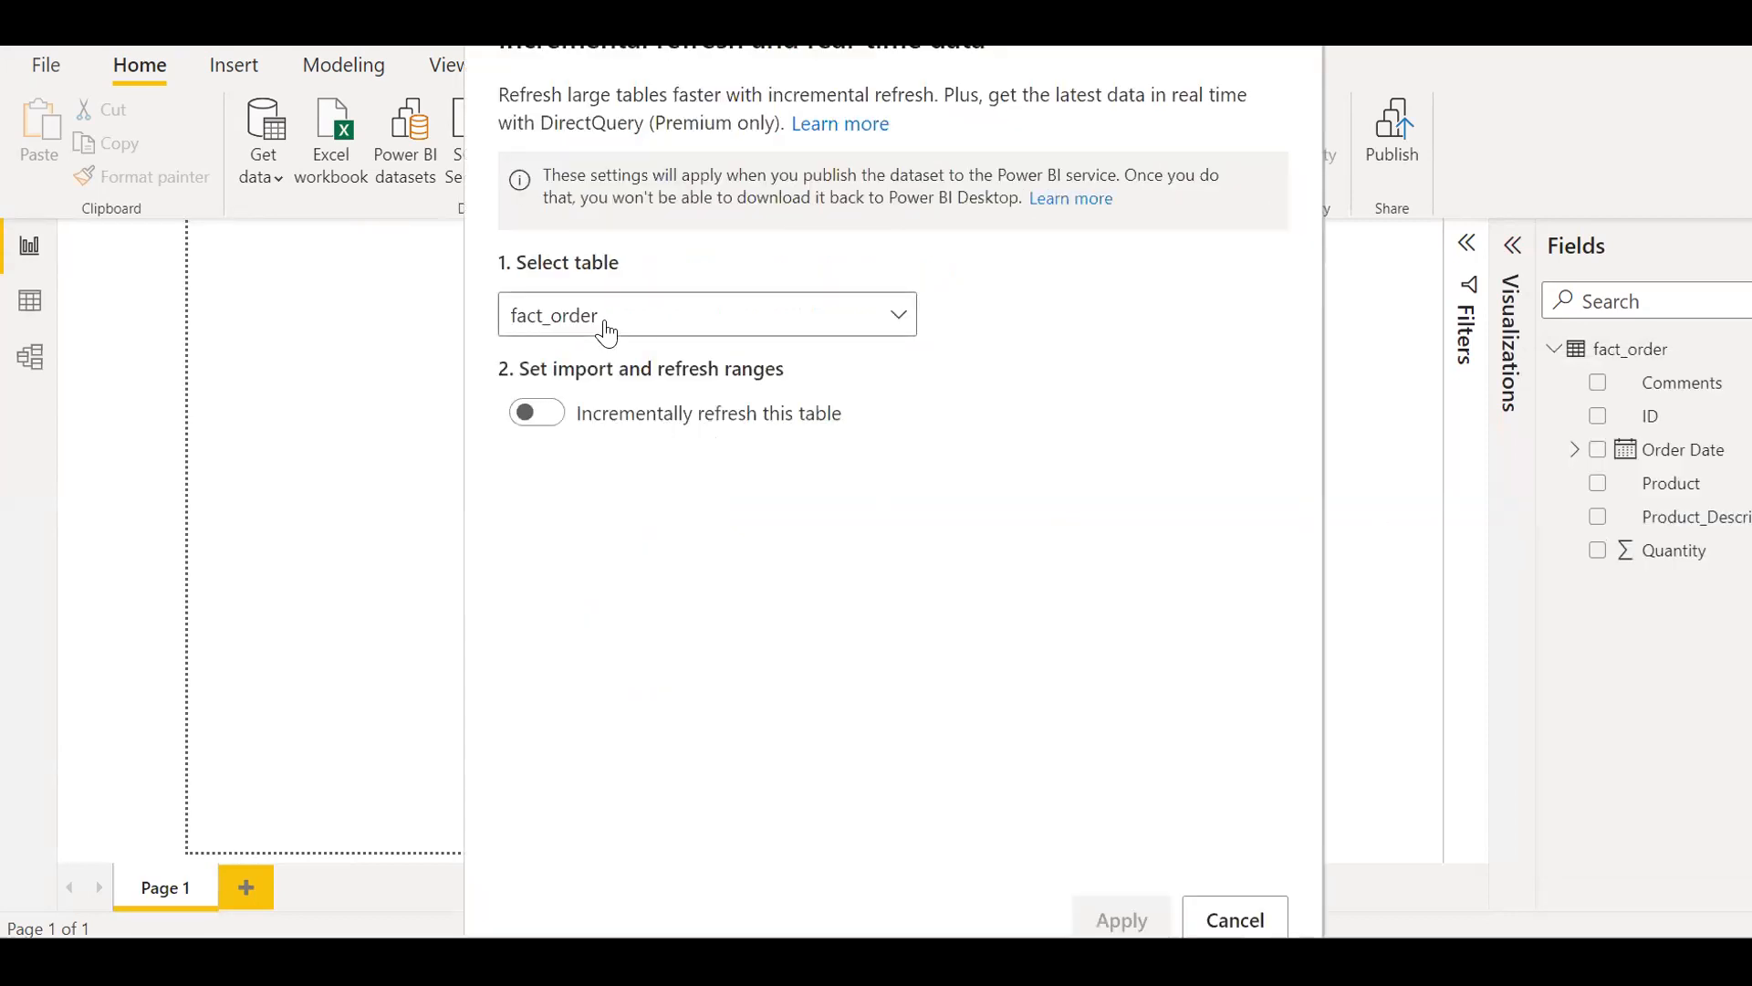
pyautogui.moveTo(590, 419)
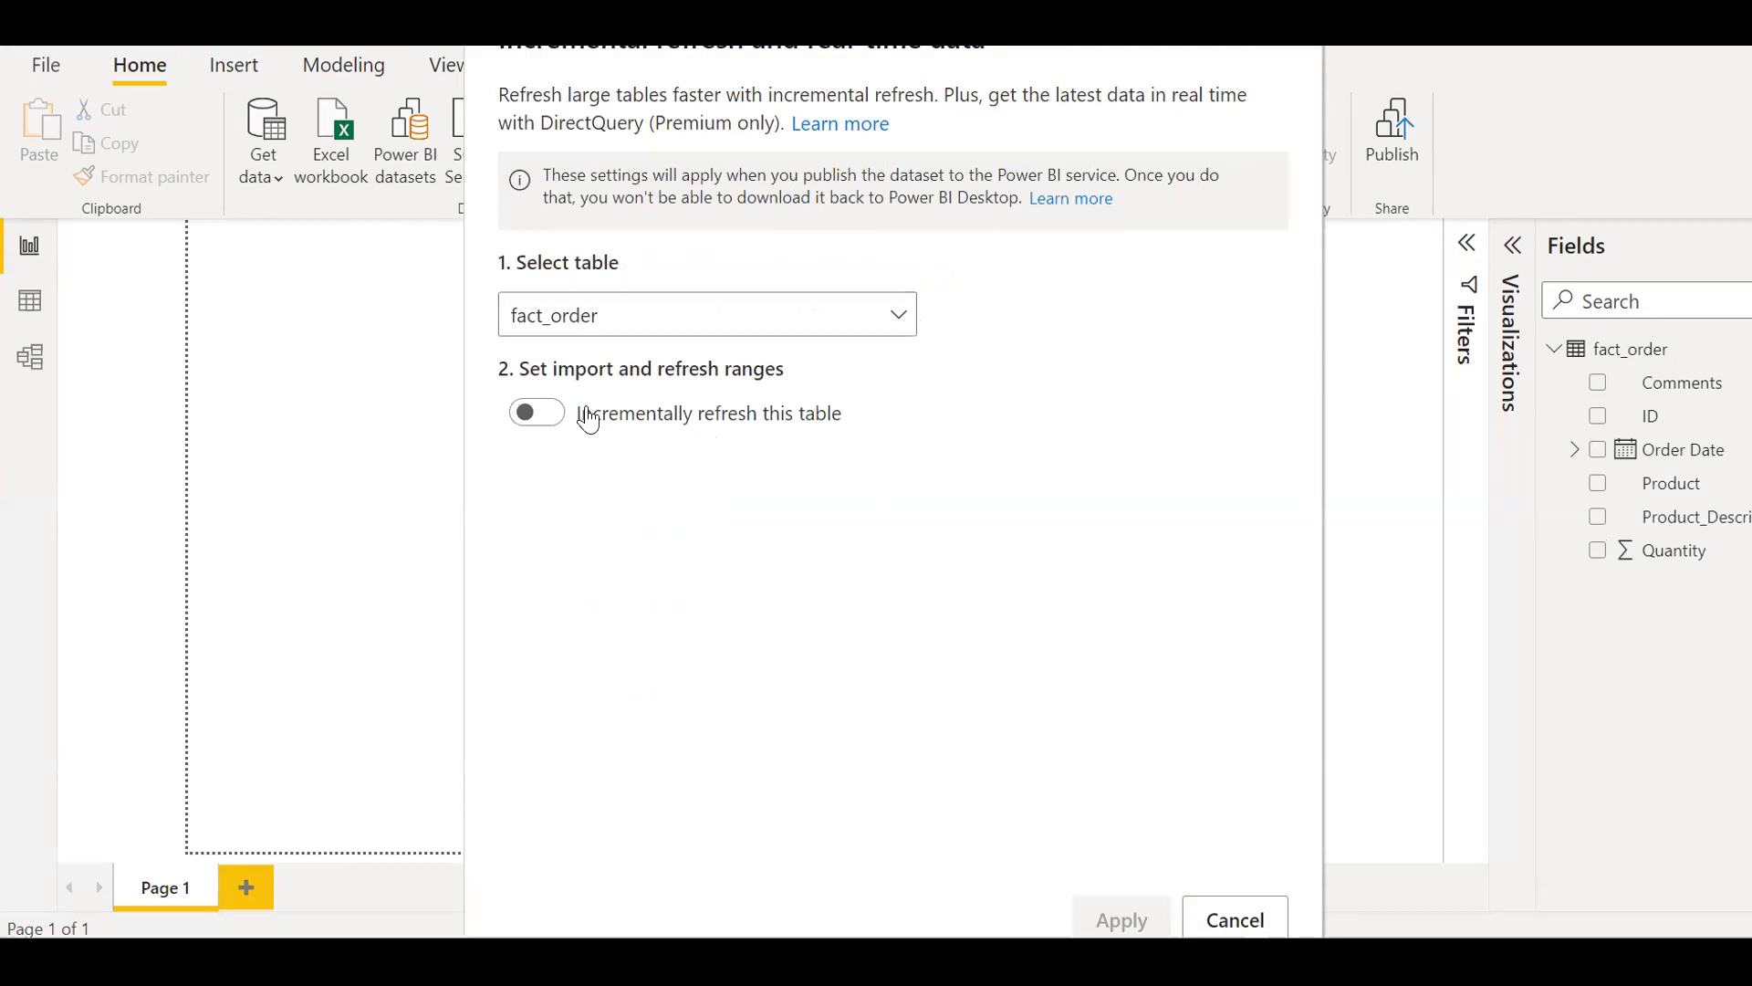
pyautogui.click(537, 412)
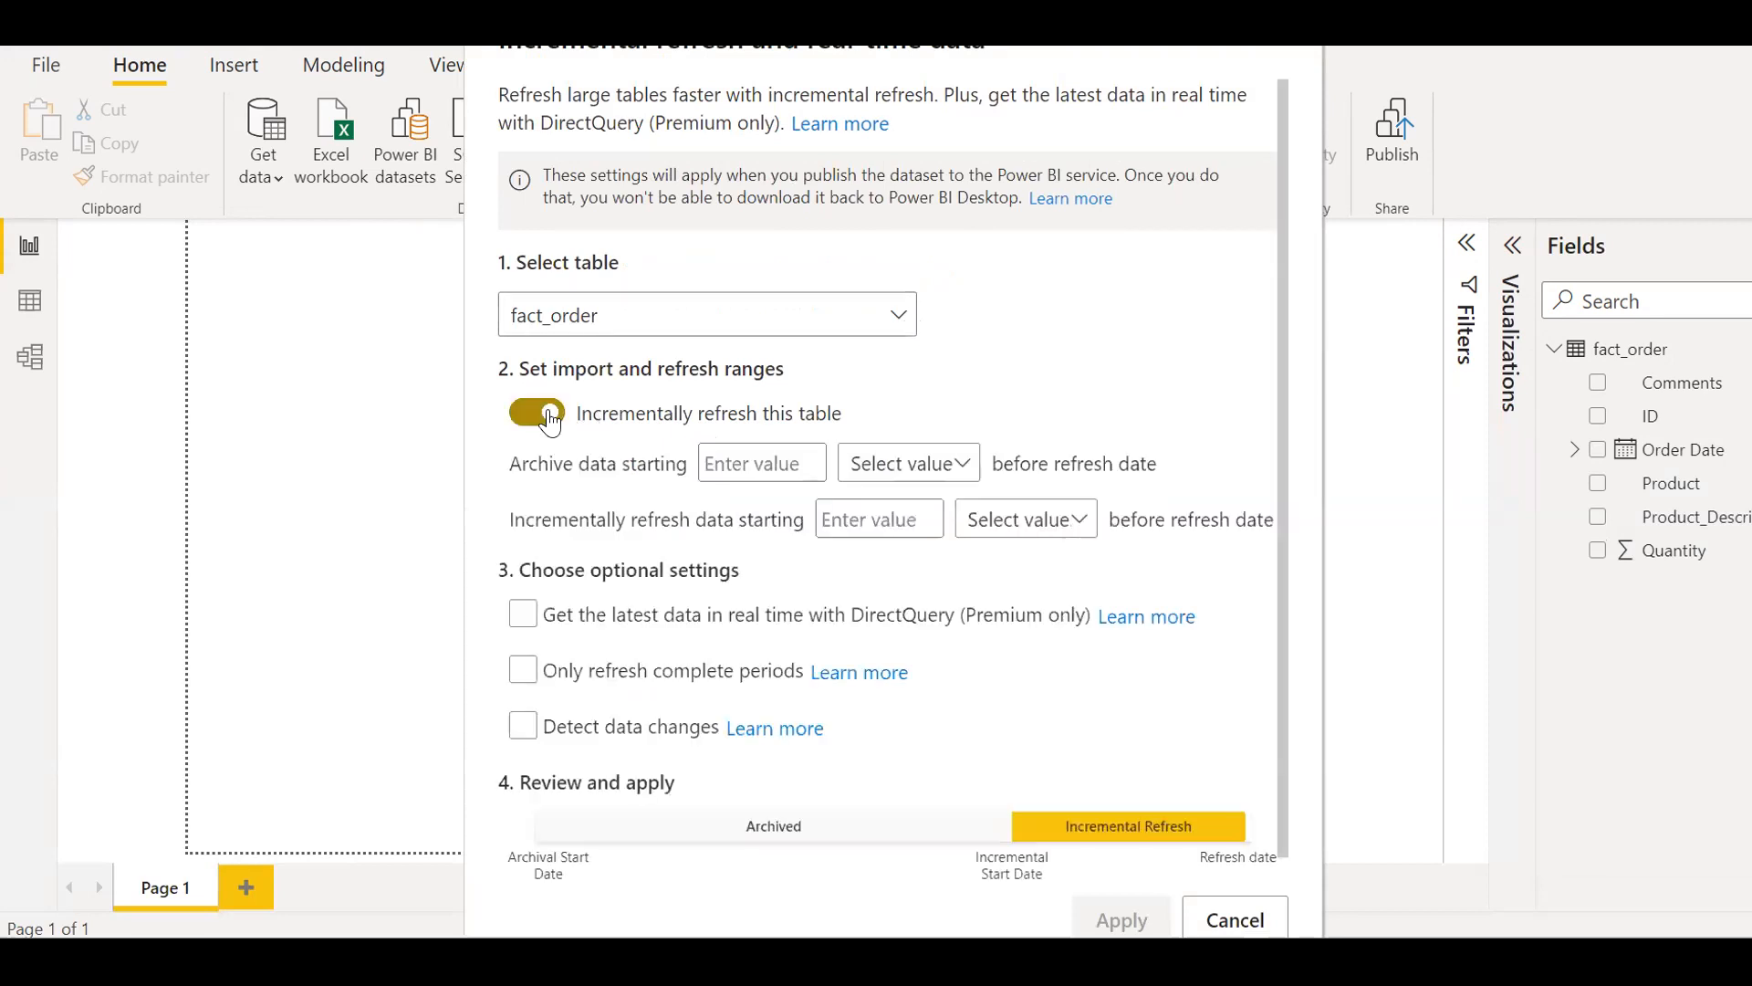
pyautogui.moveTo(1011, 421)
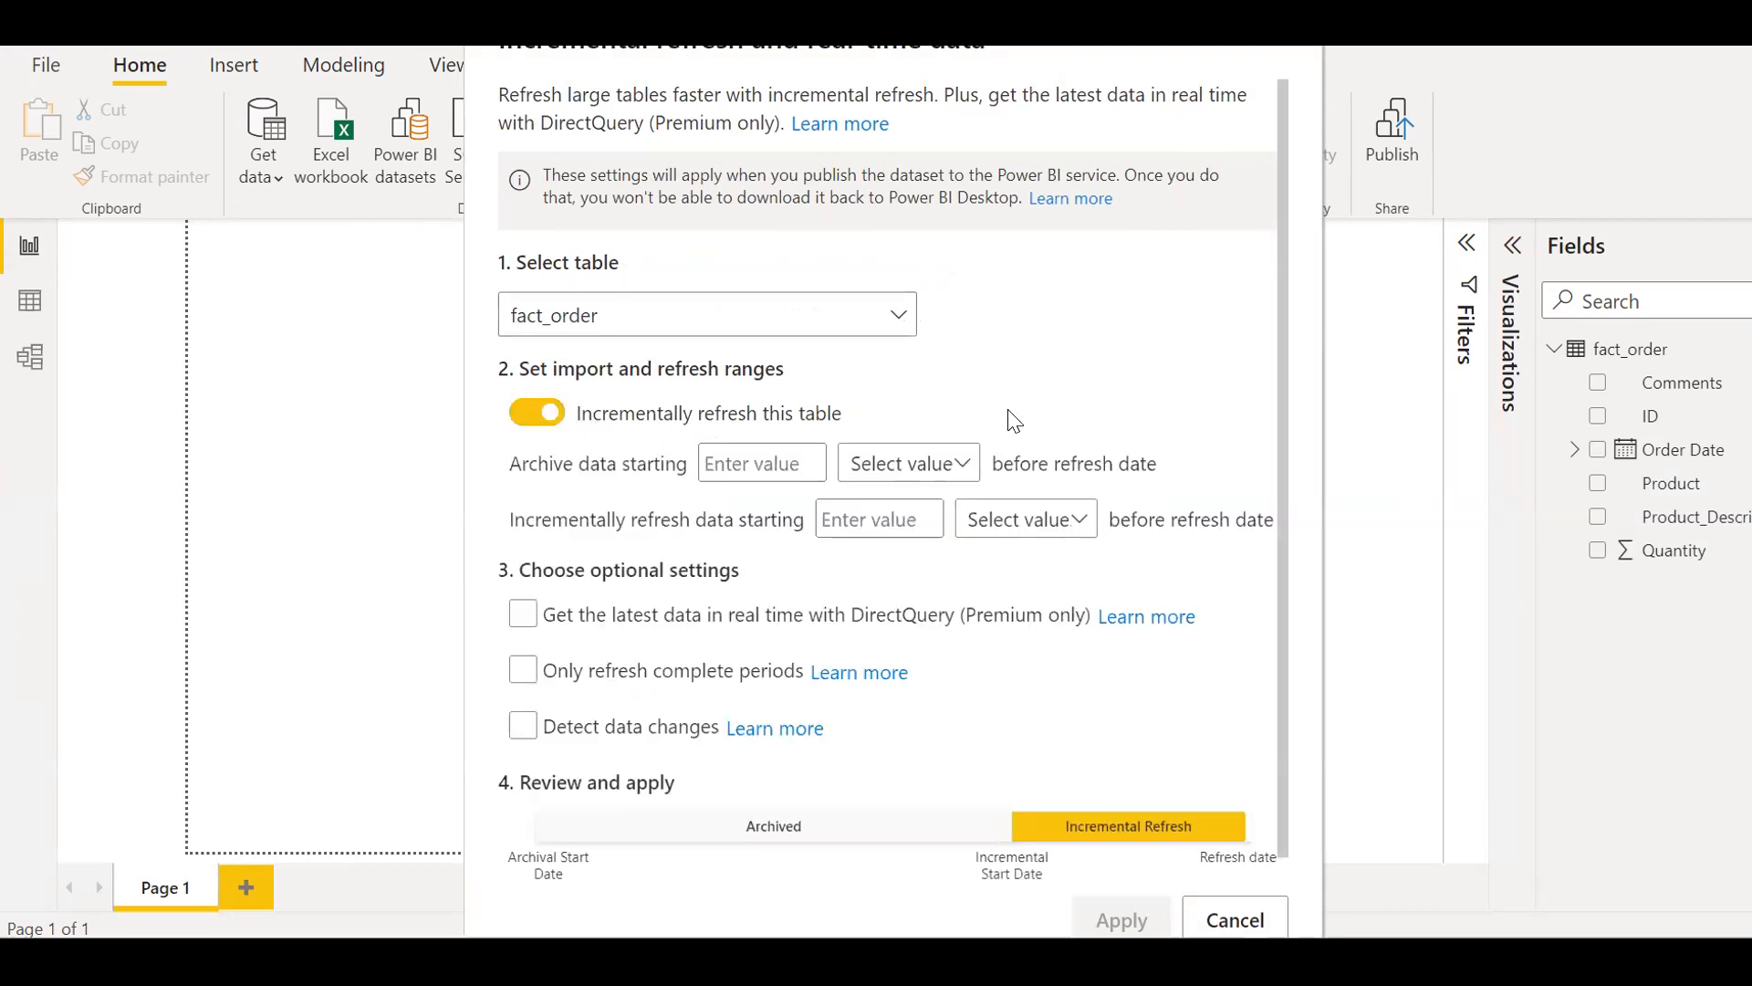
pyautogui.moveTo(890, 452)
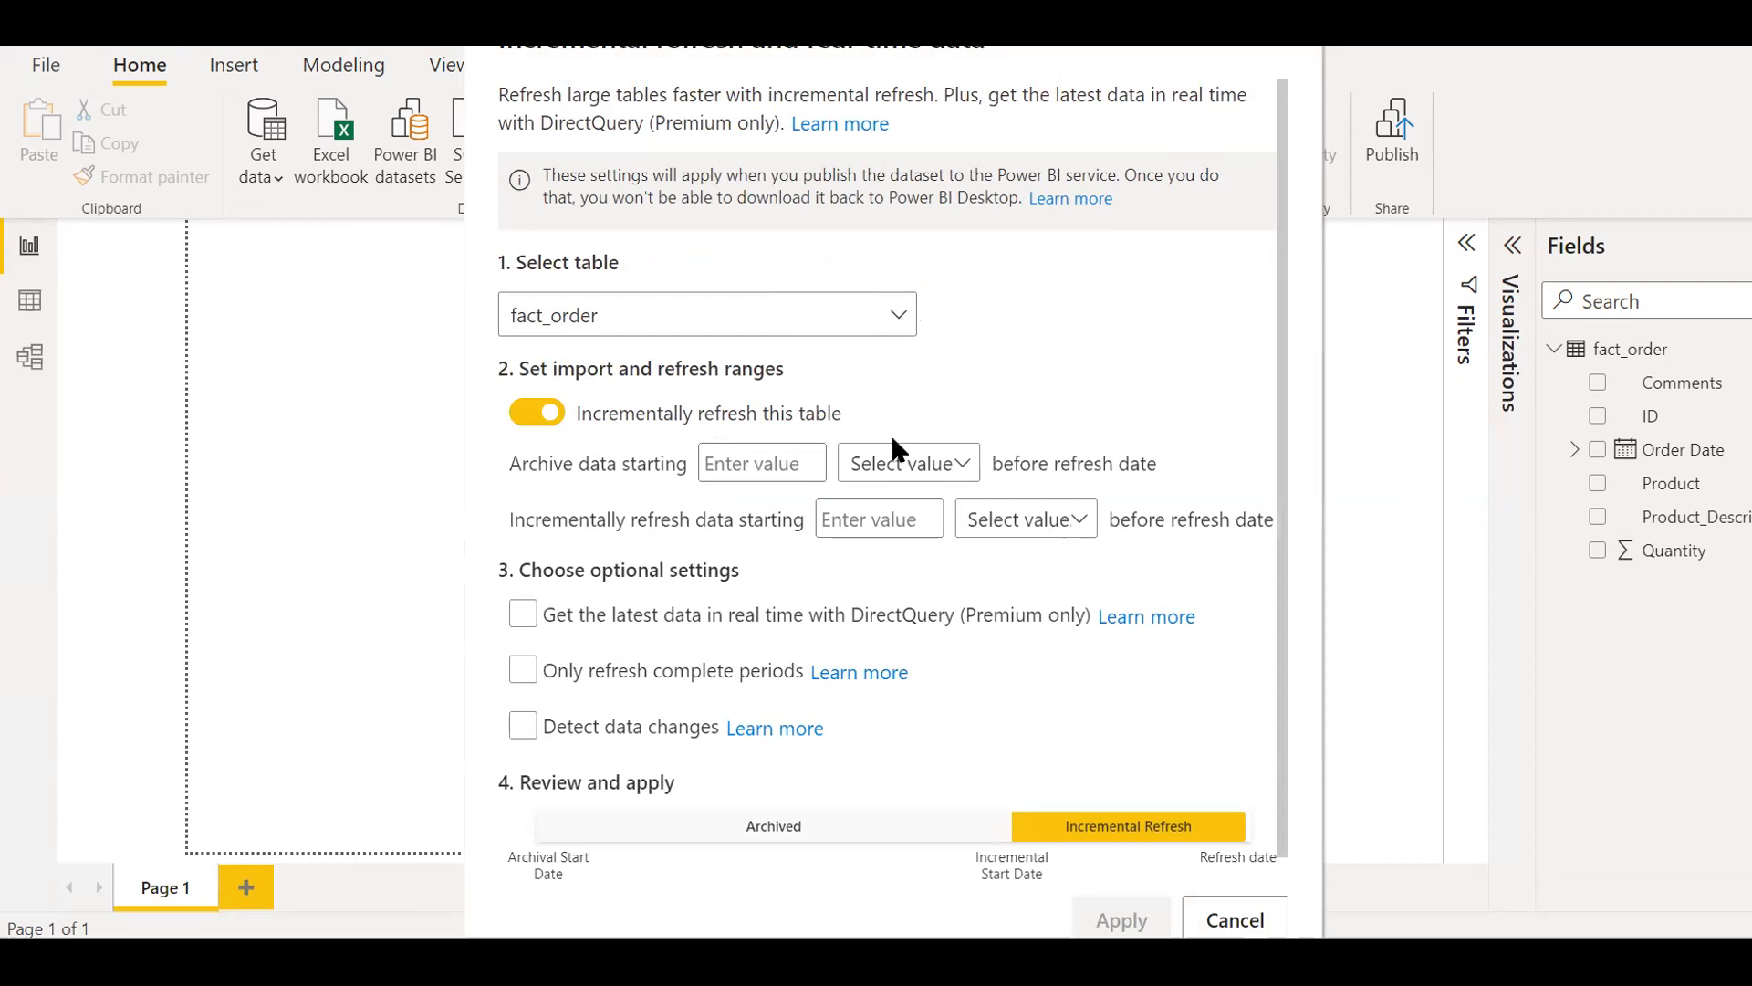
pyautogui.moveTo(929, 469)
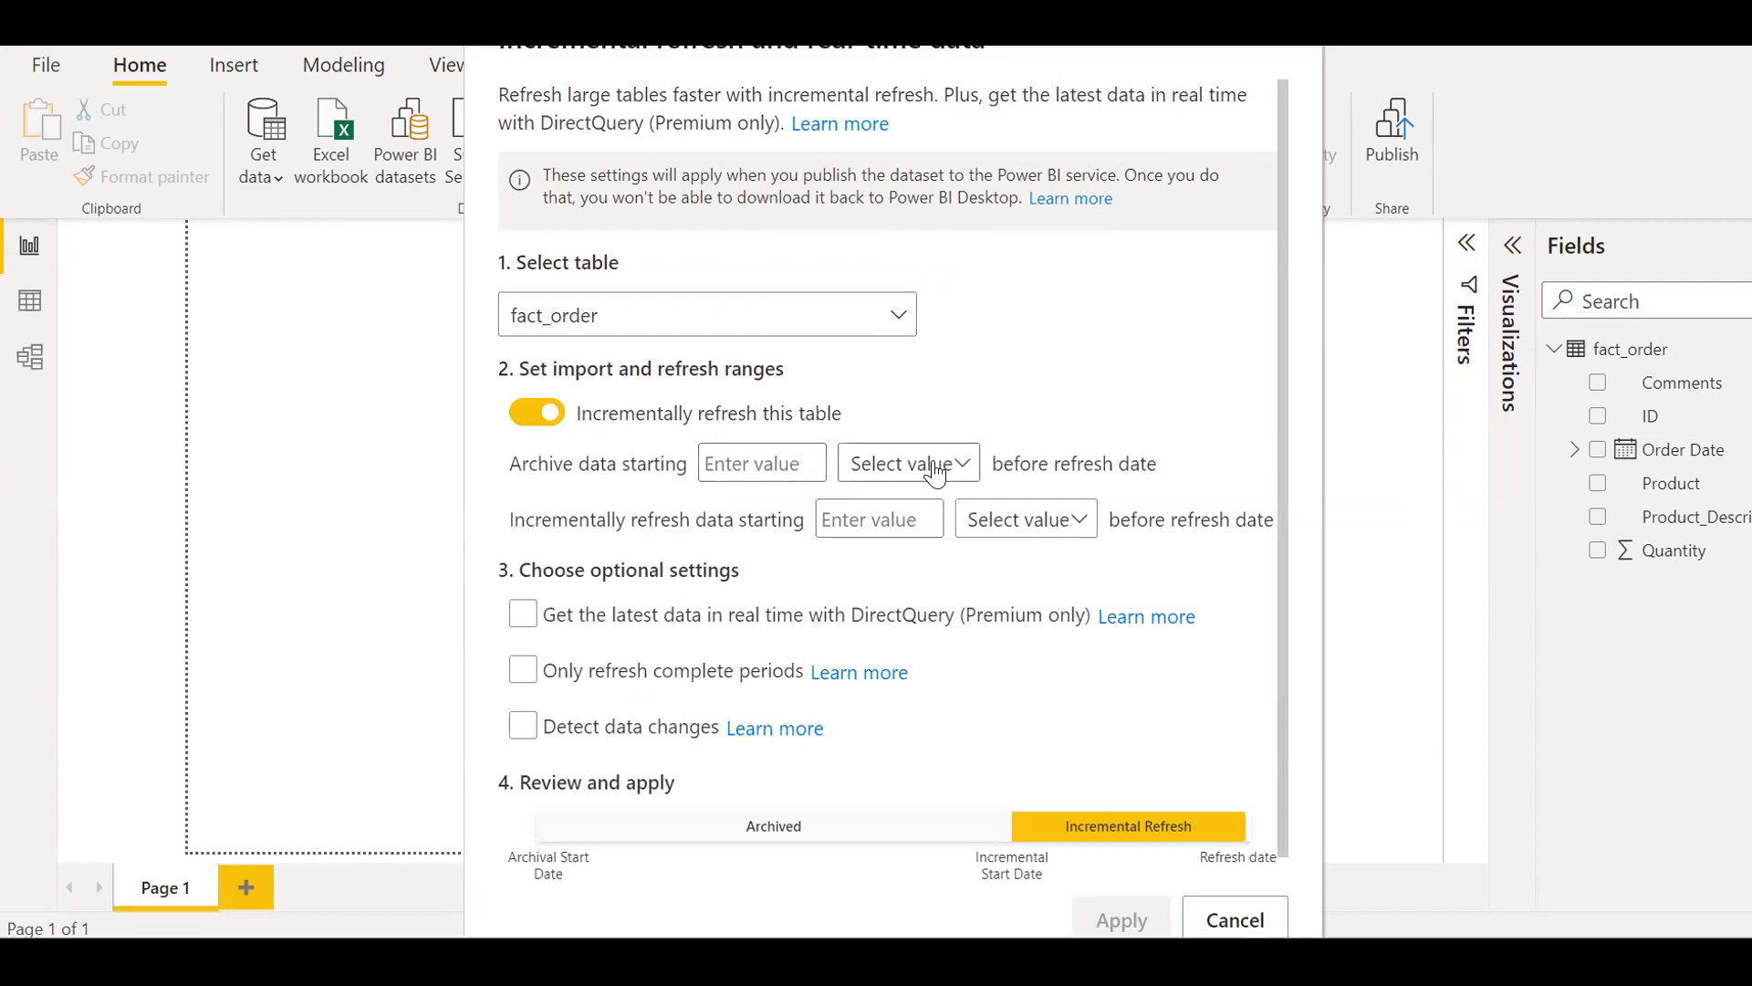
pyautogui.moveTo(955, 469)
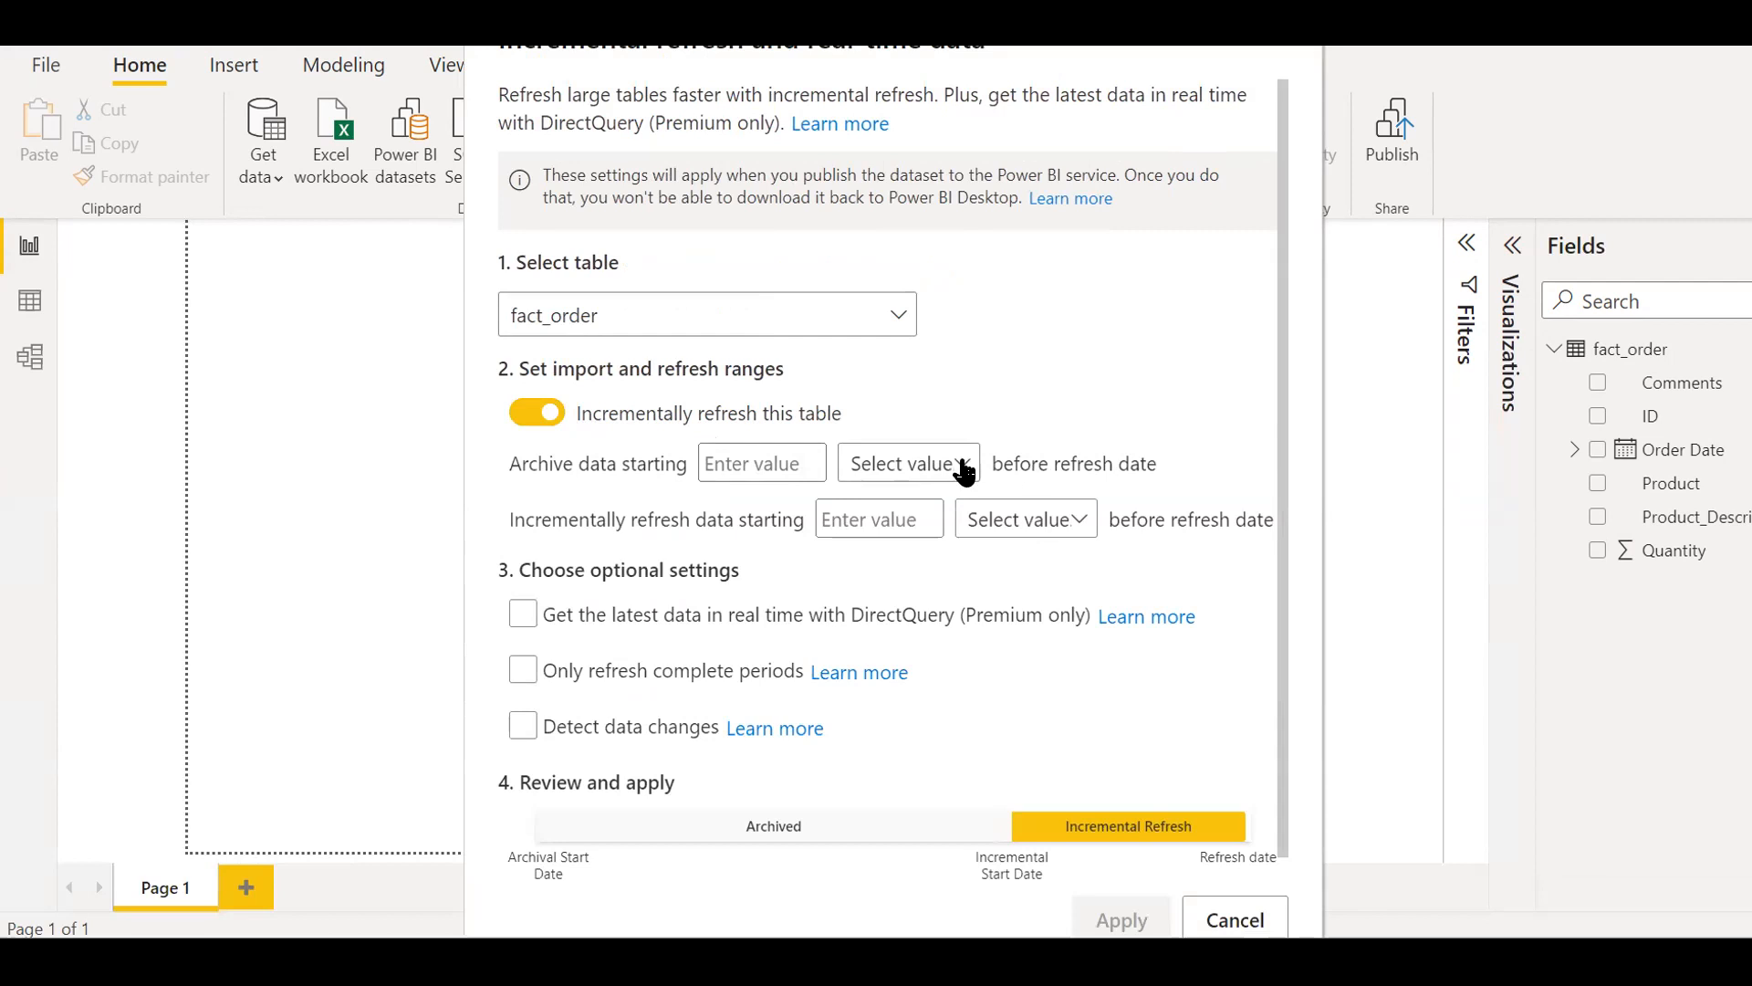
pyautogui.click(906, 463)
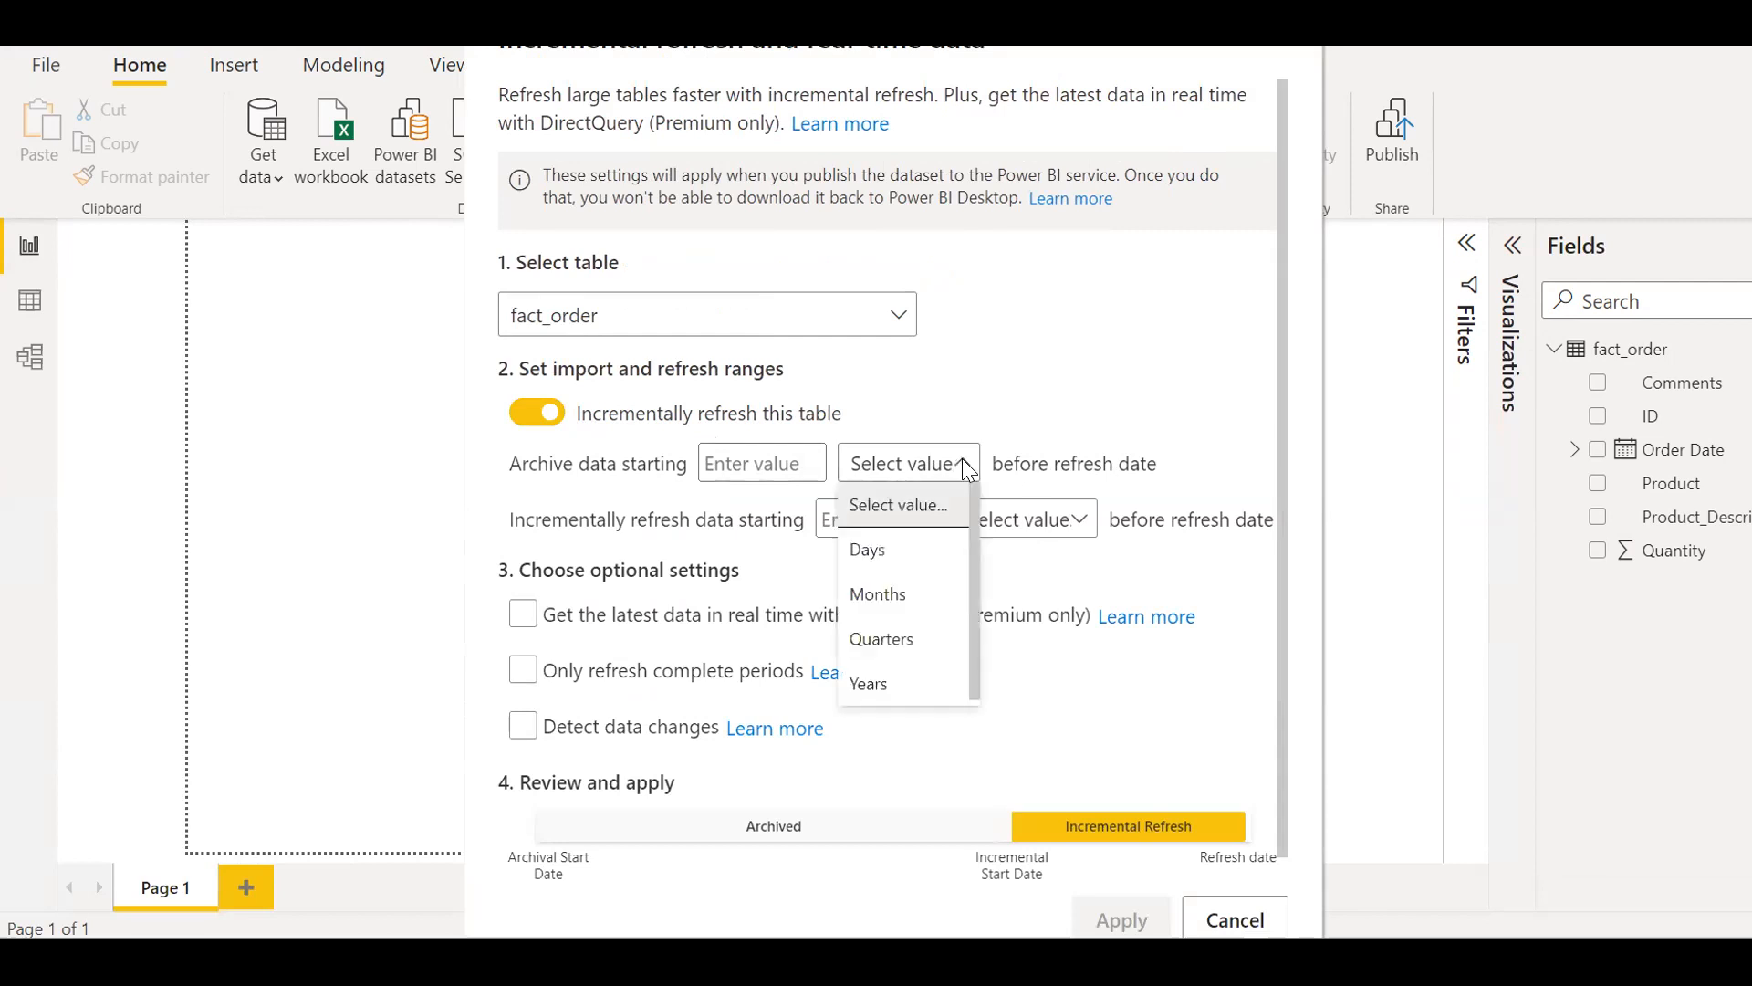
pyautogui.click(867, 683)
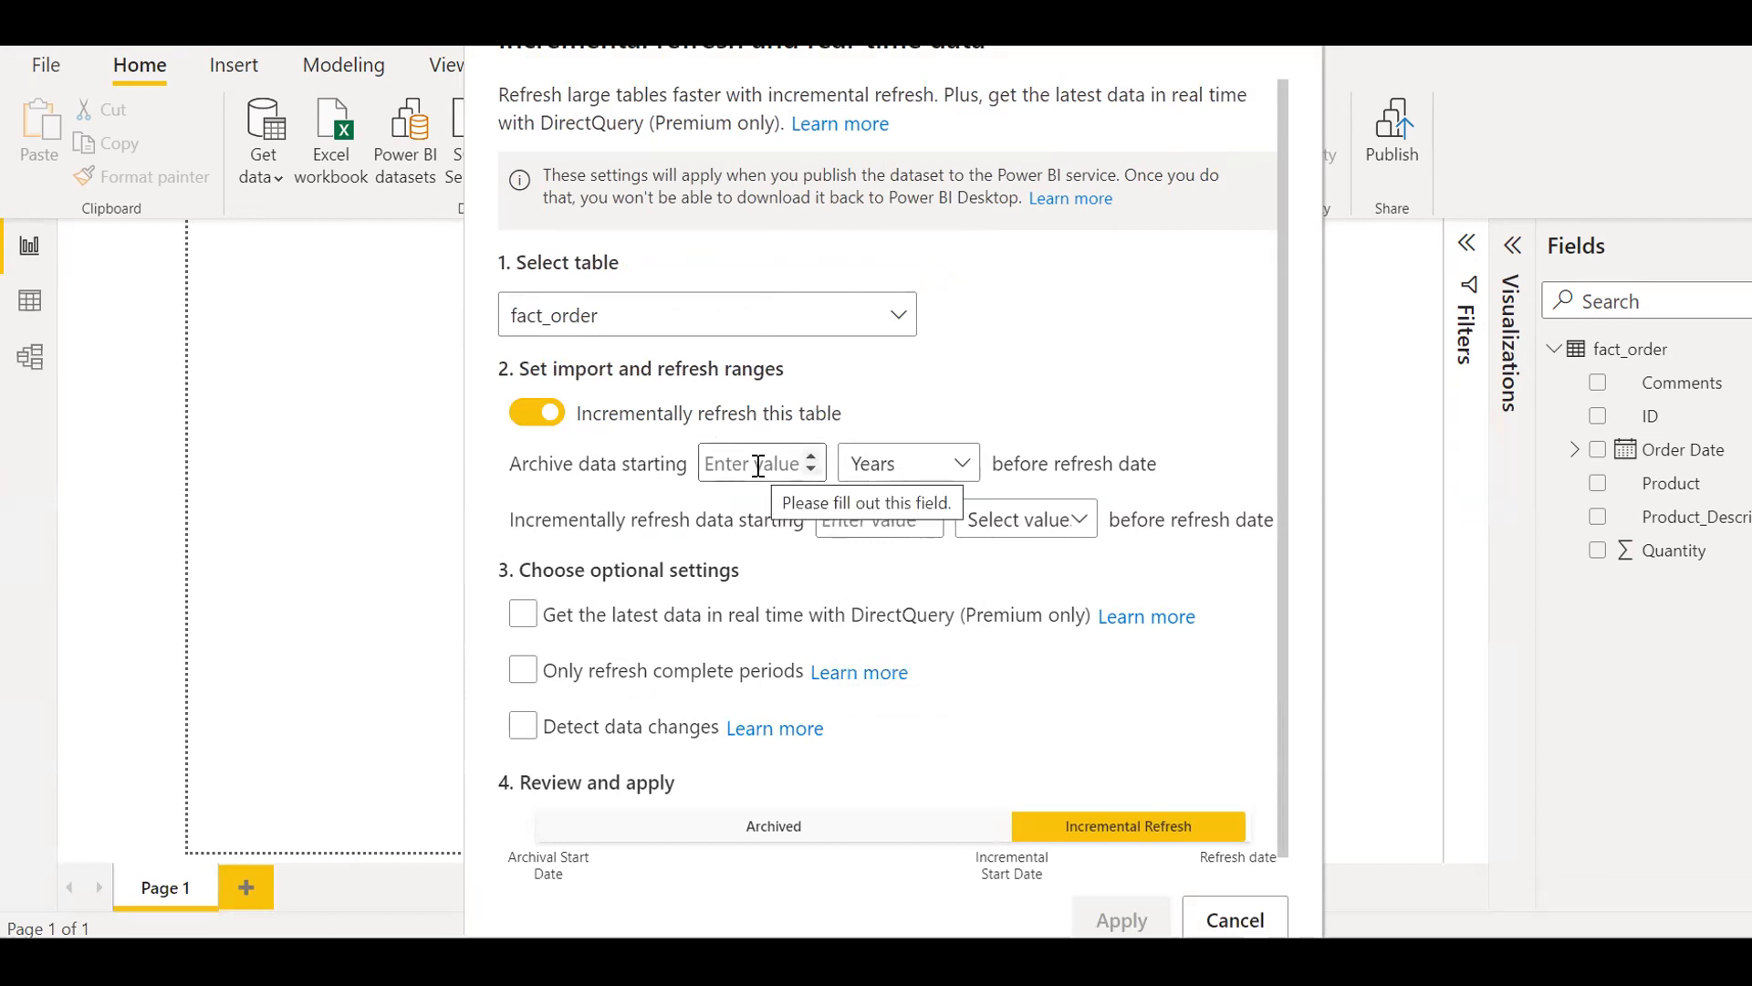
pyautogui.moveTo(1041, 385)
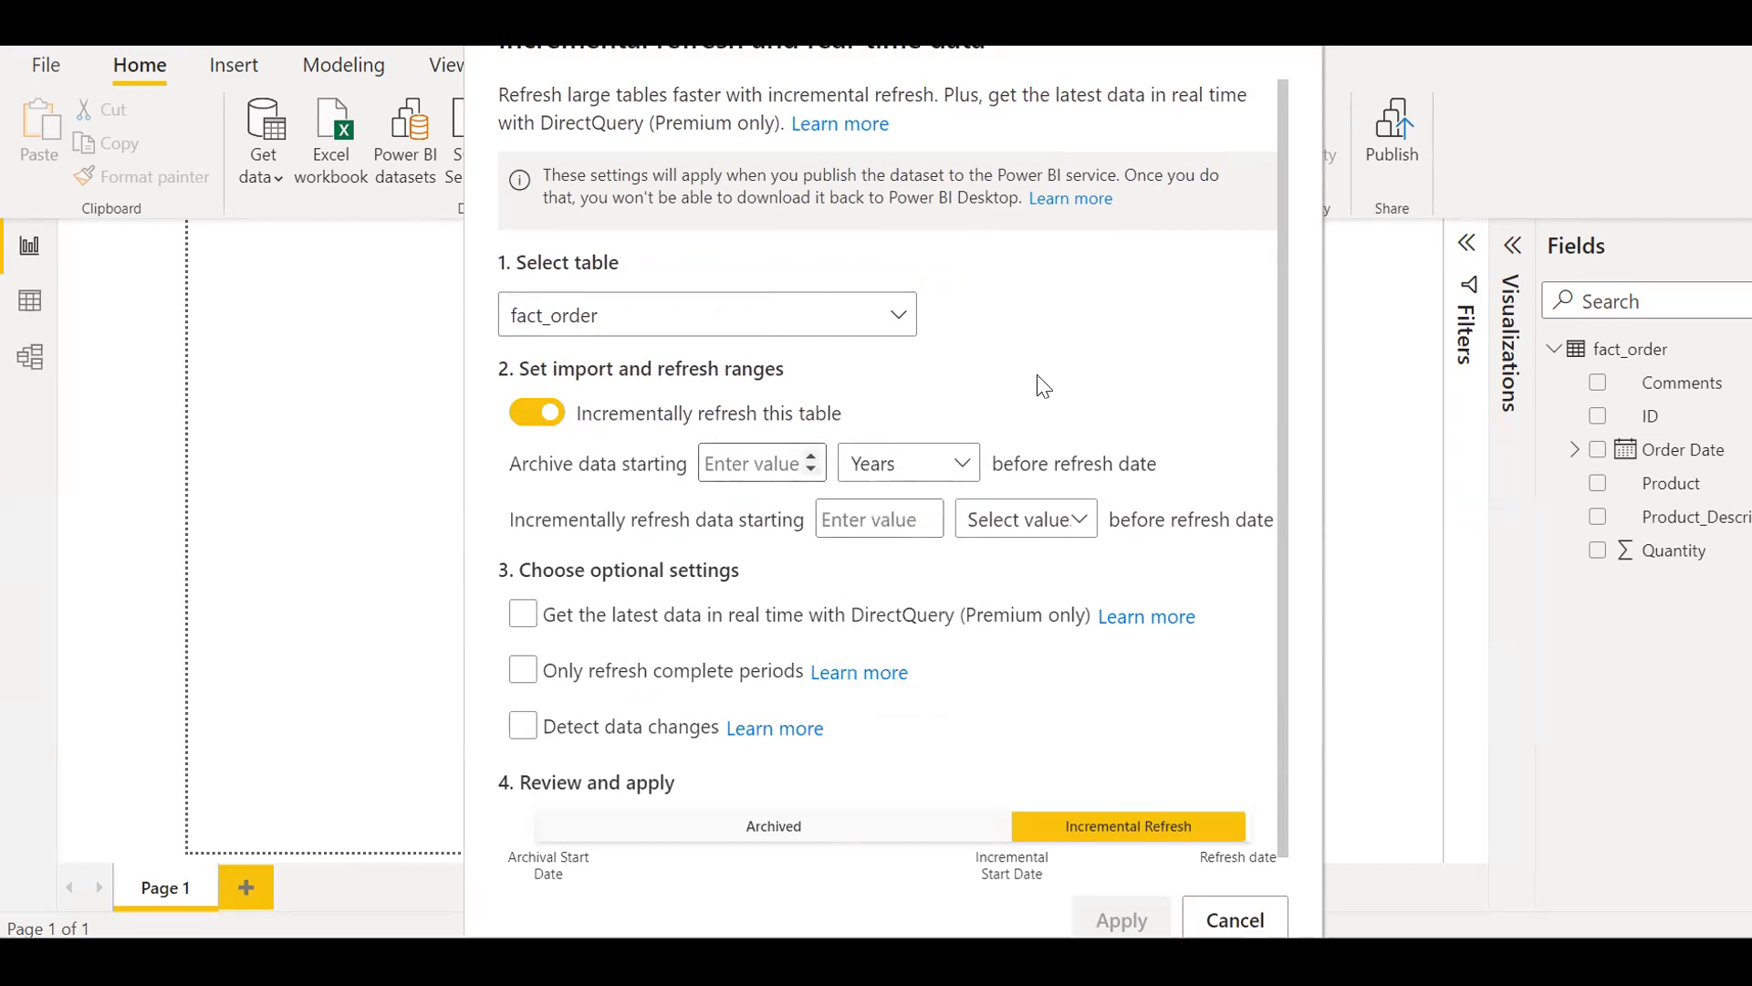
pyautogui.write('4')
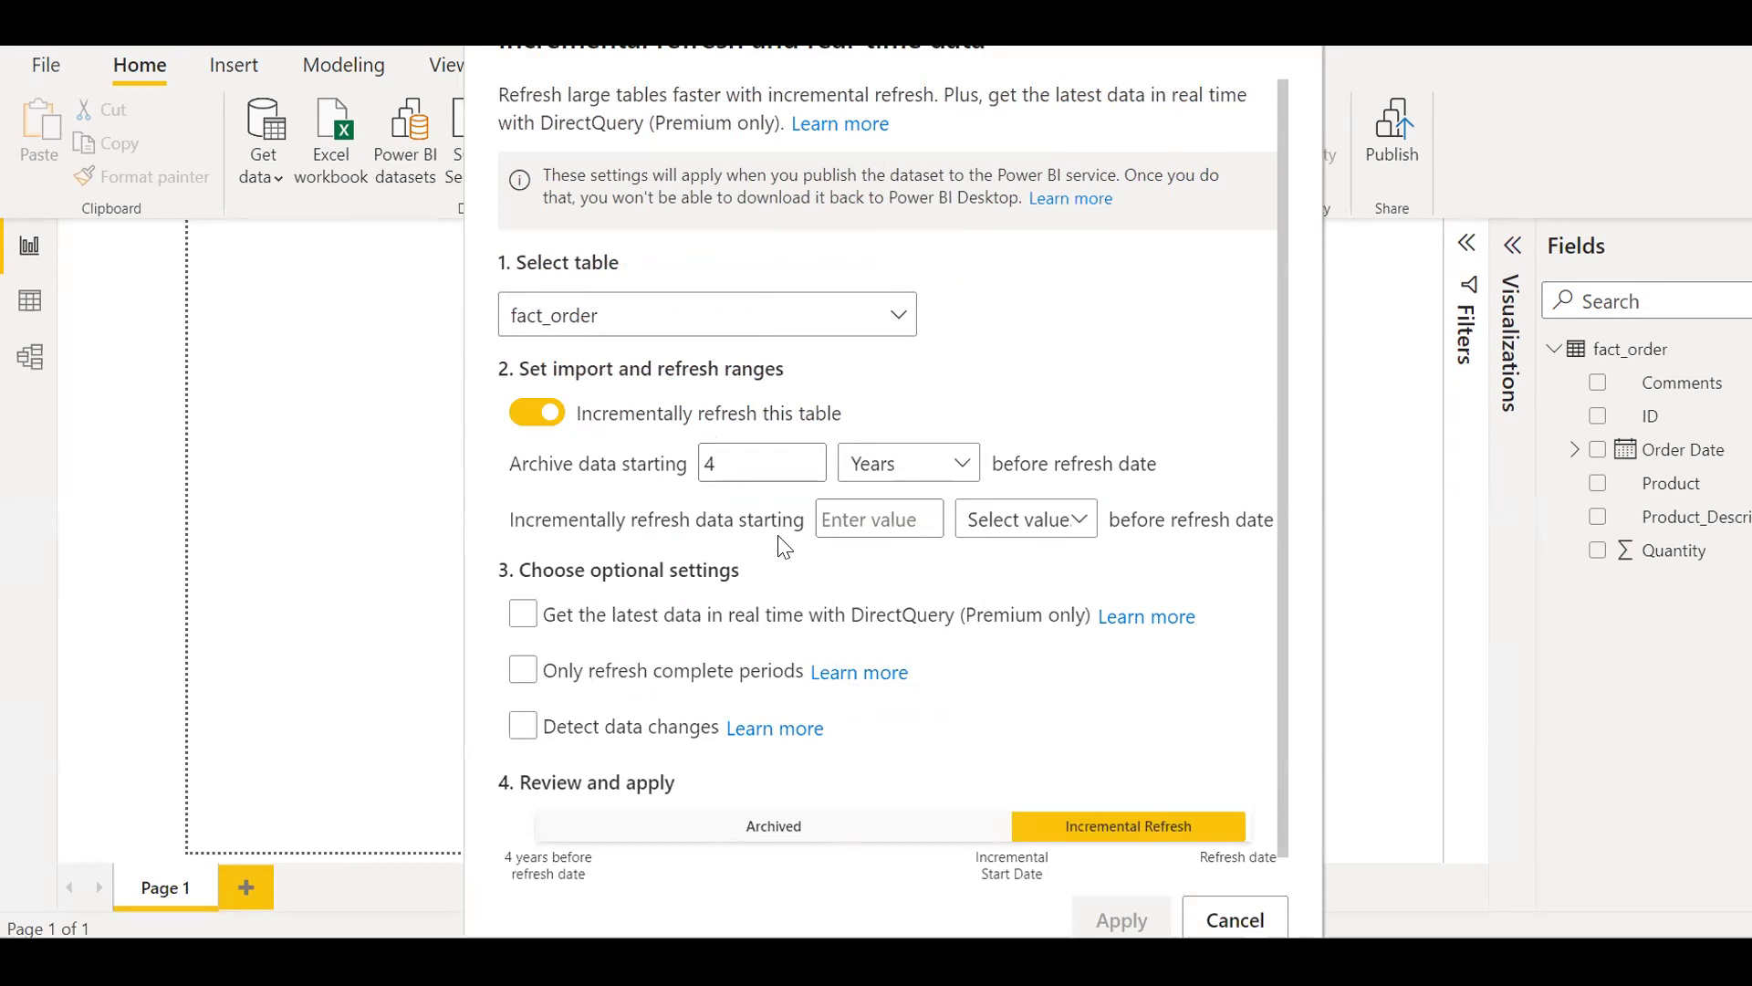
pyautogui.moveTo(1079, 531)
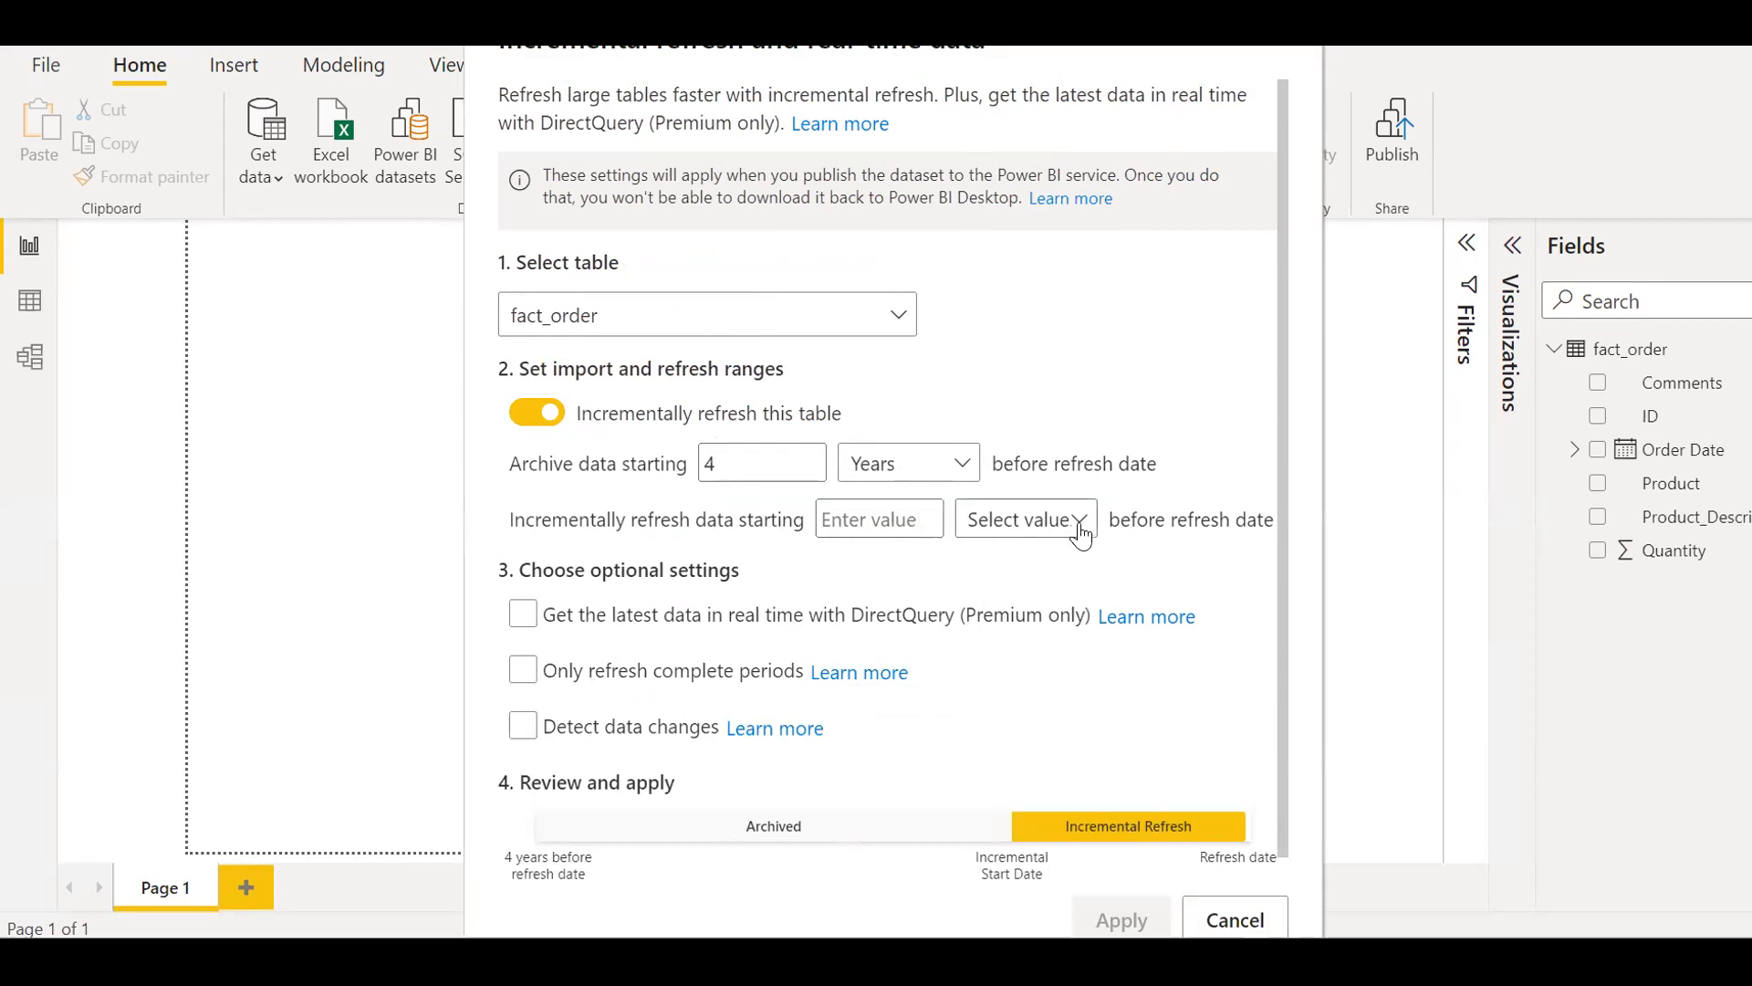
pyautogui.click(1024, 519)
pyautogui.write('2')
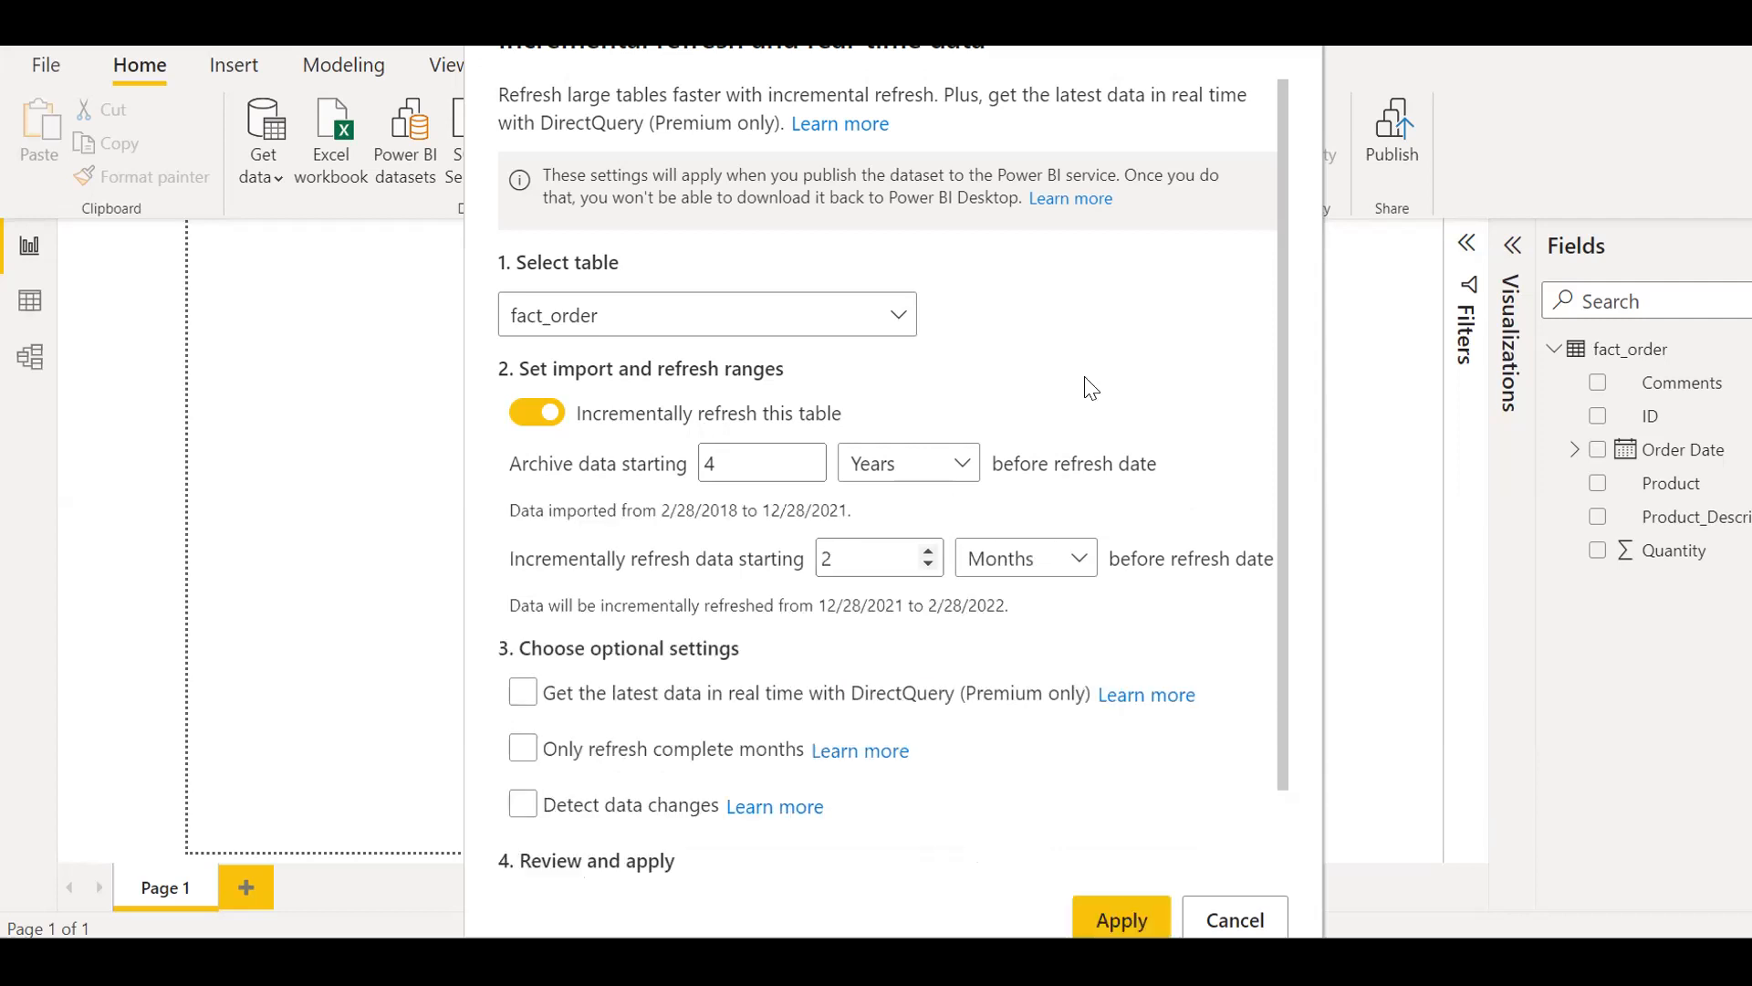
pyautogui.moveTo(557, 511)
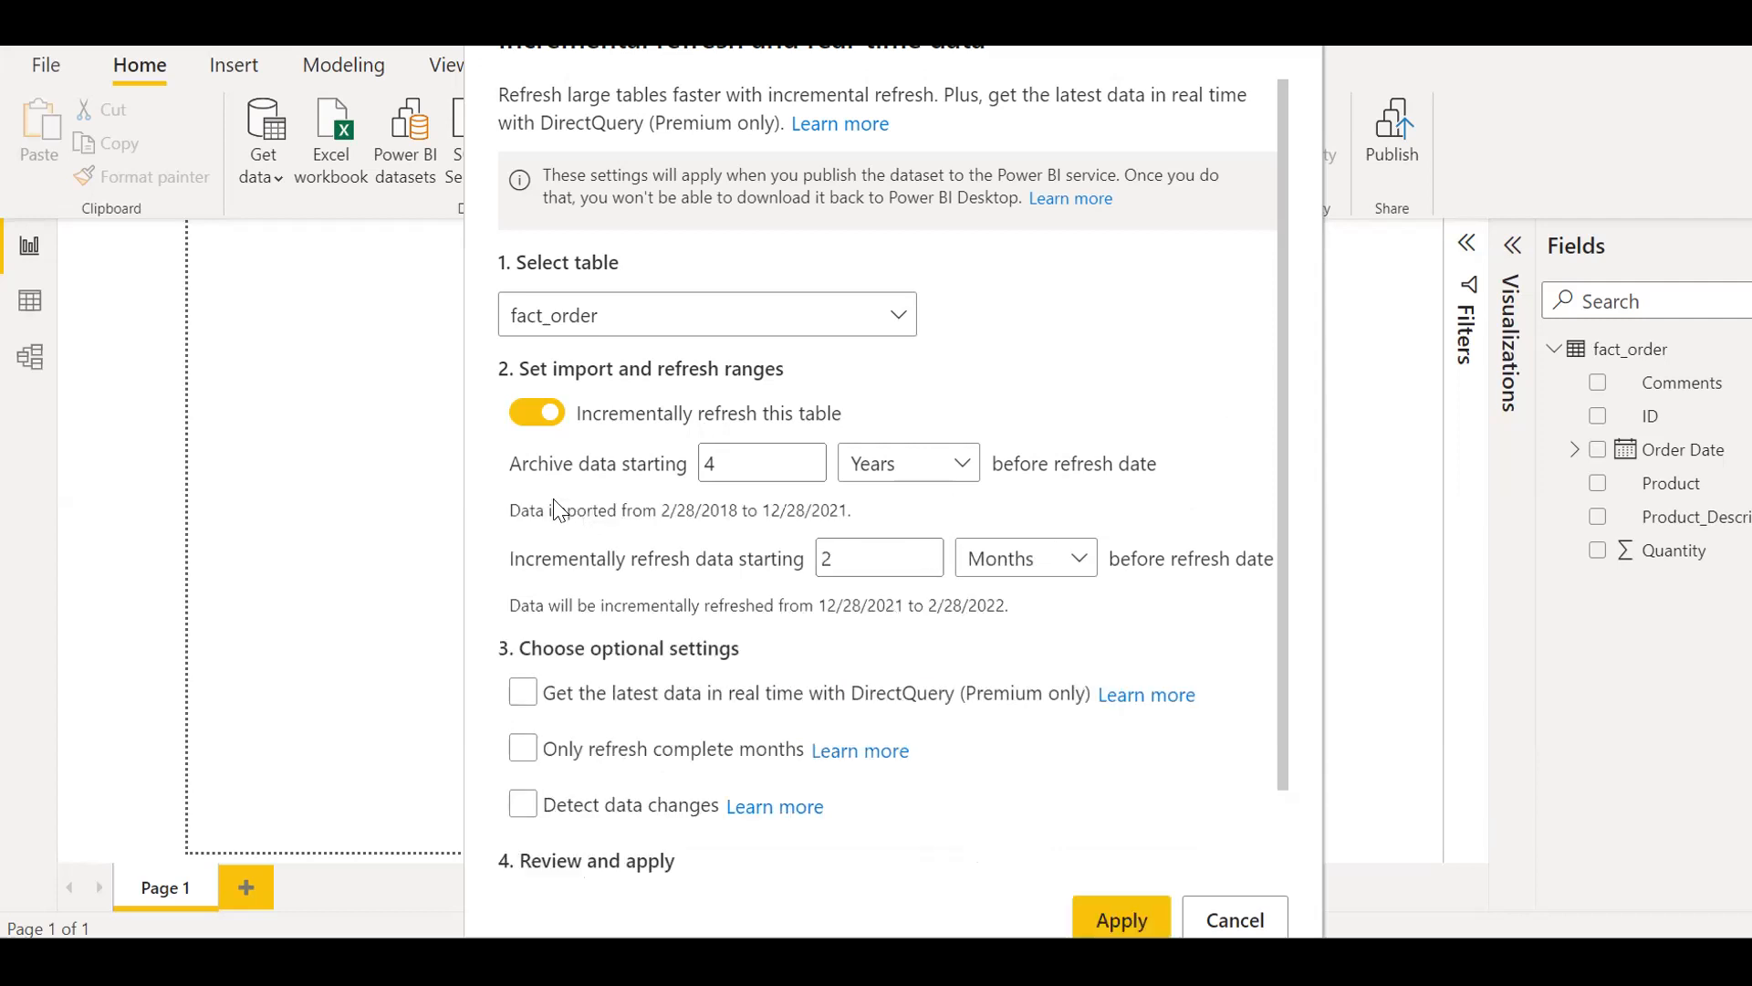
pyautogui.moveTo(703, 519)
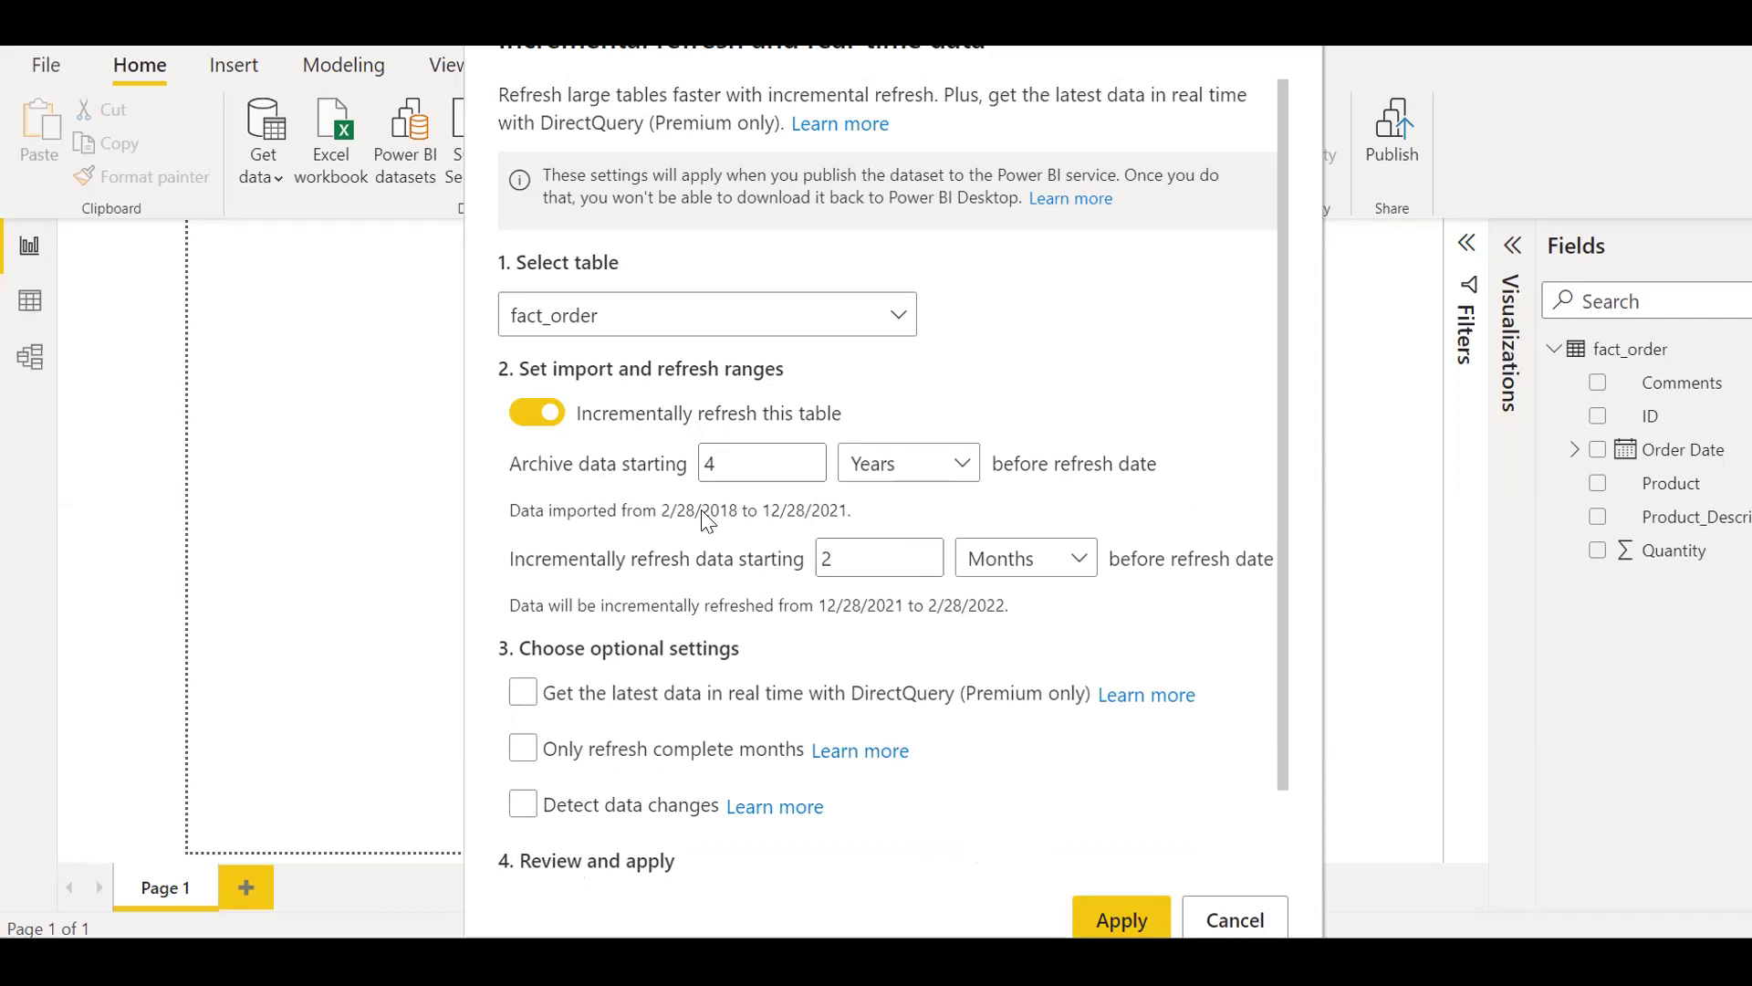
pyautogui.moveTo(741, 529)
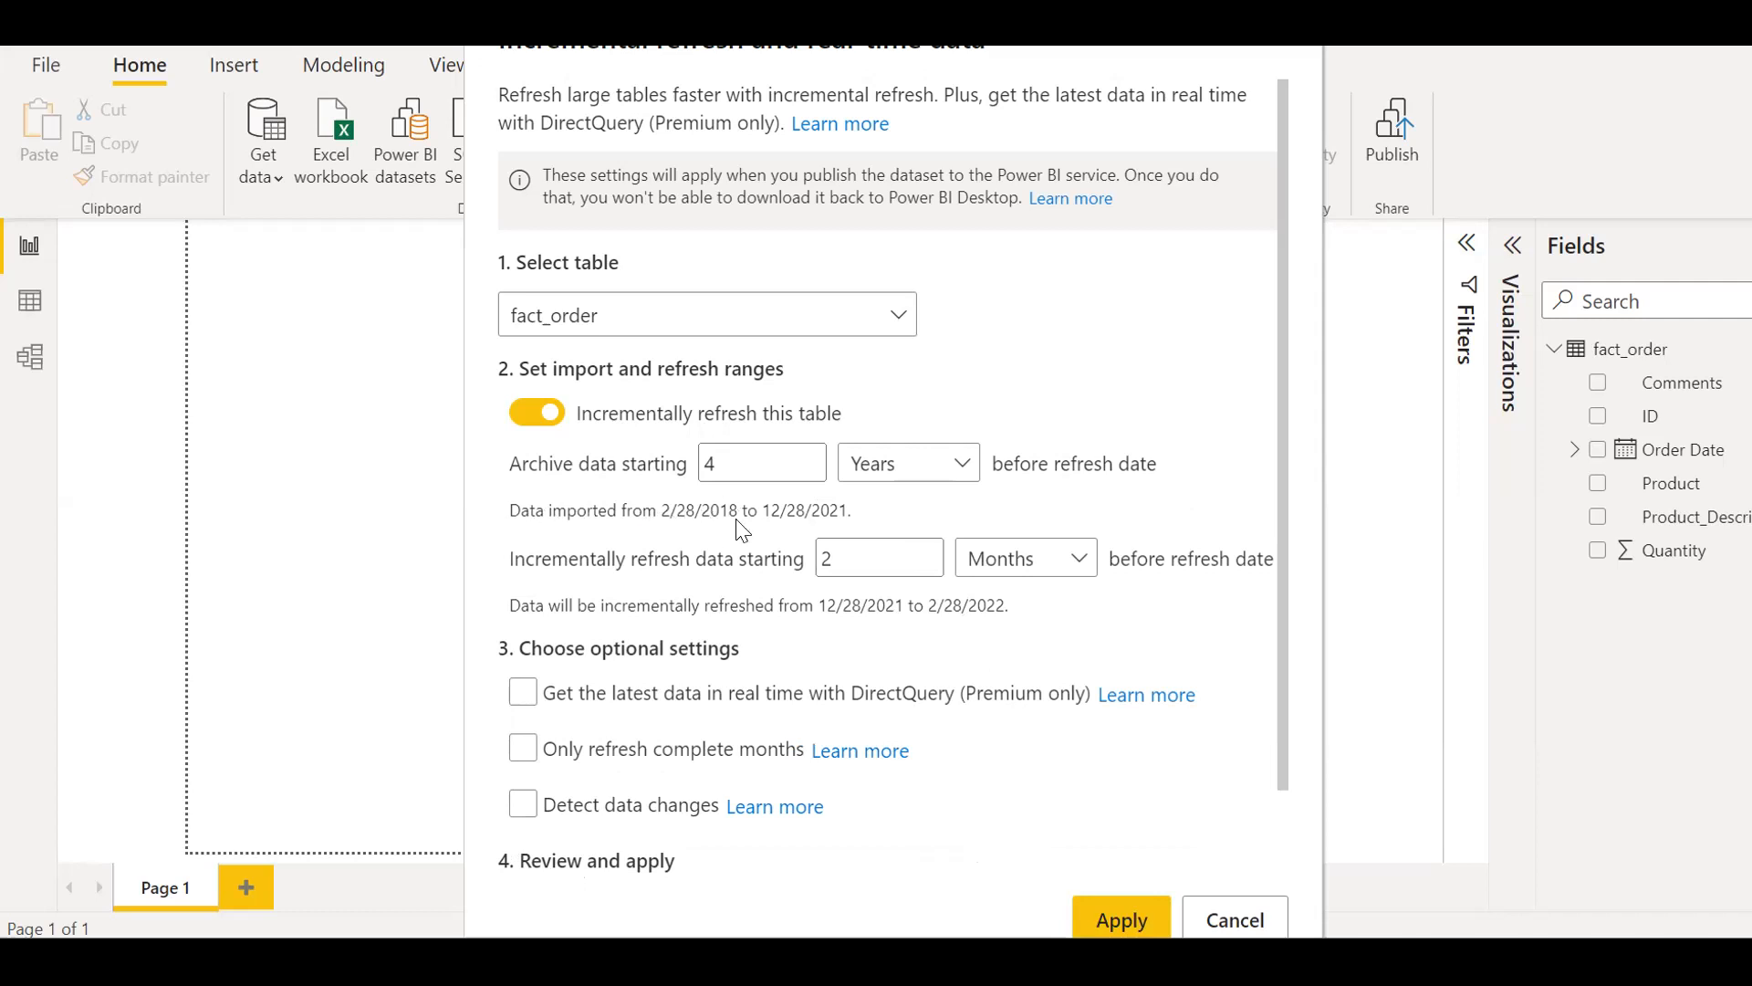
pyautogui.moveTo(853, 530)
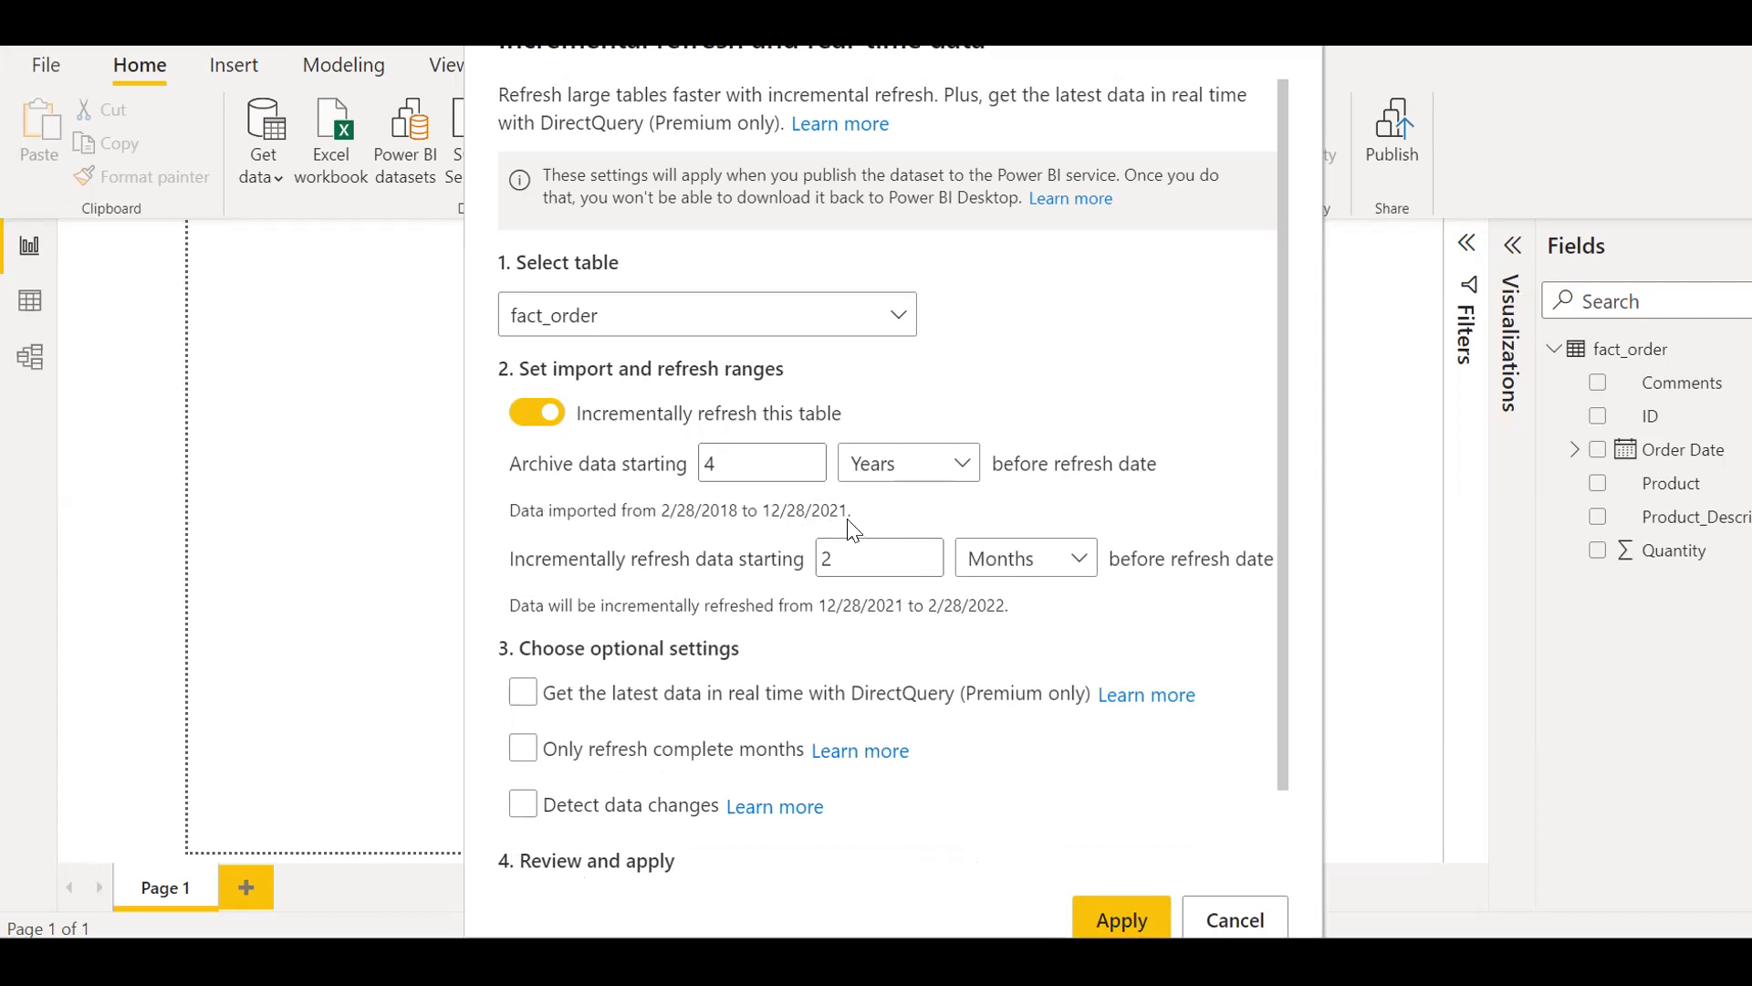
pyautogui.moveTo(665, 581)
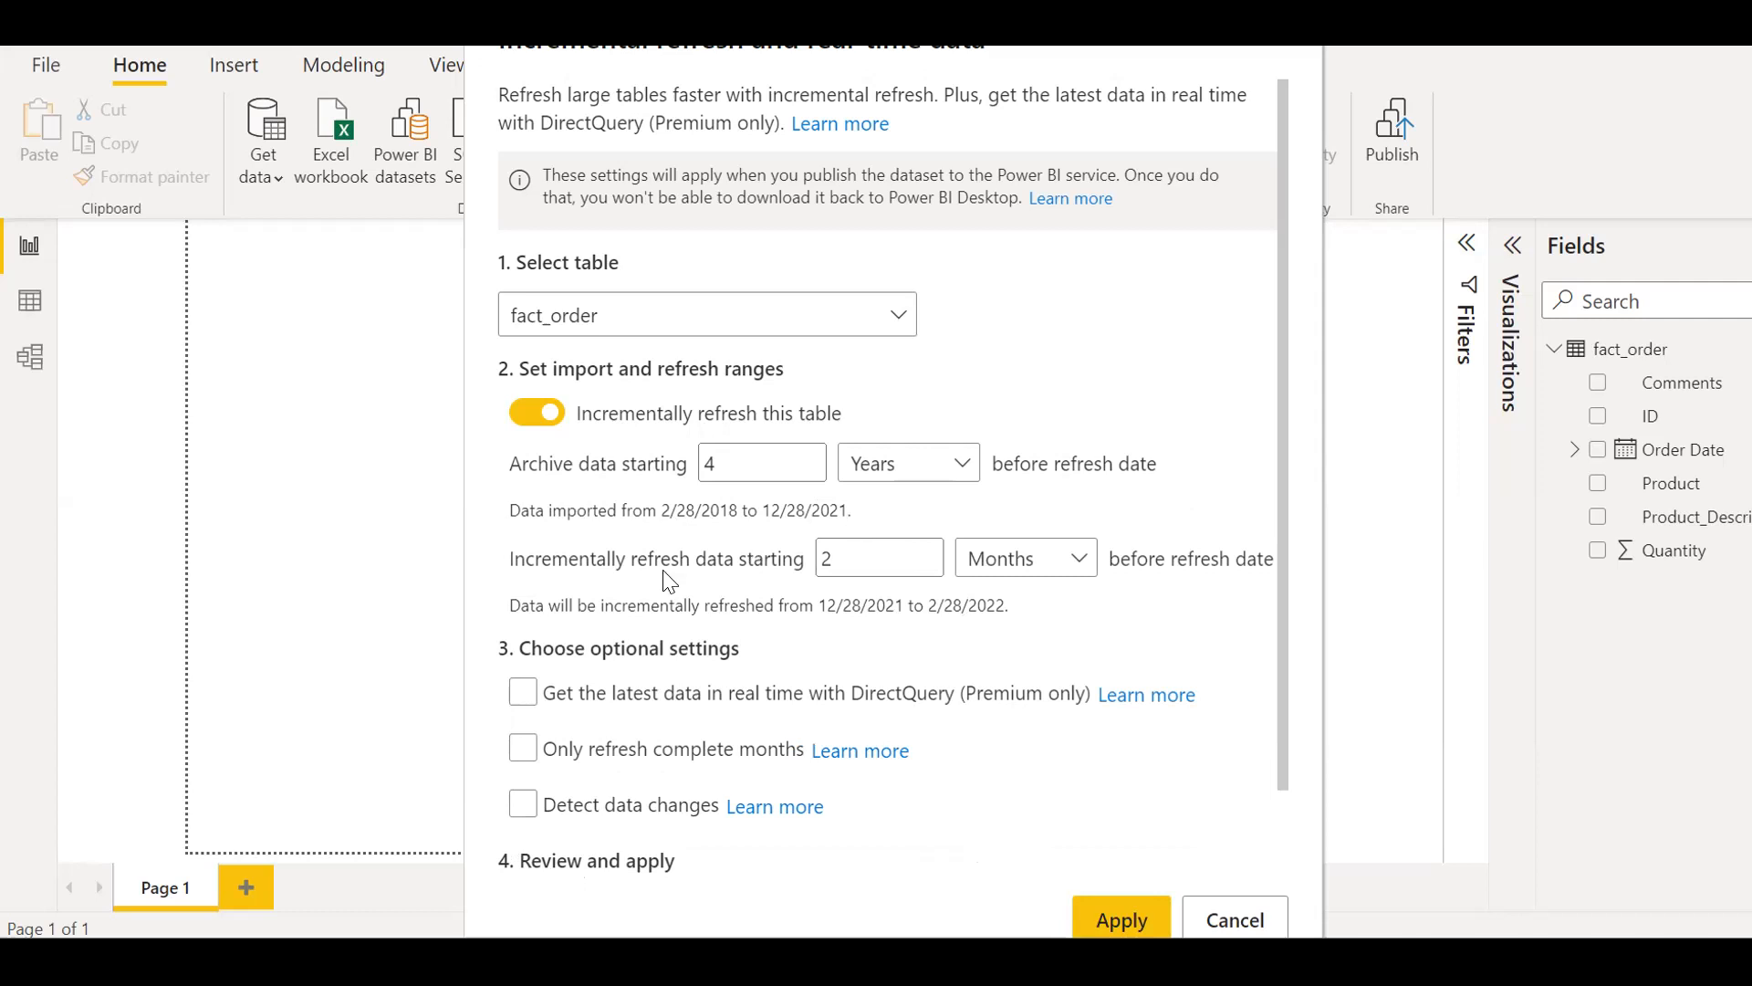
pyautogui.moveTo(840, 617)
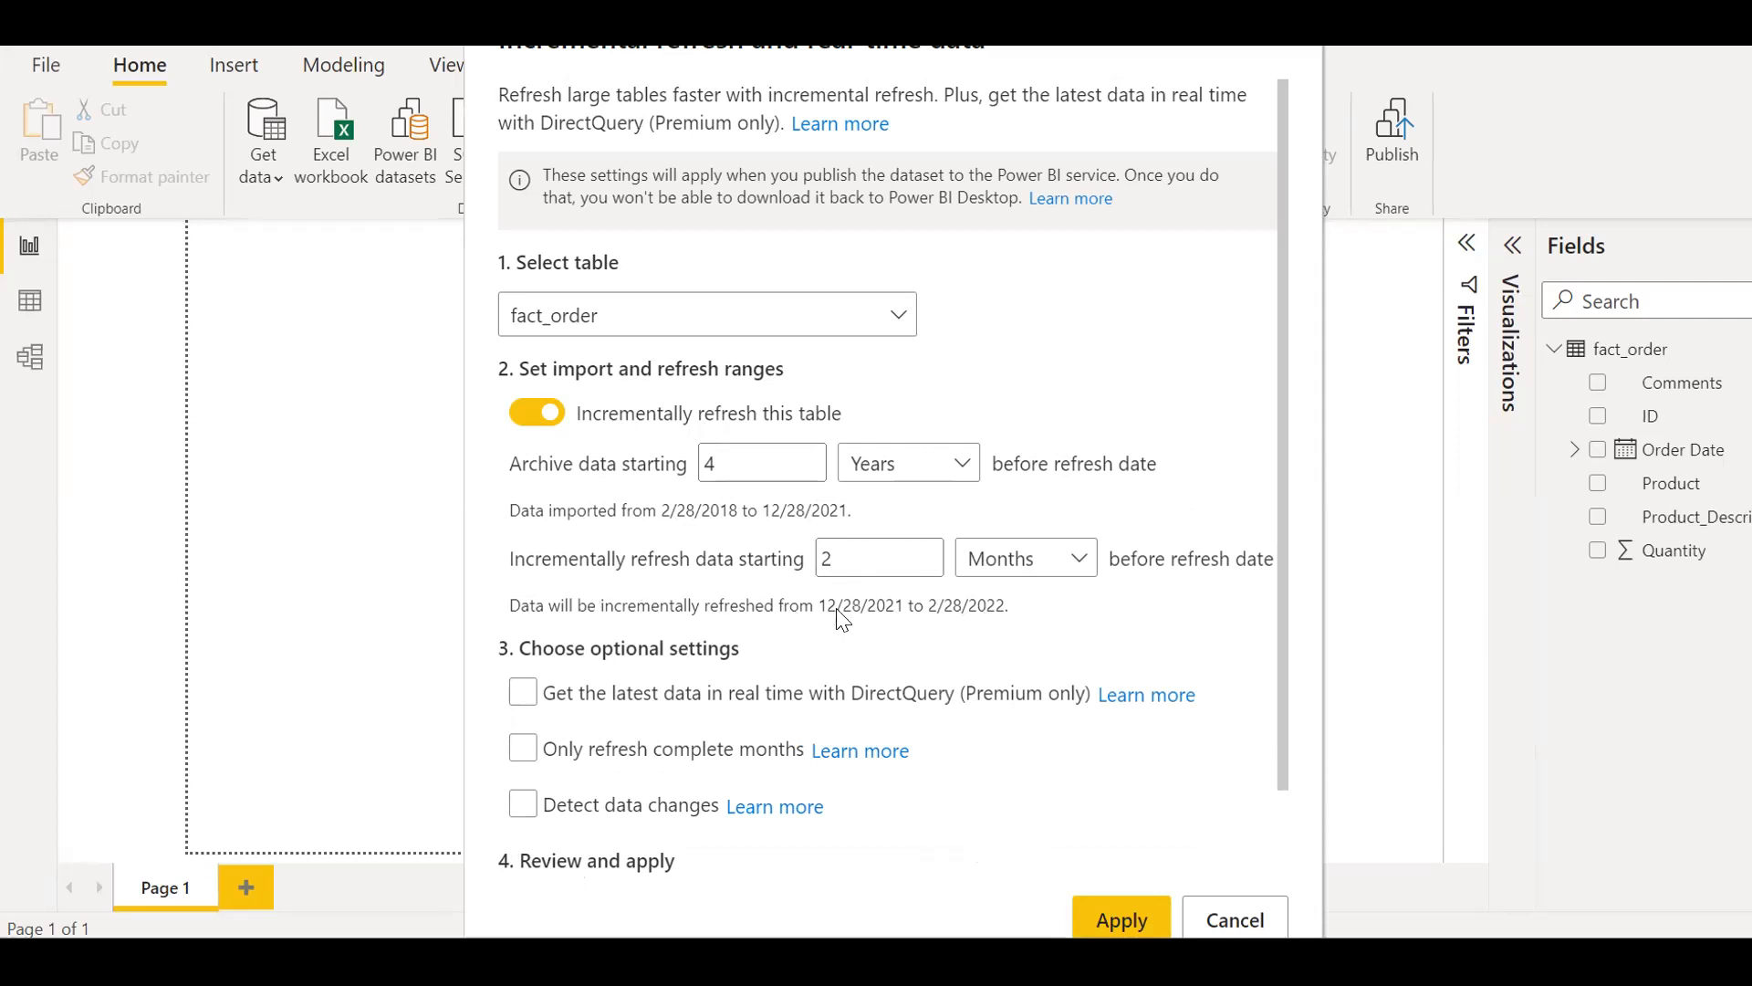
pyautogui.moveTo(959, 626)
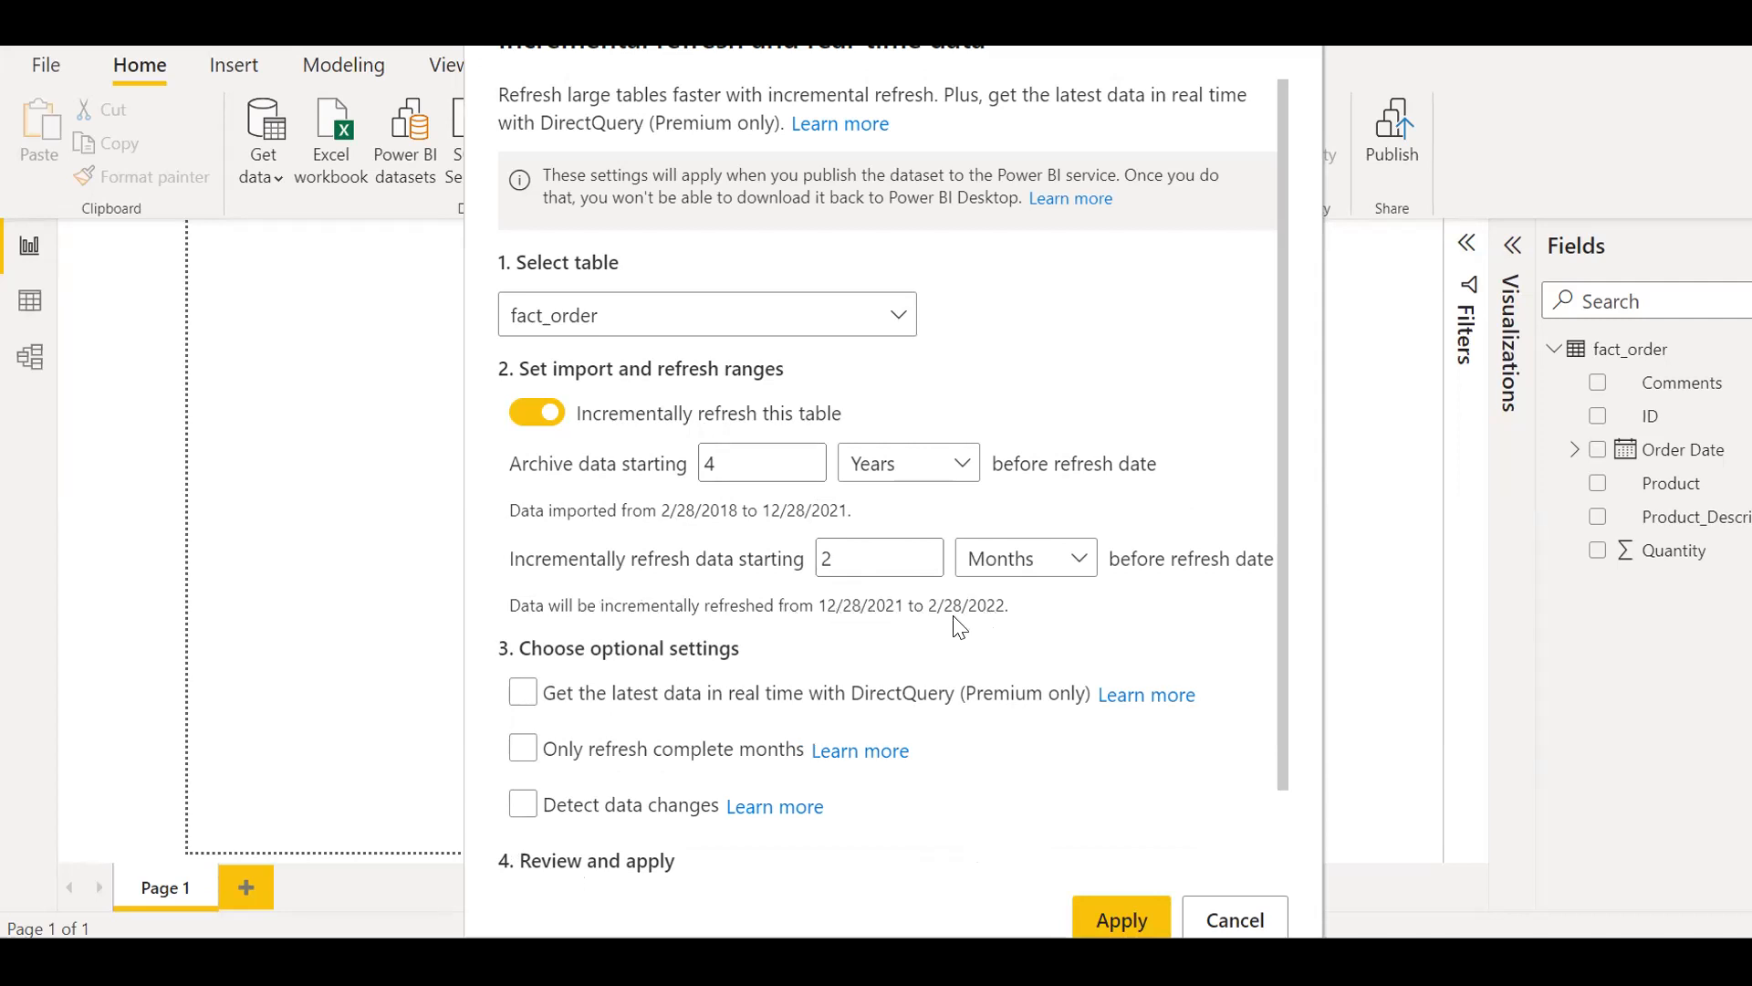
pyautogui.moveTo(1279, 638)
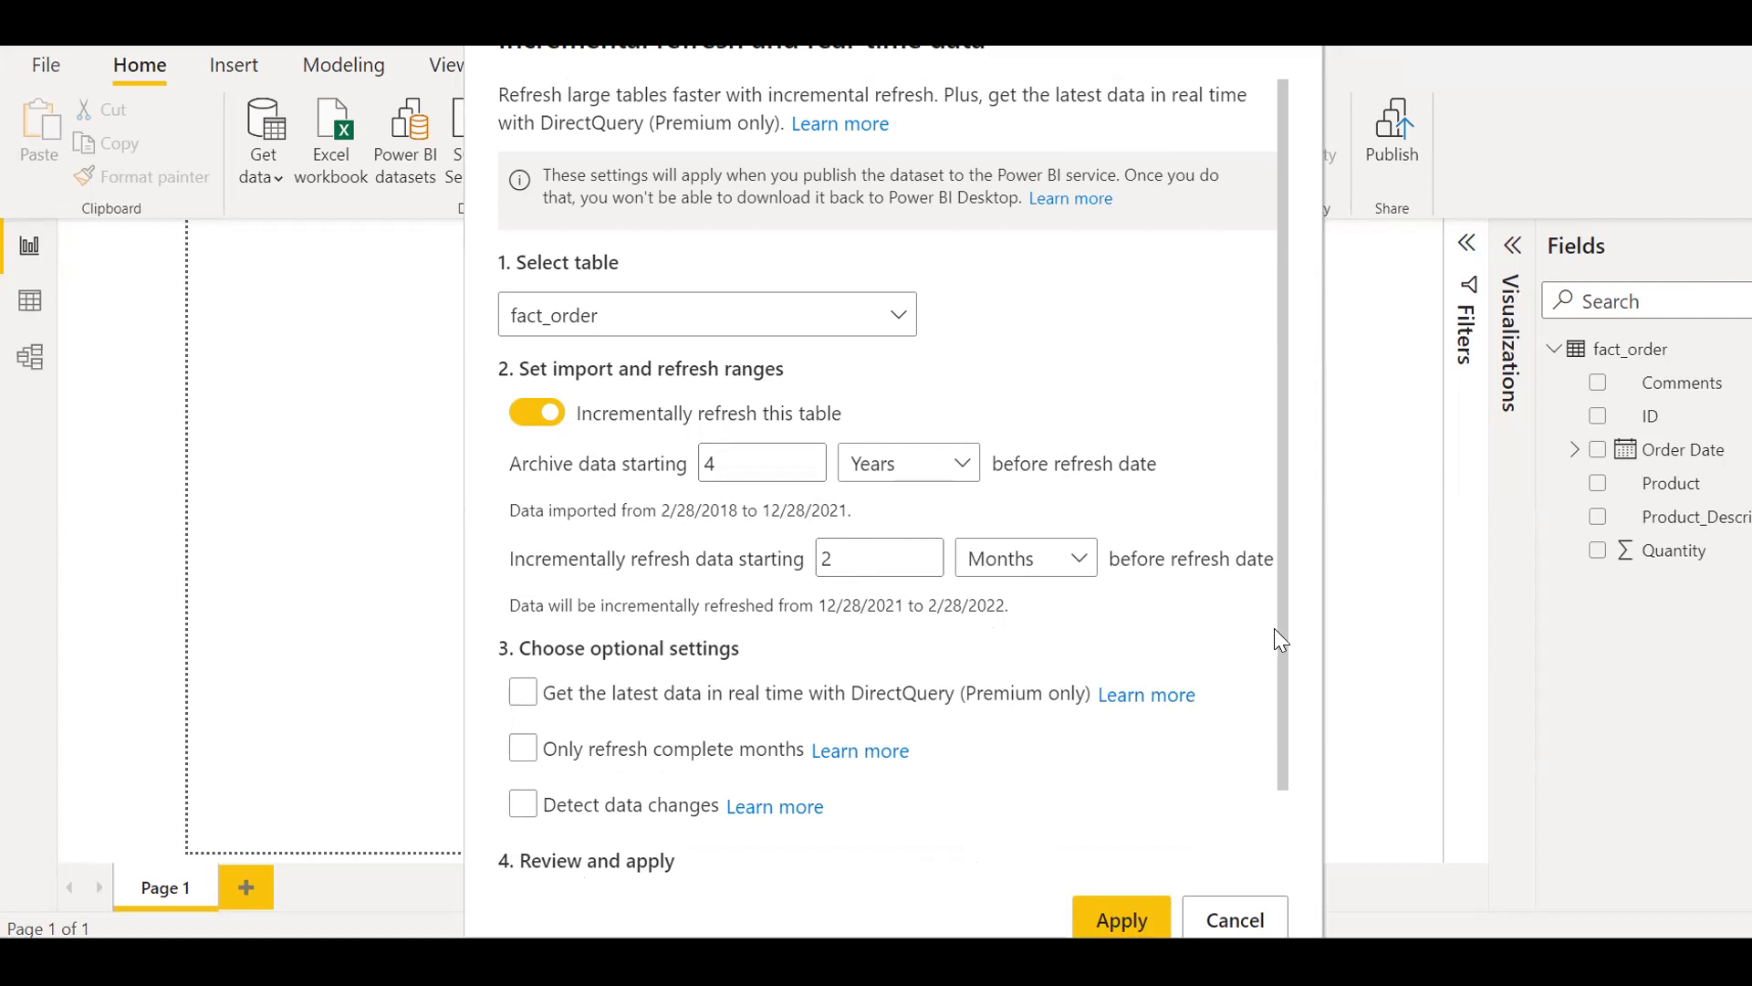
pyautogui.scroll(-3)
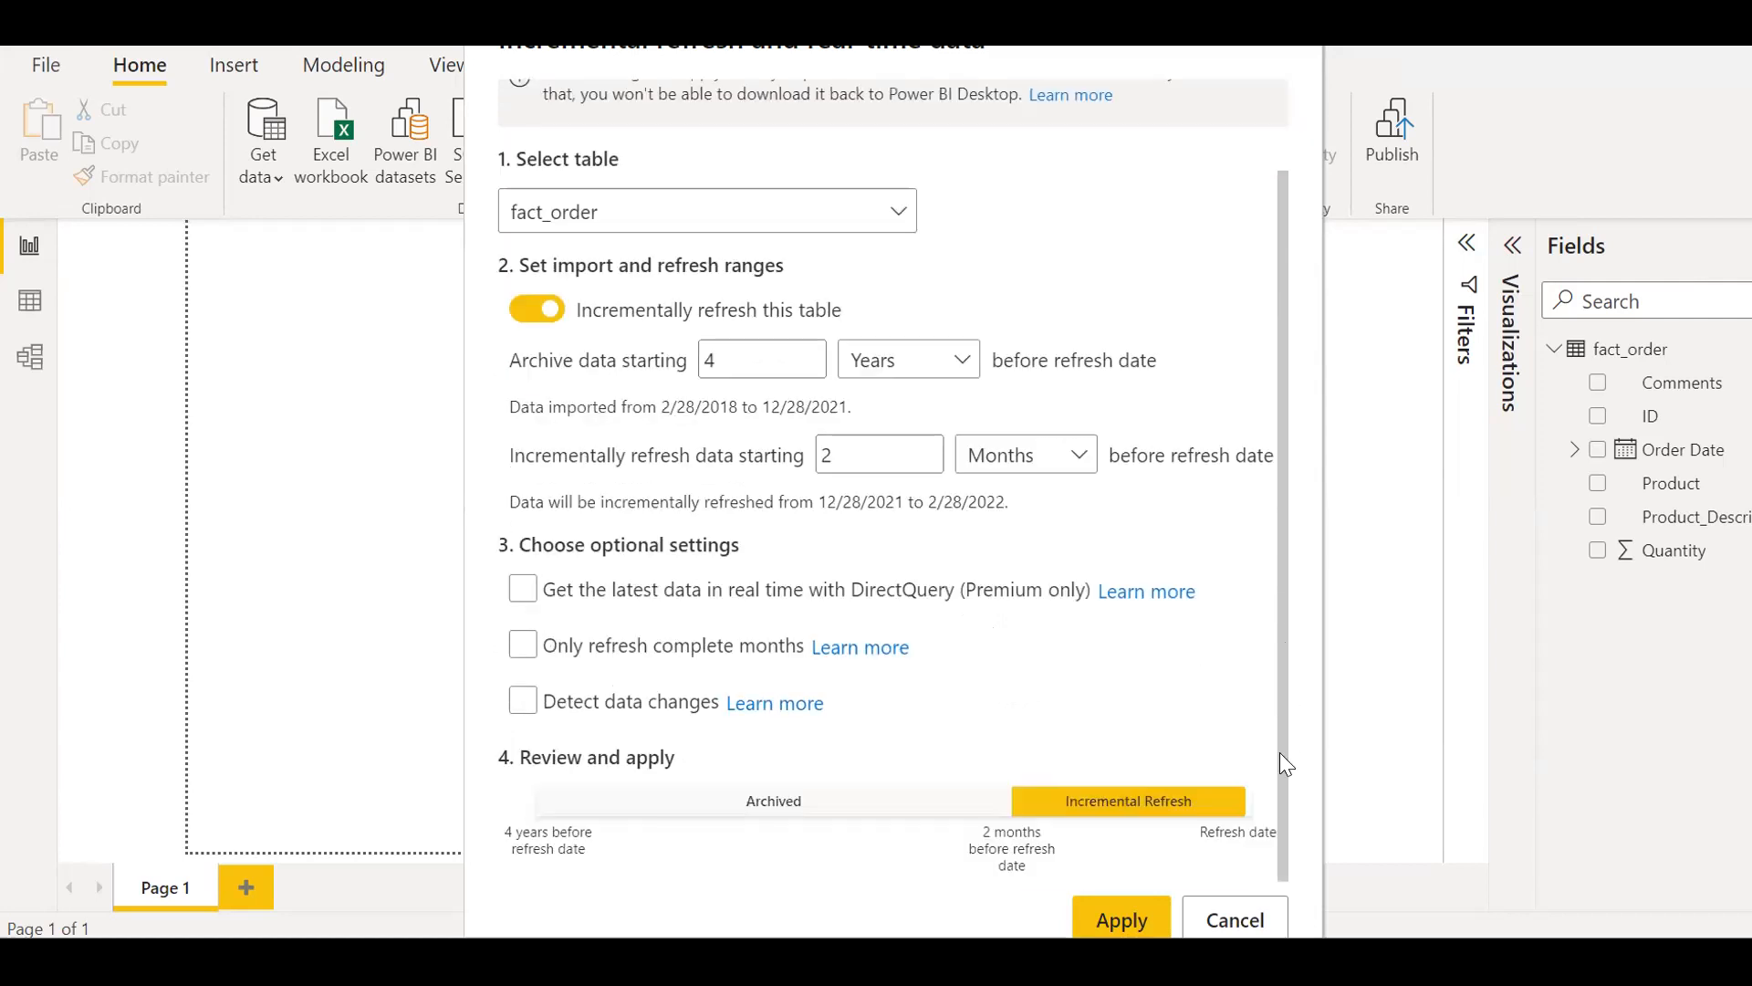
pyautogui.click(522, 588)
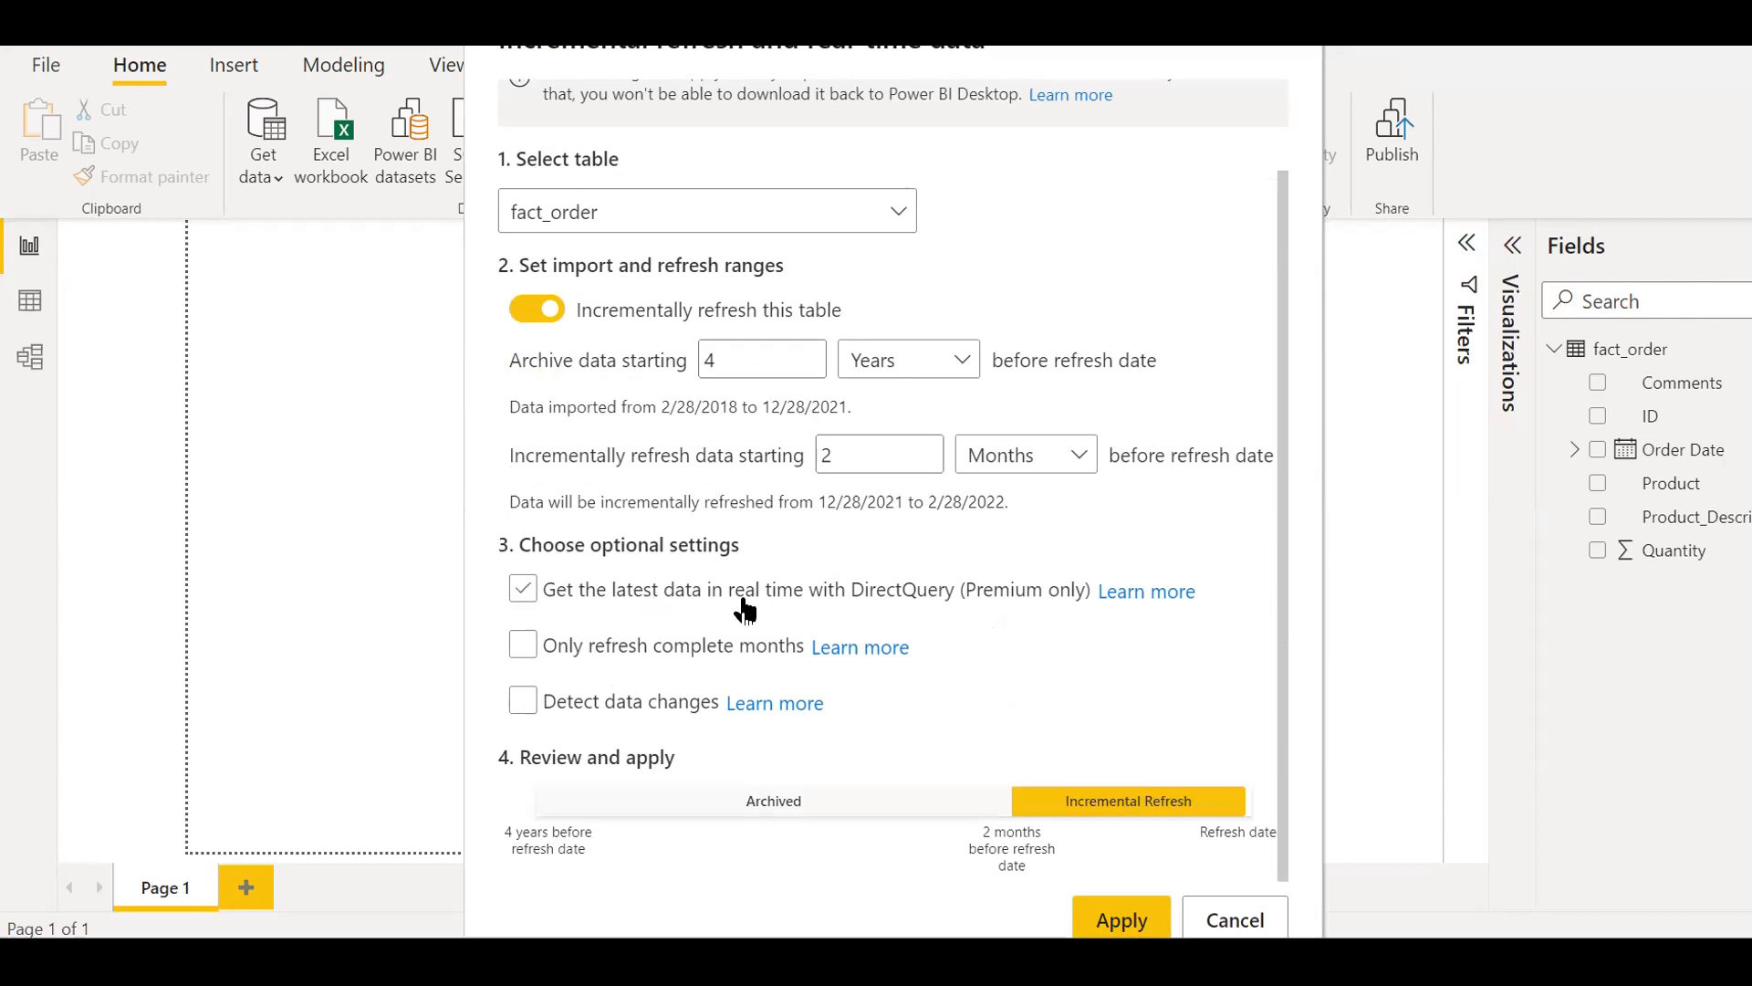
pyautogui.click(522, 589)
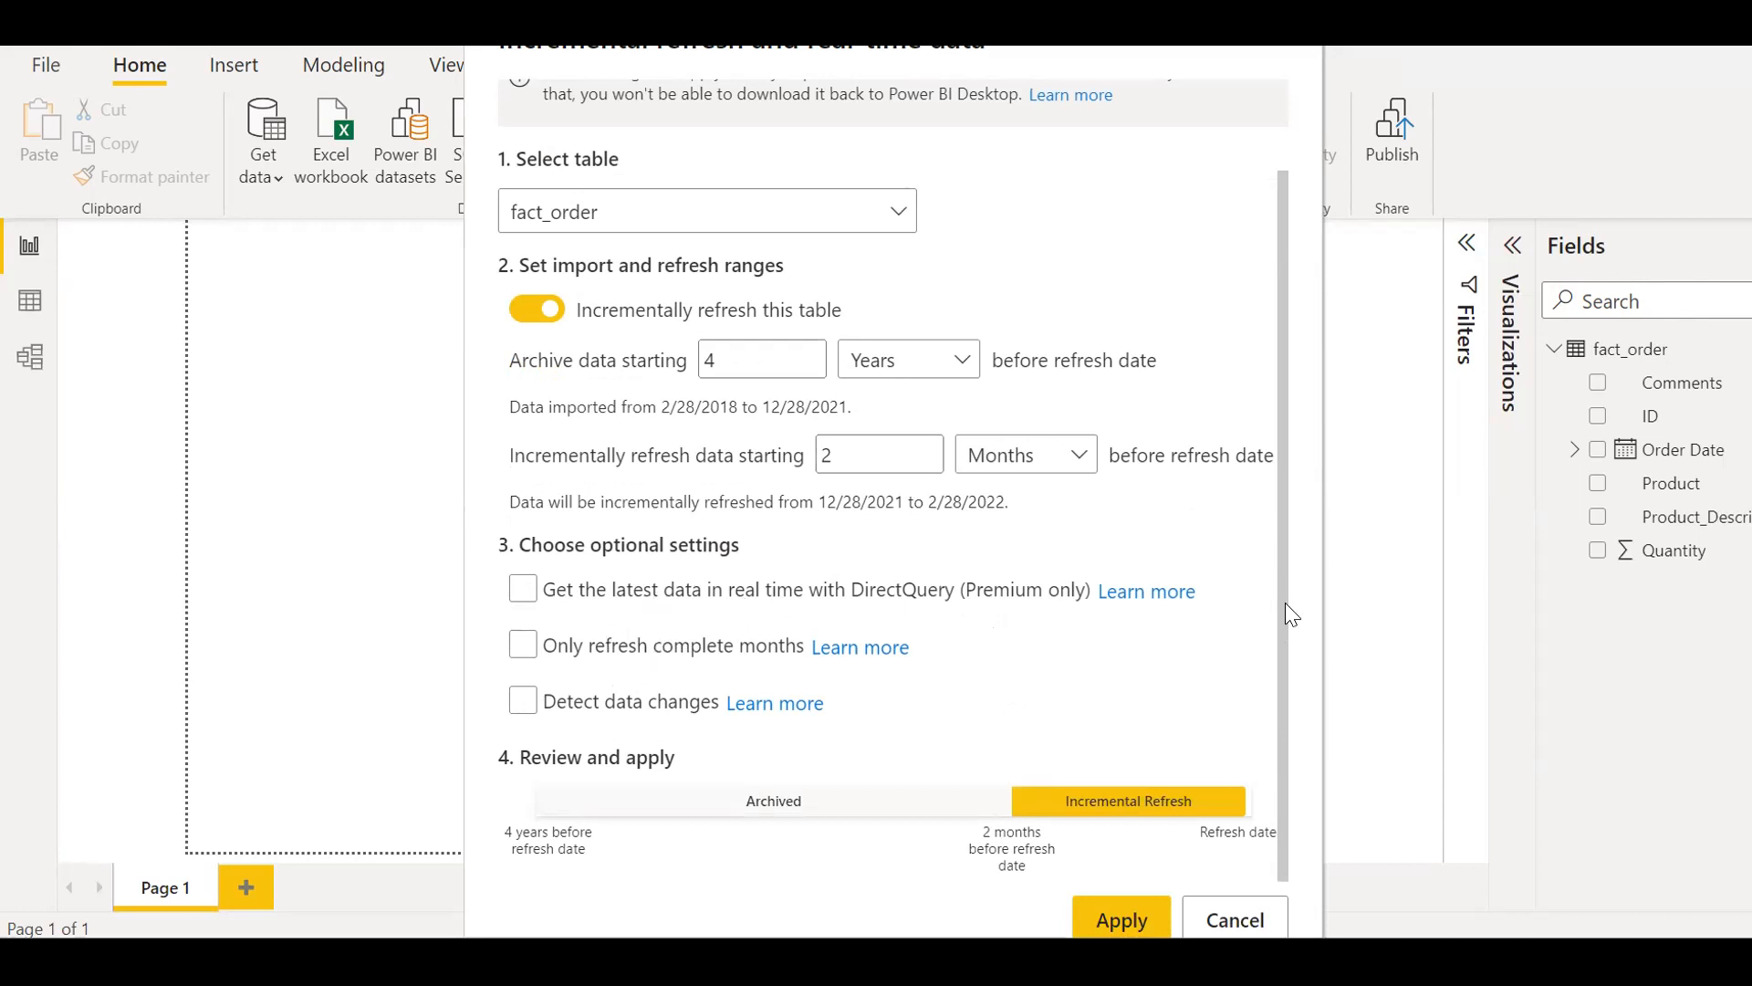
pyautogui.moveTo(1289, 690)
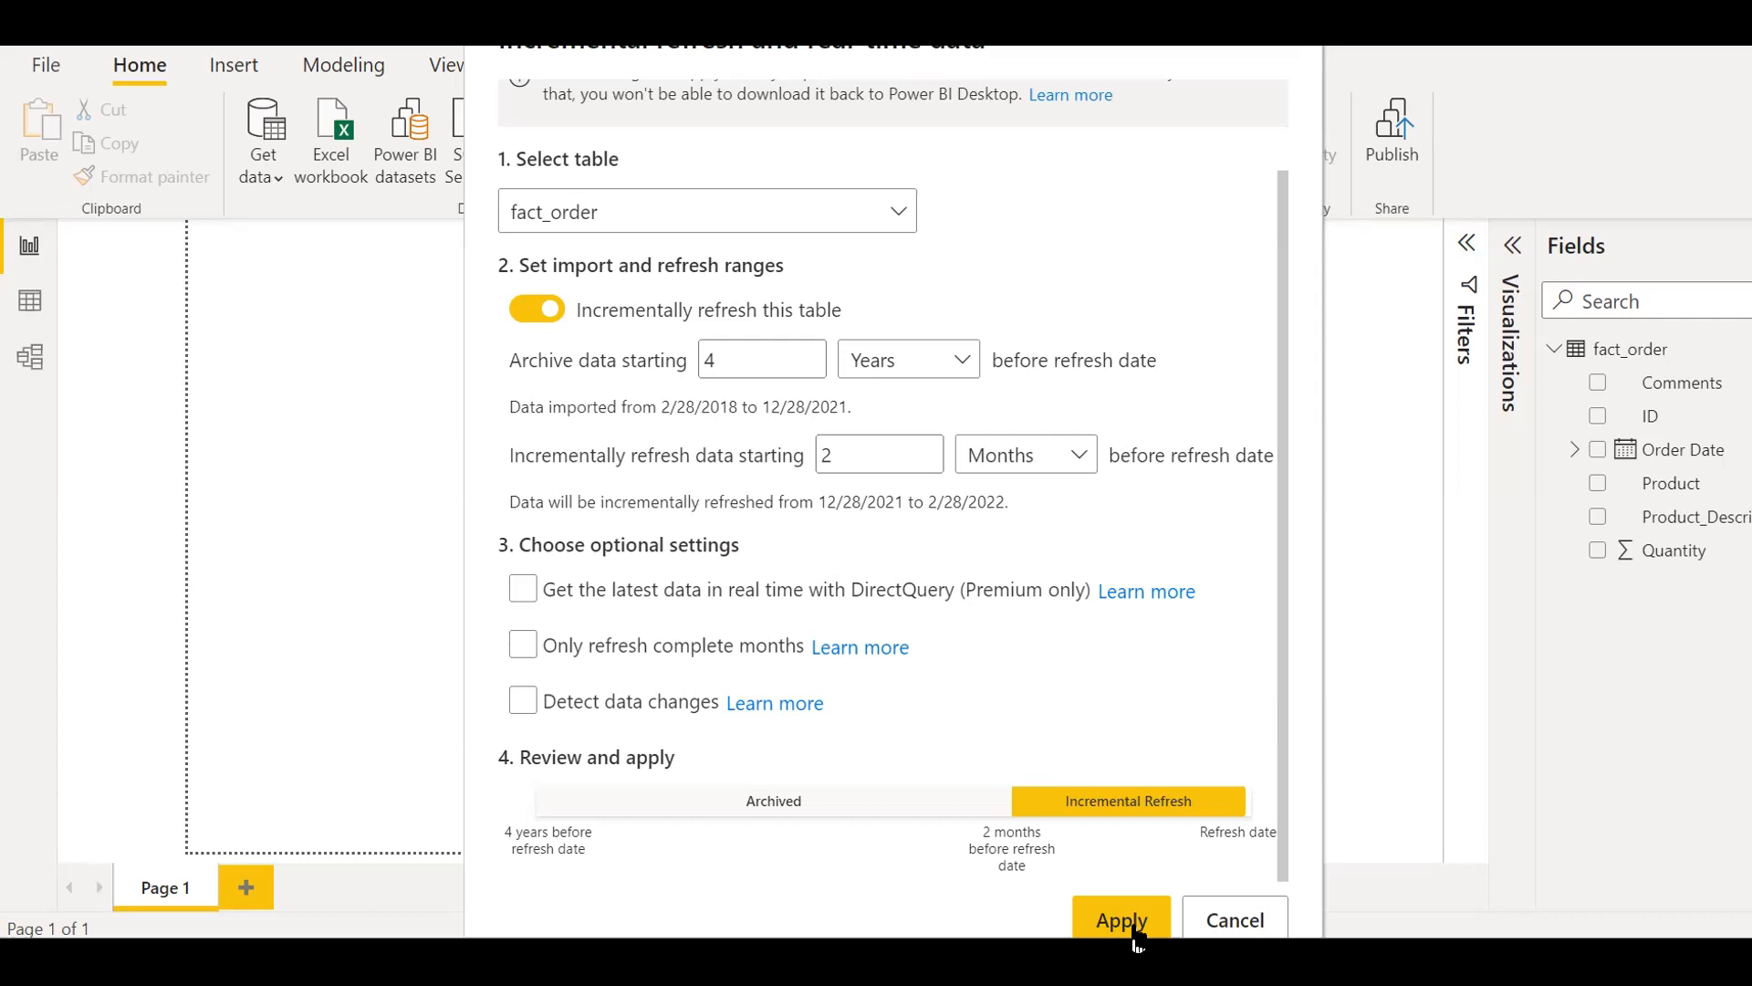
# - Apply the fact_order incremental refresh policy and return to the Quantity matrix report page
pyautogui.click(1120, 919)
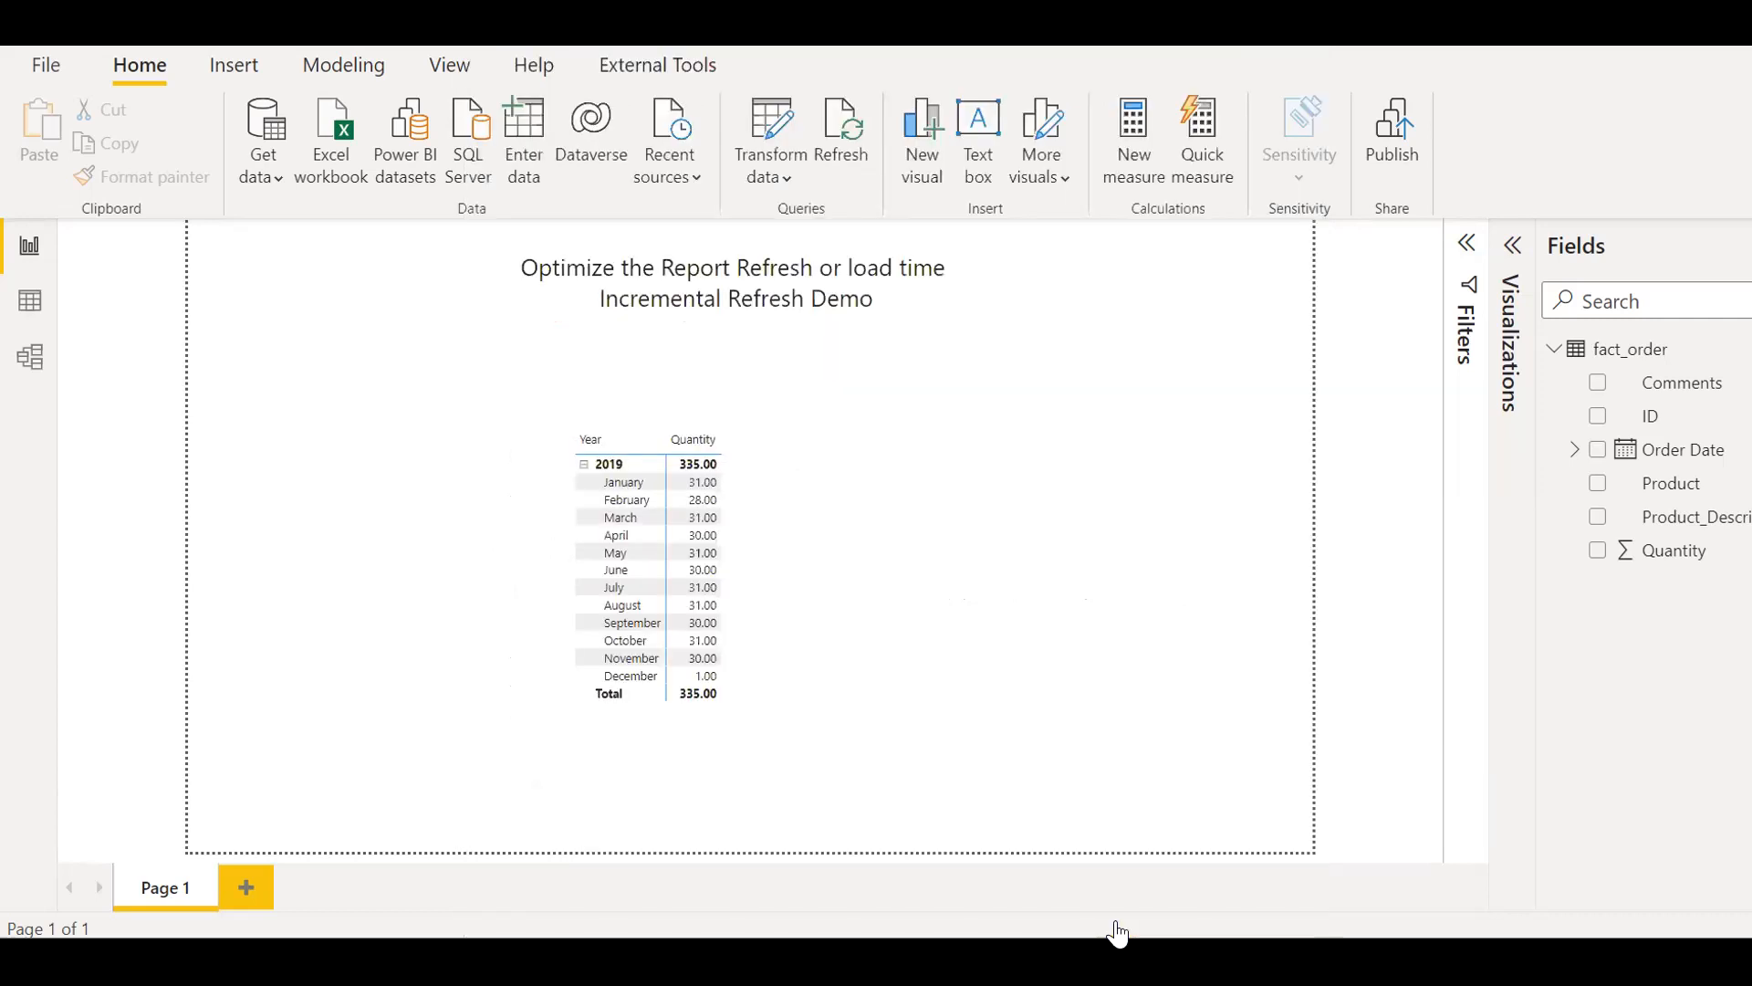
pyautogui.moveTo(1076, 453)
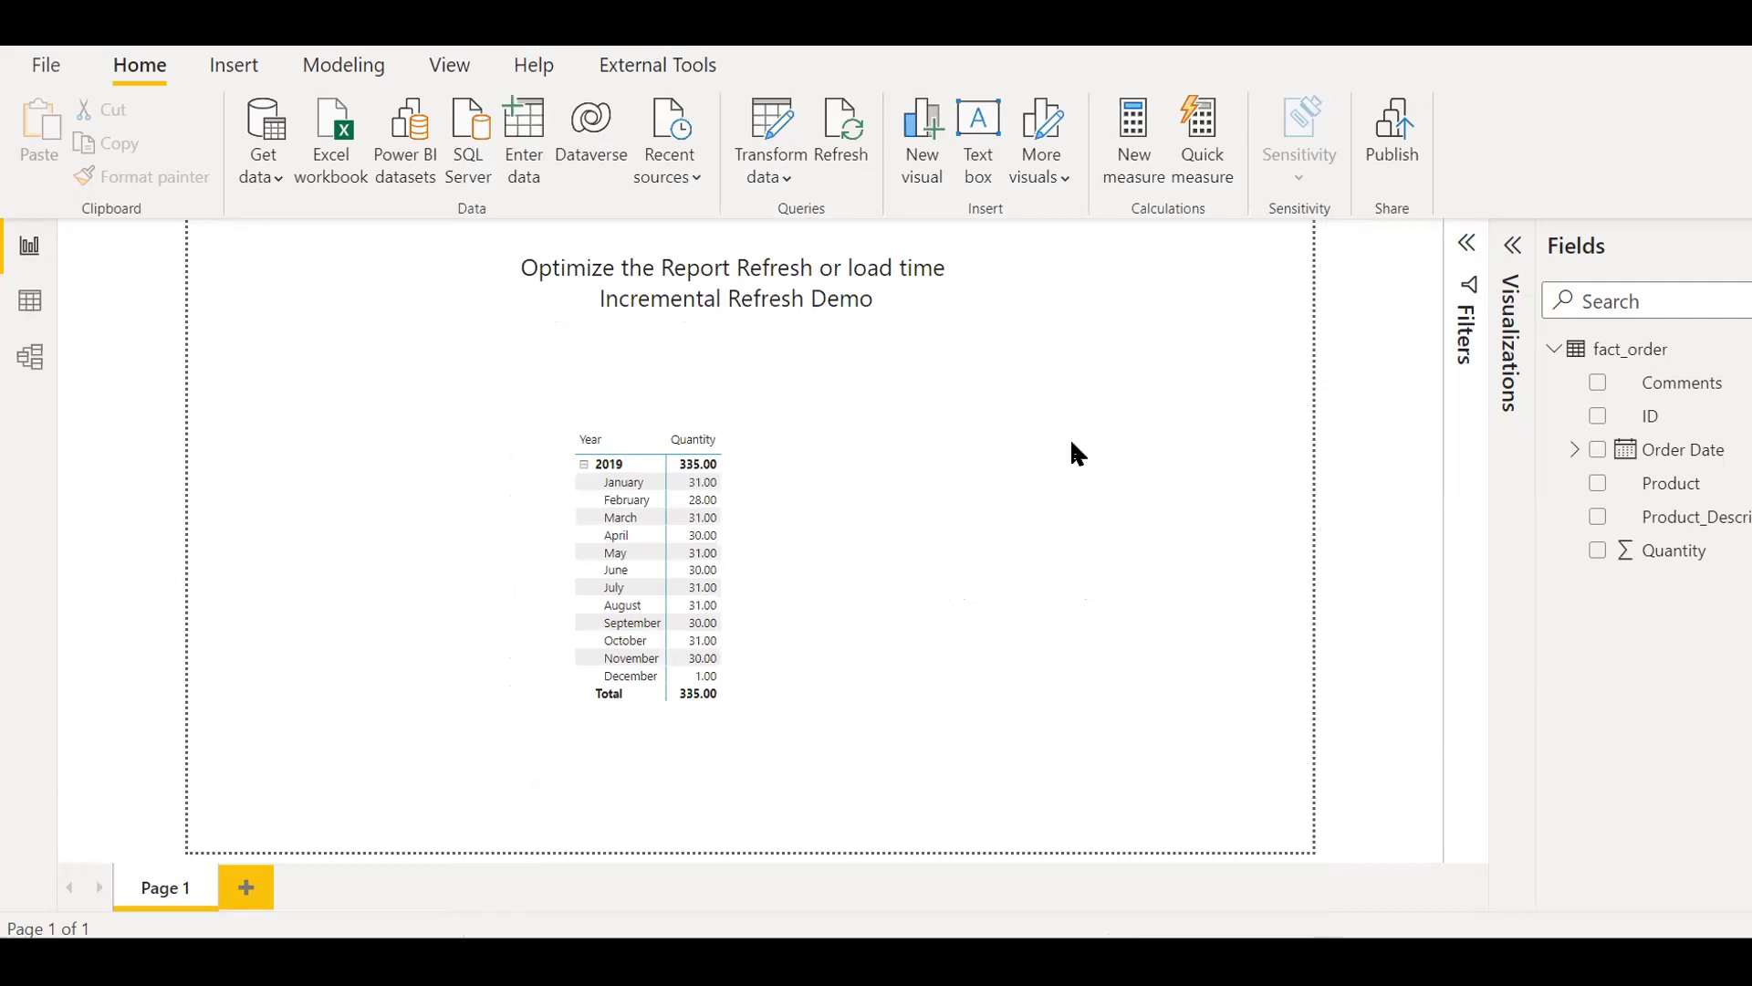
pyautogui.click(841, 134)
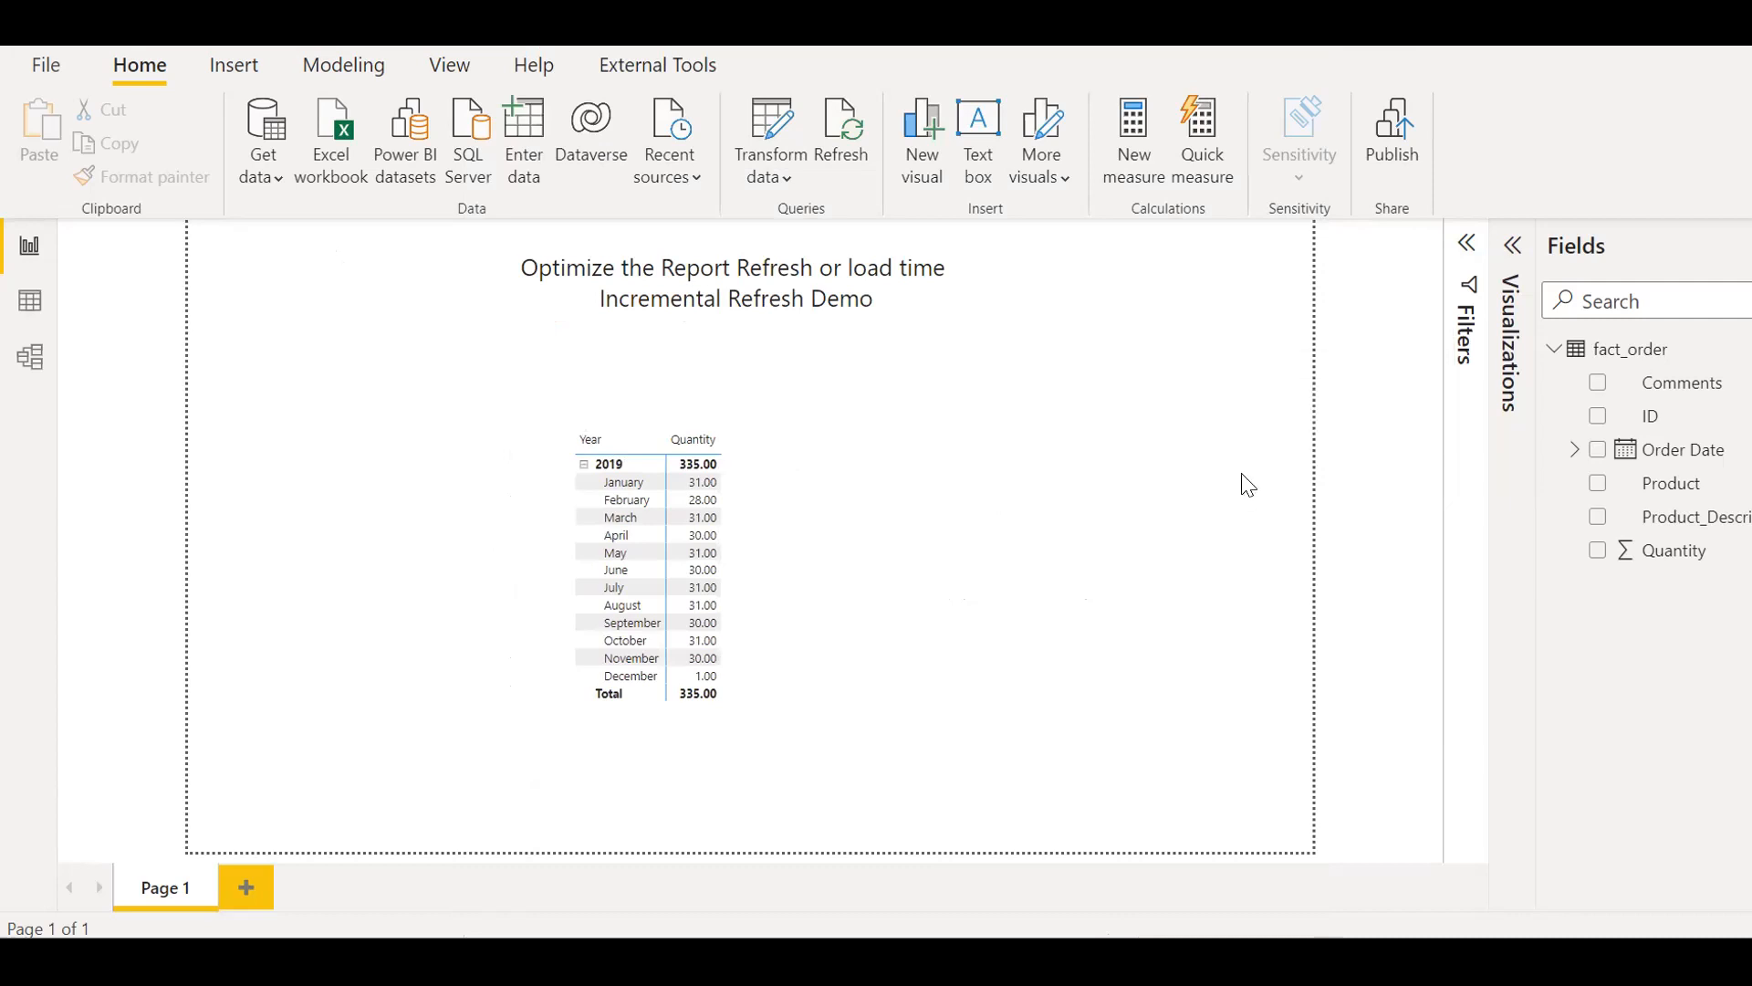
pyautogui.moveTo(1340, 493)
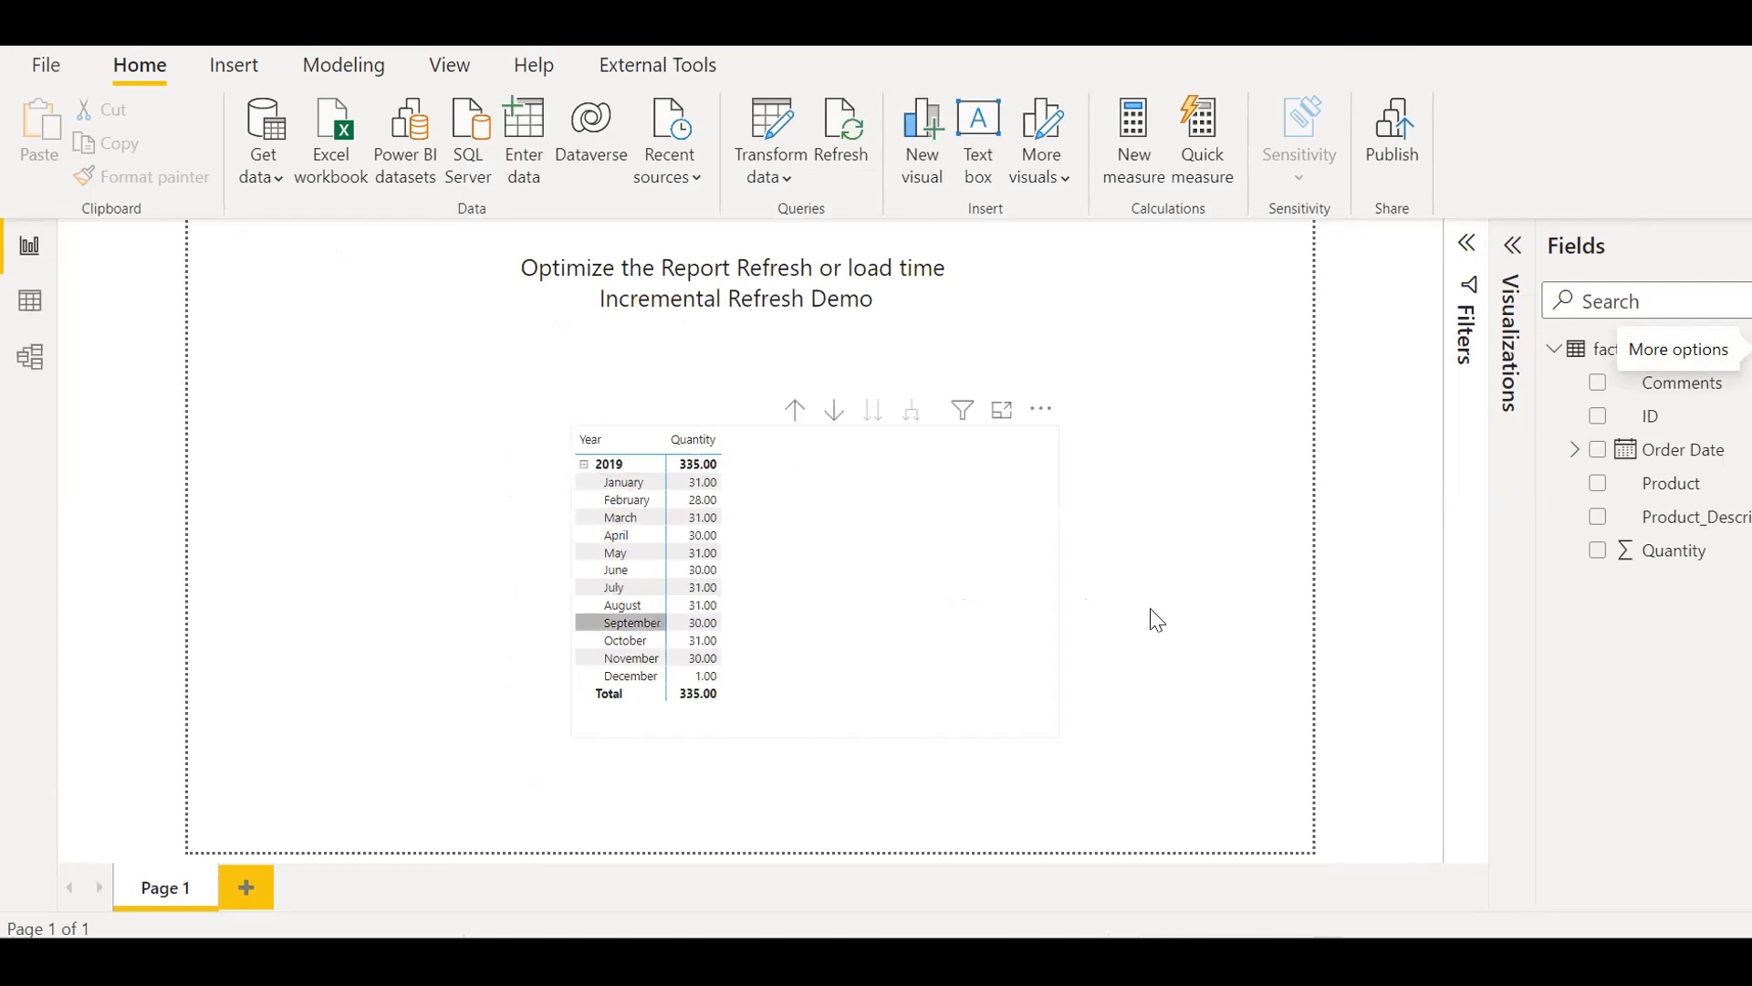
# - Publish pbi_file_114_Incremental_Refresh to My workspace and open it in Power BI
pyautogui.click(1157, 619)
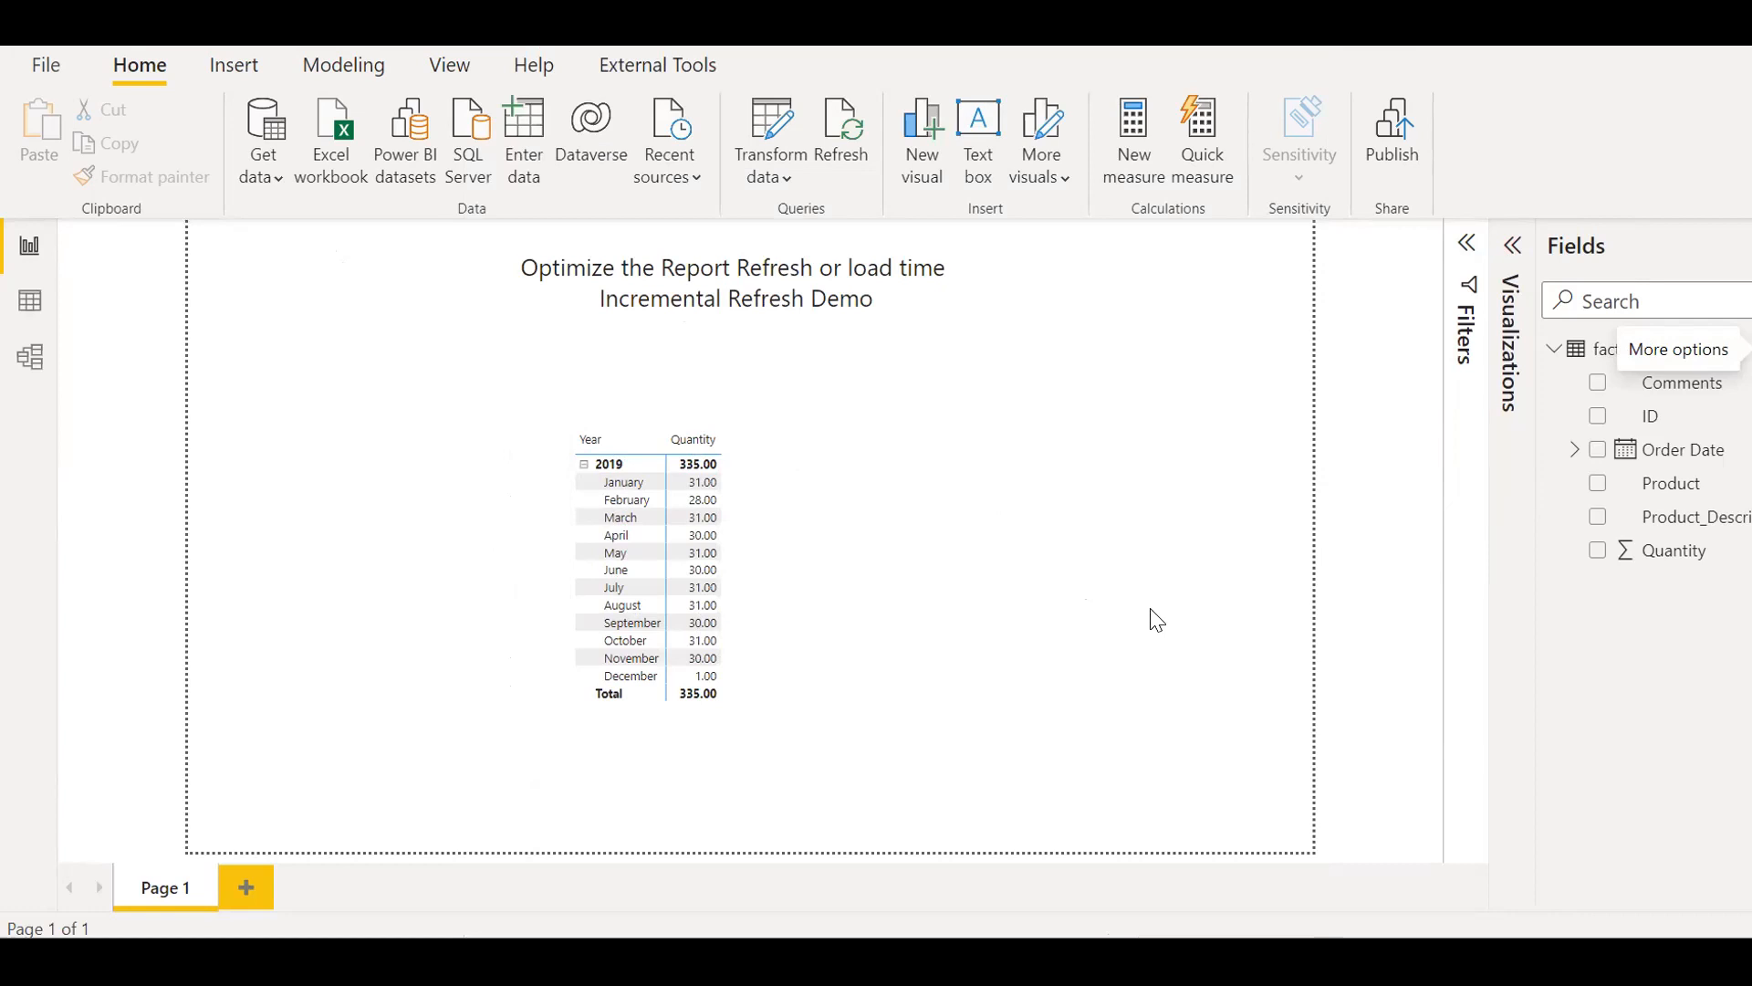
pyautogui.moveTo(1414, 175)
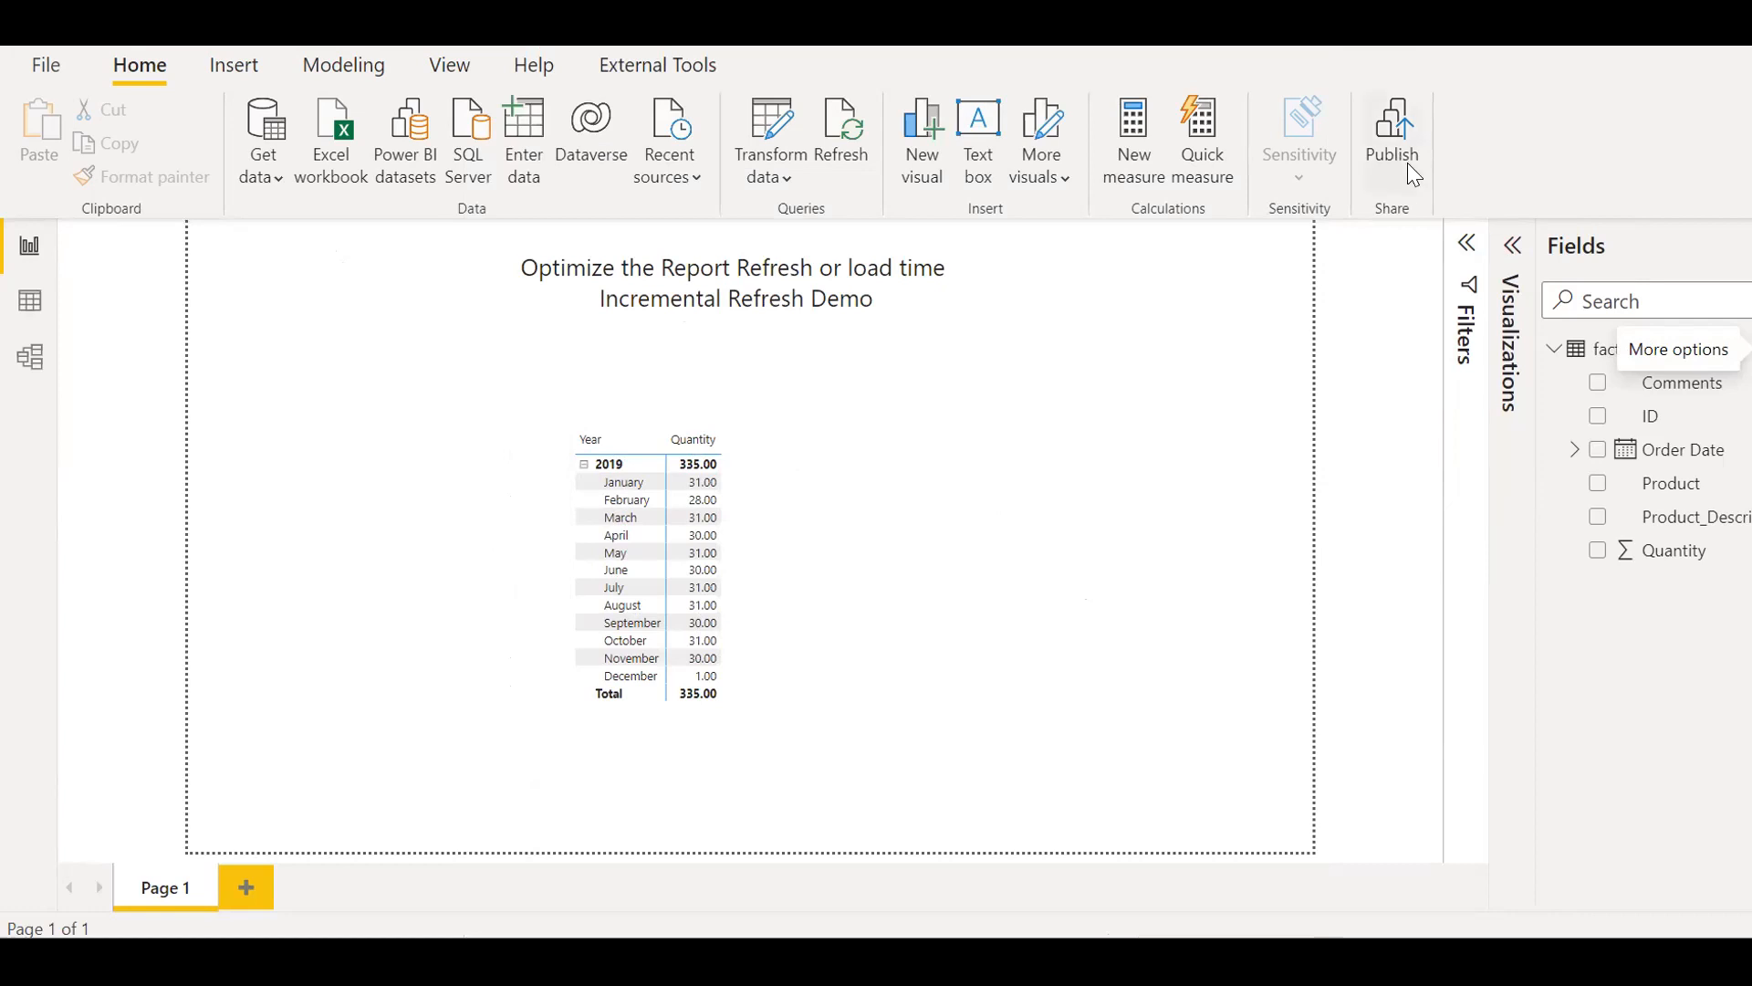
pyautogui.moveTo(1391, 139)
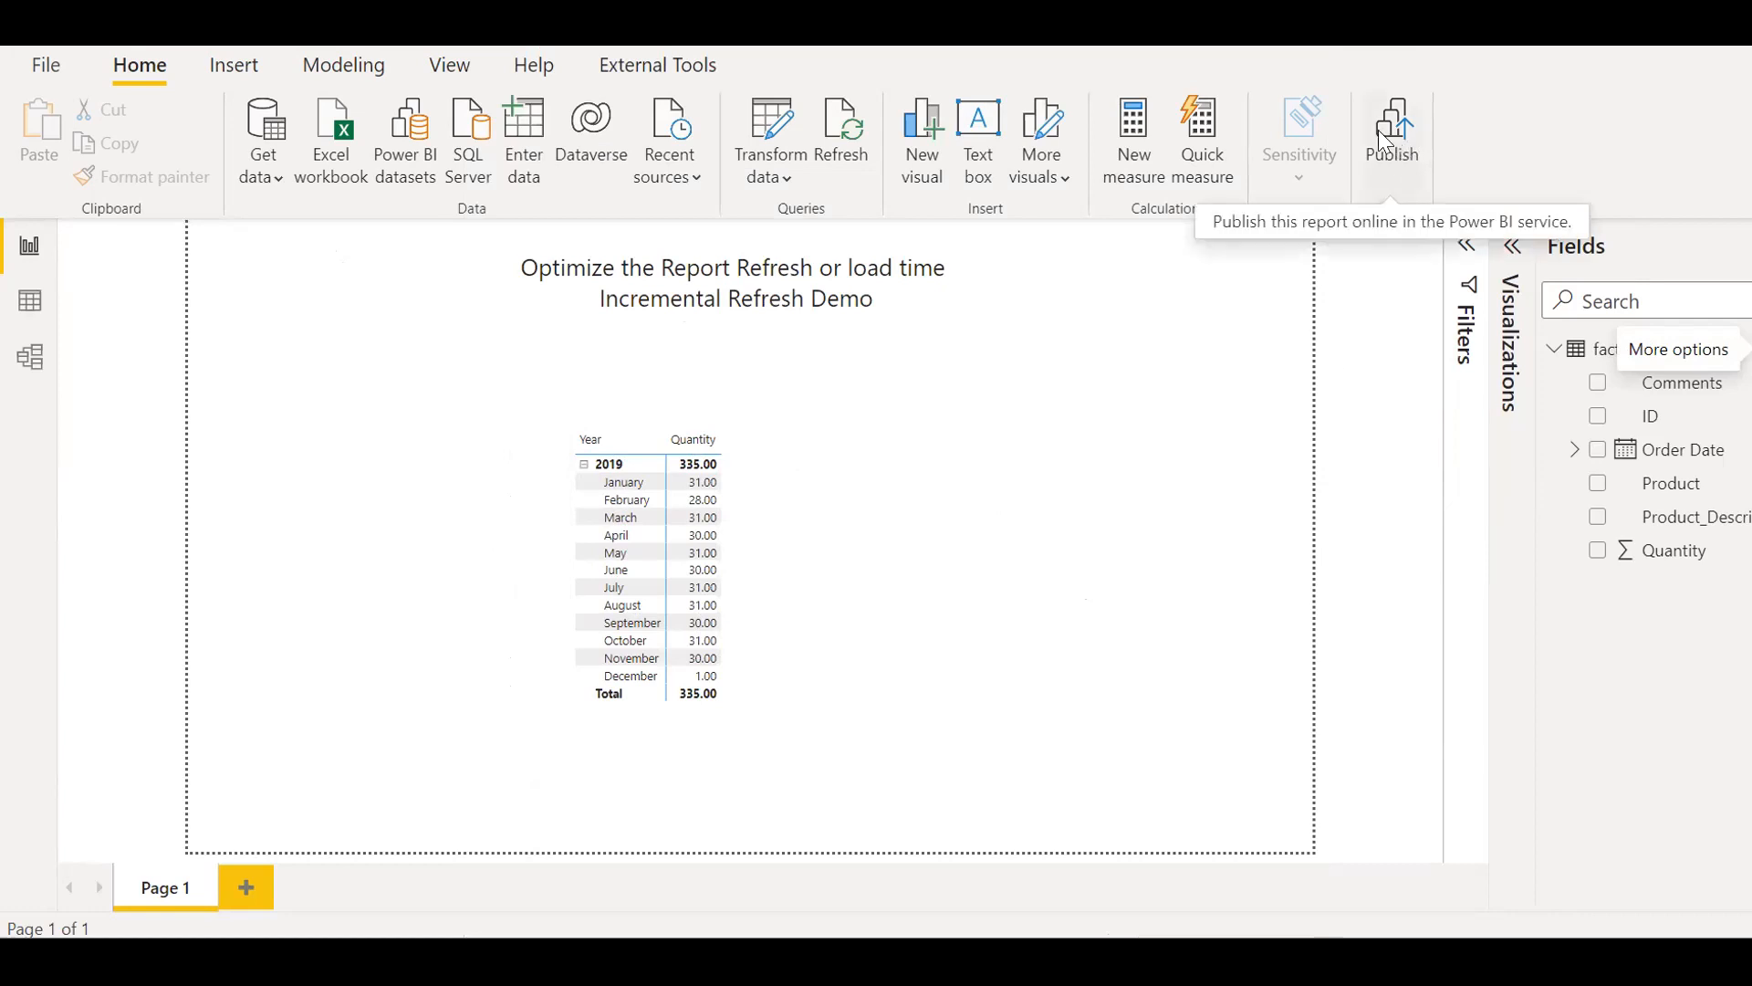
pyautogui.moveTo(1395, 176)
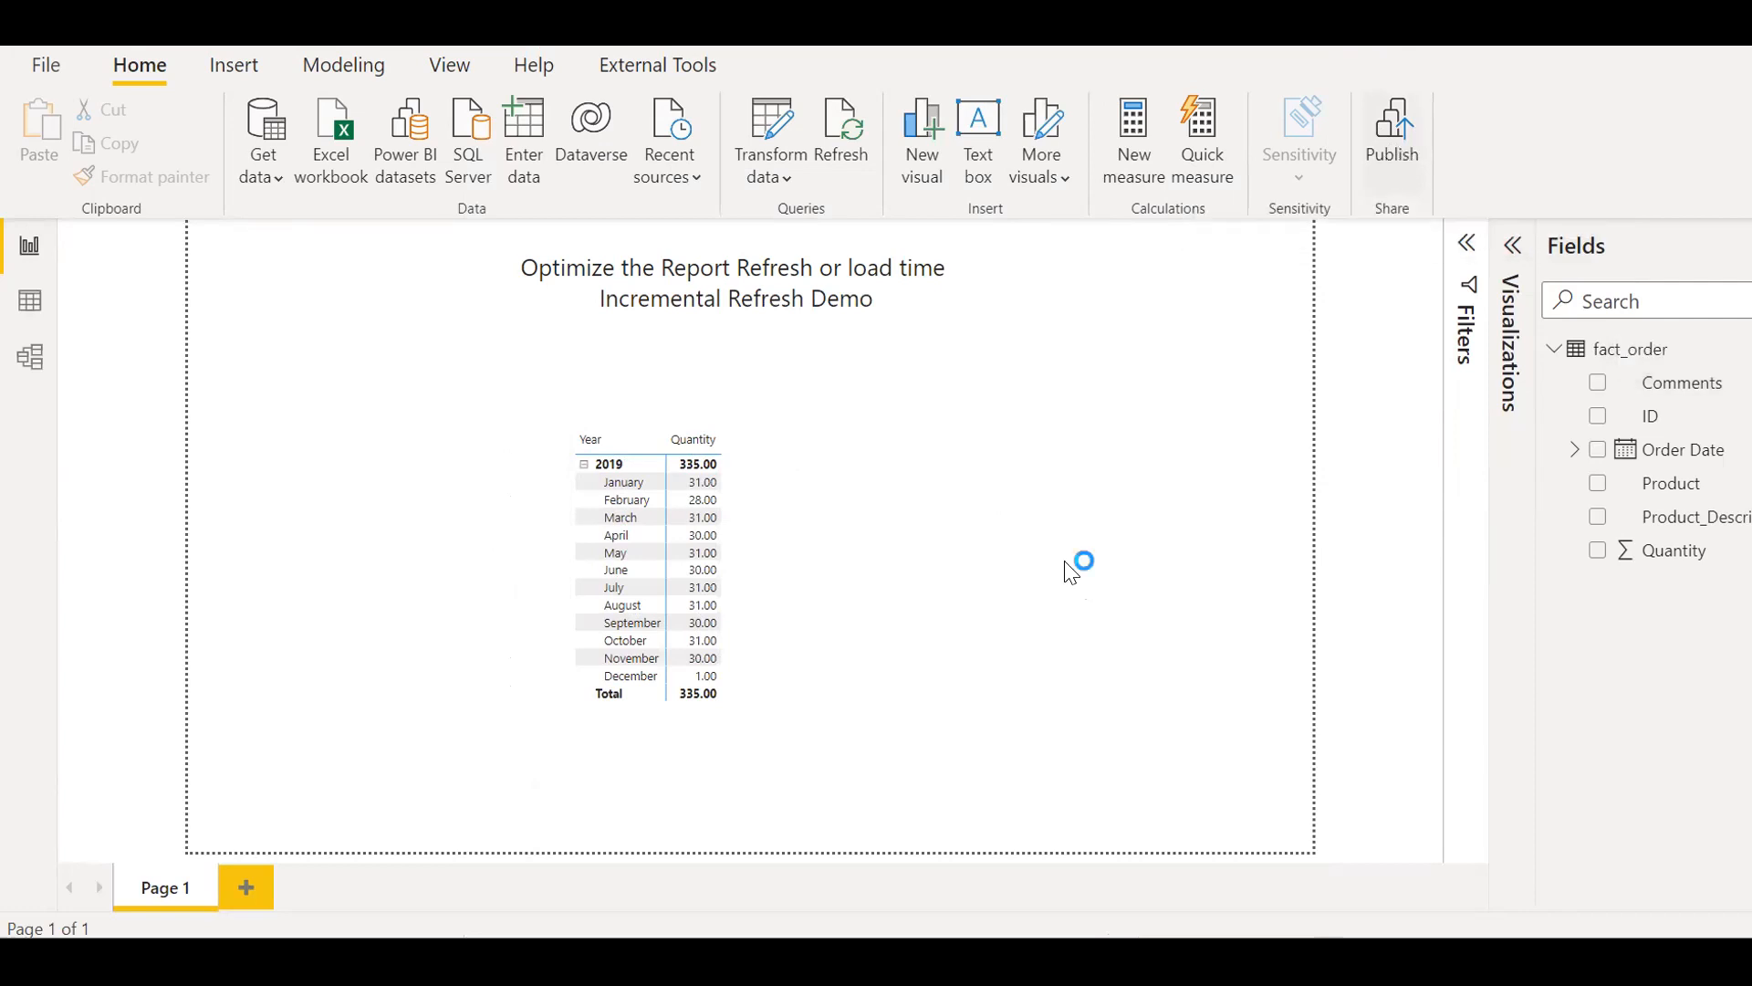
pyautogui.click(1391, 134)
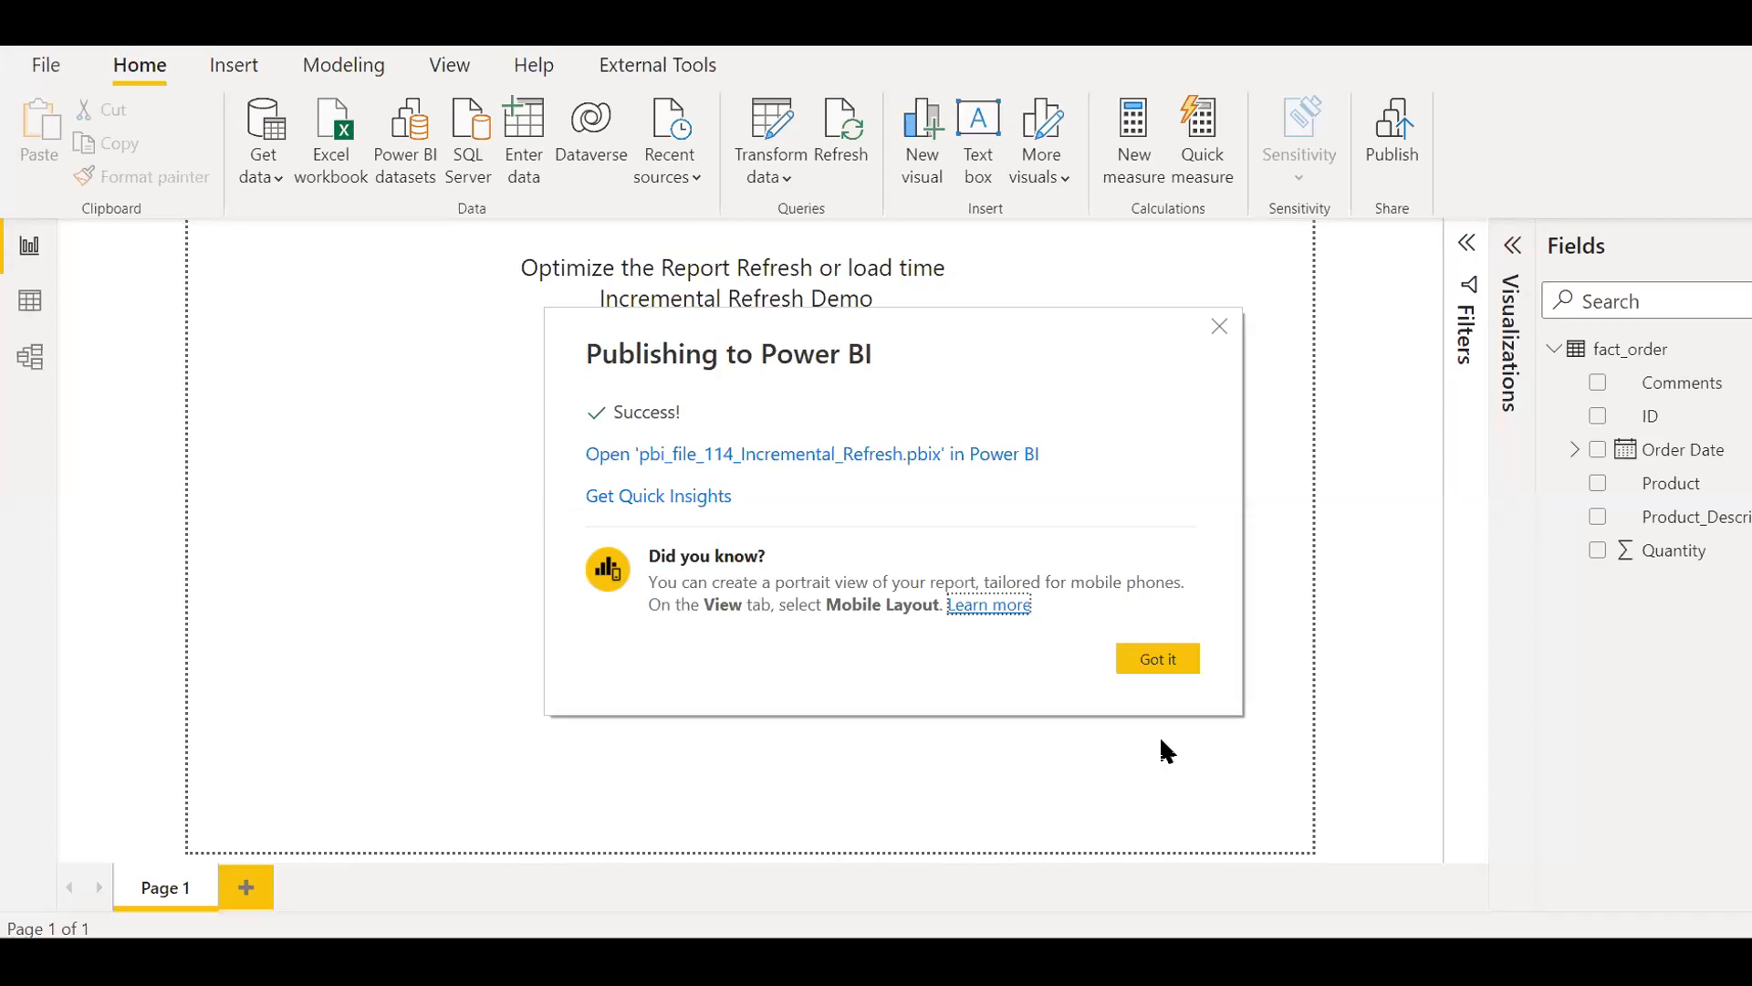
pyautogui.moveTo(855, 542)
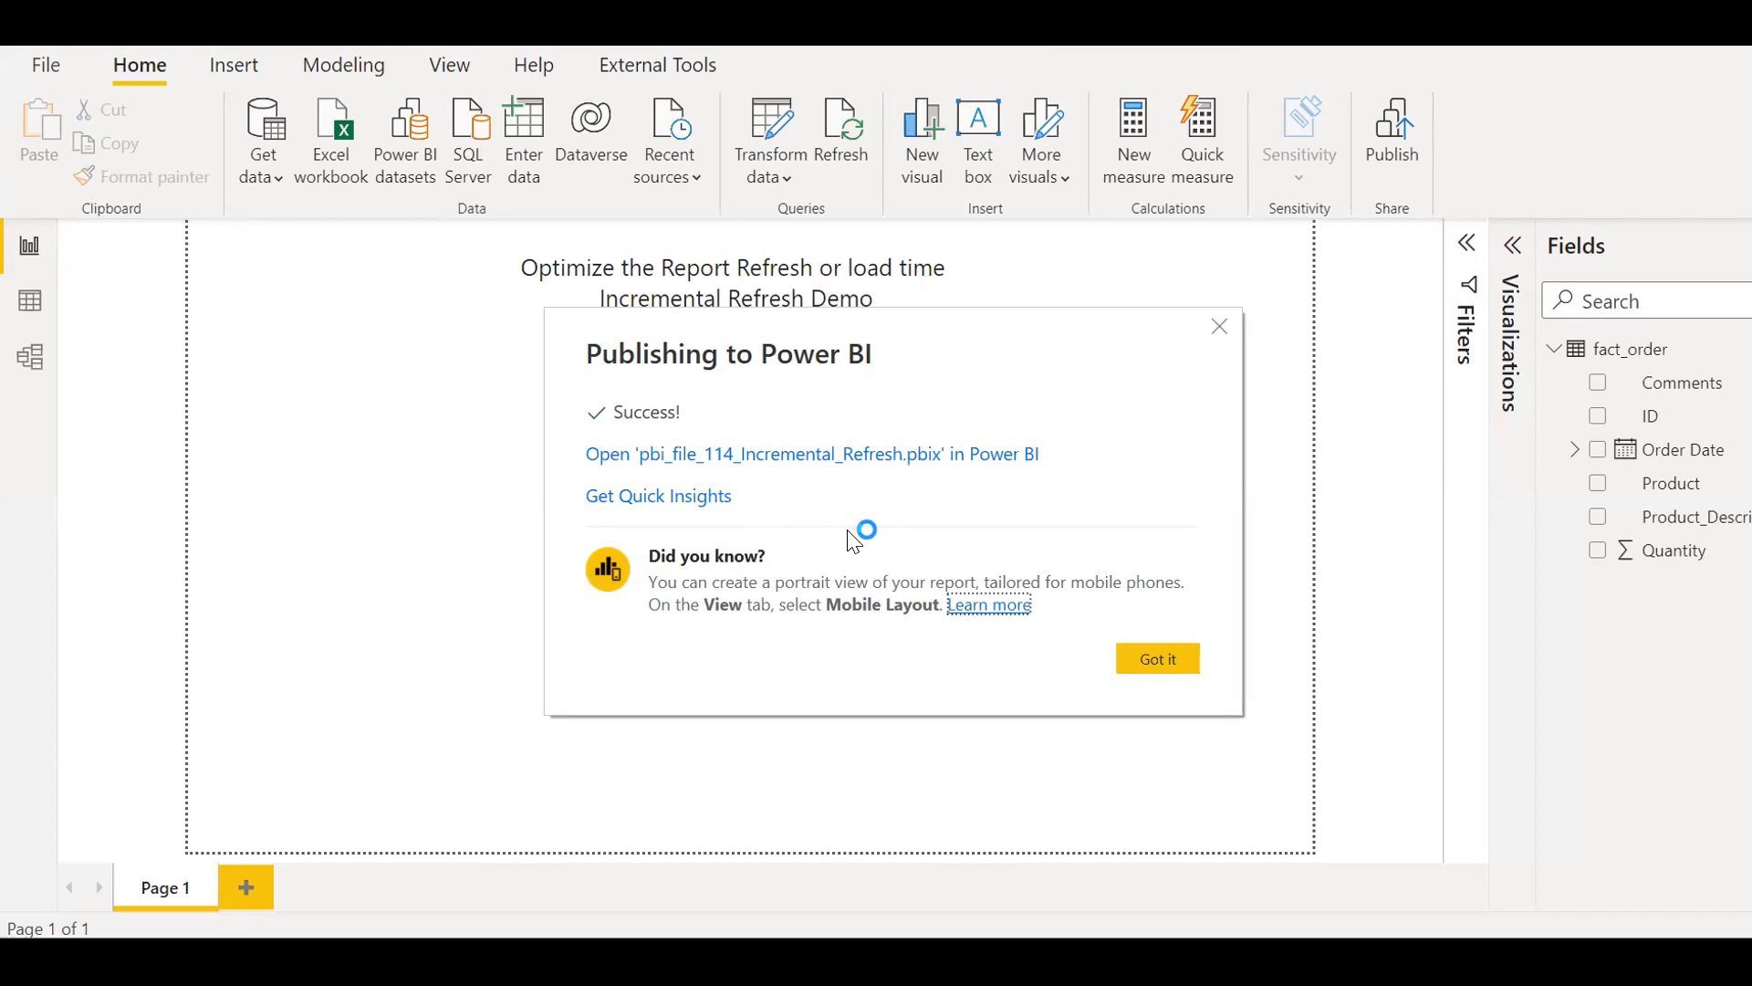
pyautogui.click(811, 453)
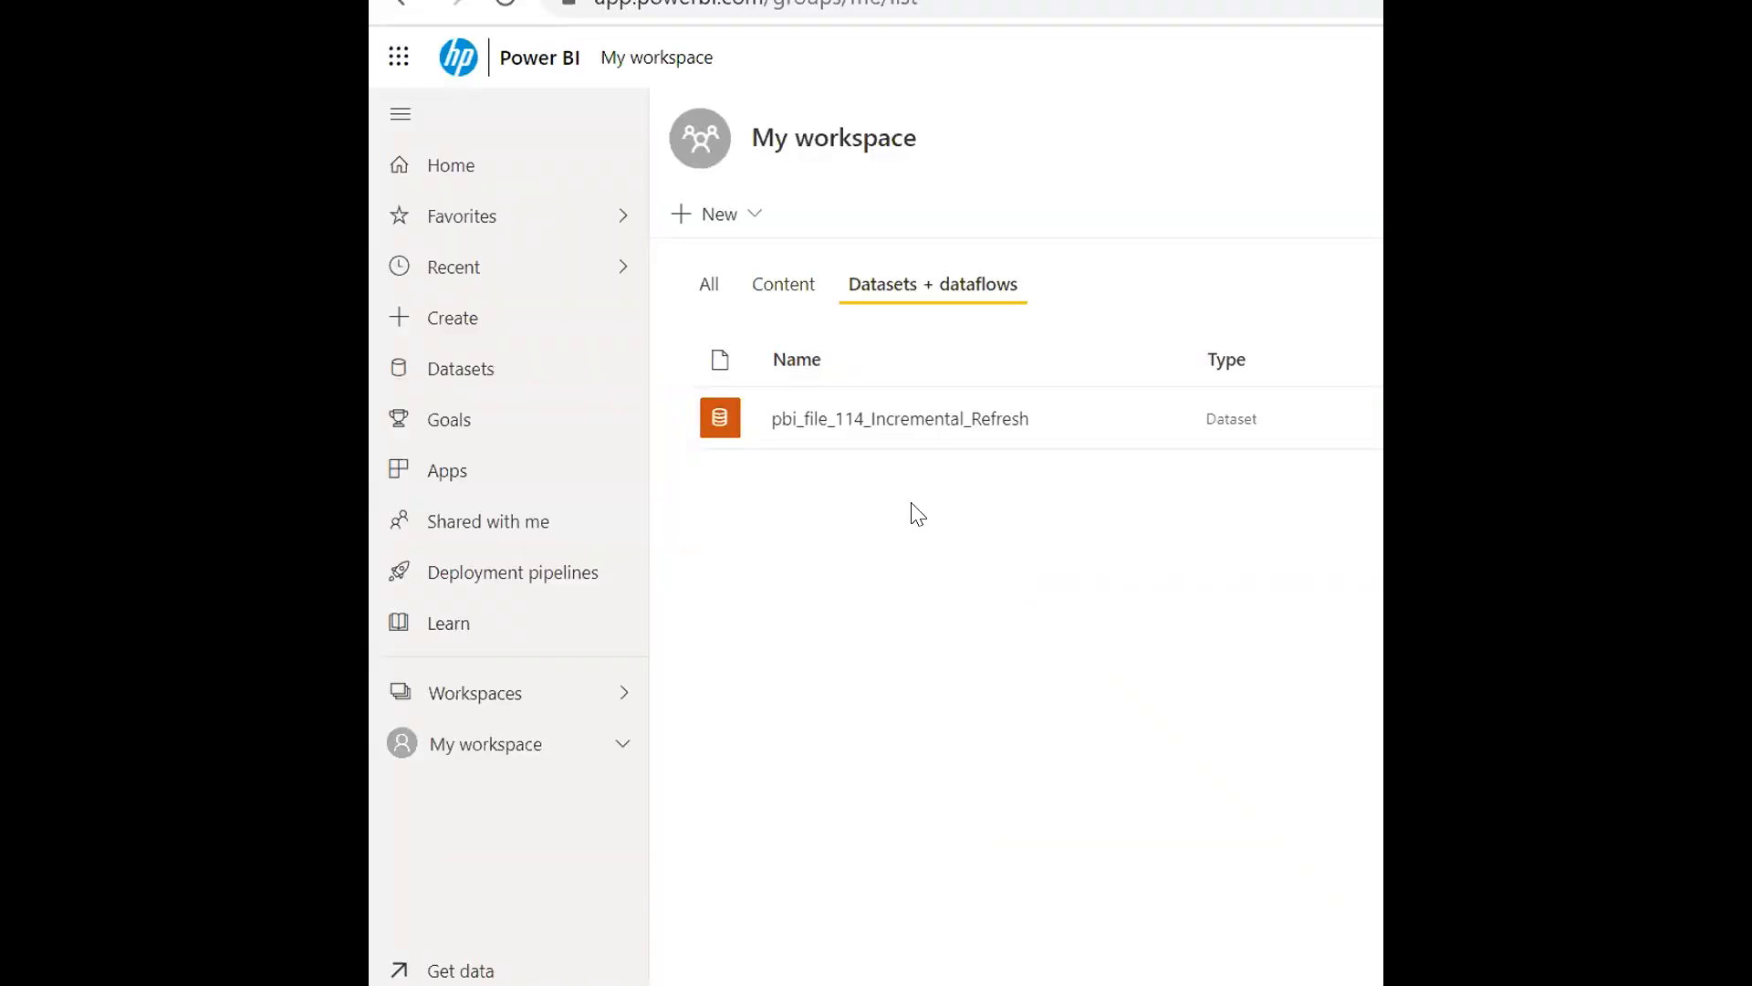
pyautogui.moveTo(766, 454)
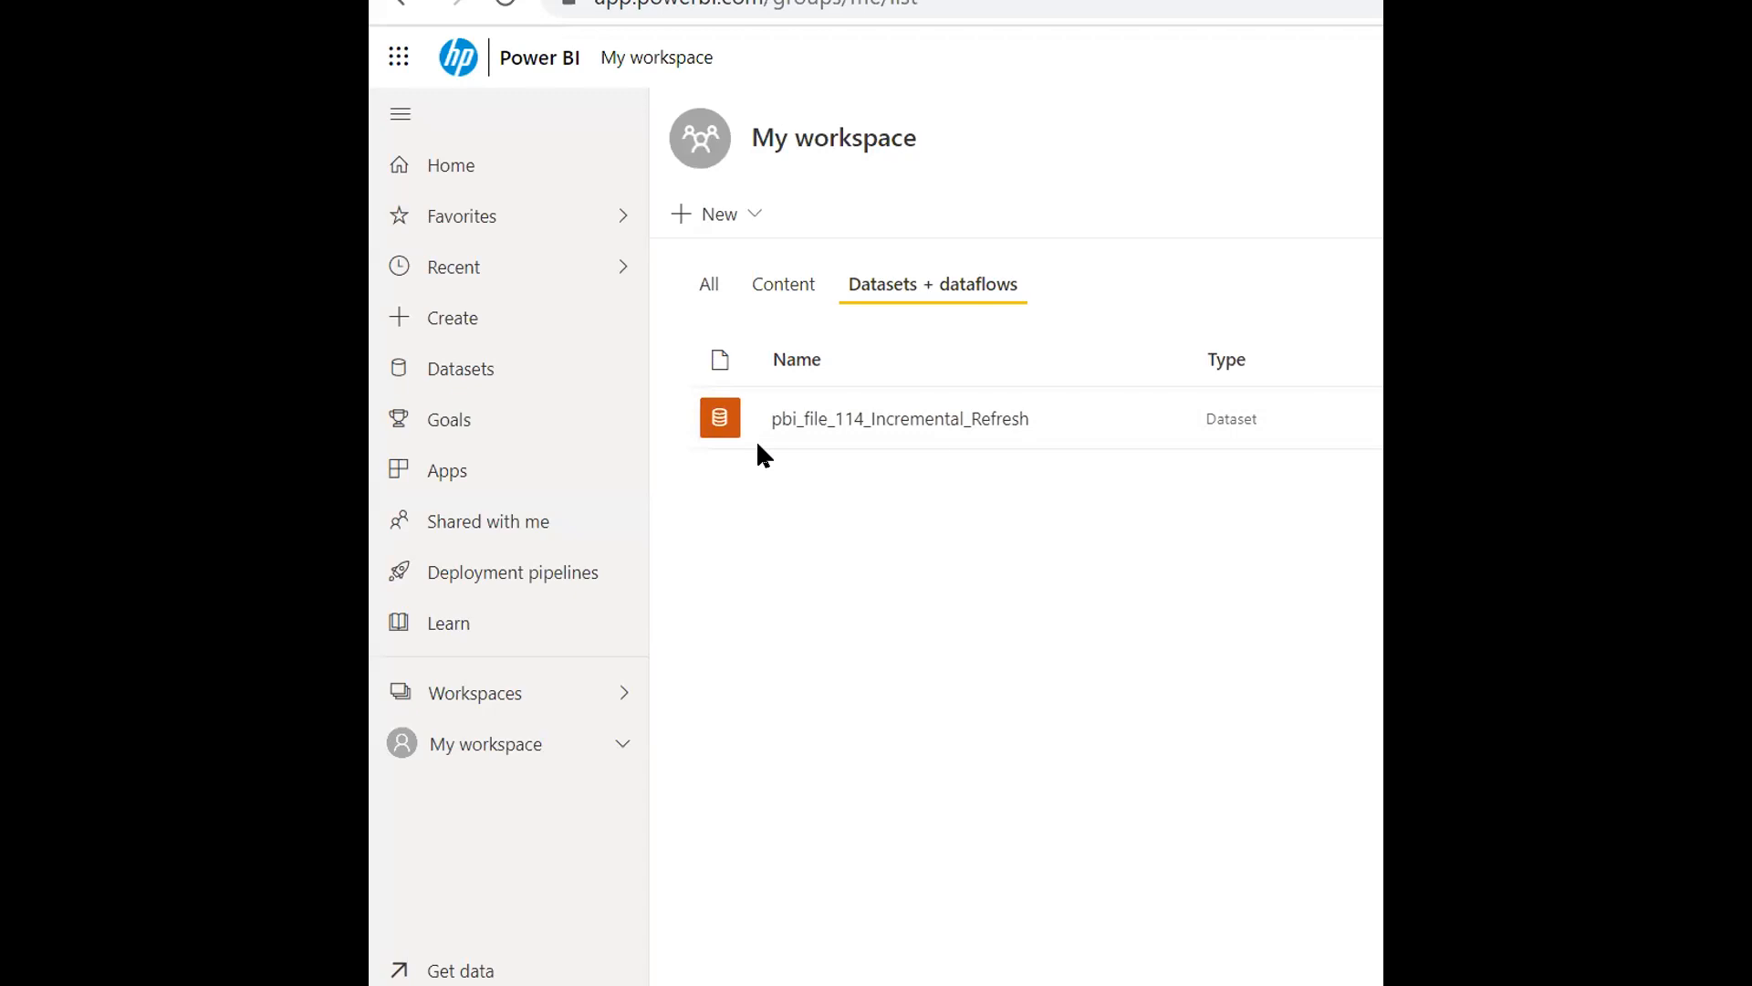
pyautogui.moveTo(1067, 430)
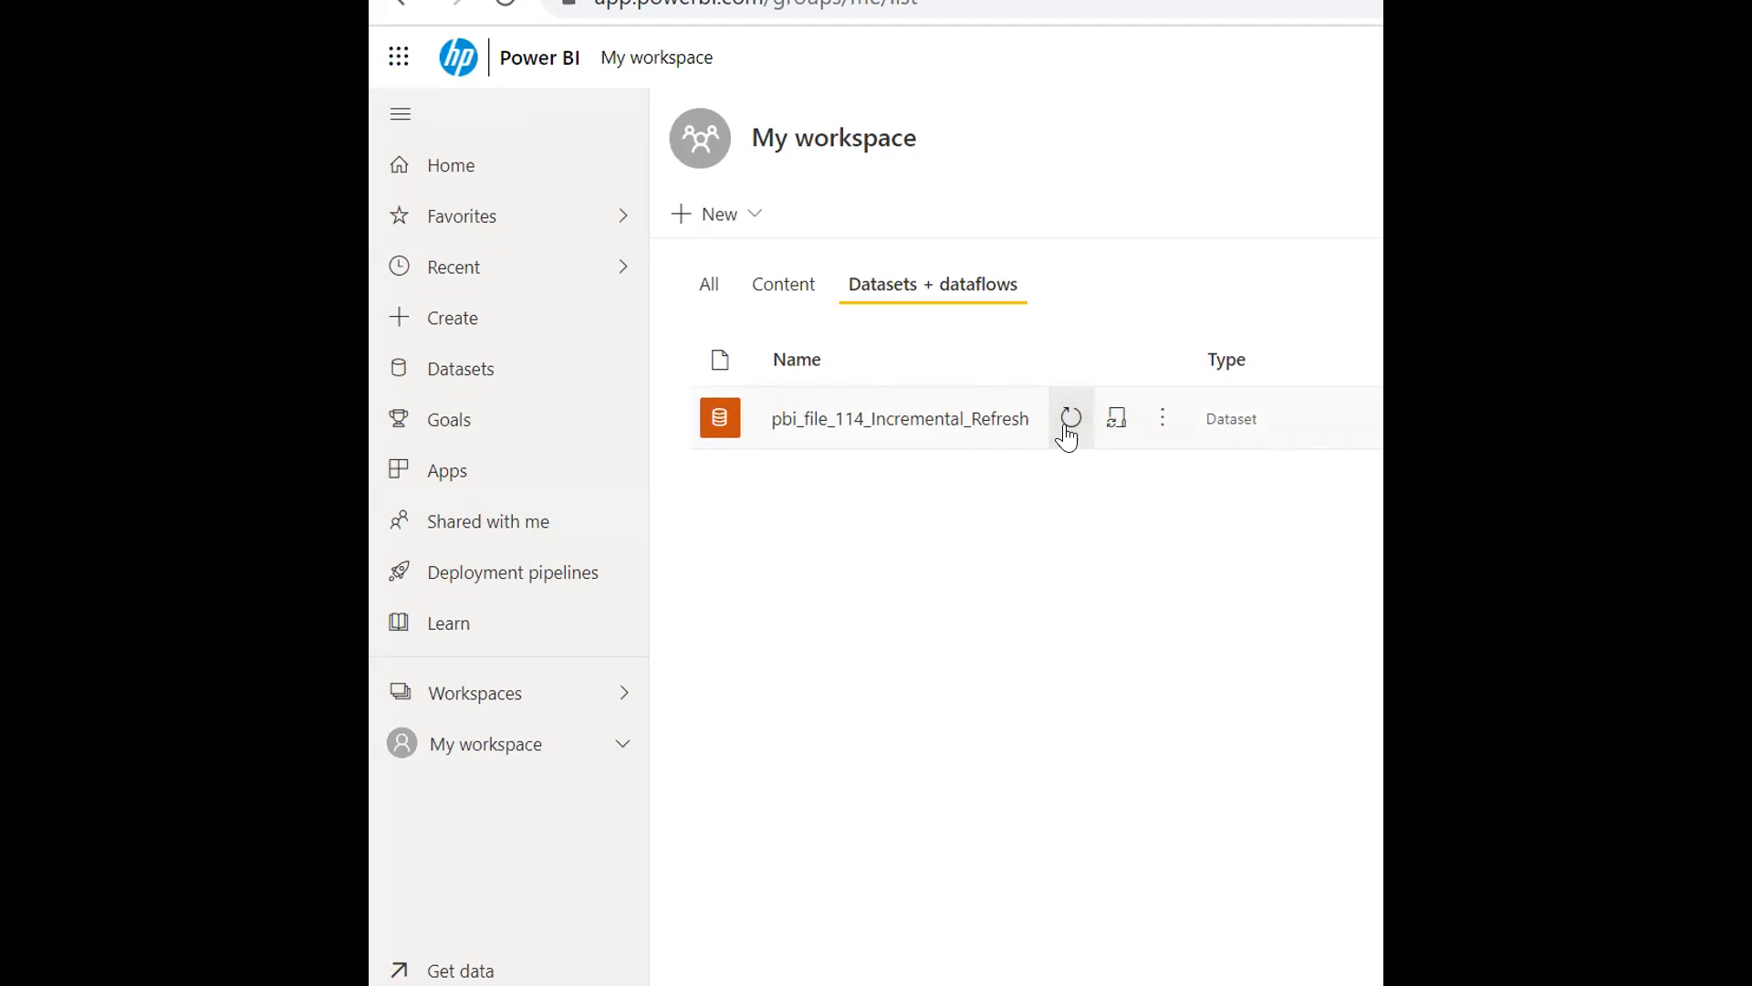
pyautogui.moveTo(1070, 418)
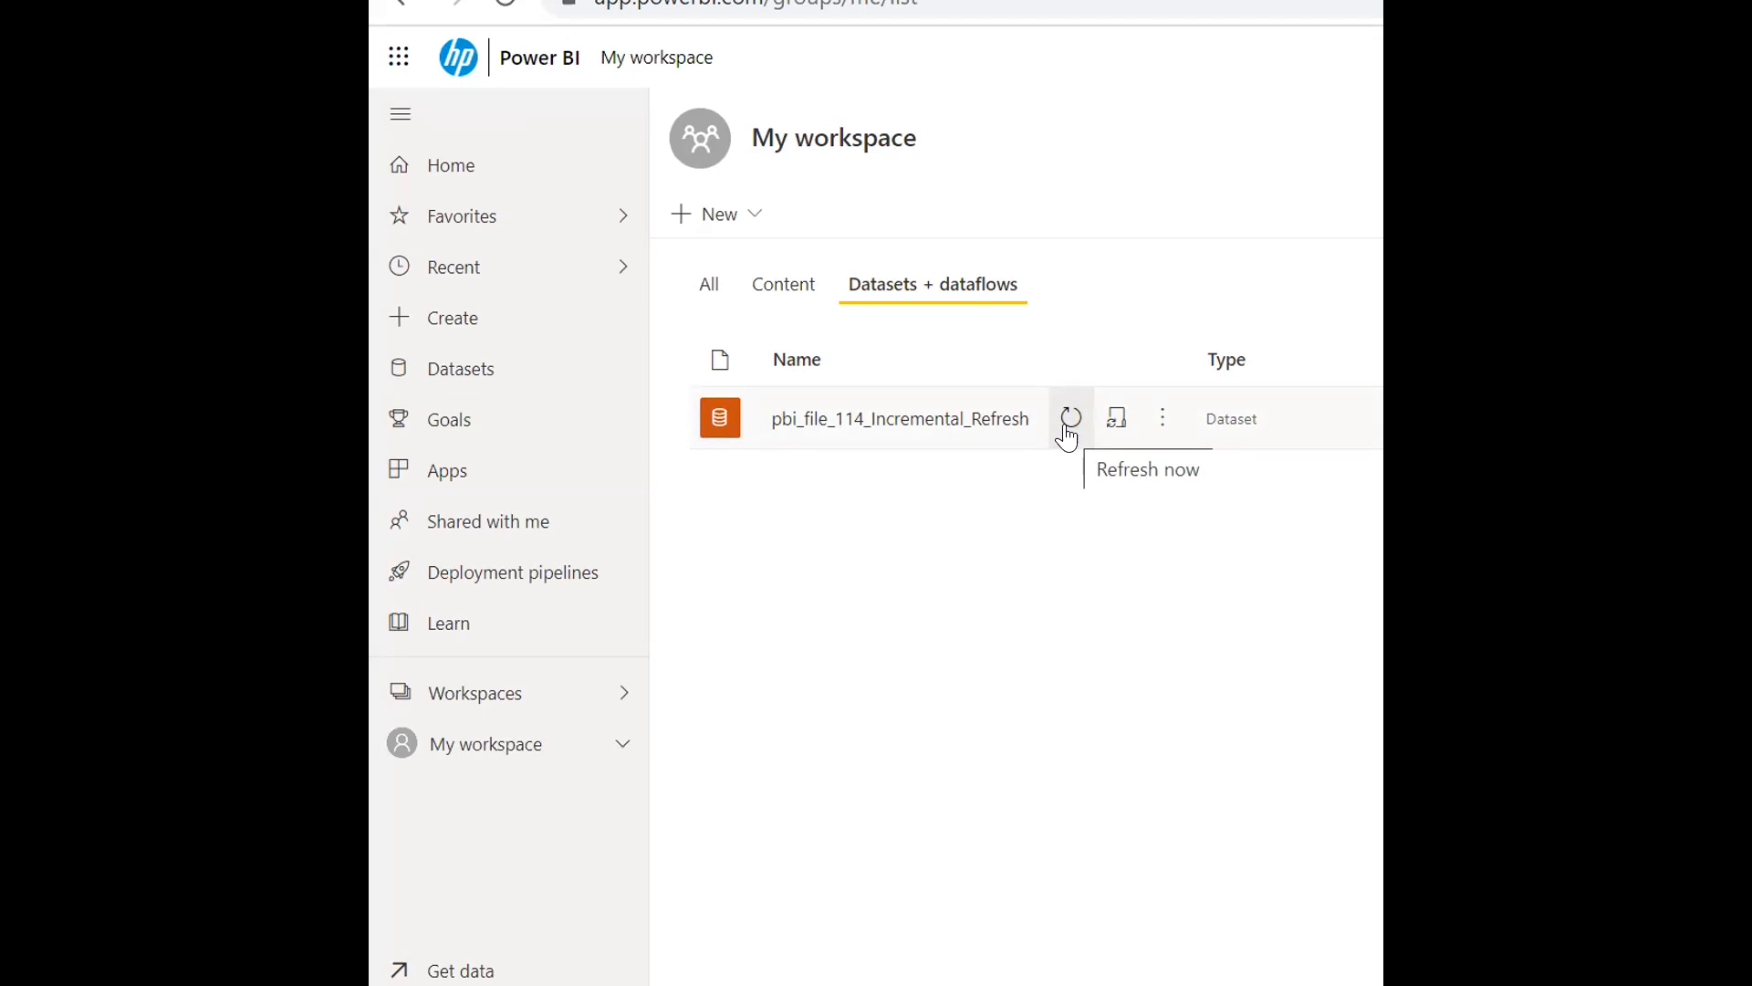
pyautogui.moveTo(1375, 779)
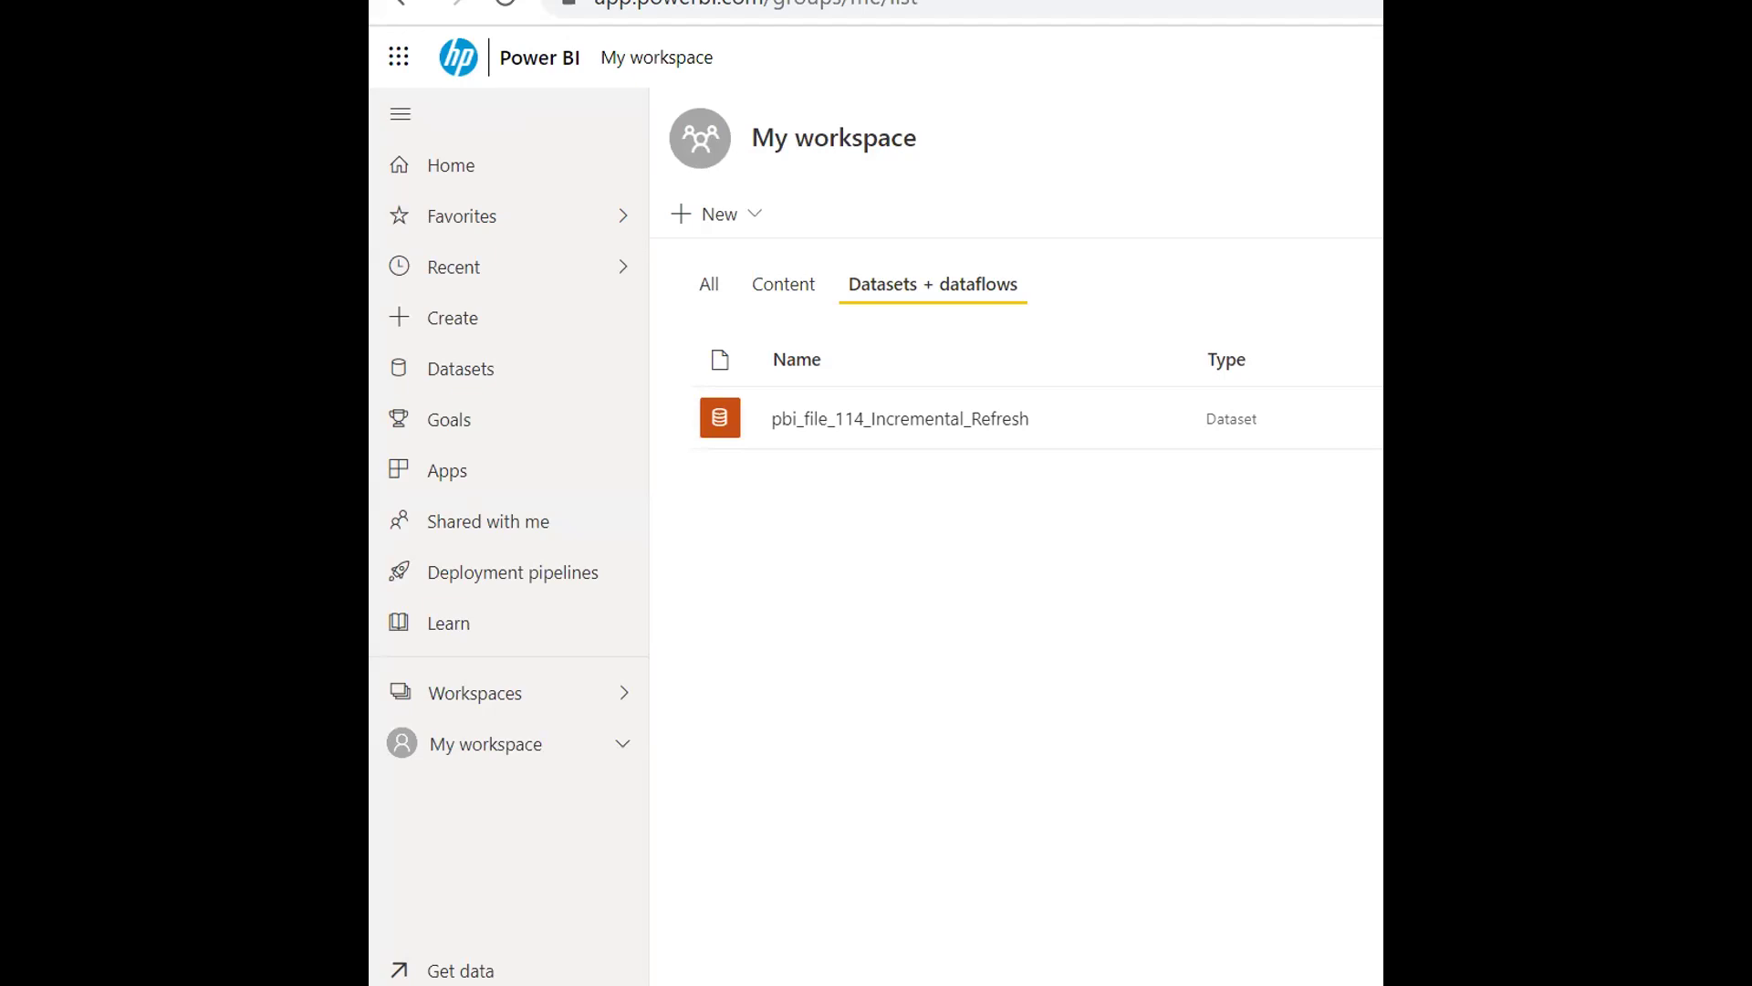
# - Open the online report and expand 2022, showing only January (32), total 1,131
pyautogui.click(900, 418)
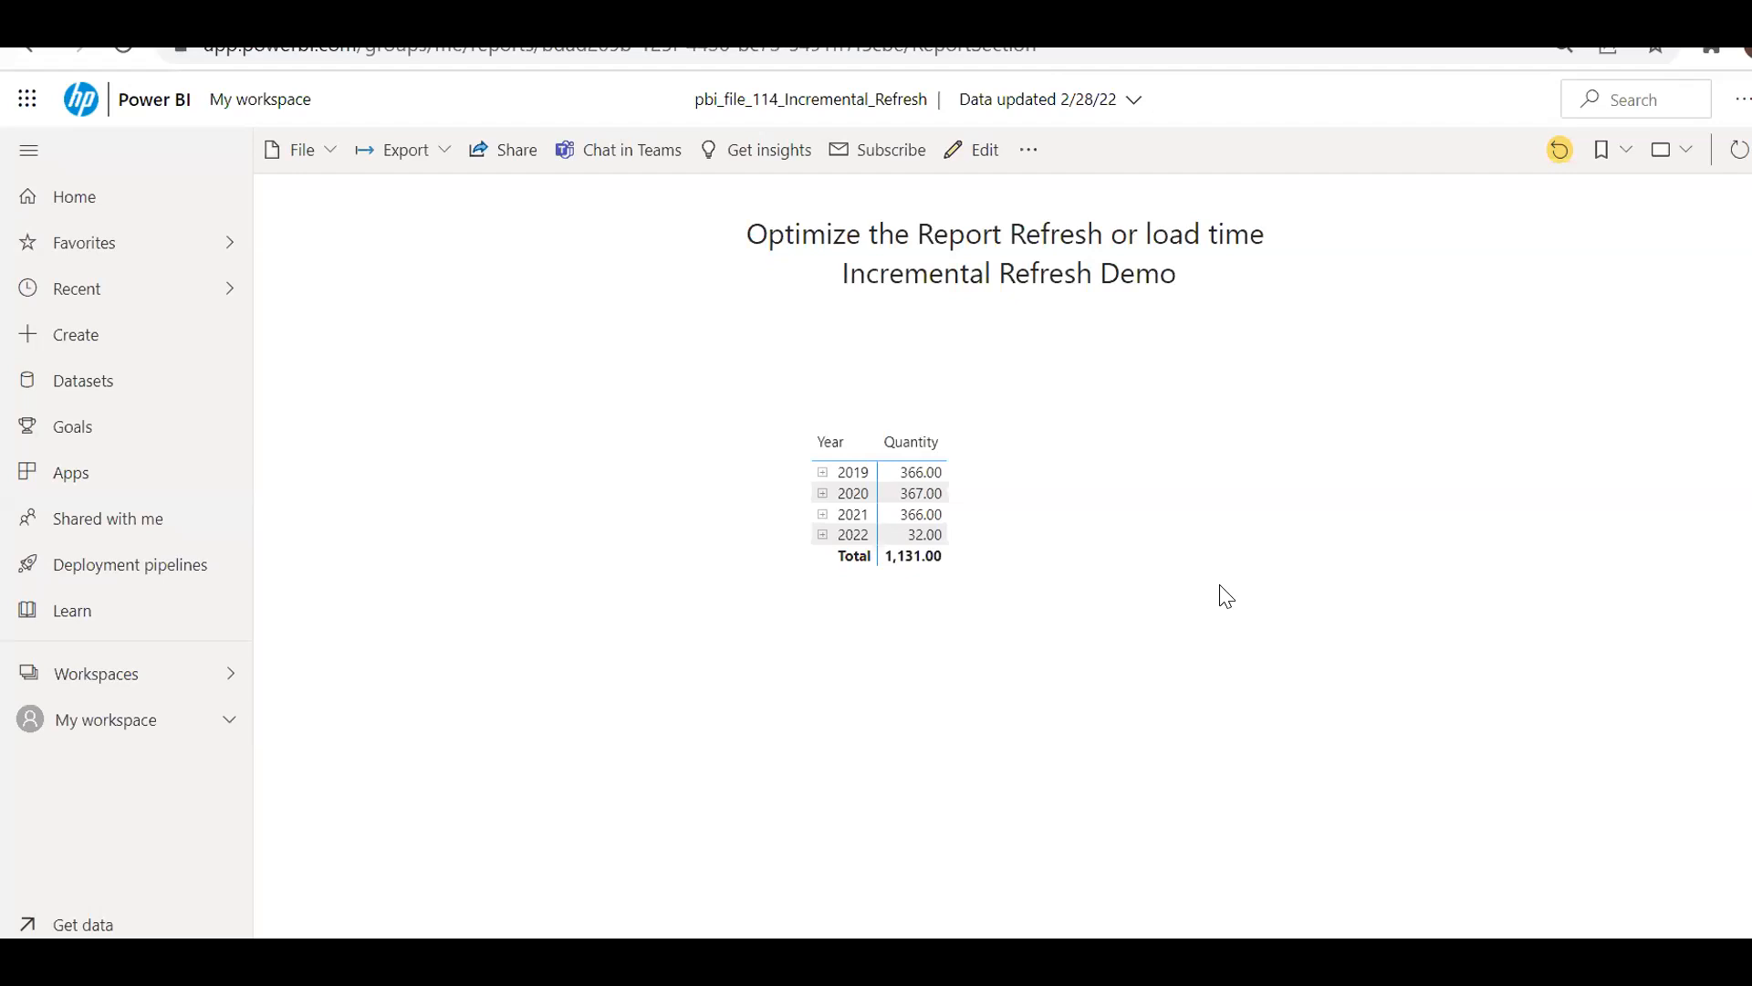
pyautogui.moveTo(907, 483)
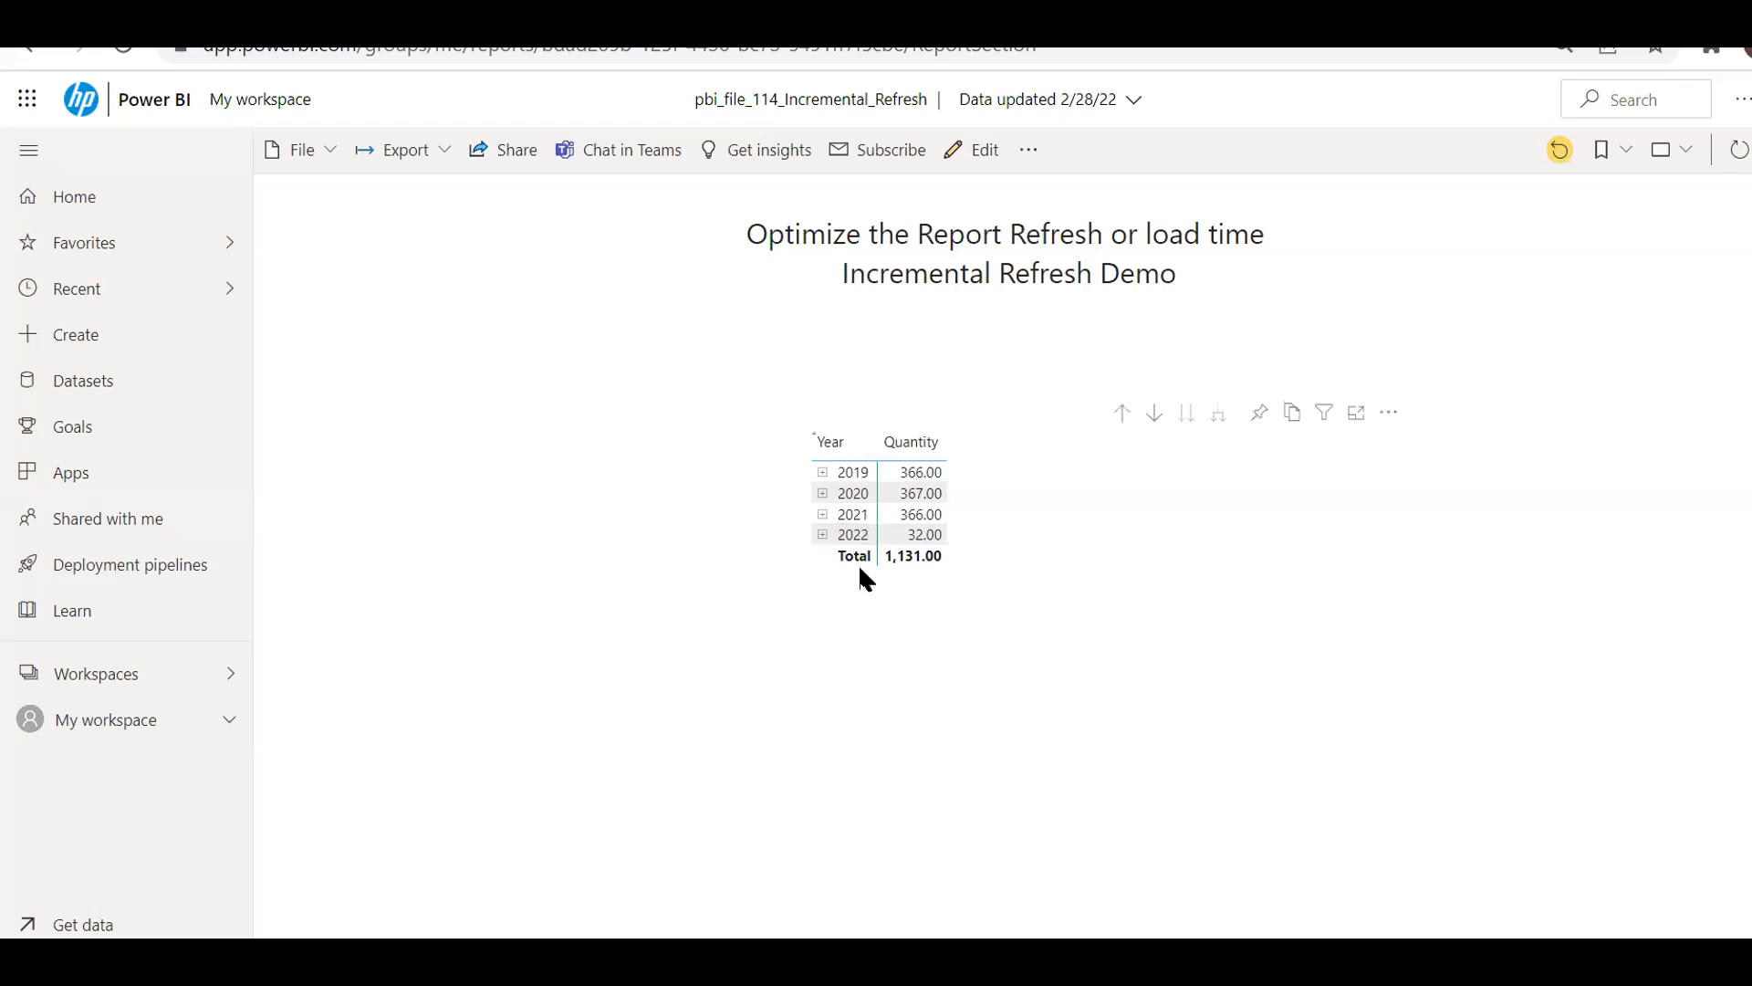
pyautogui.click(822, 534)
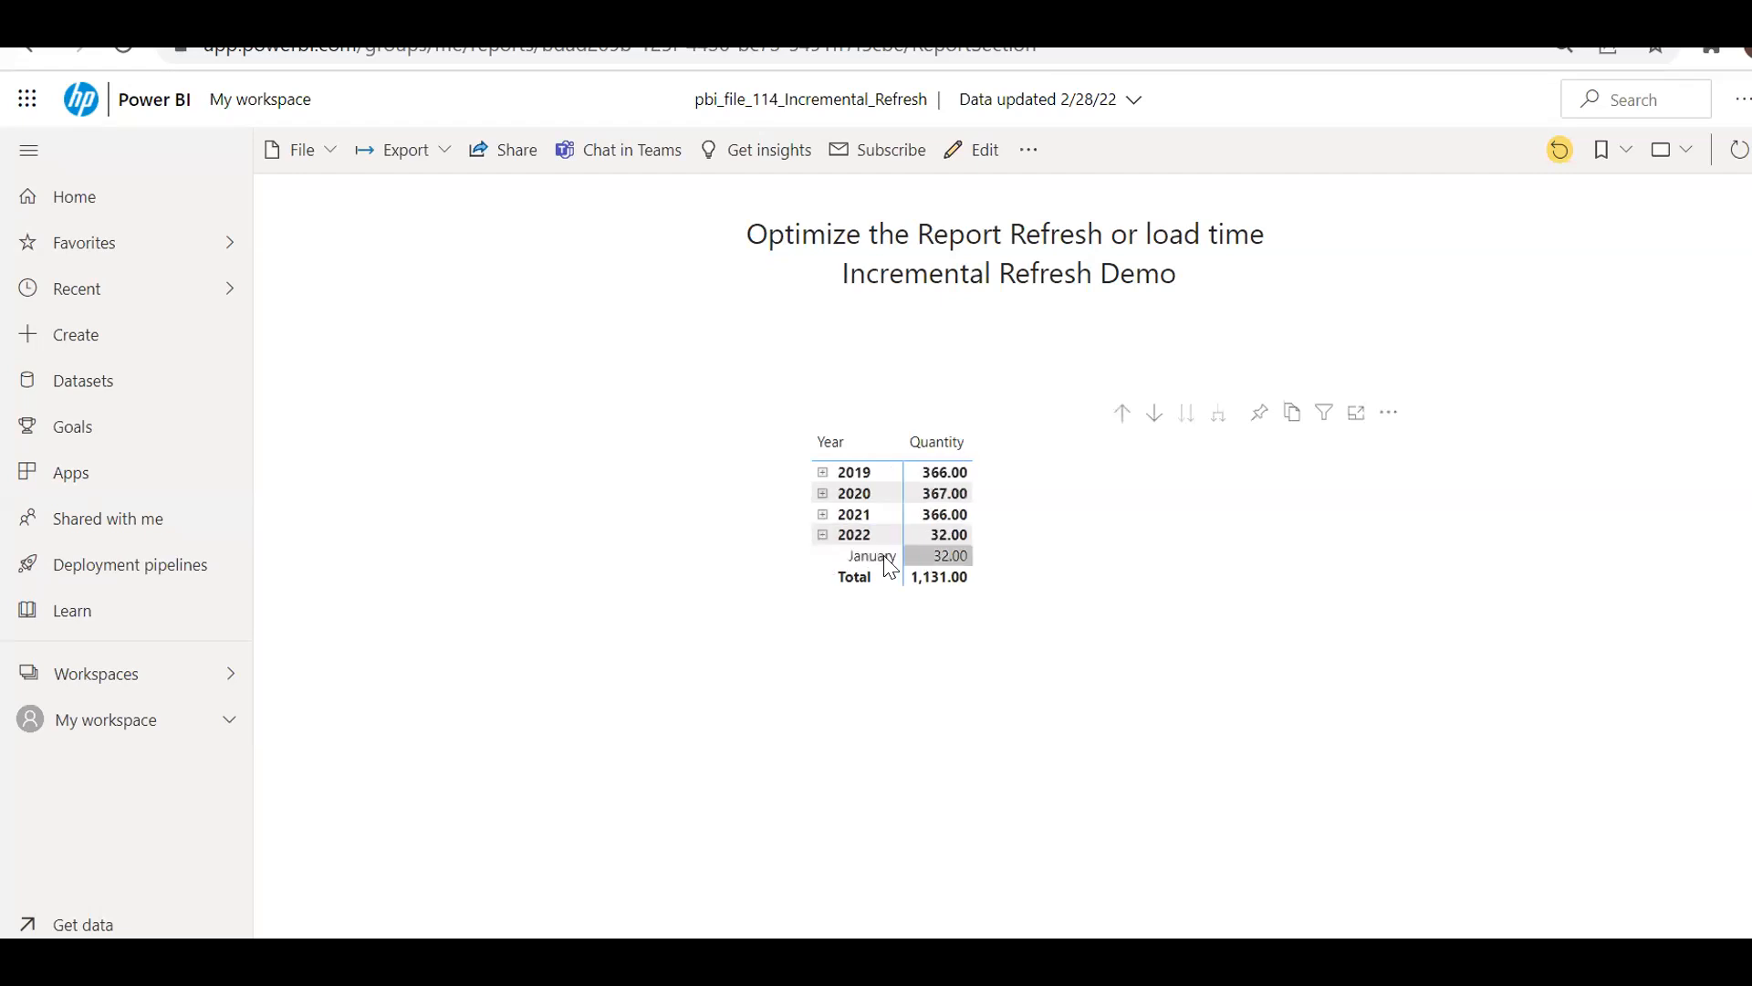
pyautogui.moveTo(883, 652)
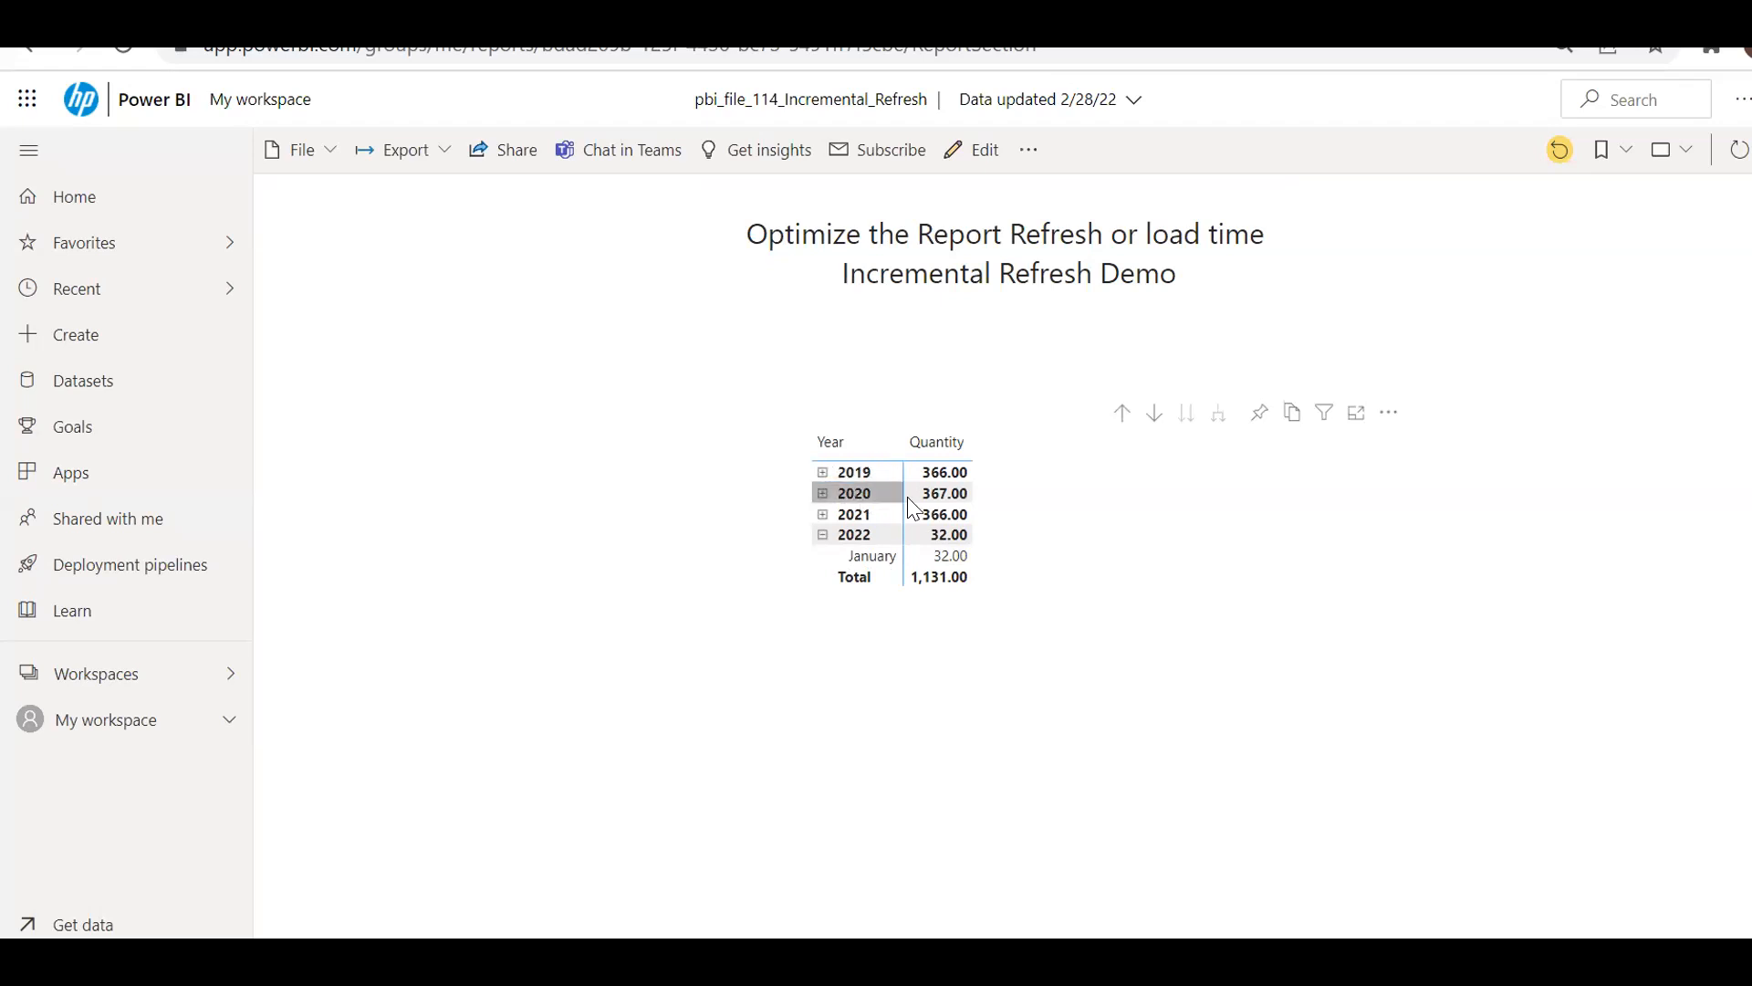
pyautogui.moveTo(945, 493)
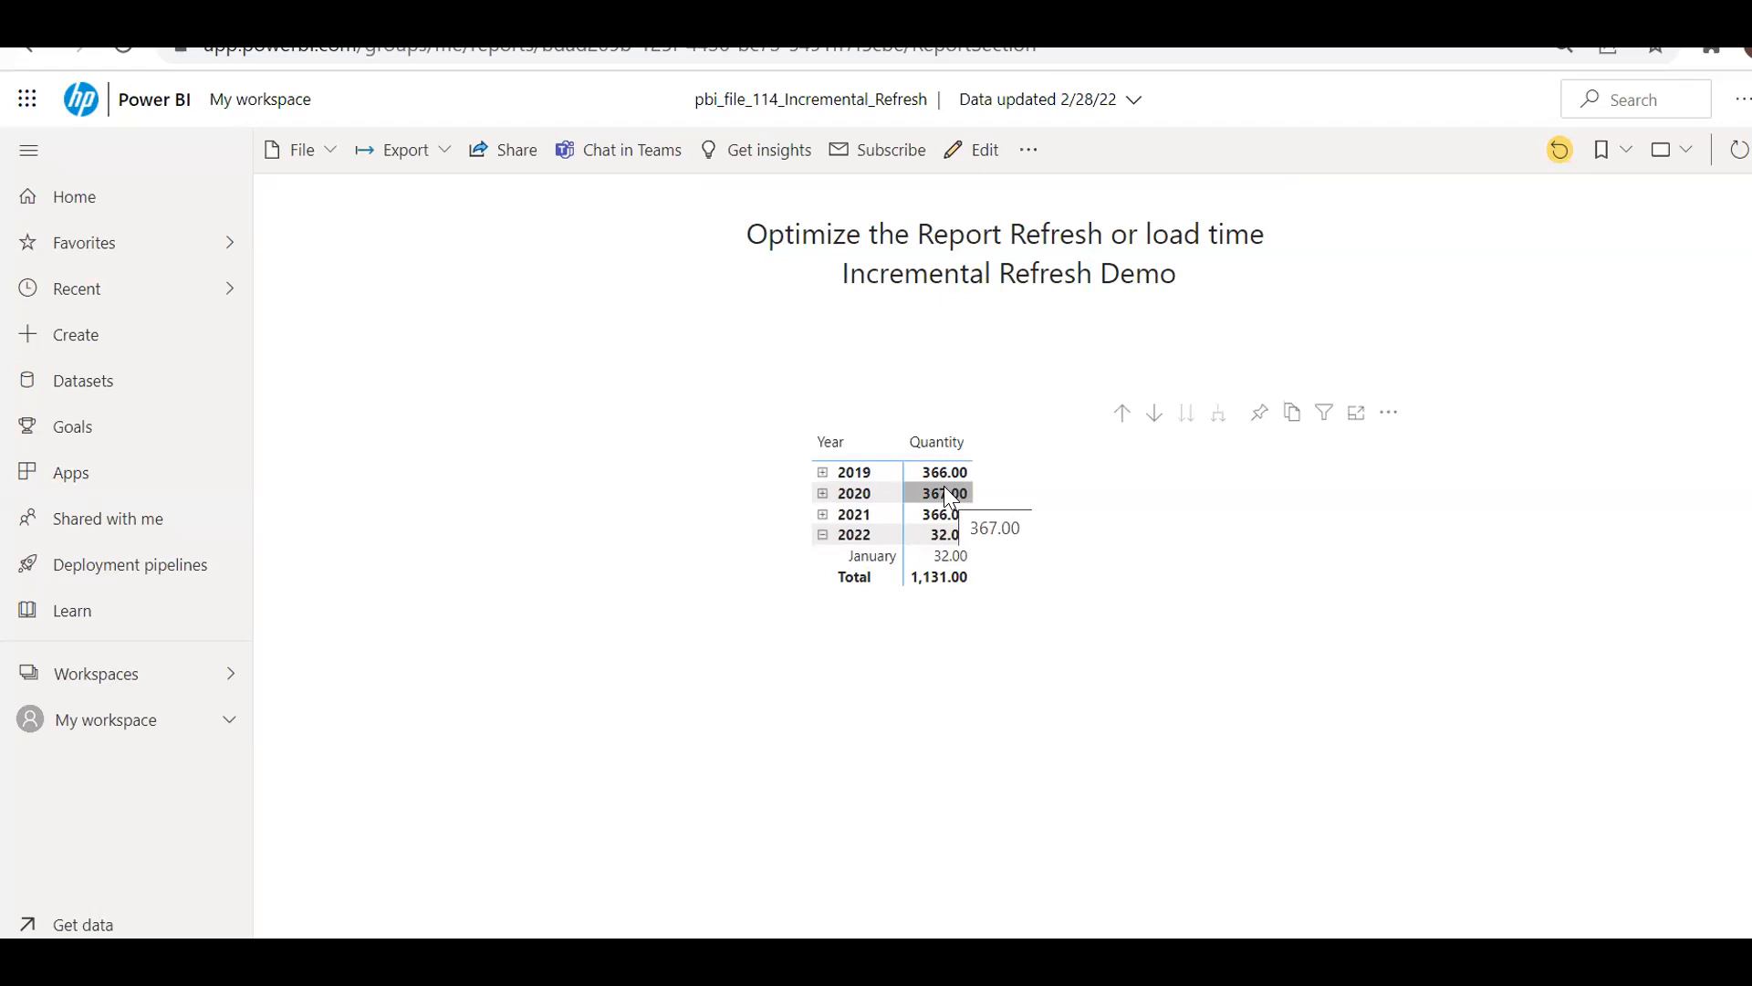
pyautogui.moveTo(861, 661)
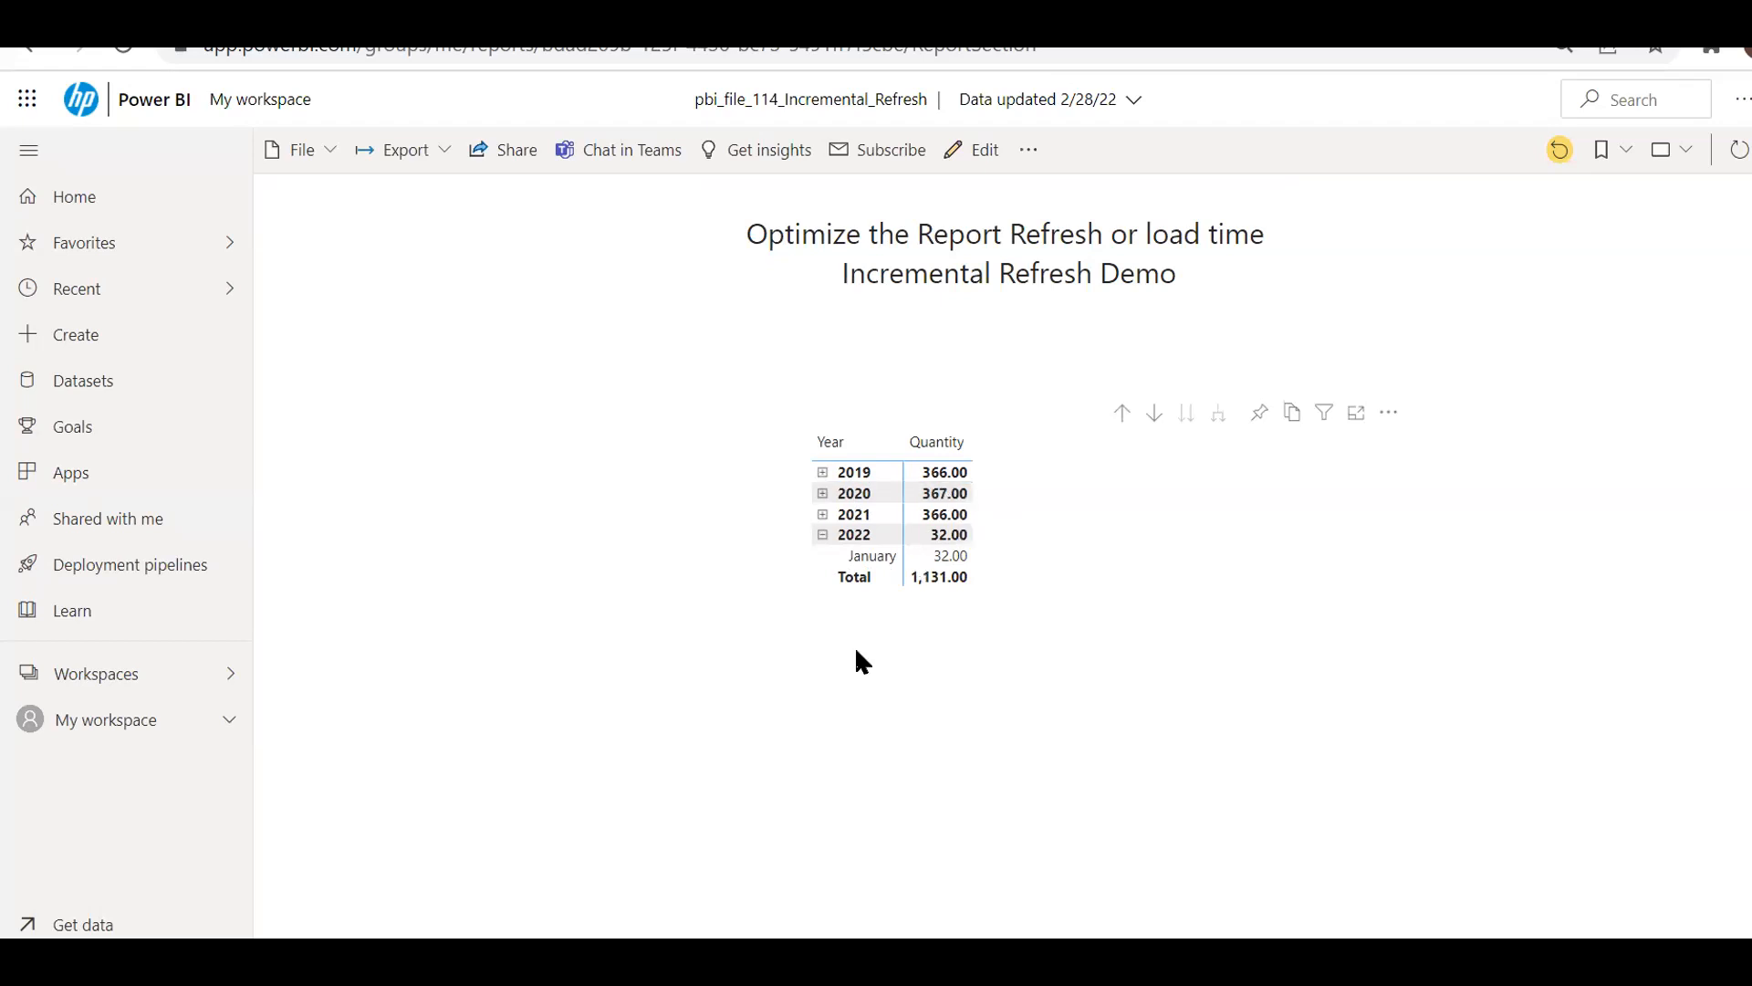
pyautogui.moveTo(871, 624)
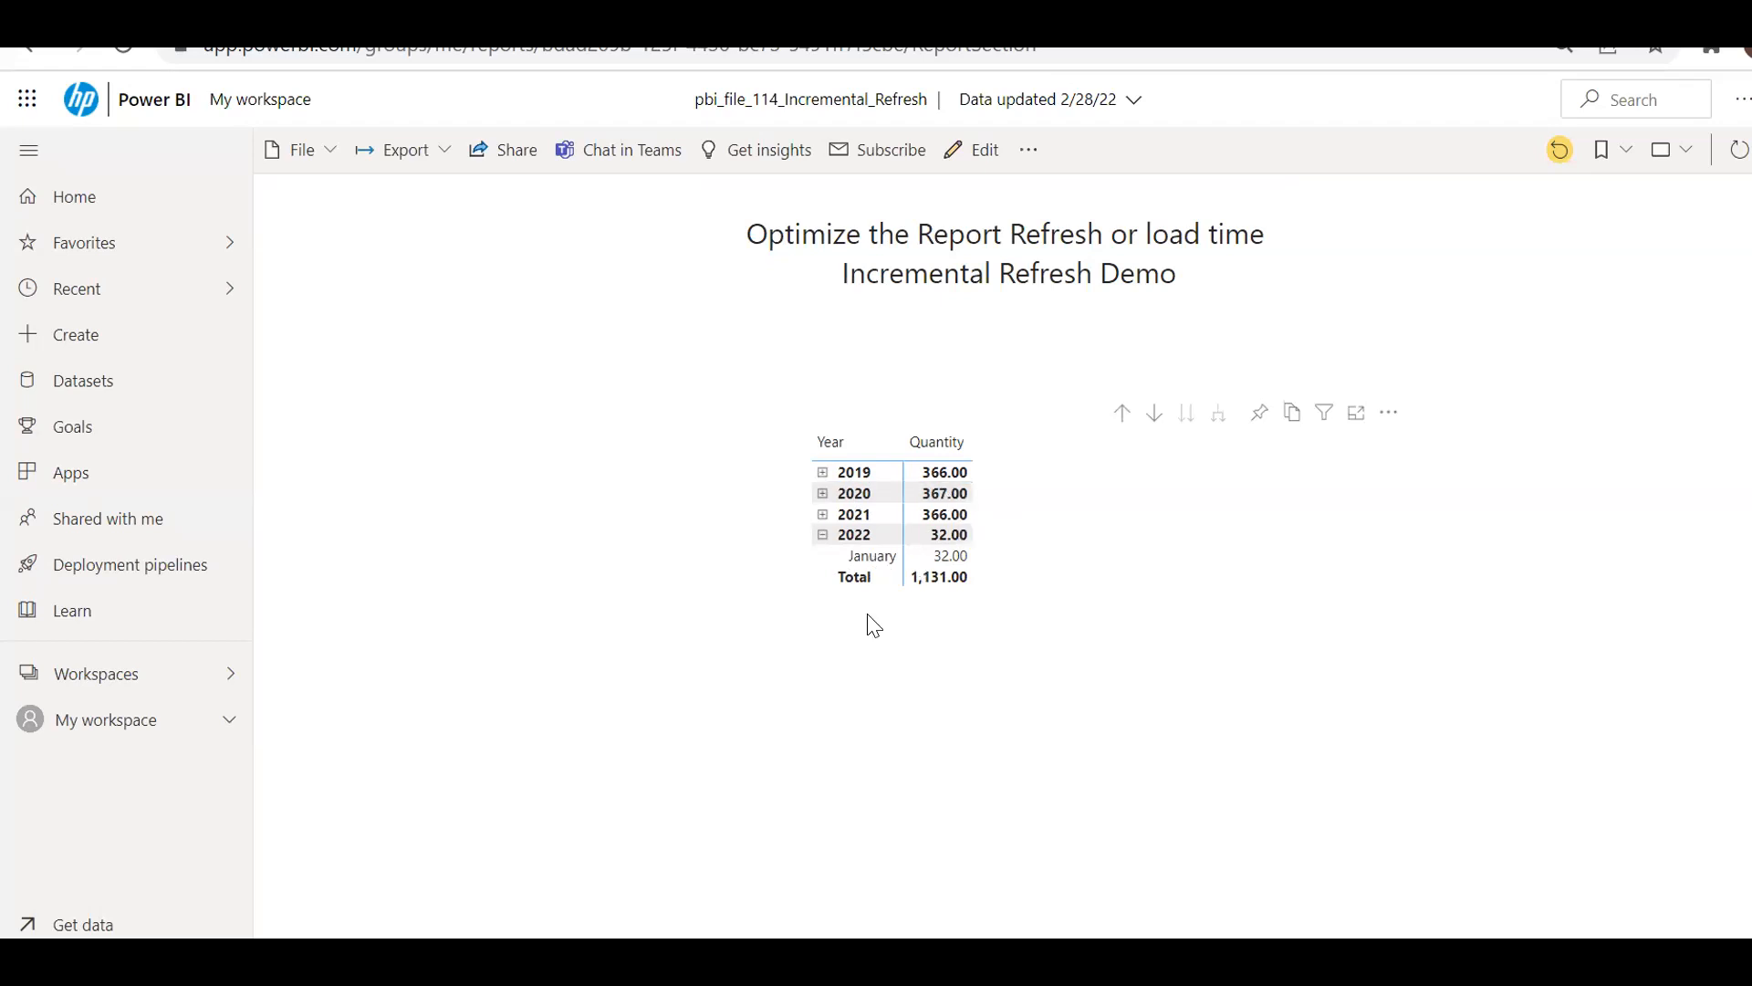
pyautogui.moveTo(1009, 743)
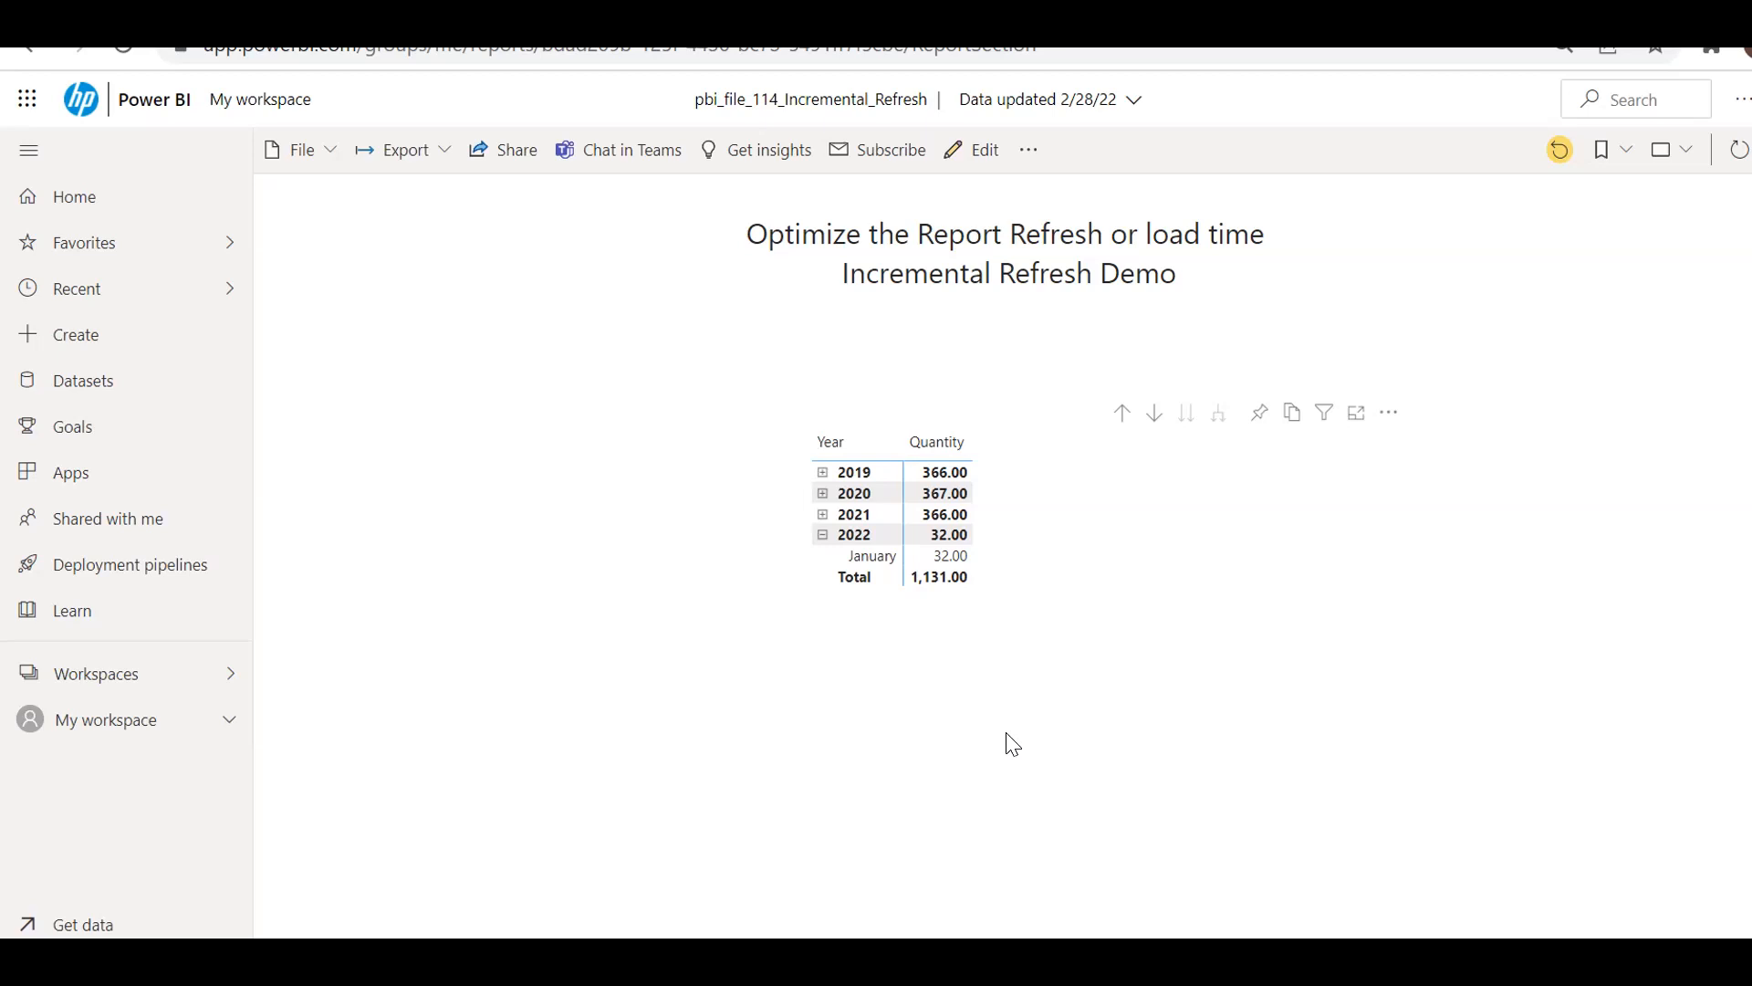
pyautogui.moveTo(882, 576)
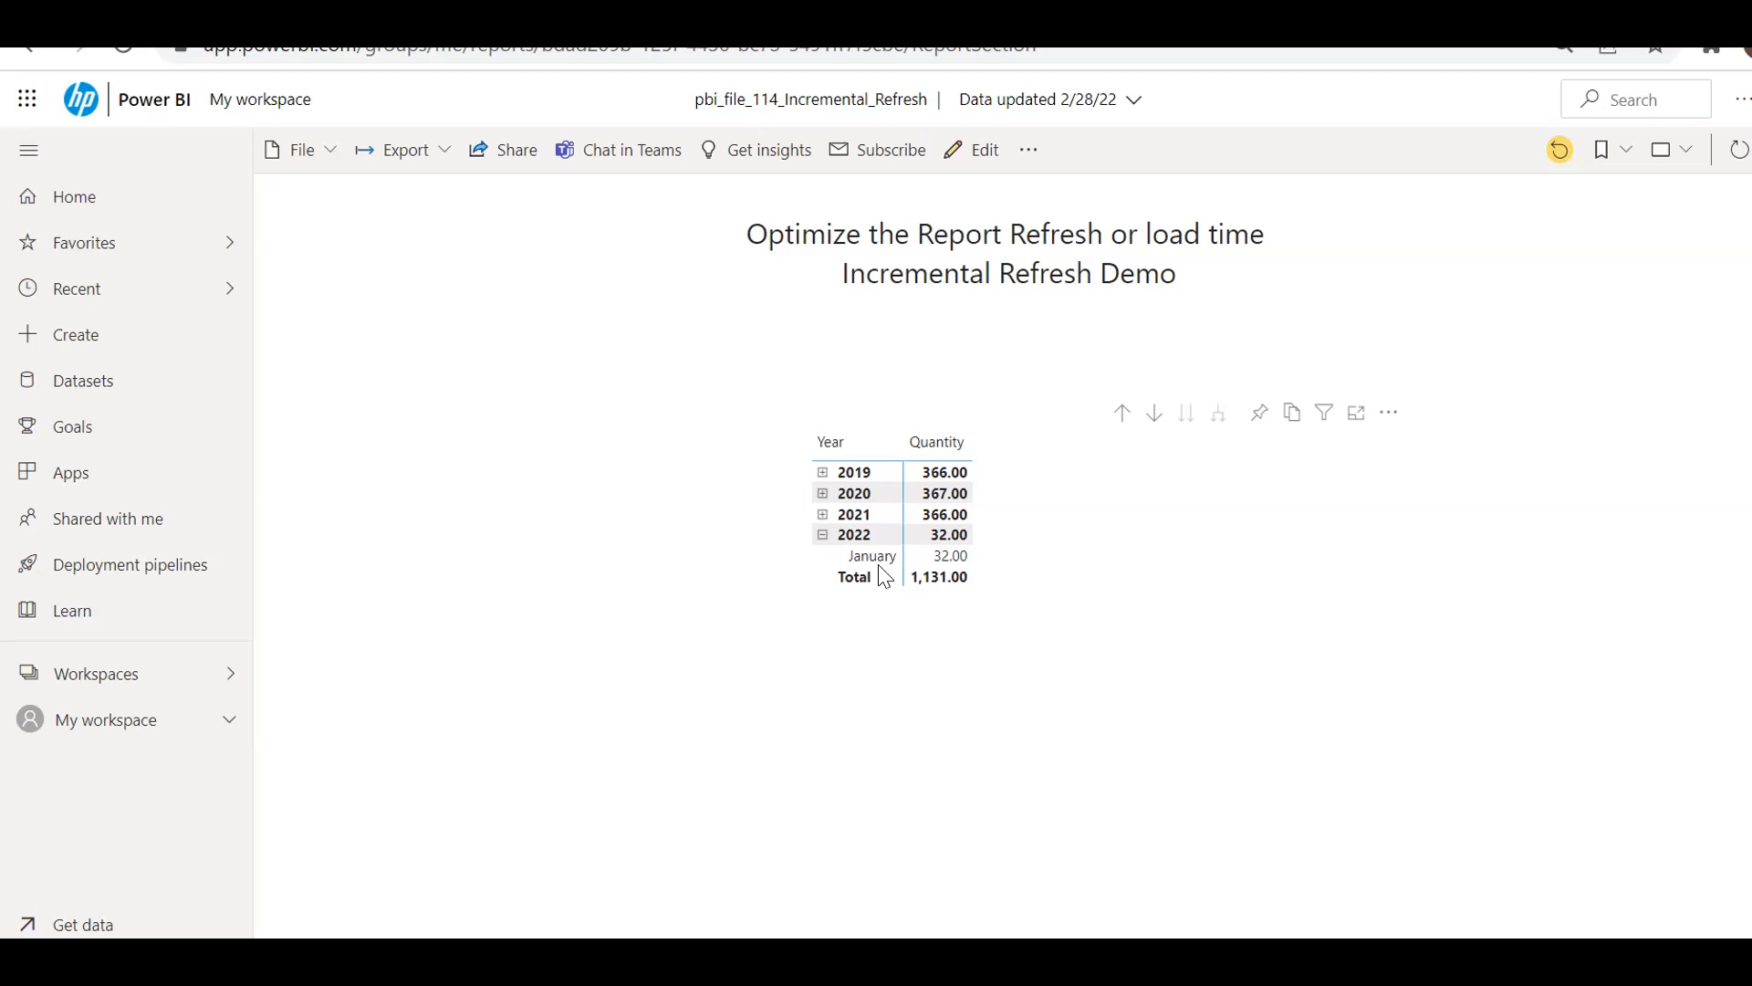
pyautogui.moveTo(886, 570)
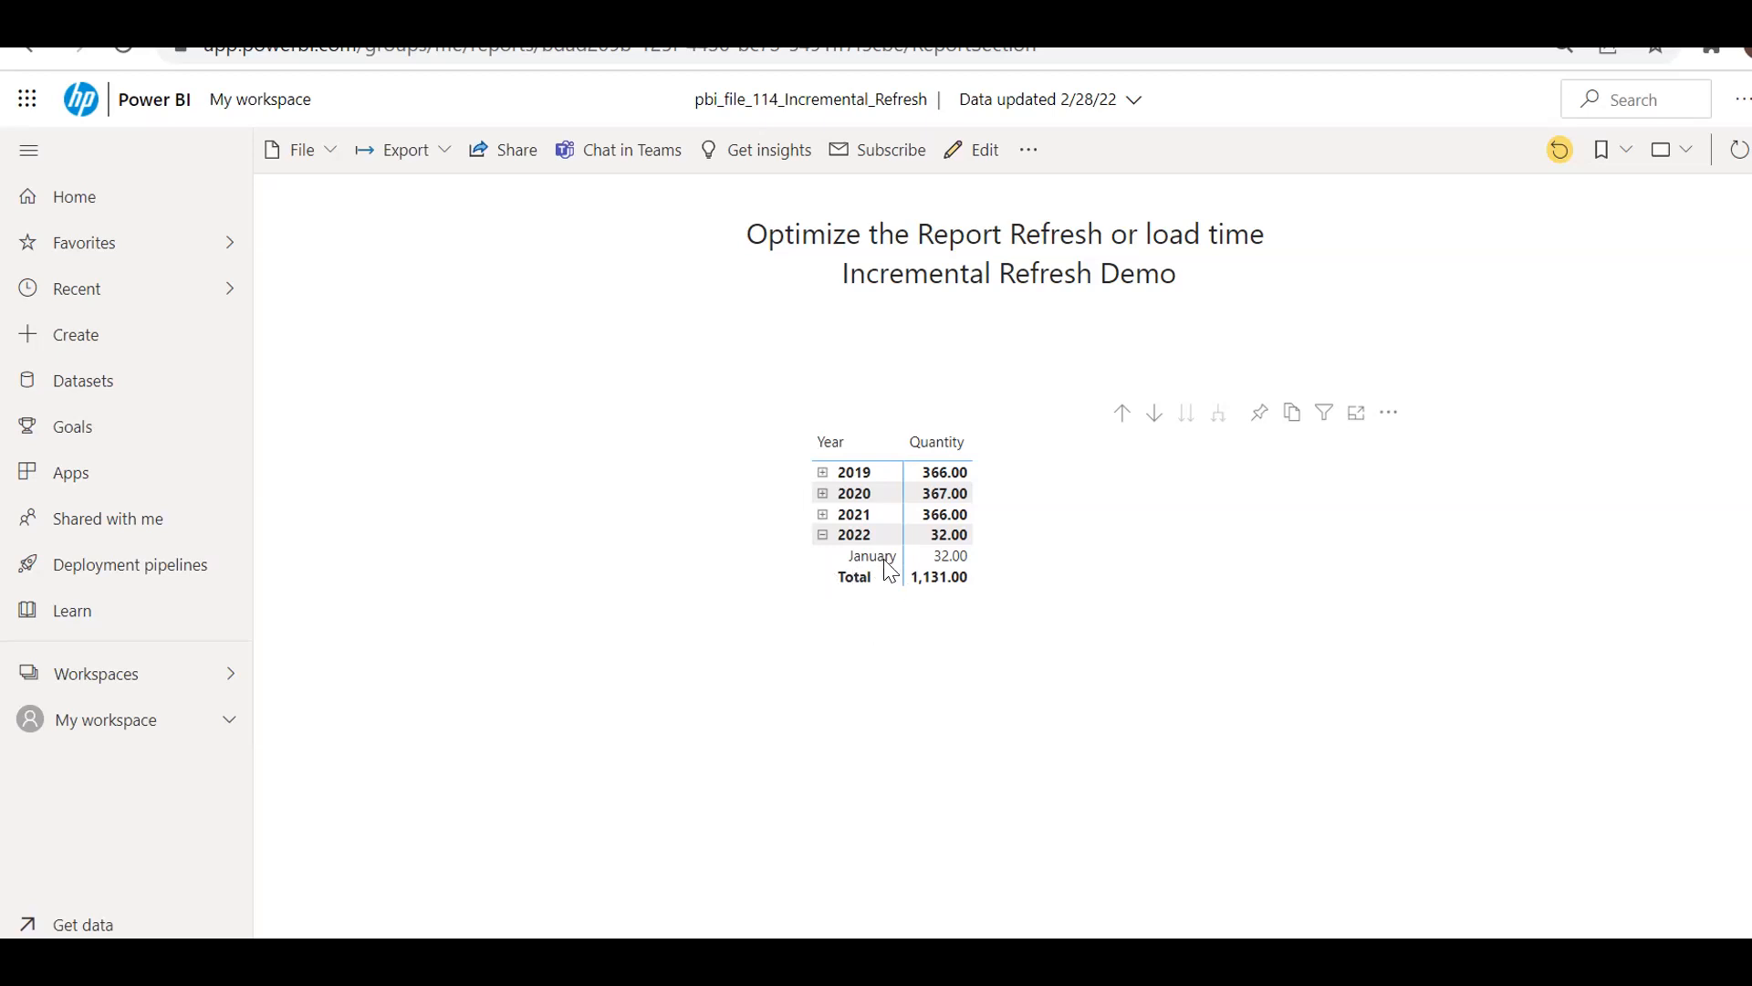
pyautogui.moveTo(881, 612)
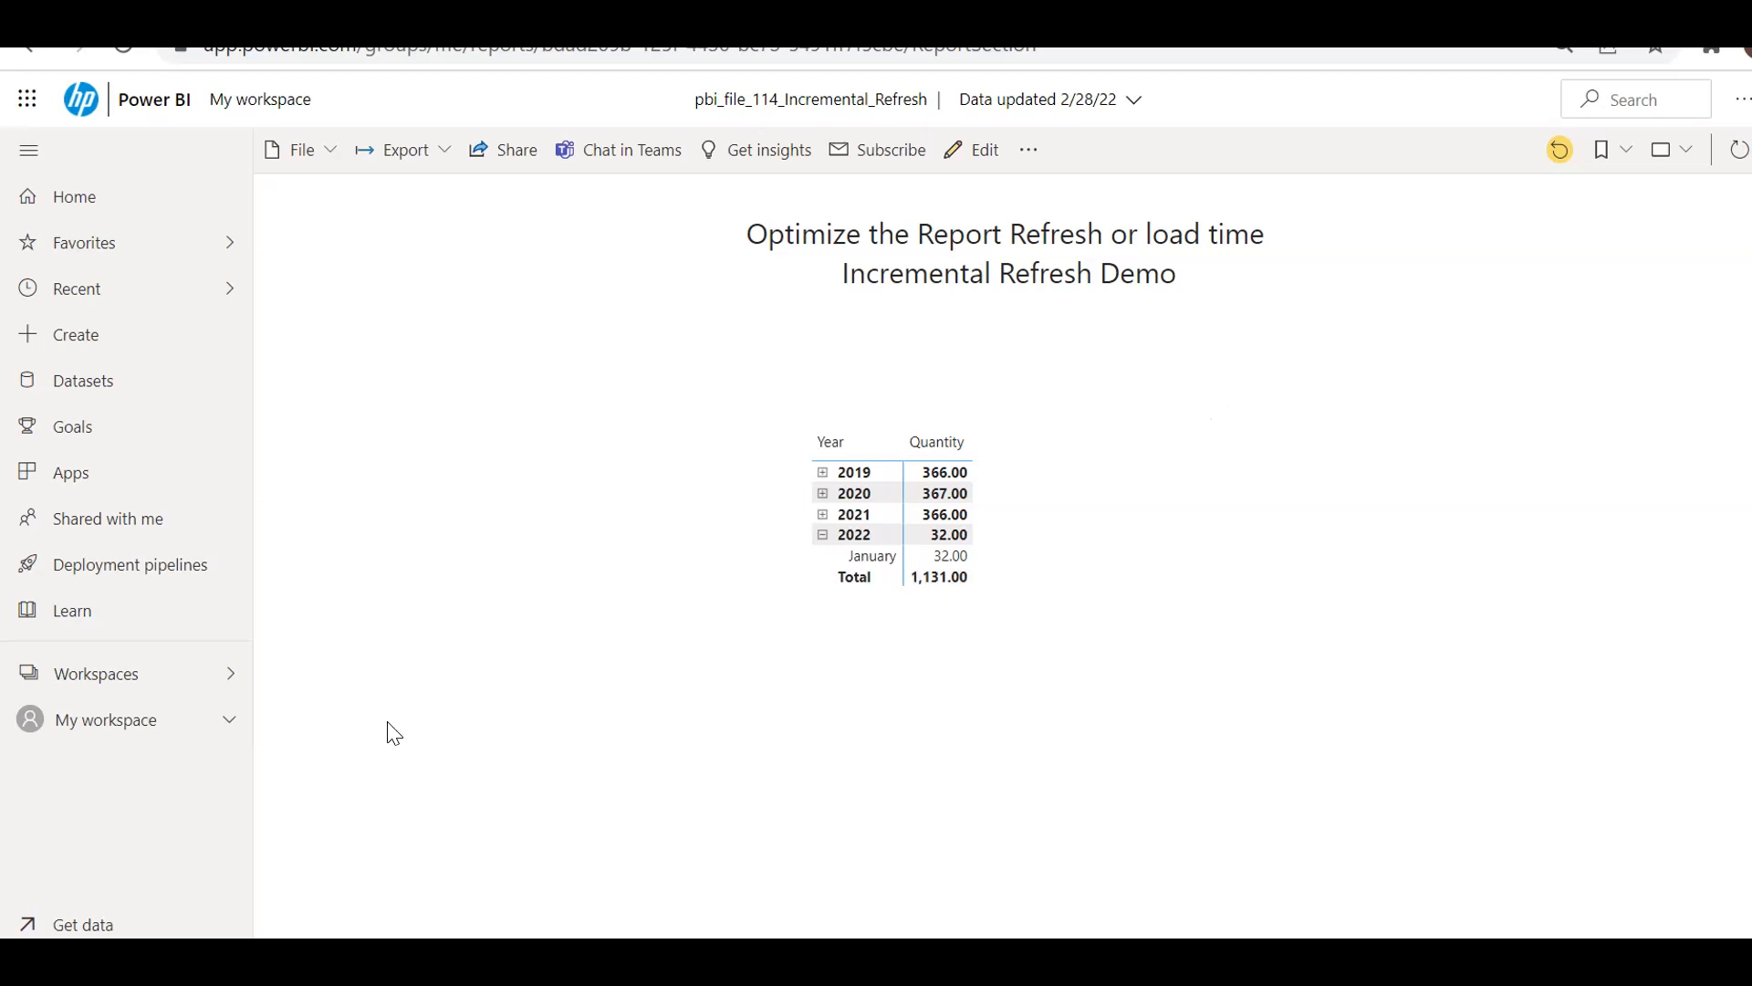
pyautogui.moveTo(819, 611)
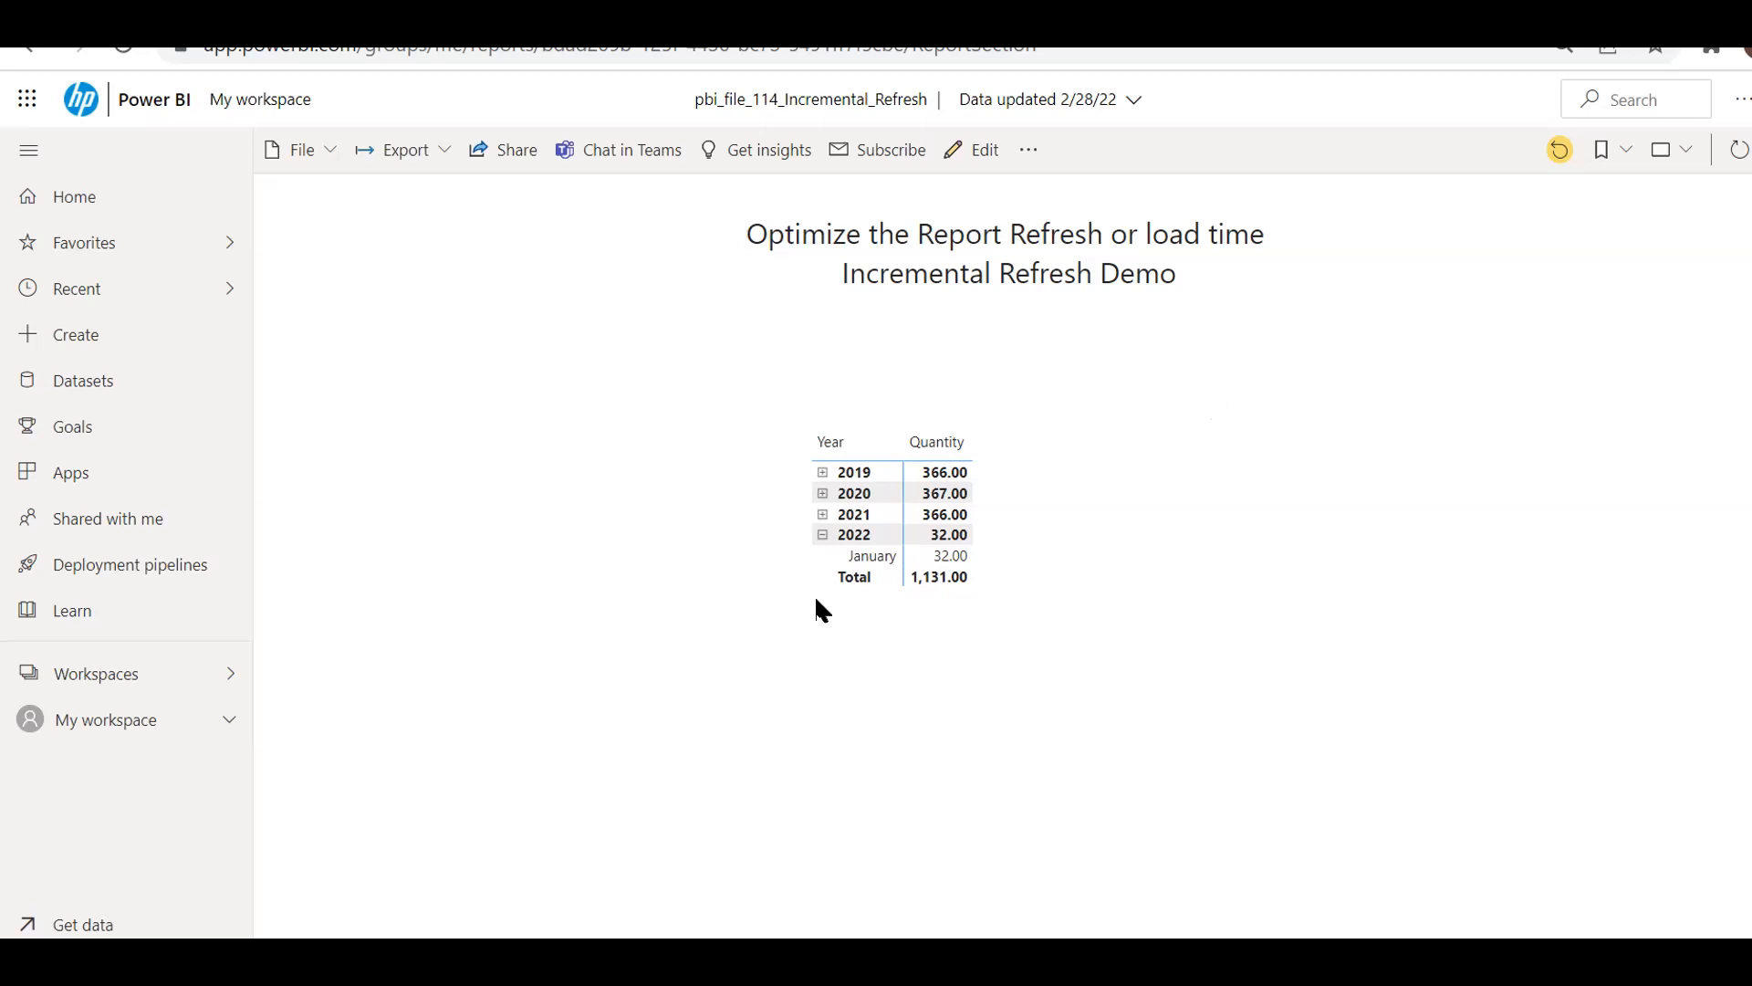
pyautogui.moveTo(1004, 925)
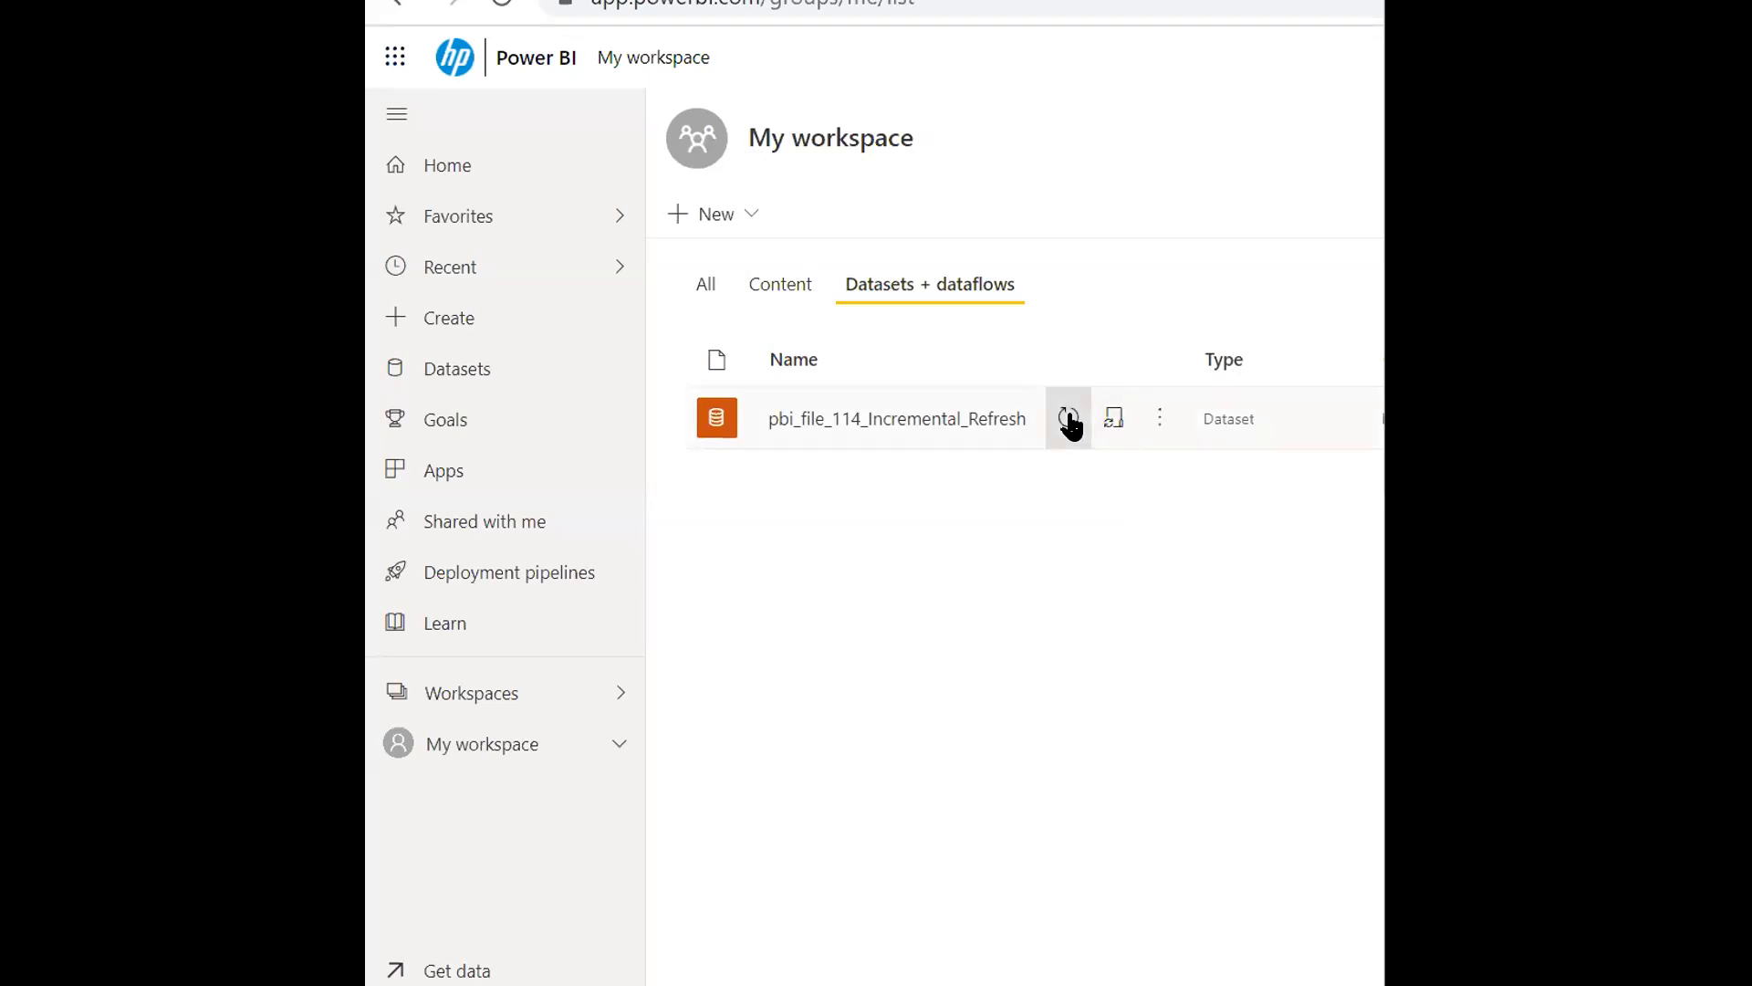
pyautogui.moveTo(1069, 418)
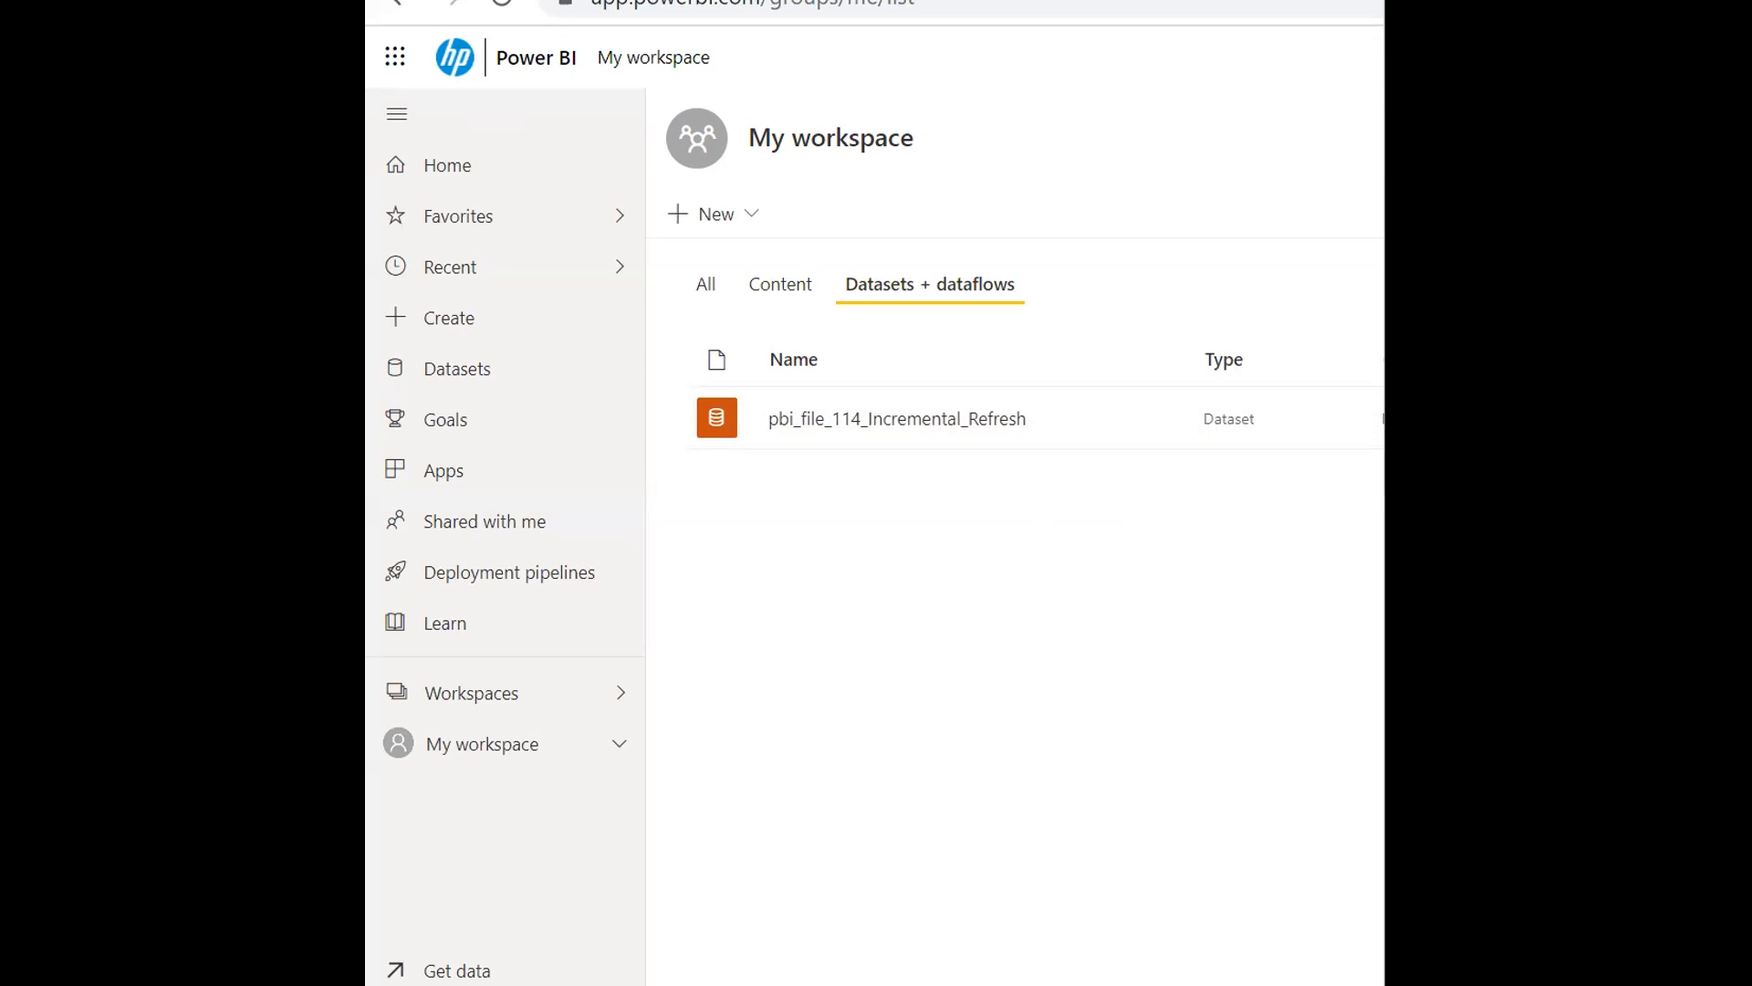
# - Reopen the pbi_file_114_Incremental_Refresh report after refreshing the dataset
pyautogui.click(896, 417)
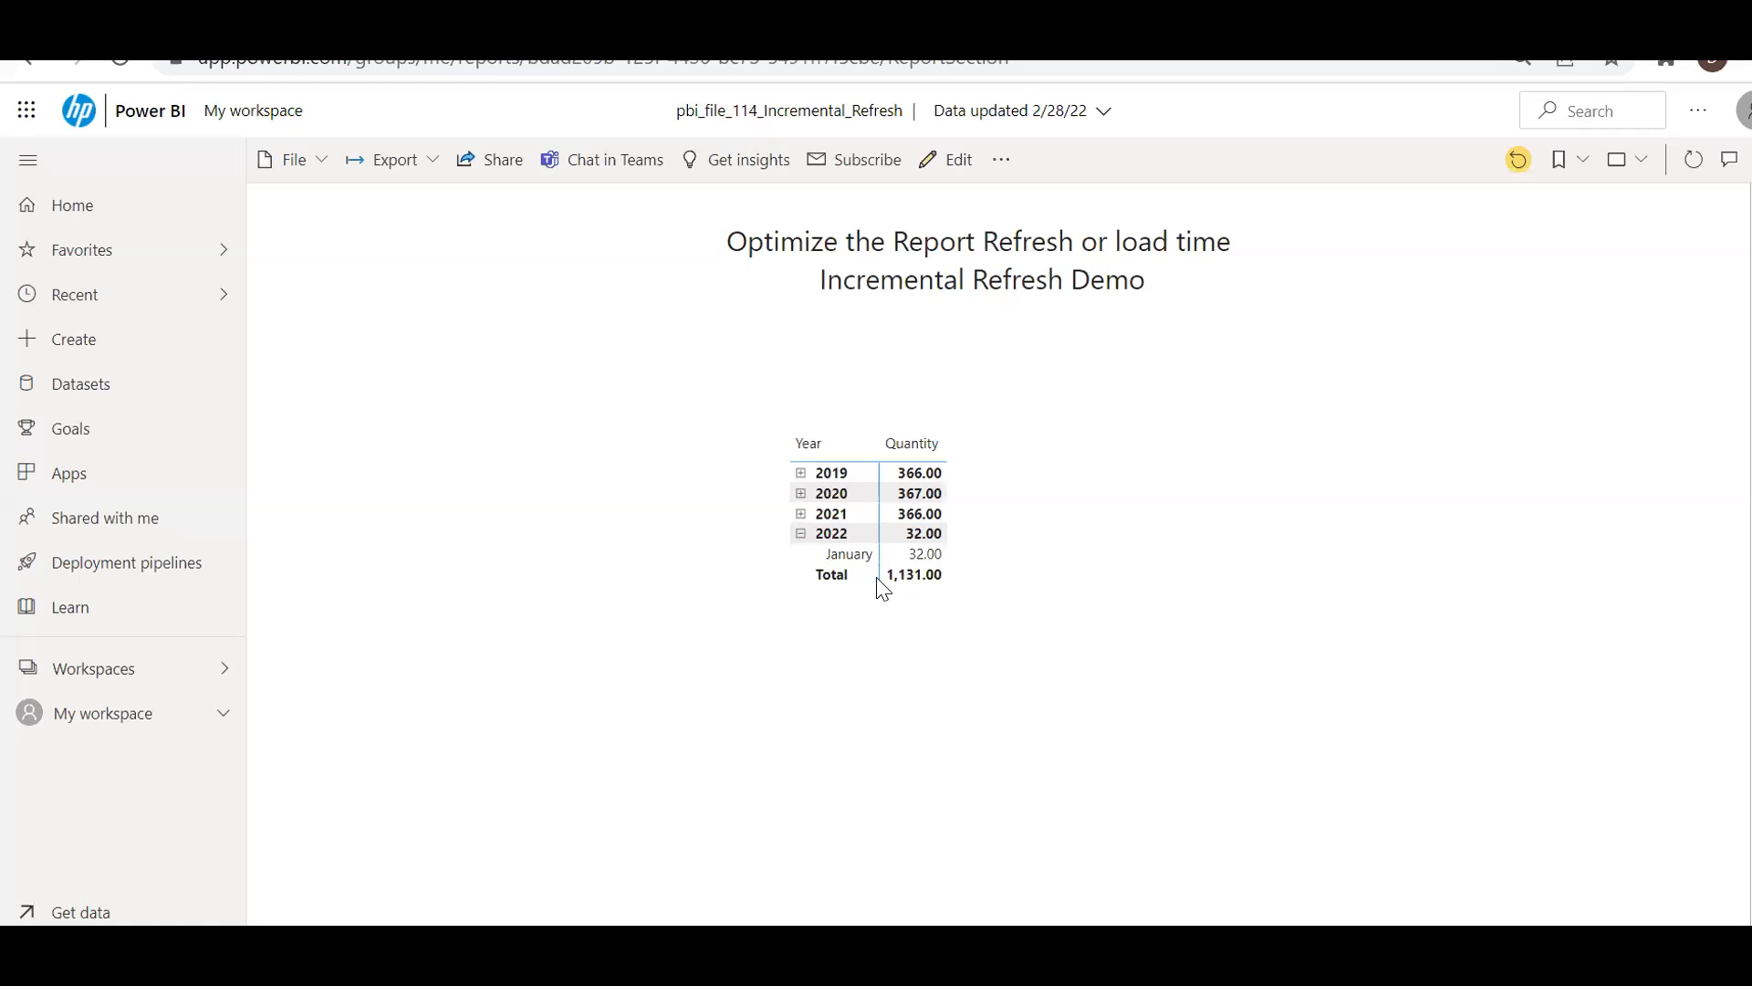
# - Refresh the report visuals, collapse 2019 and expand 2022 to reveal February at 29
pyautogui.click(926, 553)
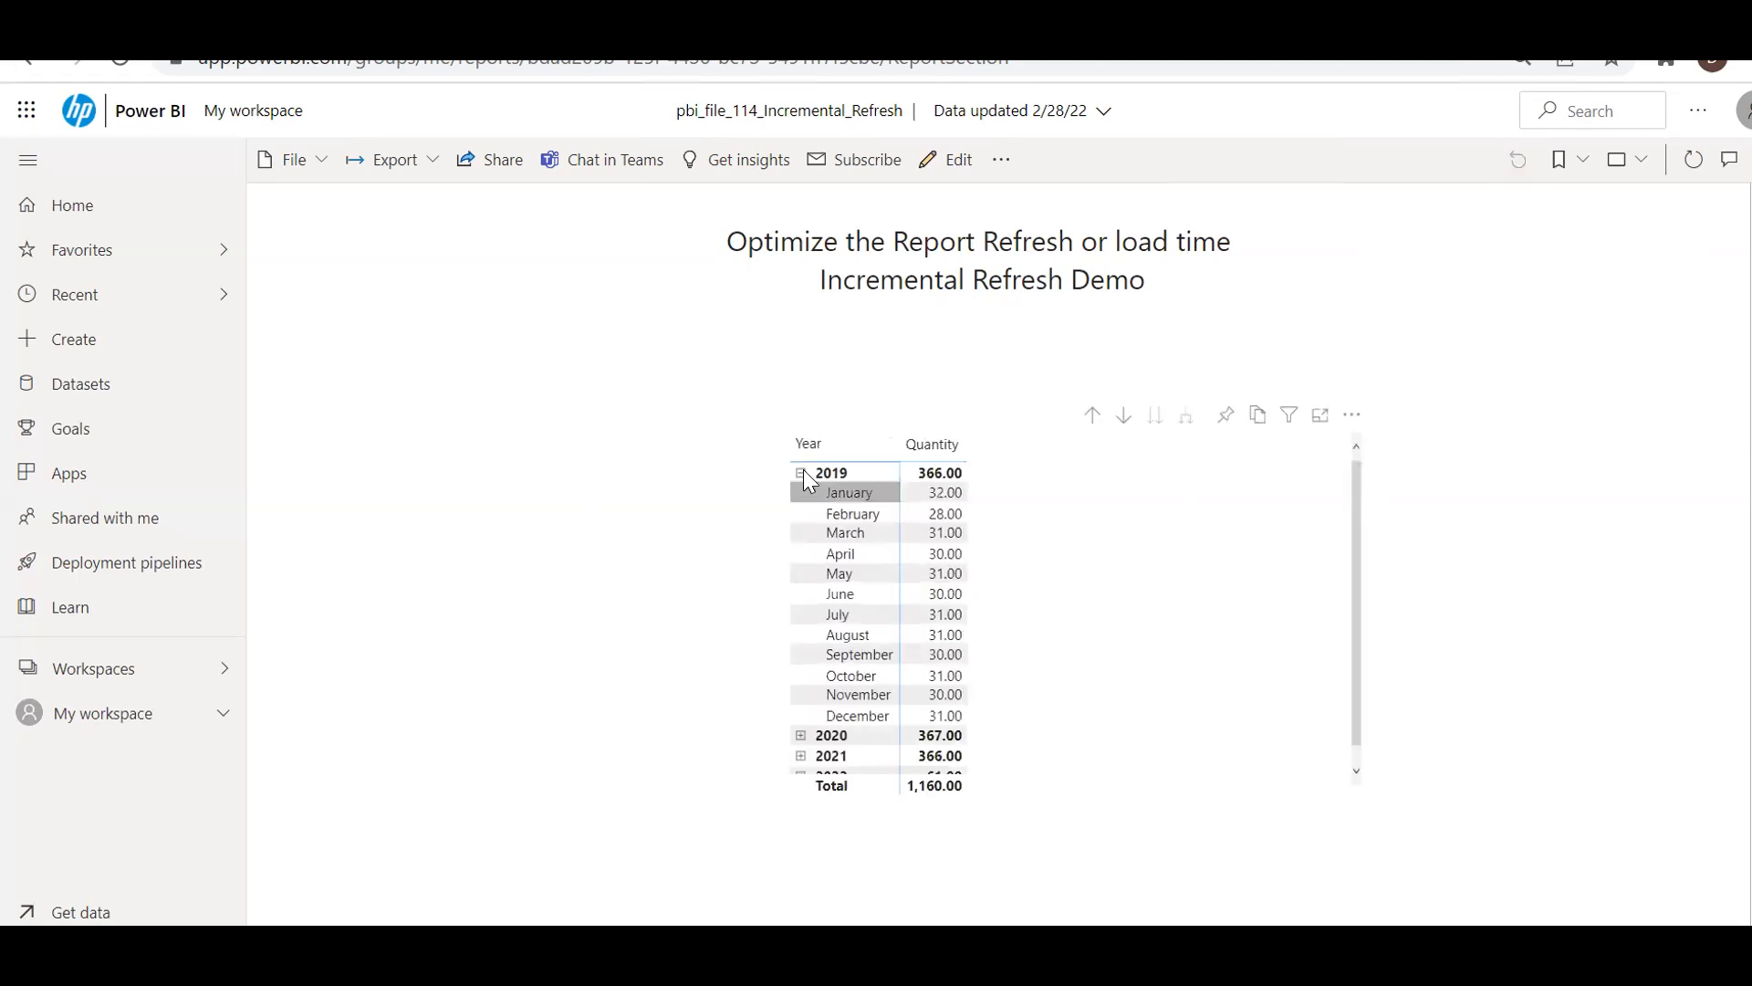
pyautogui.click(800, 472)
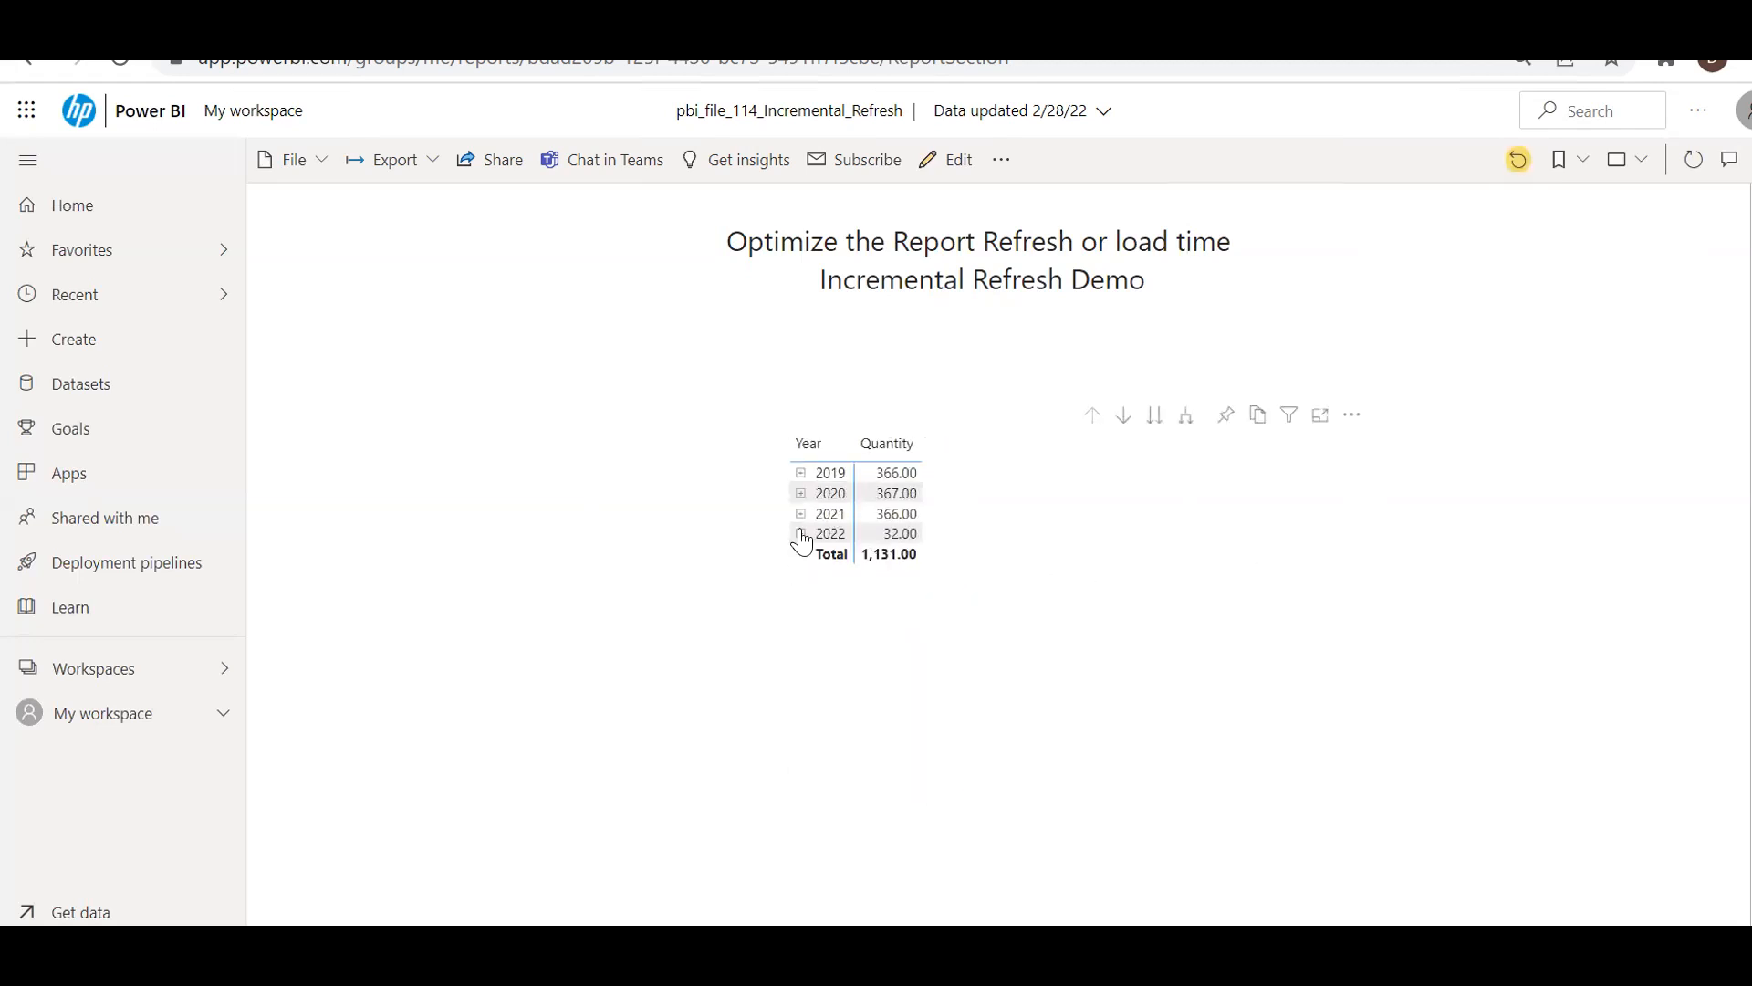
pyautogui.click(801, 533)
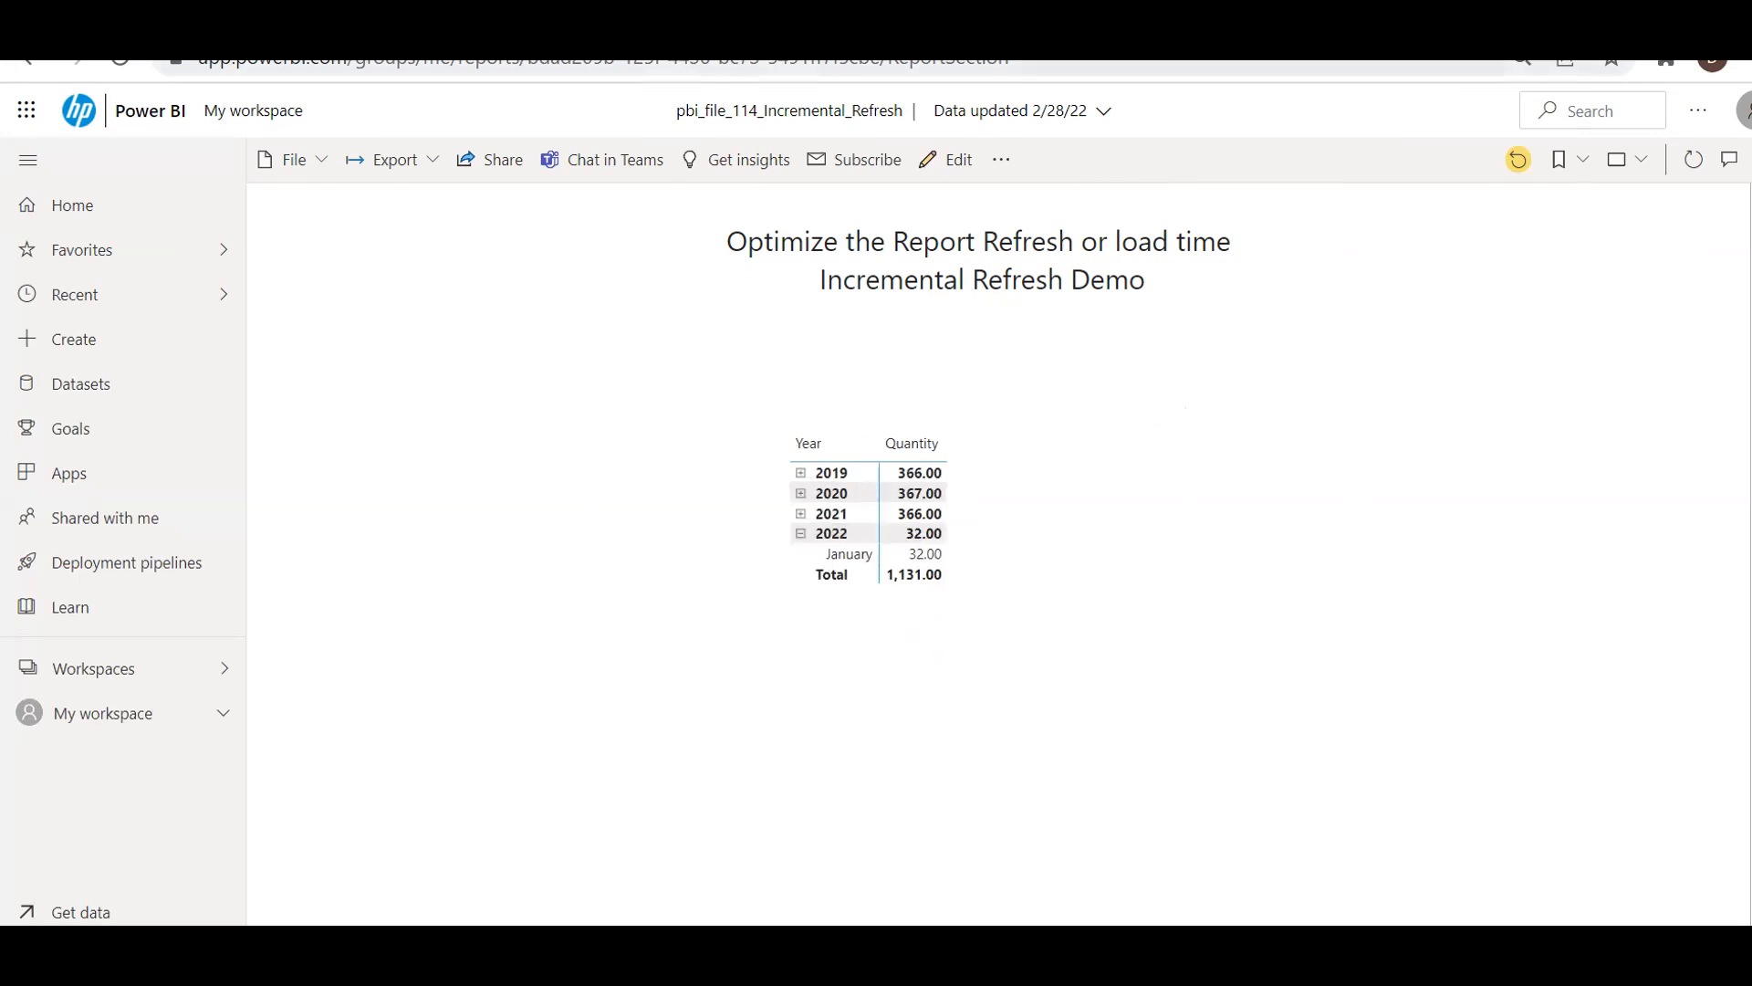
pyautogui.click(581, 59)
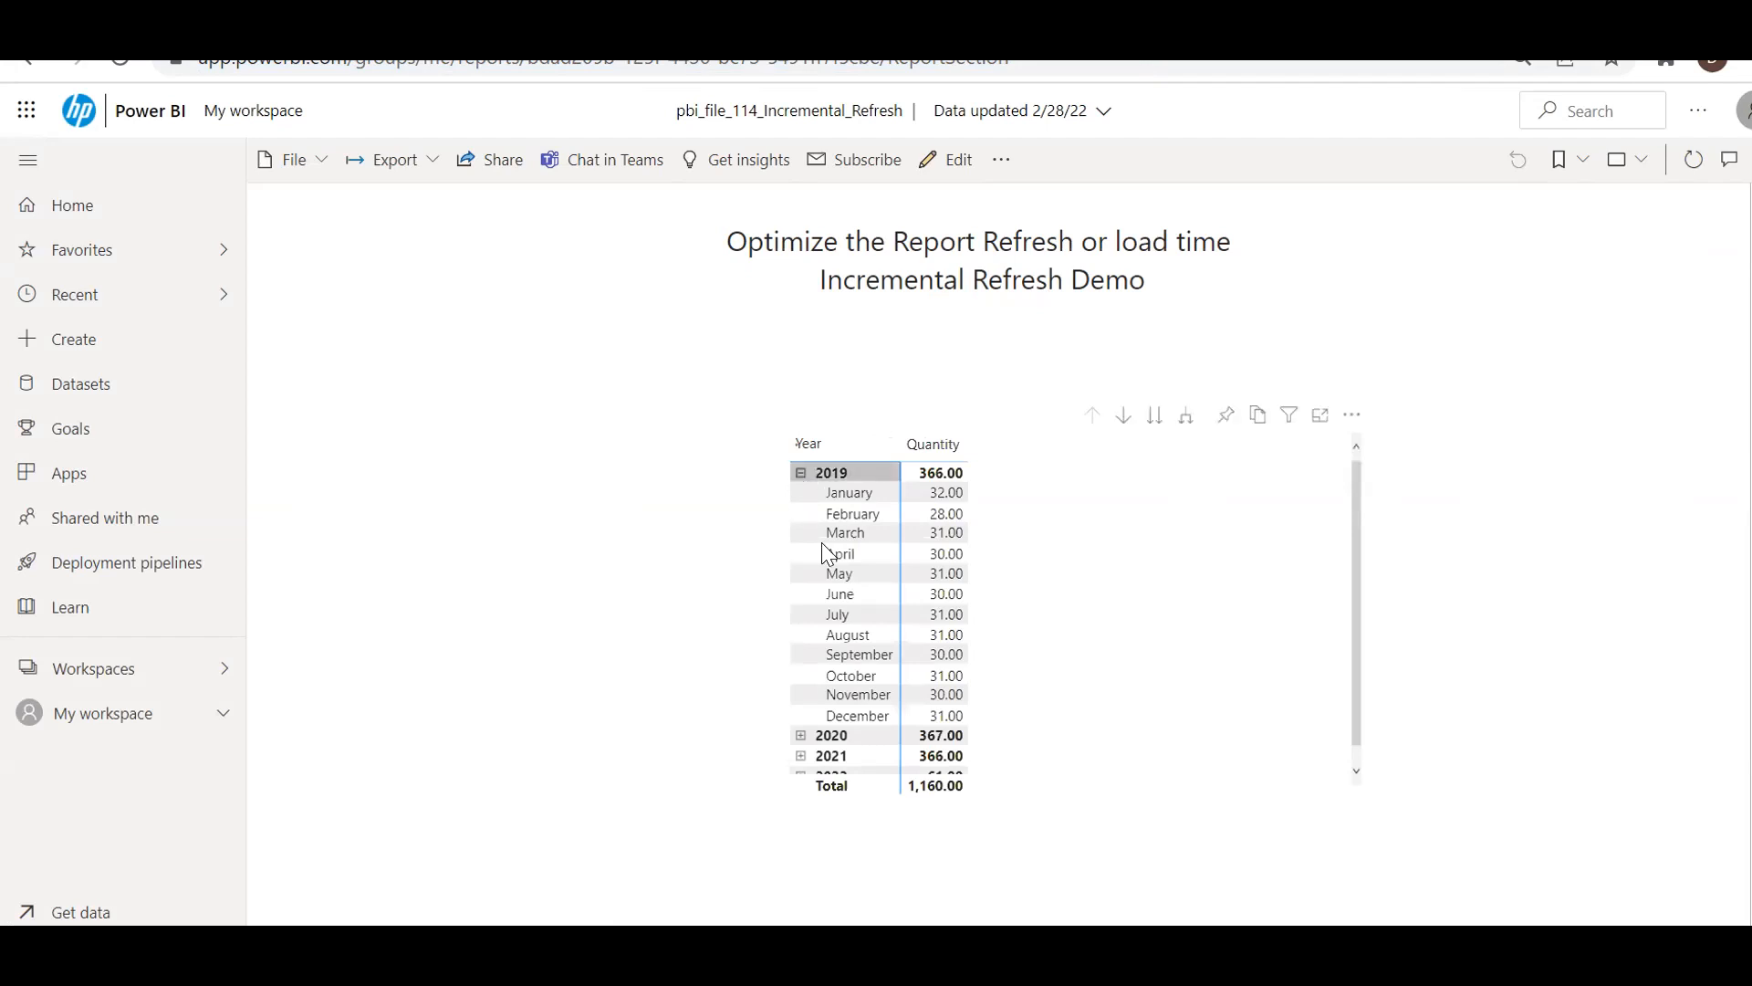
pyautogui.click(800, 472)
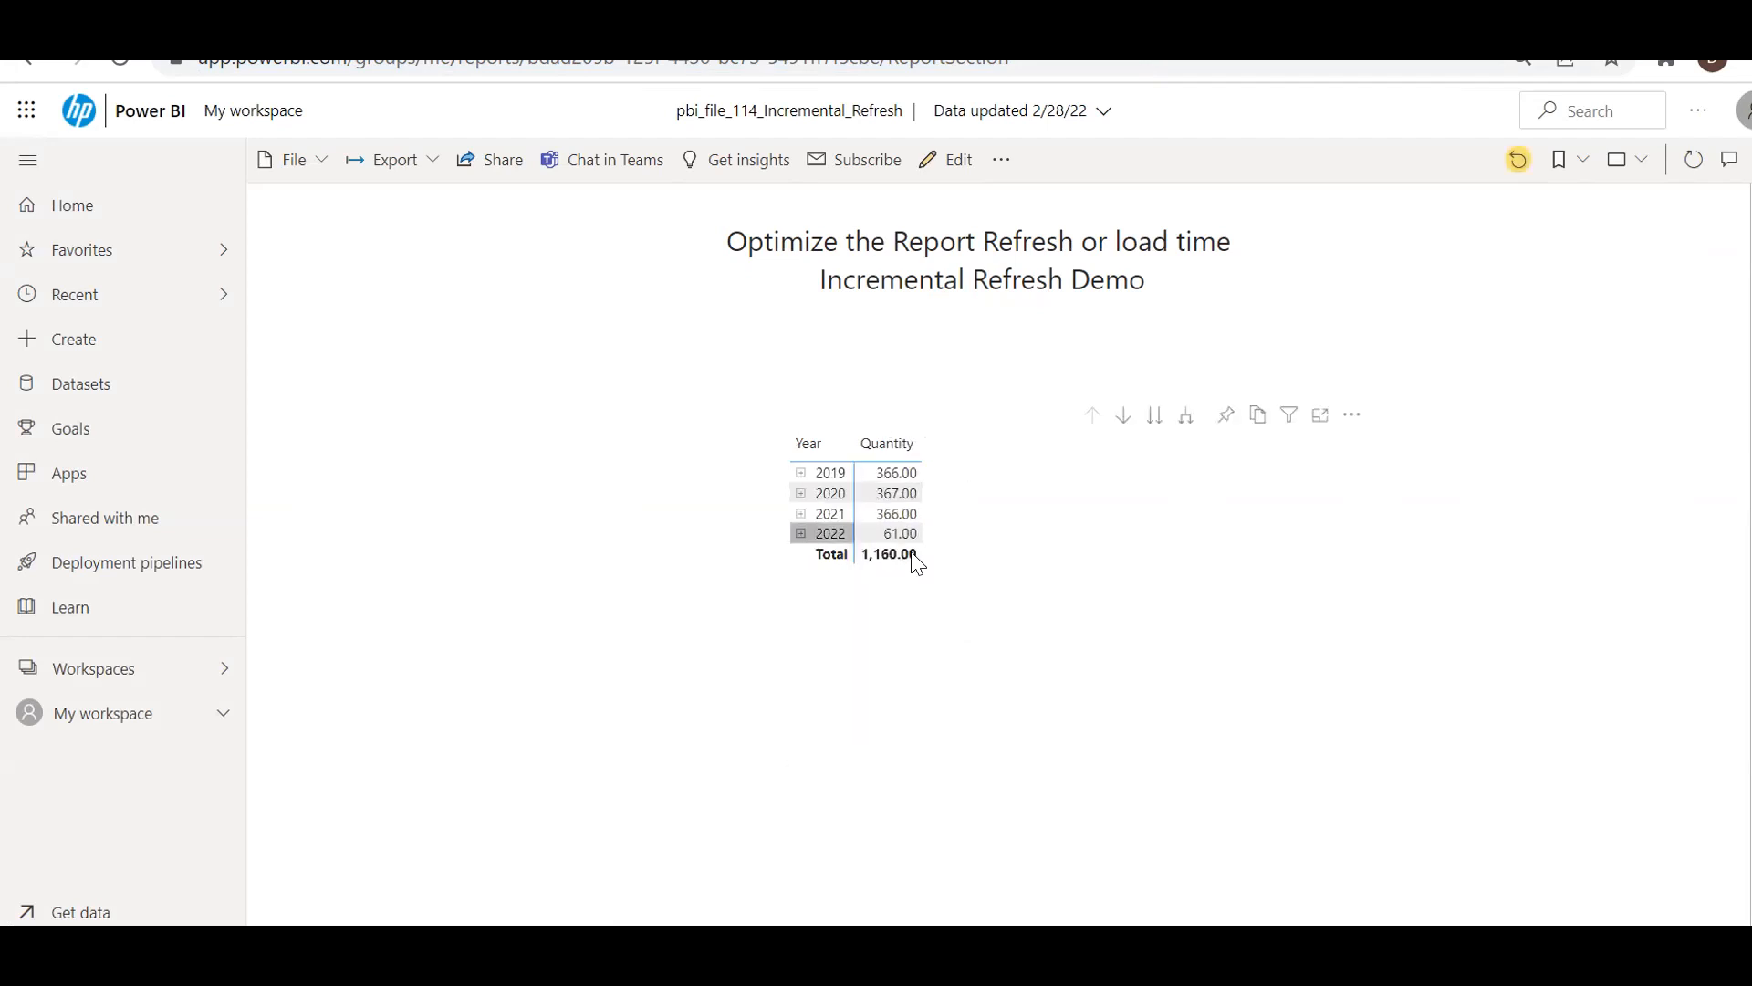
pyautogui.click(800, 533)
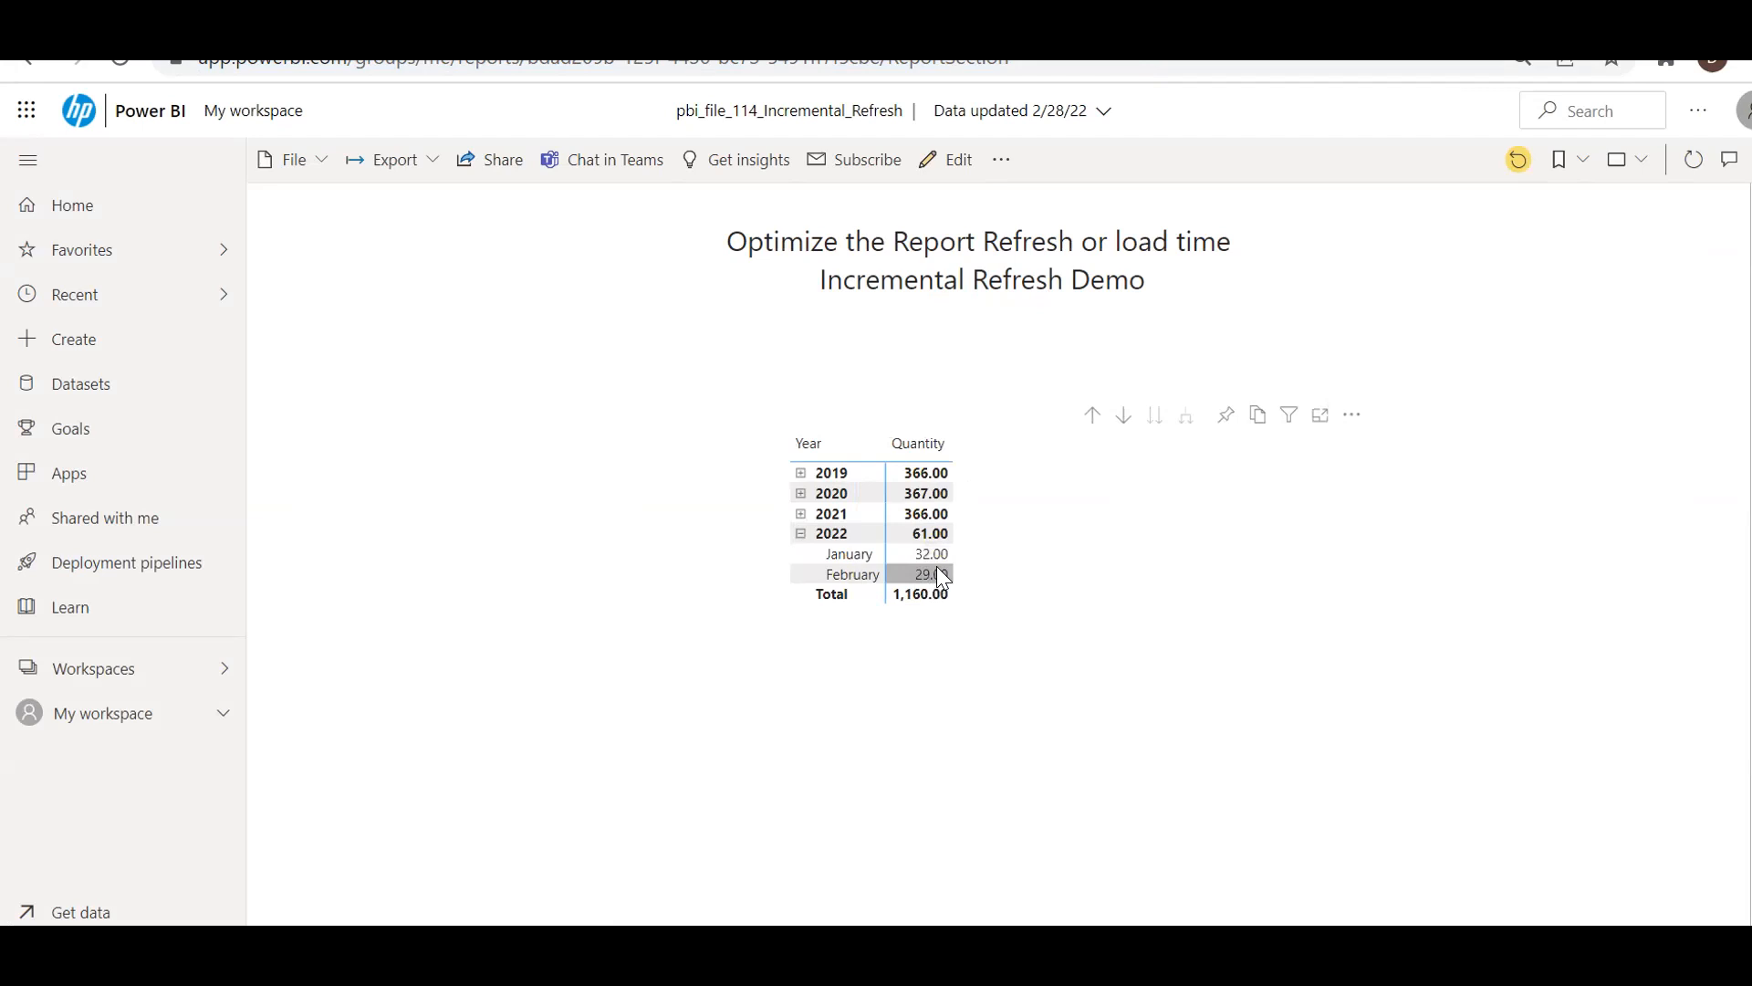